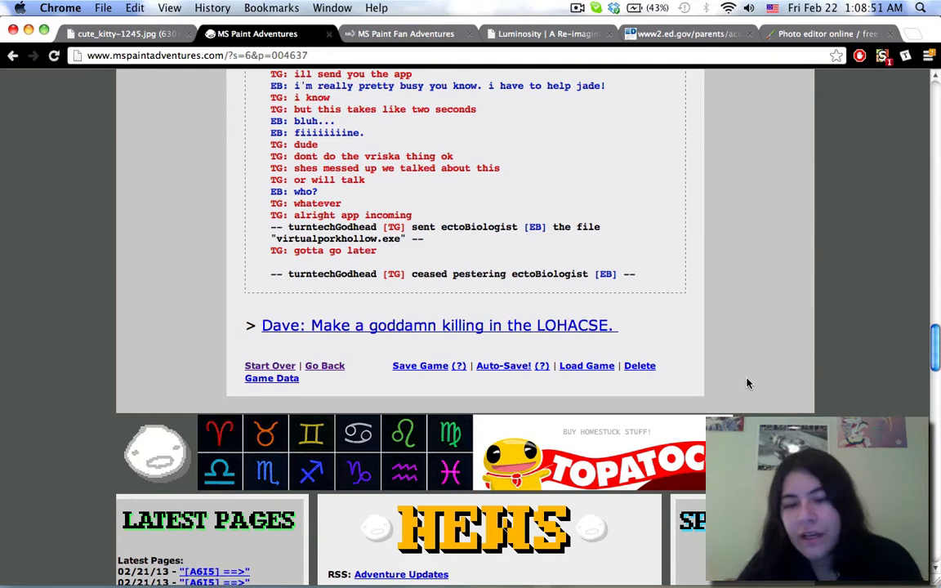
{"action": "mouse_move", "coordinate": [513, 333]}
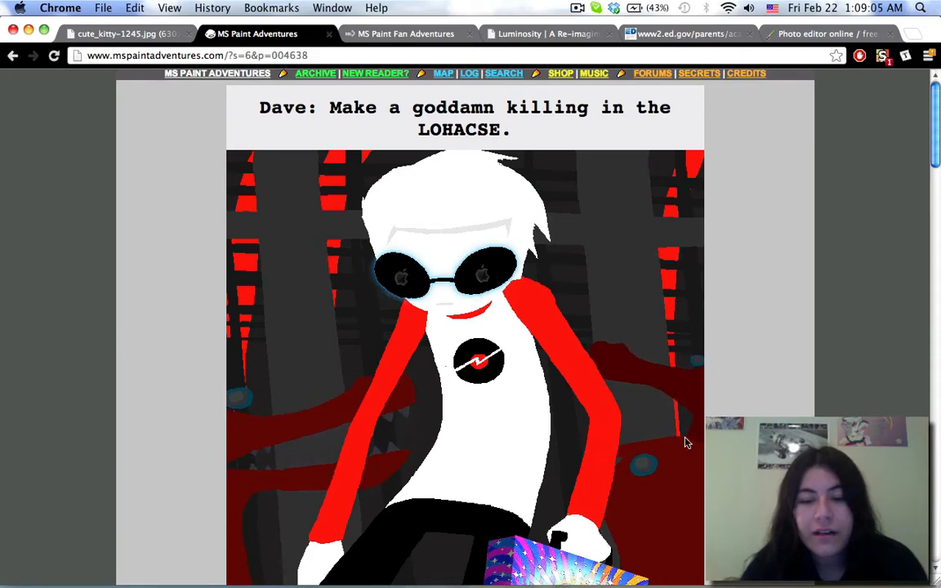
- Advance past the LOHACSE and 'It is the perfect crime.' pages to 'Dave: Receive transfer from John.'
{"action": "scroll", "scroll_direction": "down", "scroll_amount": 3}
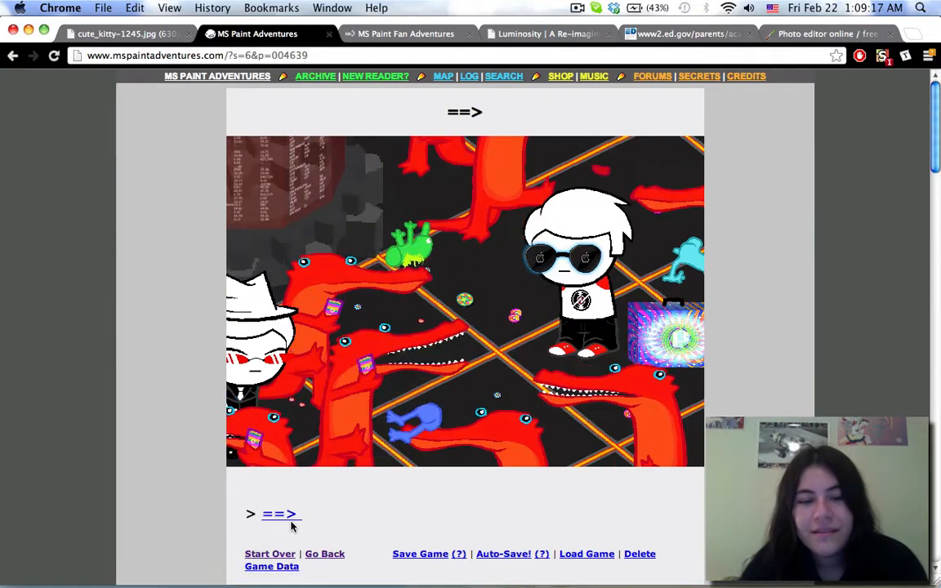
{"action": "left_click", "coordinate": [282, 513]}
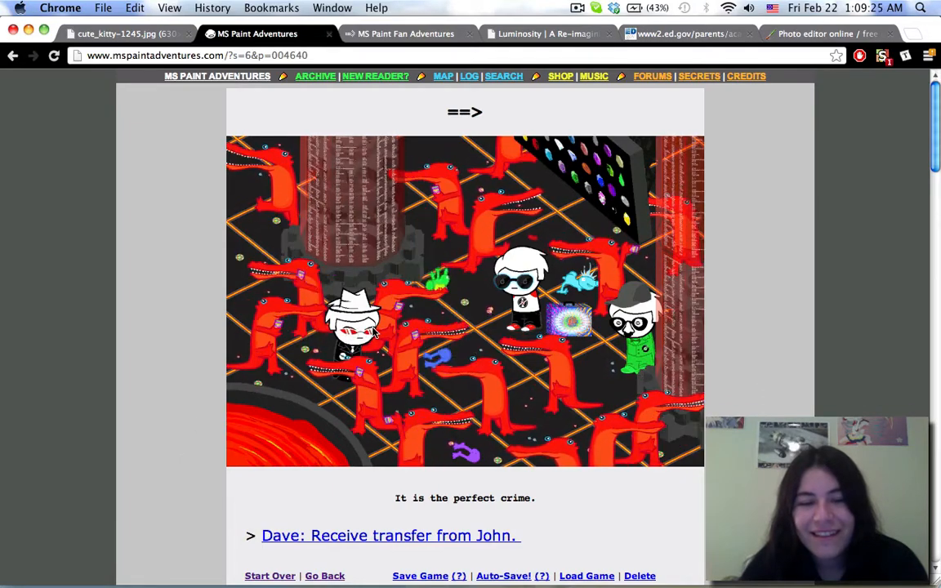
{"action": "left_click", "coordinate": [389, 536]}
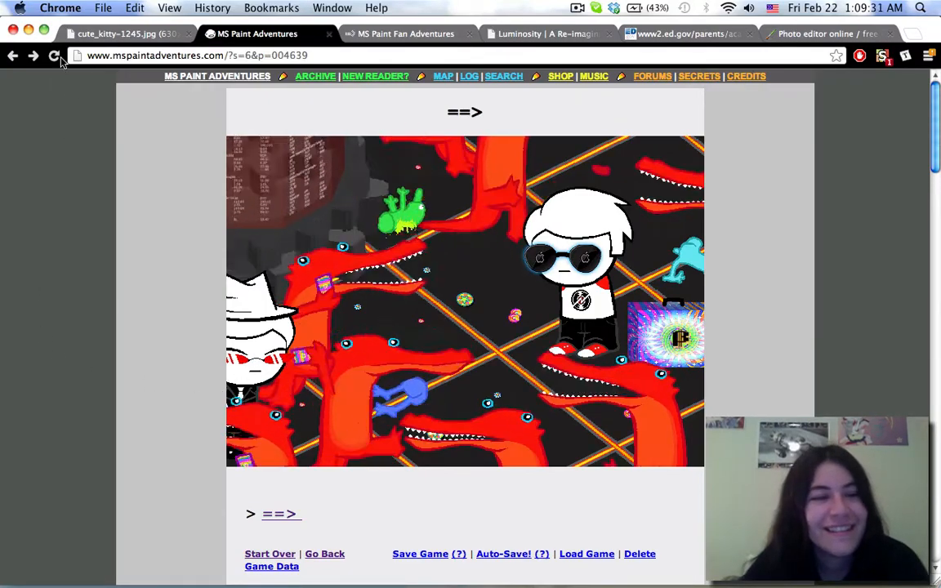
{"action": "left_click", "coordinate": [281, 513]}
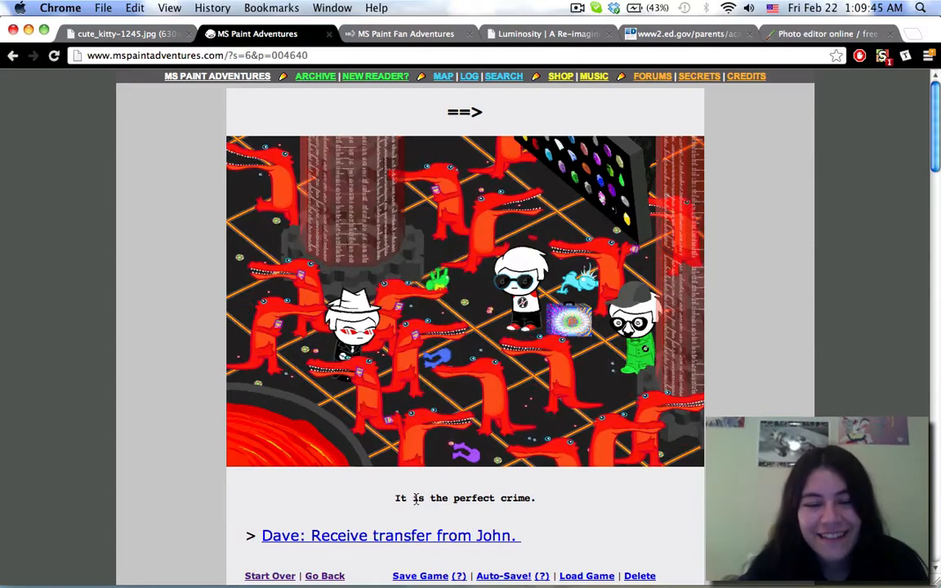
{"action": "left_click", "coordinate": [391, 537]}
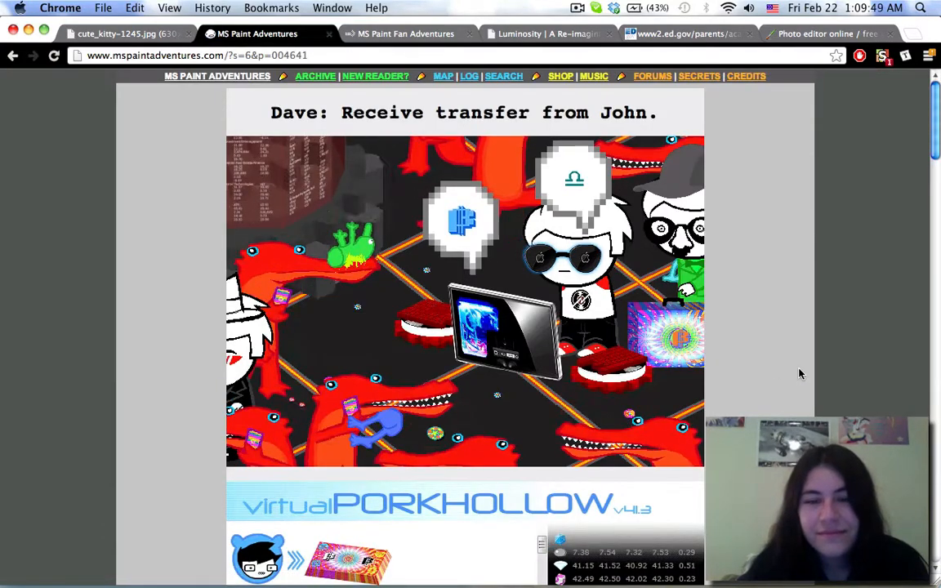
- Read the Porkhollow transfer page to its end and continue to 'Dave: Answer.'
{"action": "scroll", "scroll_direction": "down", "scroll_amount": 3}
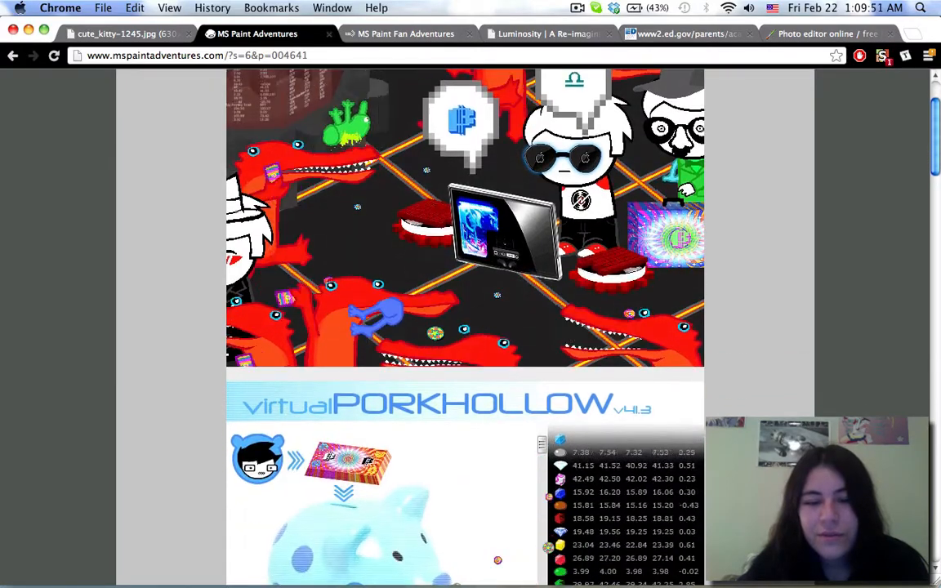
{"action": "scroll", "scroll_direction": "down", "scroll_amount": 3}
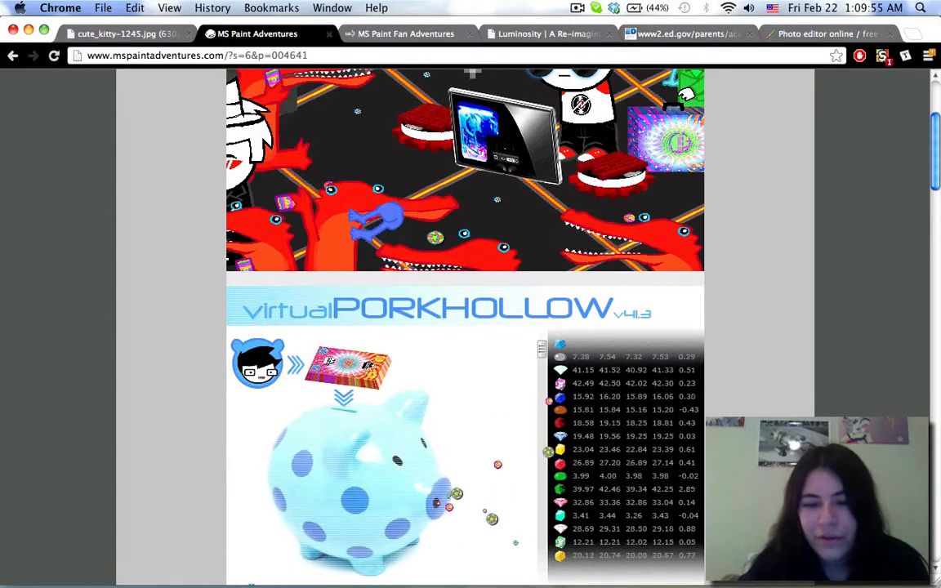
{"action": "scroll", "scroll_direction": "down", "scroll_amount": 3}
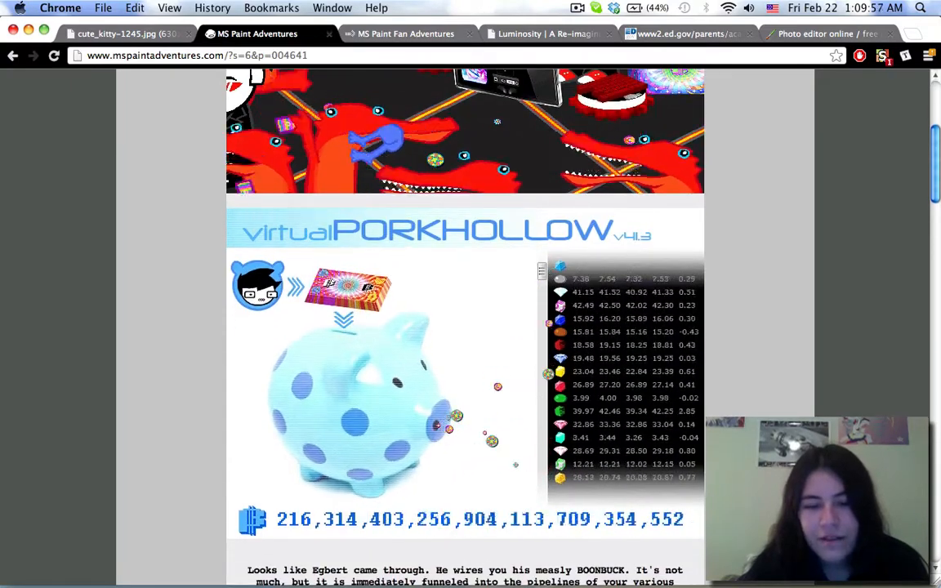
{"action": "scroll", "scroll_direction": "down", "scroll_amount": 3}
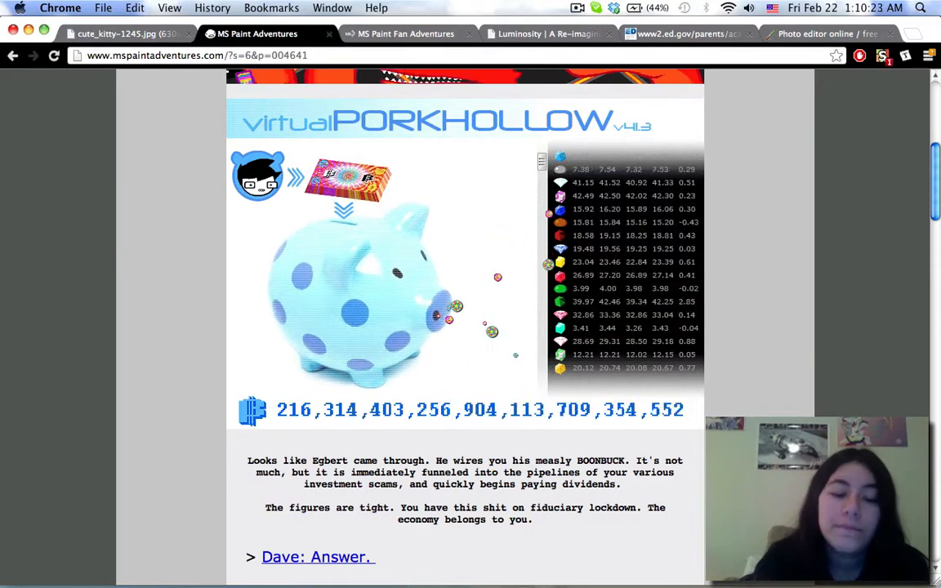
{"action": "scroll", "scroll_direction": "down", "scroll_amount": 3}
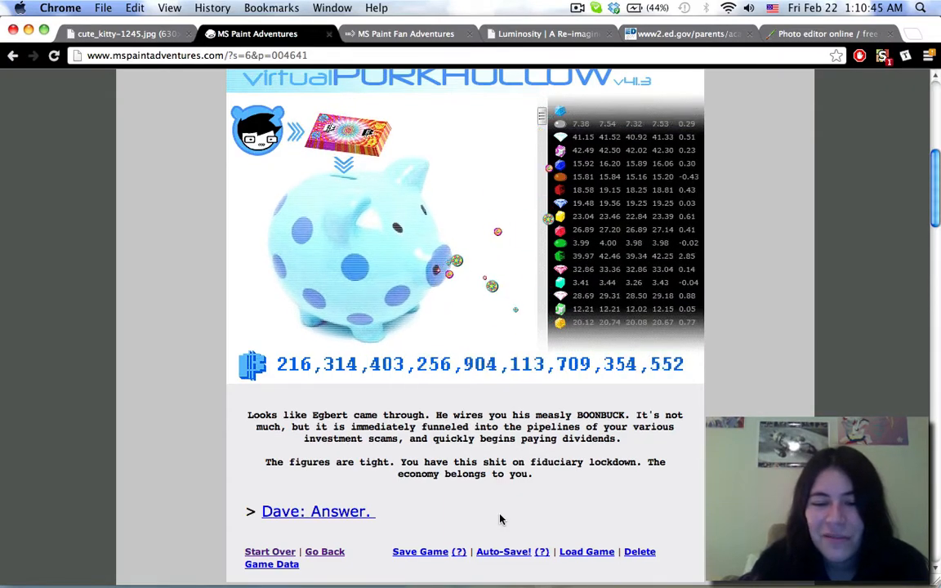
{"action": "left_click", "coordinate": [317, 511]}
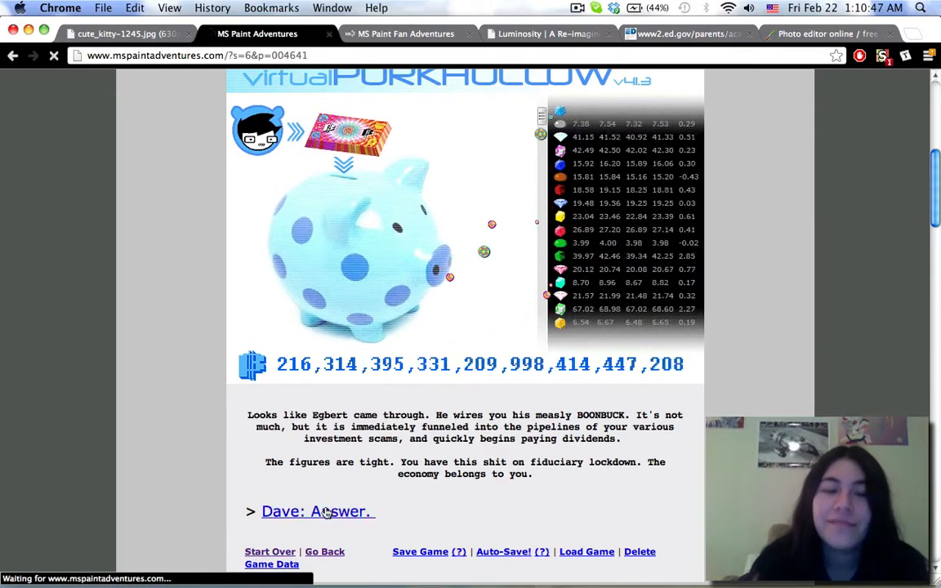
- Expand the Terezi–Dave pesterlog and read it down past the tinyurl link
{"action": "left_click", "coordinate": [317, 512]}
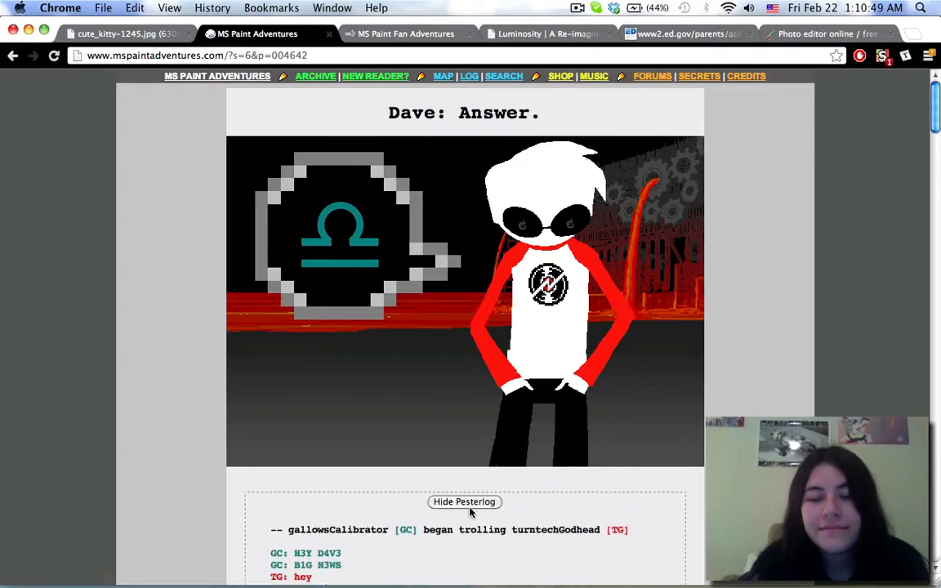
{"action": "scroll", "scroll_direction": "down", "scroll_amount": 3}
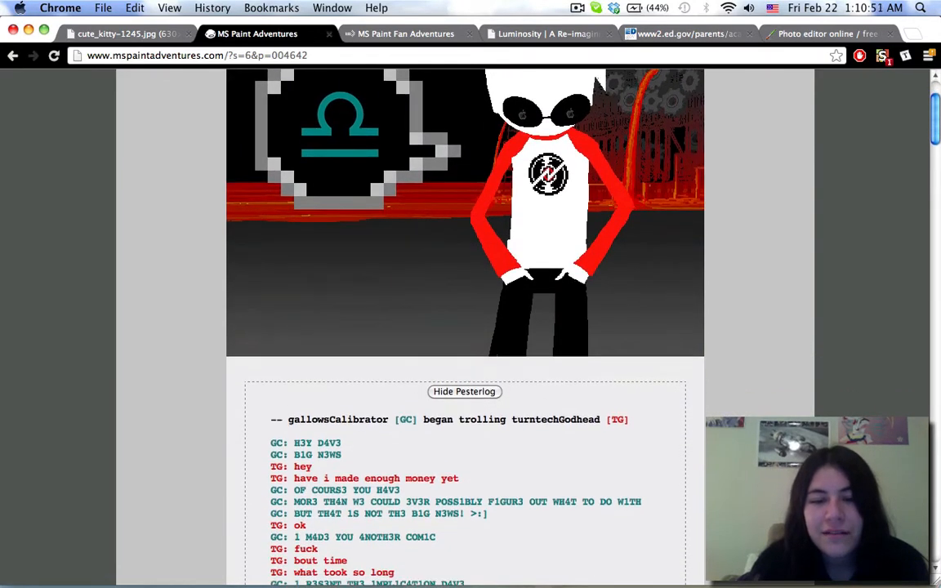
{"action": "scroll", "scroll_direction": "down", "scroll_amount": 3}
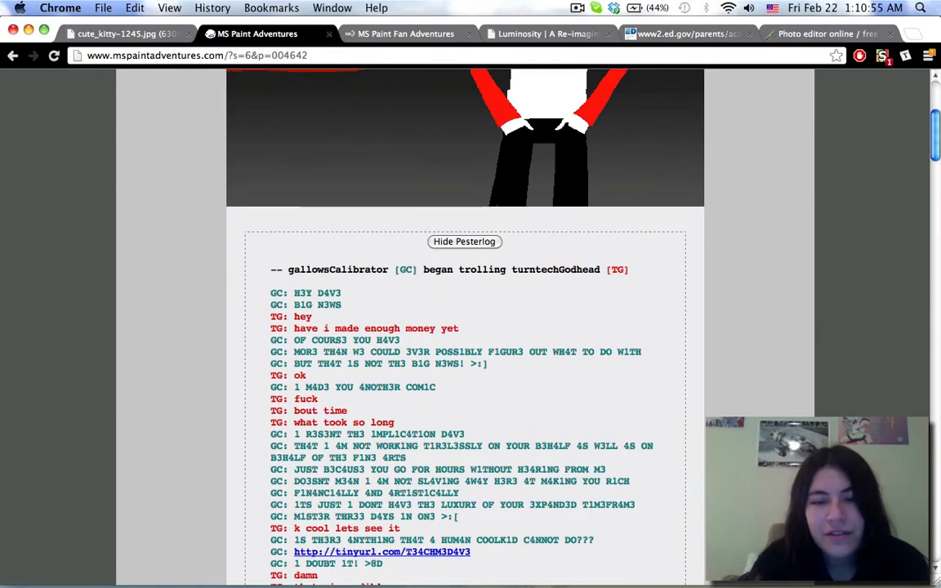
{"action": "scroll", "scroll_direction": "down", "scroll_amount": 3}
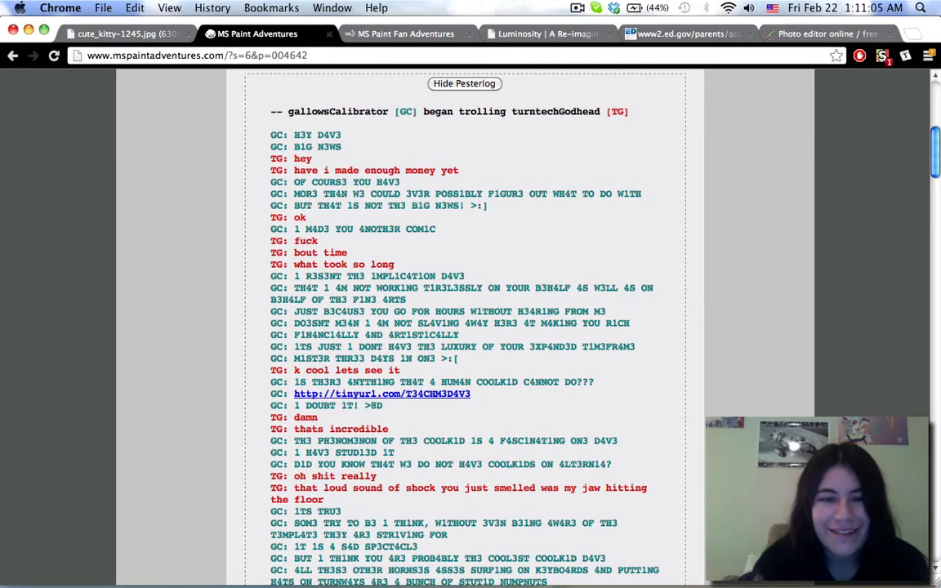
{"action": "scroll", "scroll_direction": "down", "scroll_amount": 3}
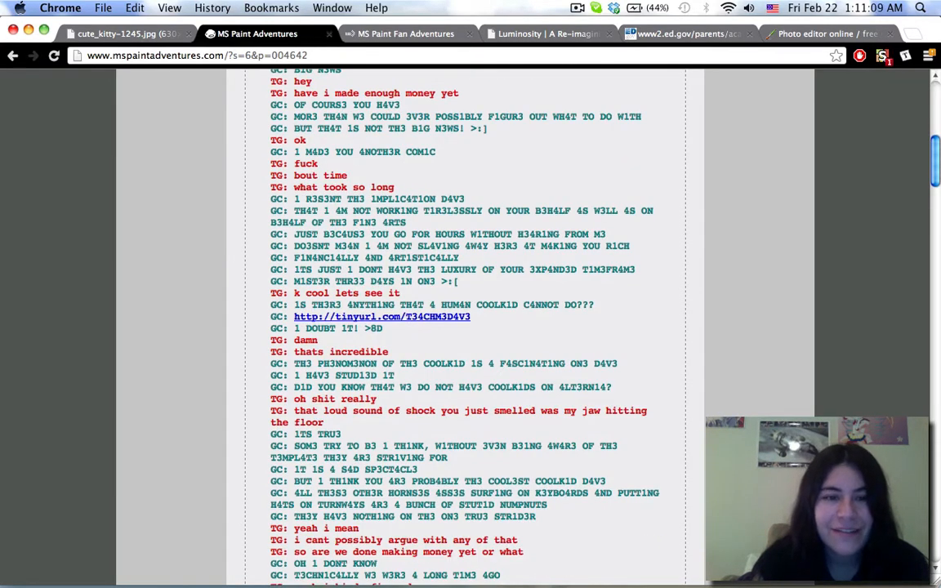
{"action": "scroll", "scroll_direction": "down", "scroll_amount": 3}
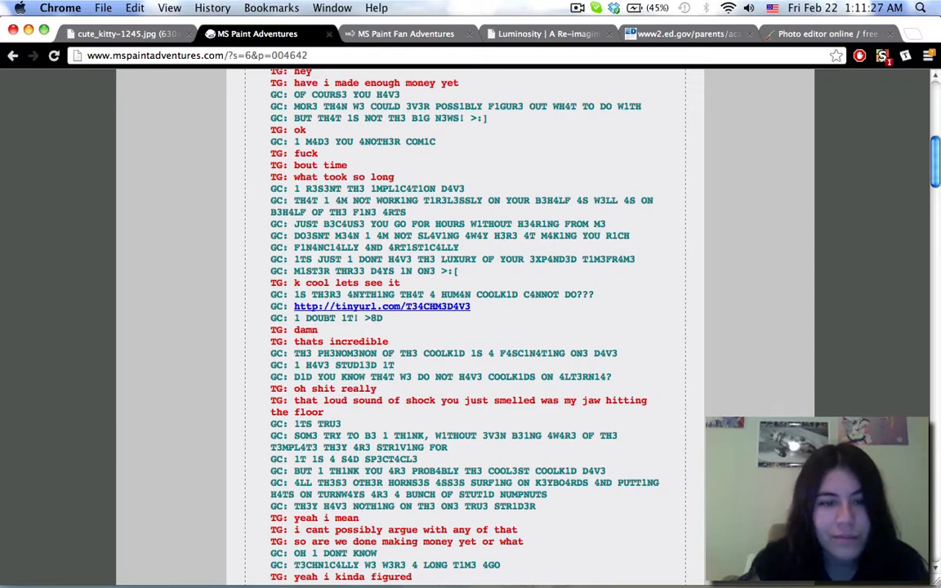
{"action": "scroll", "scroll_direction": "down", "scroll_amount": 3}
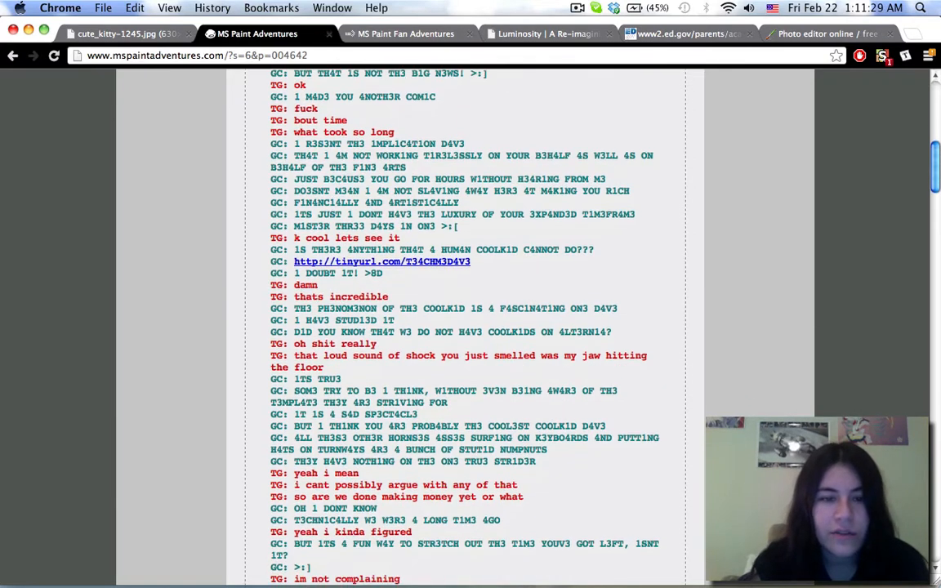
{"action": "mouse_move", "coordinate": [438, 262]}
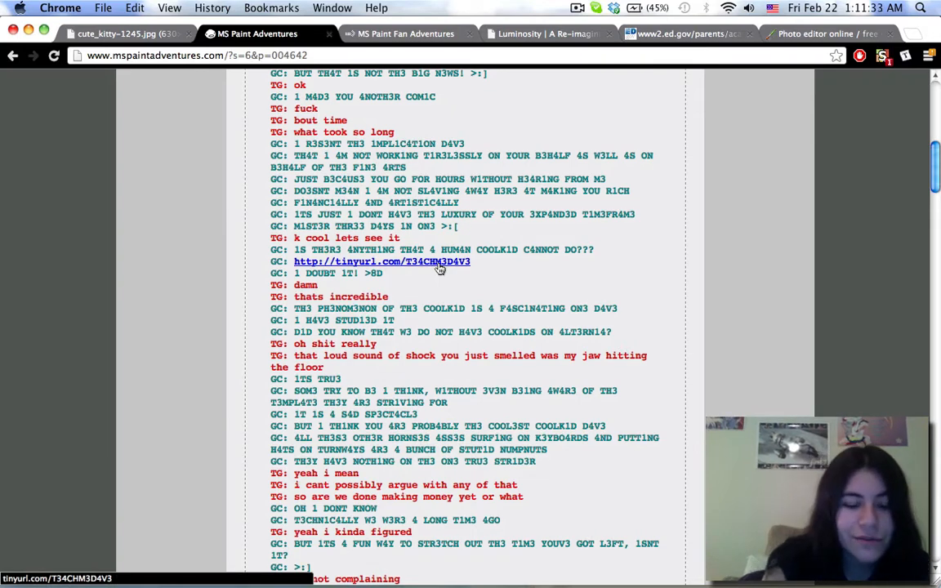
{"action": "left_click", "coordinate": [383, 261]}
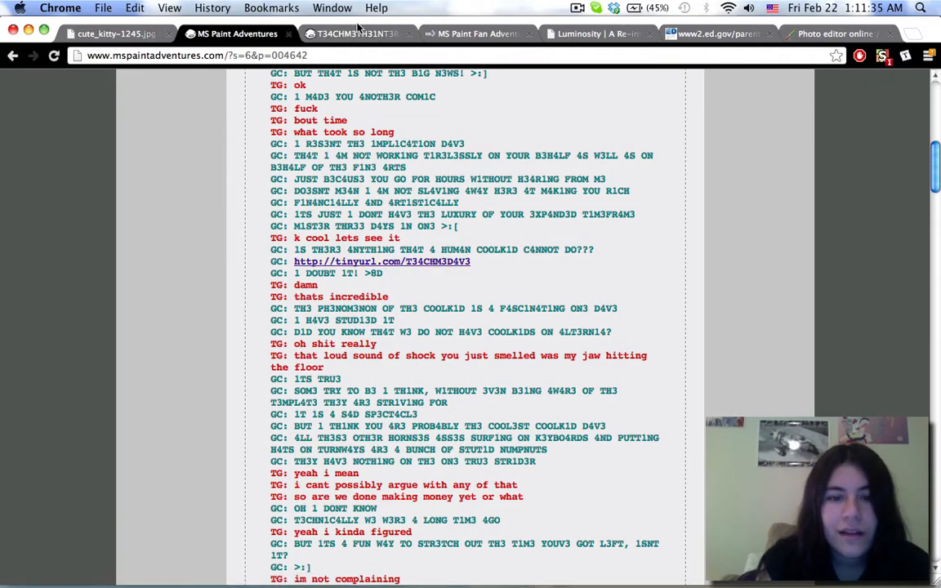
{"action": "left_click", "coordinate": [382, 262]}
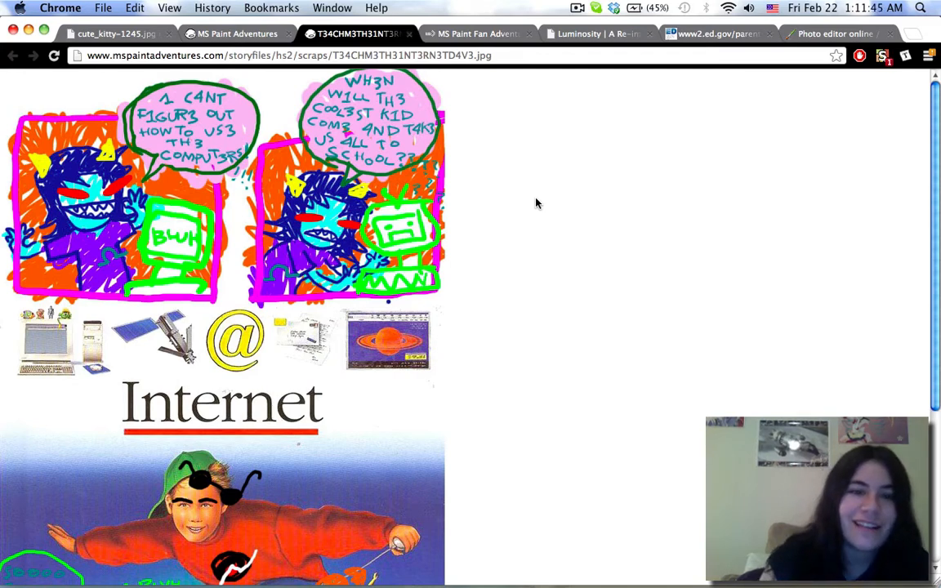
{"action": "scroll", "scroll_direction": "down", "scroll_amount": 3}
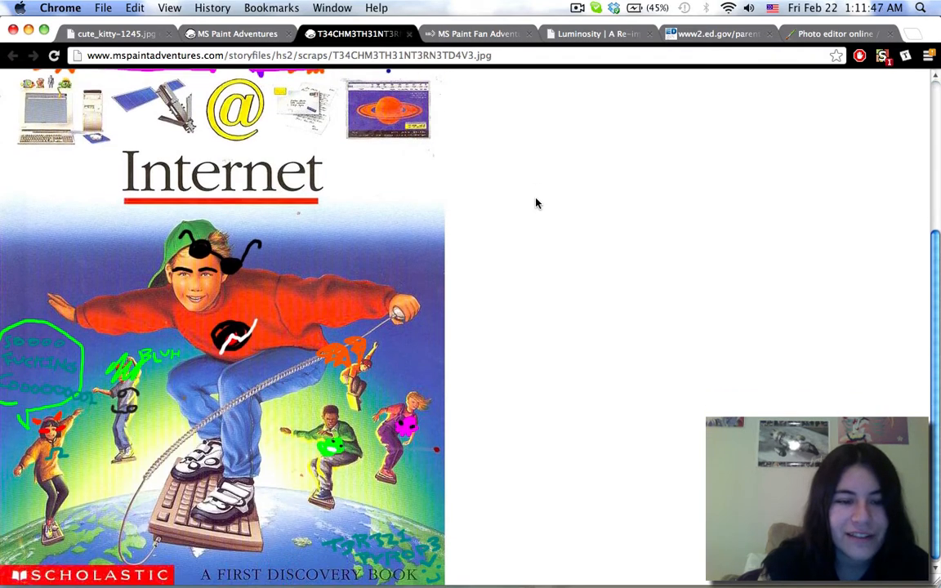
{"action": "scroll", "scroll_direction": "up", "scroll_amount": 3}
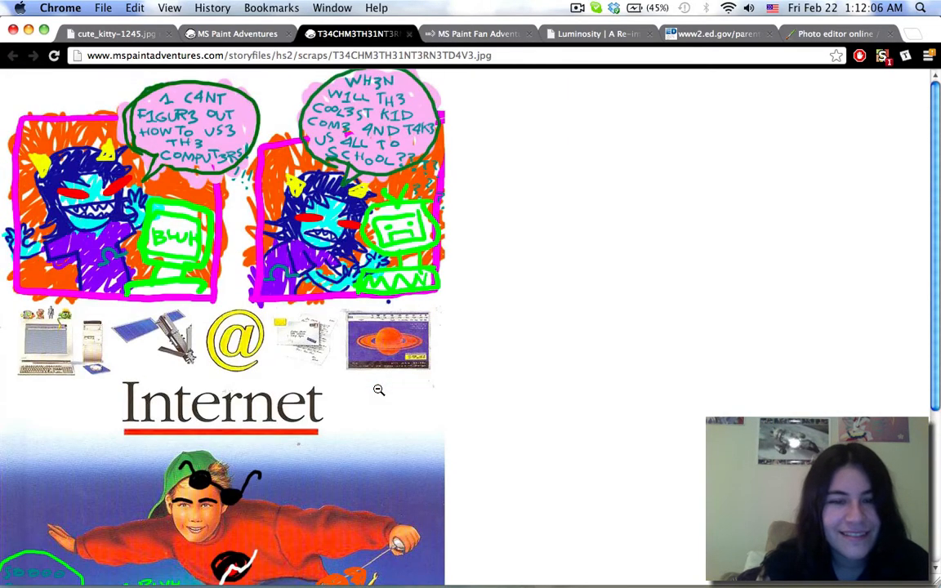
{"action": "mouse_move", "coordinate": [349, 353]}
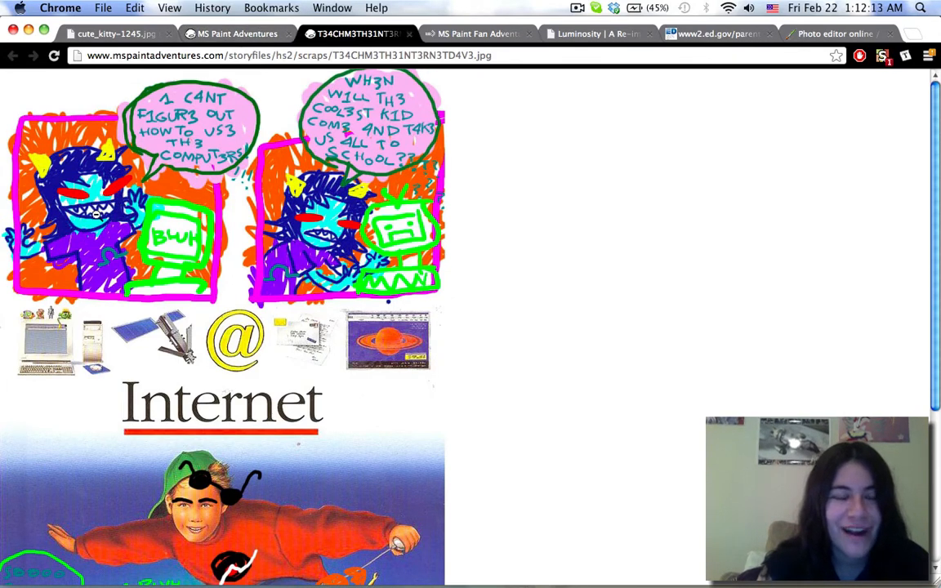
{"action": "left_click", "coordinate": [237, 32]}
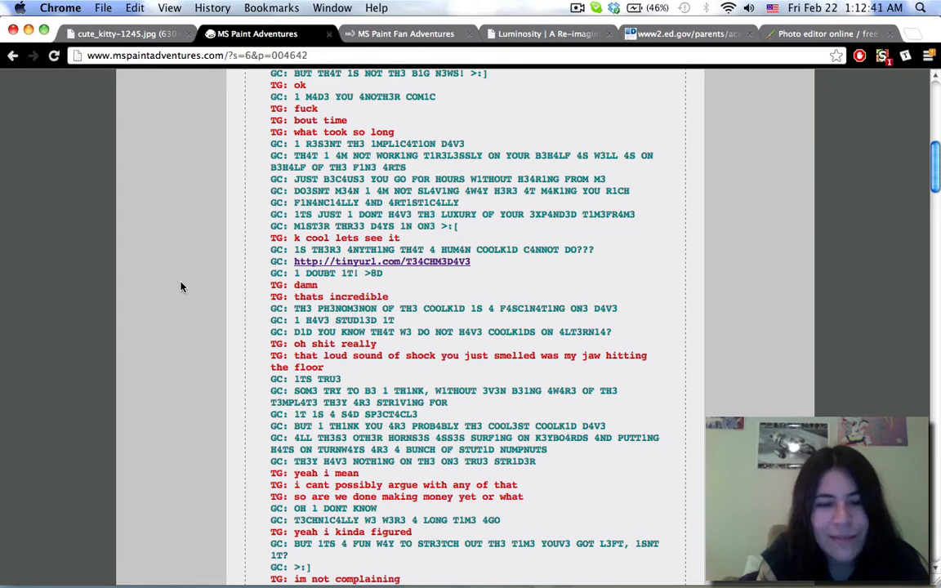
{"action": "scroll", "scroll_direction": "down", "scroll_amount": 3}
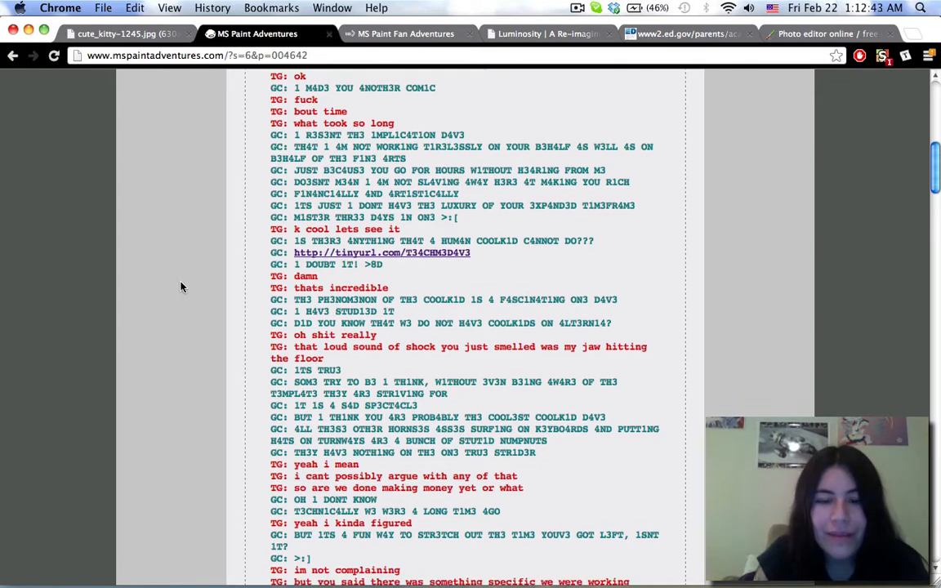
{"action": "scroll", "scroll_direction": "down", "scroll_amount": 3}
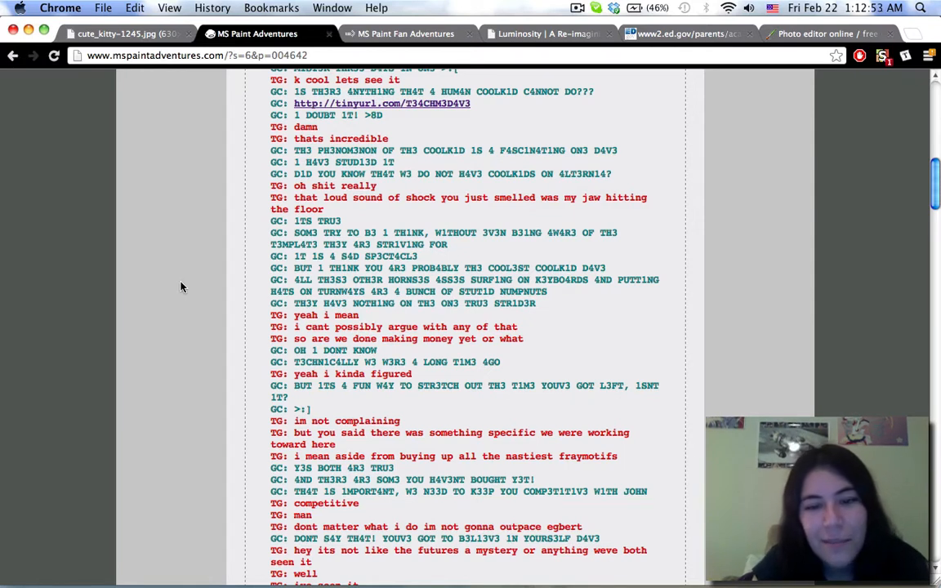
{"action": "scroll", "scroll_direction": "up", "scroll_amount": 3}
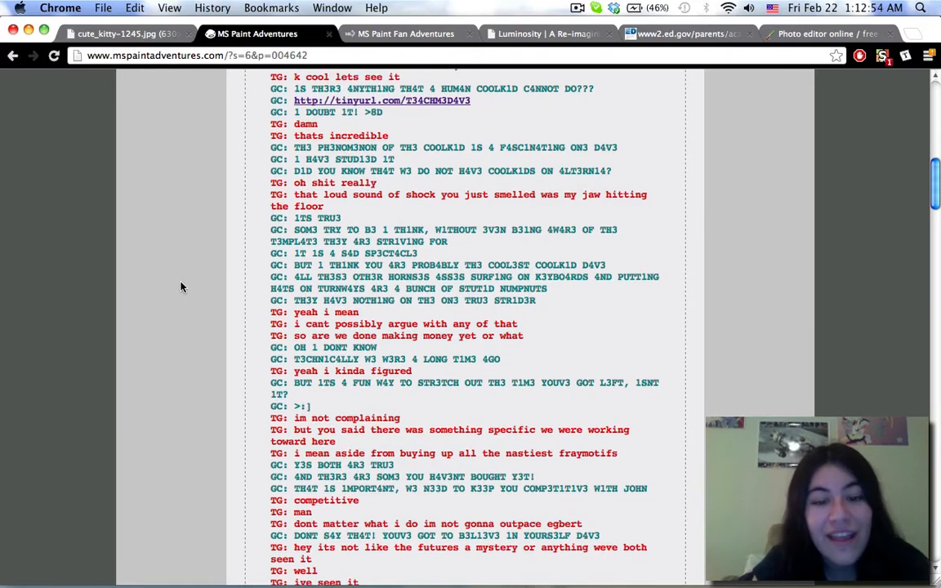
{"action": "scroll", "scroll_direction": "down", "scroll_amount": 3}
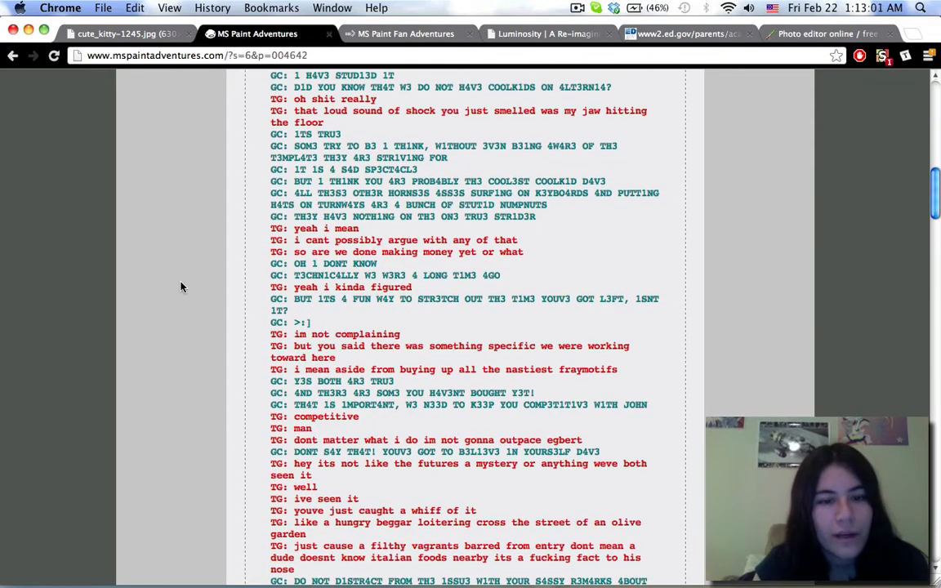
{"action": "scroll", "scroll_direction": "down", "scroll_amount": 3}
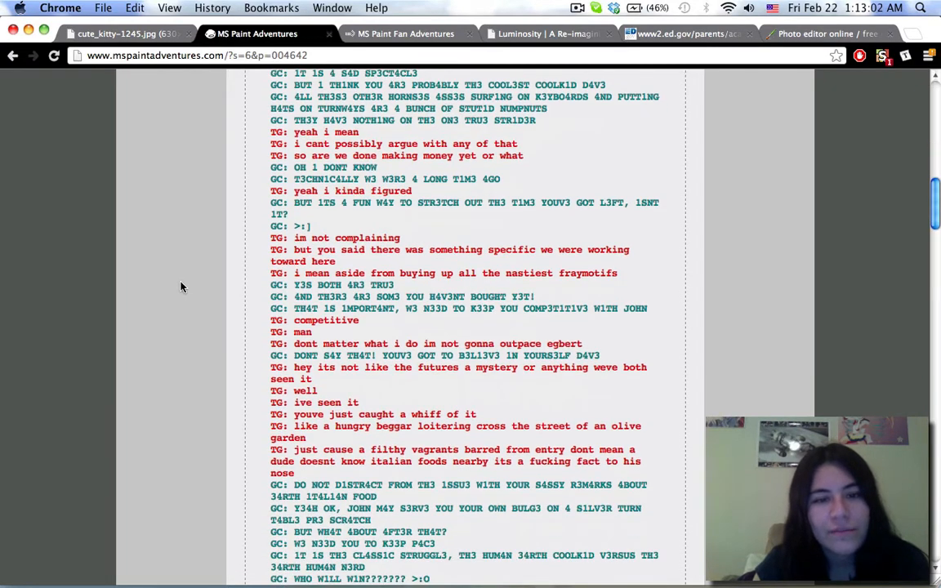
{"action": "scroll", "scroll_direction": "down", "scroll_amount": 3}
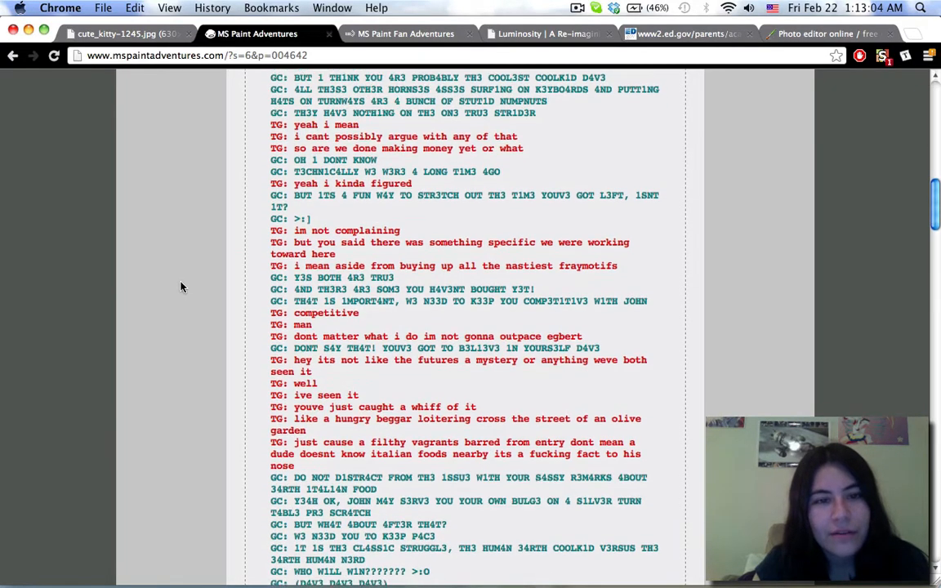
{"action": "scroll", "scroll_direction": "down", "scroll_amount": 3}
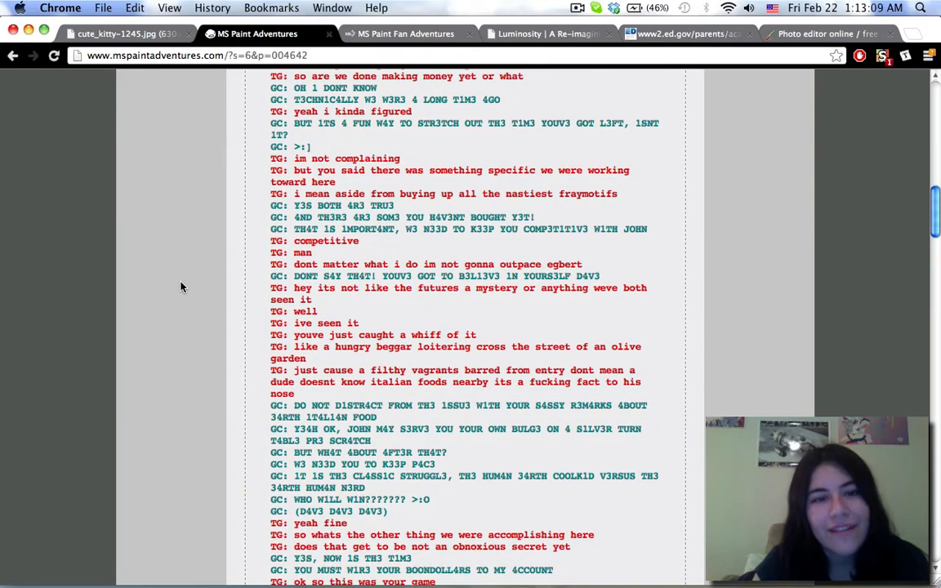
{"action": "scroll", "scroll_direction": "down", "scroll_amount": 3}
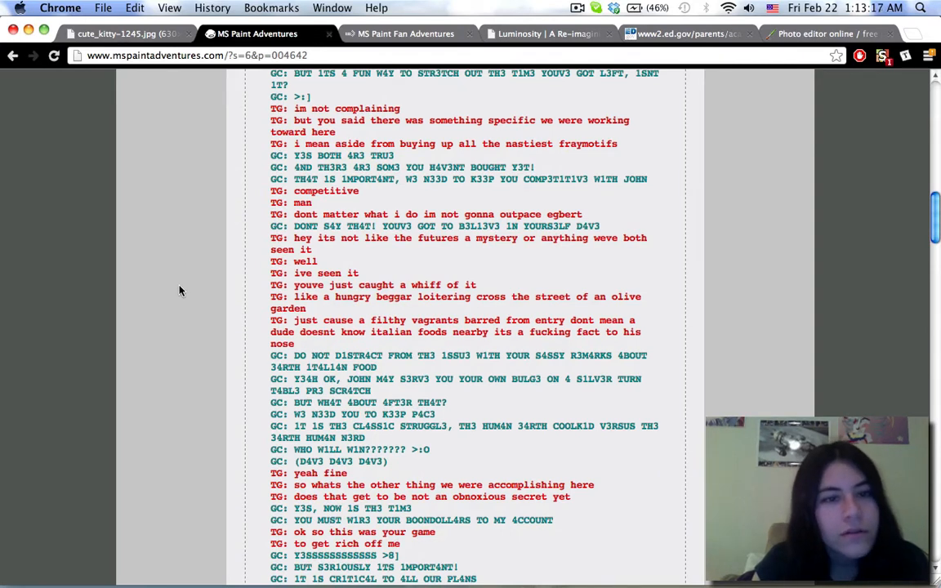
{"action": "scroll", "scroll_direction": "down", "scroll_amount": 3}
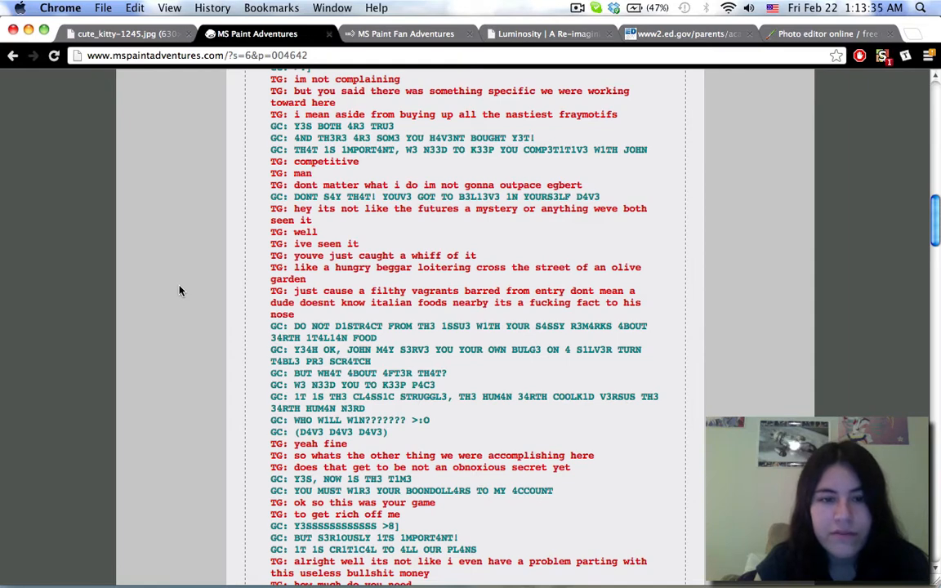
- Read further down the 'Dave: Answer.' pesterlog
{"action": "scroll", "scroll_direction": "down", "scroll_amount": 3}
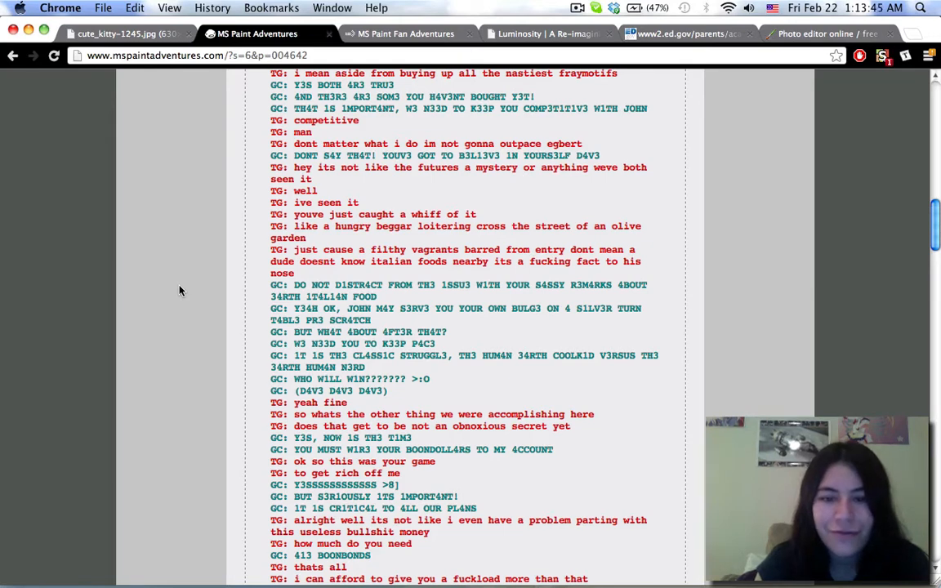
{"action": "scroll", "scroll_direction": "down", "scroll_amount": 3}
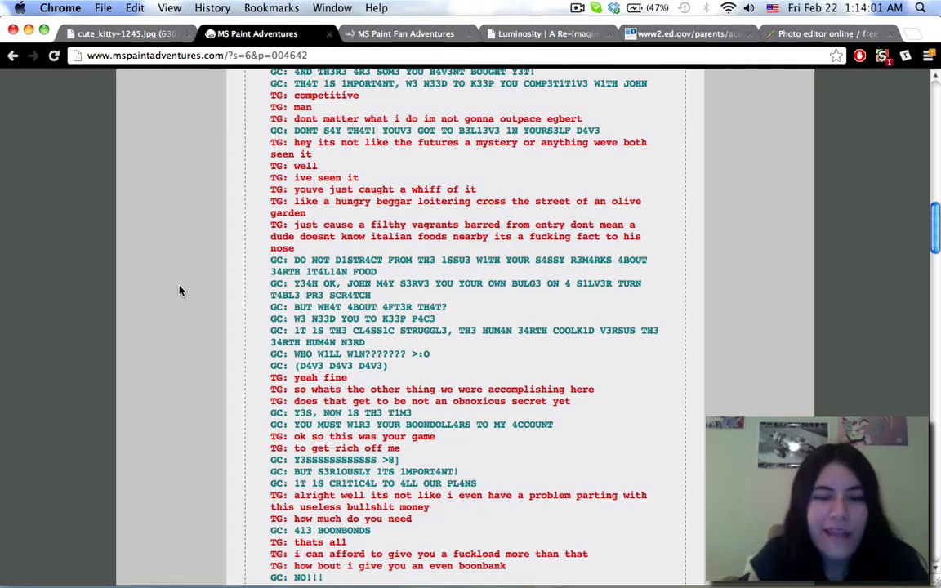
{"action": "scroll", "scroll_direction": "down", "scroll_amount": 3}
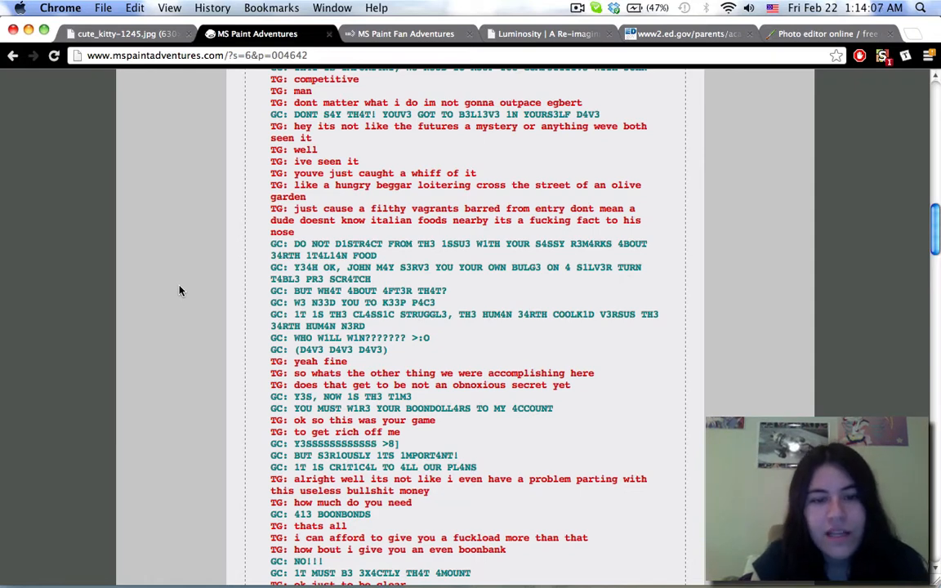
{"action": "scroll", "scroll_direction": "down", "scroll_amount": 3}
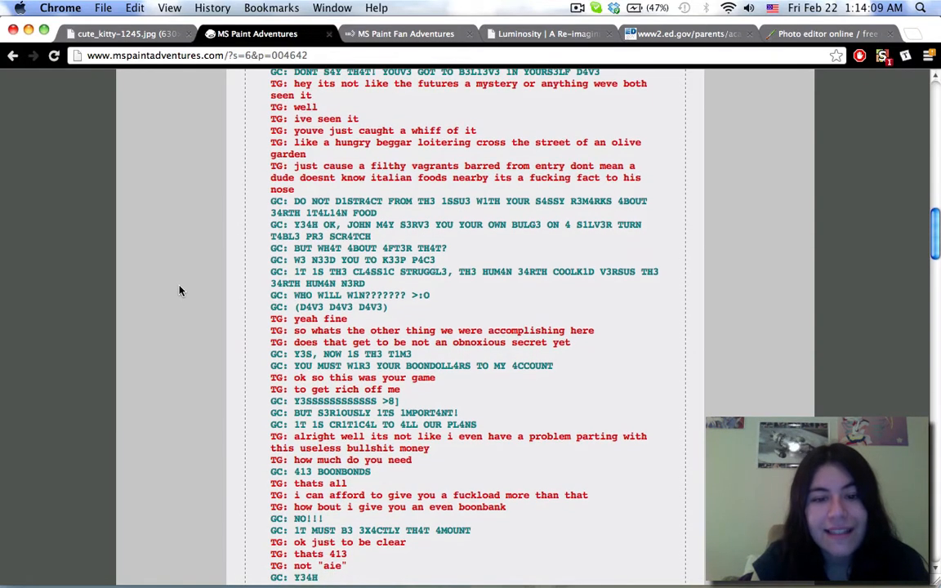
{"action": "scroll", "scroll_direction": "down", "scroll_amount": 3}
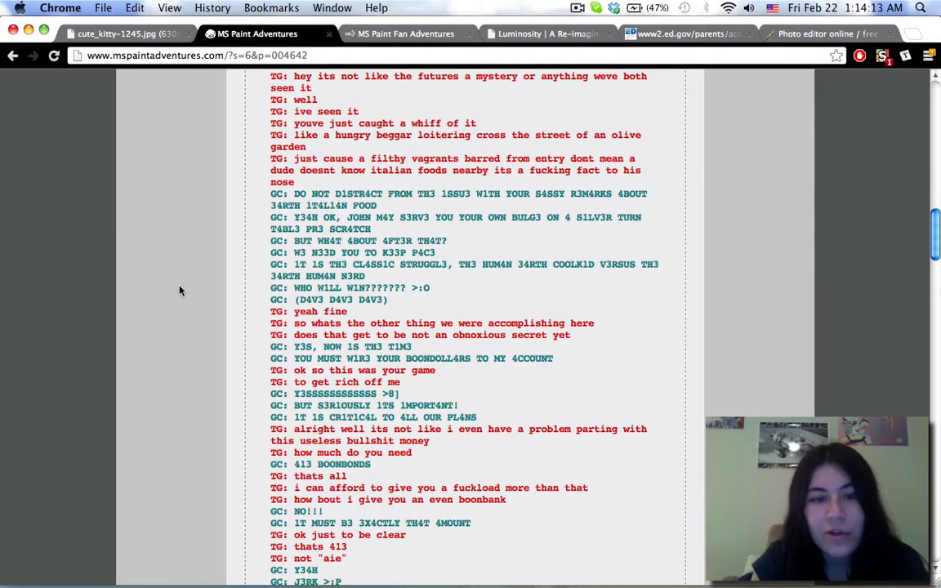
{"action": "scroll", "scroll_direction": "down", "scroll_amount": 3}
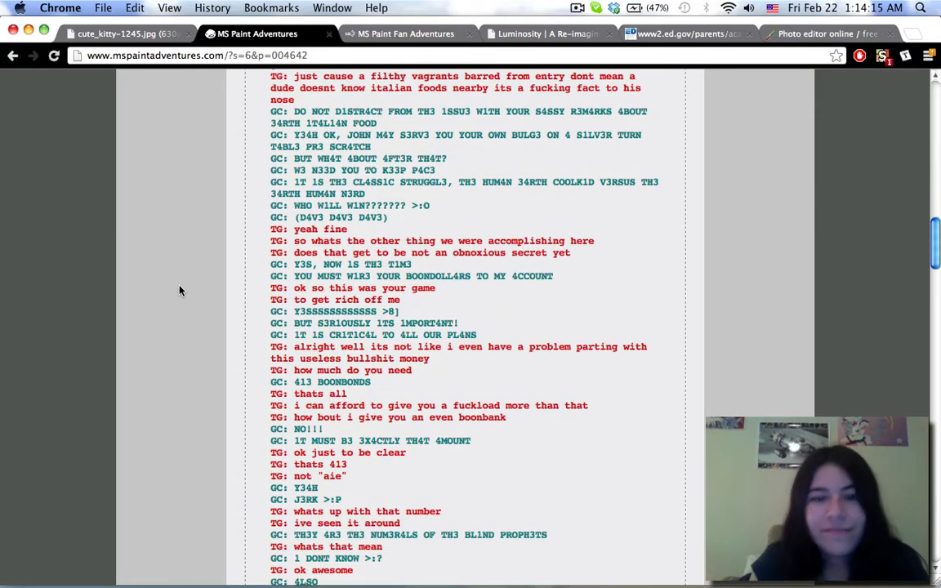
{"action": "scroll", "scroll_direction": "up", "scroll_amount": 3}
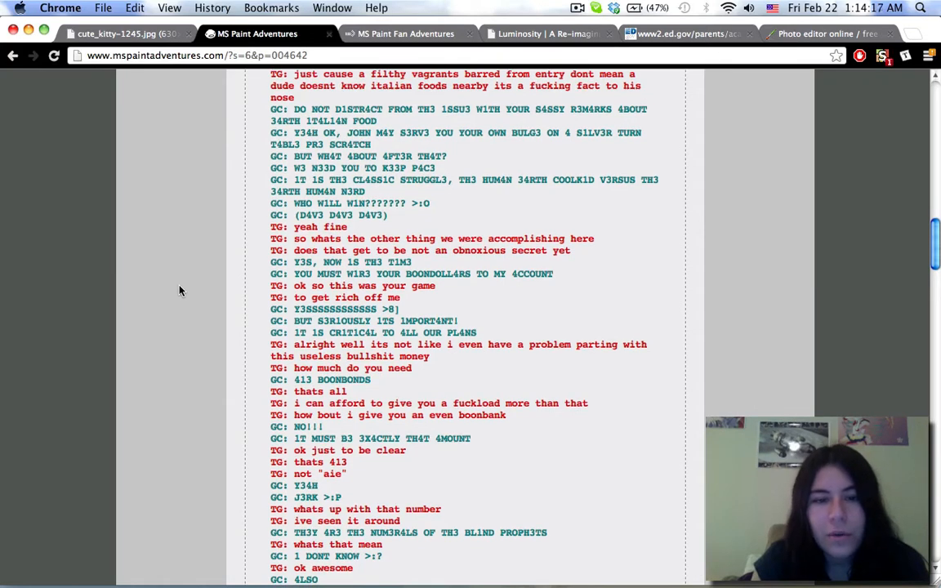
{"action": "scroll", "scroll_direction": "down", "scroll_amount": 3}
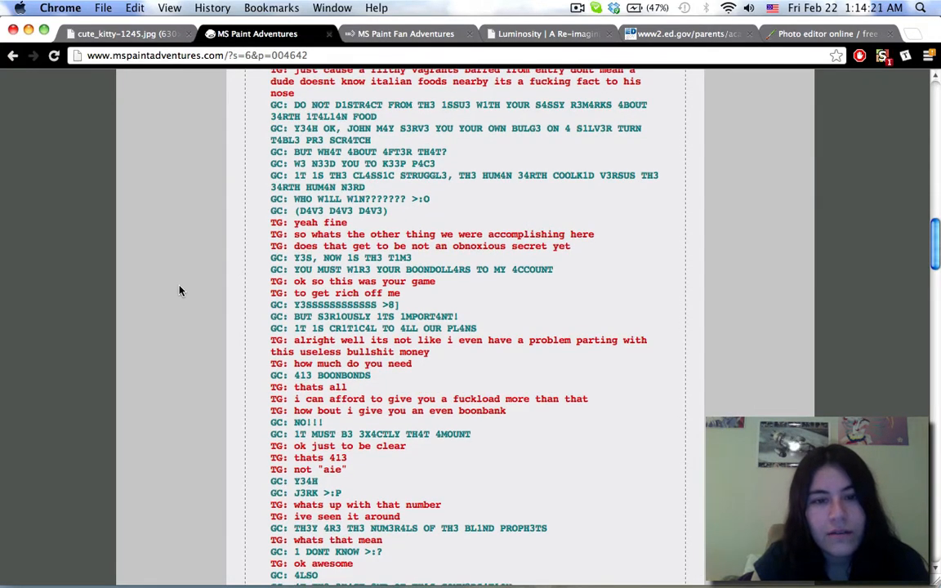
{"action": "scroll", "scroll_direction": "down", "scroll_amount": 3}
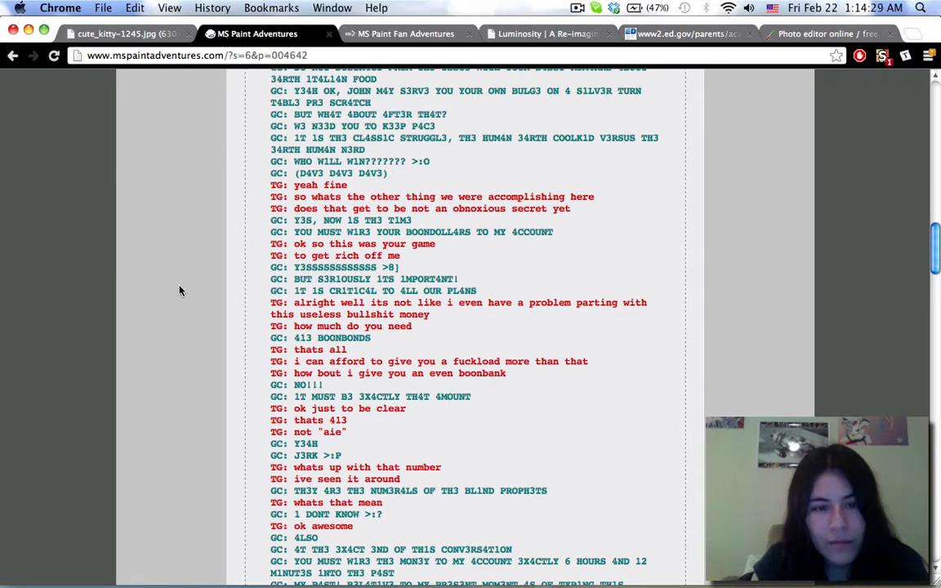
{"action": "scroll", "scroll_direction": "down", "scroll_amount": 3}
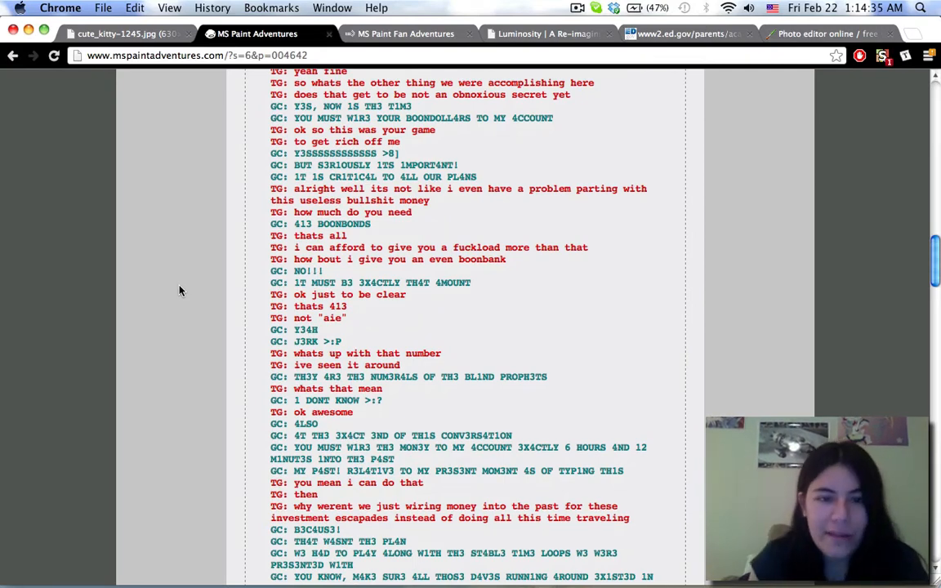
{"action": "scroll", "scroll_direction": "down", "scroll_amount": 3}
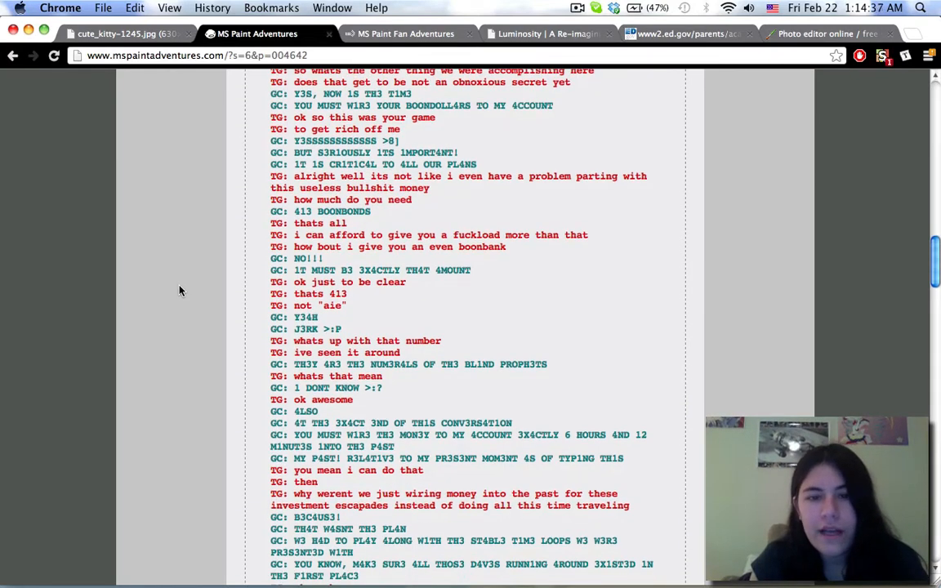
{"action": "scroll", "scroll_direction": "down", "scroll_amount": 3}
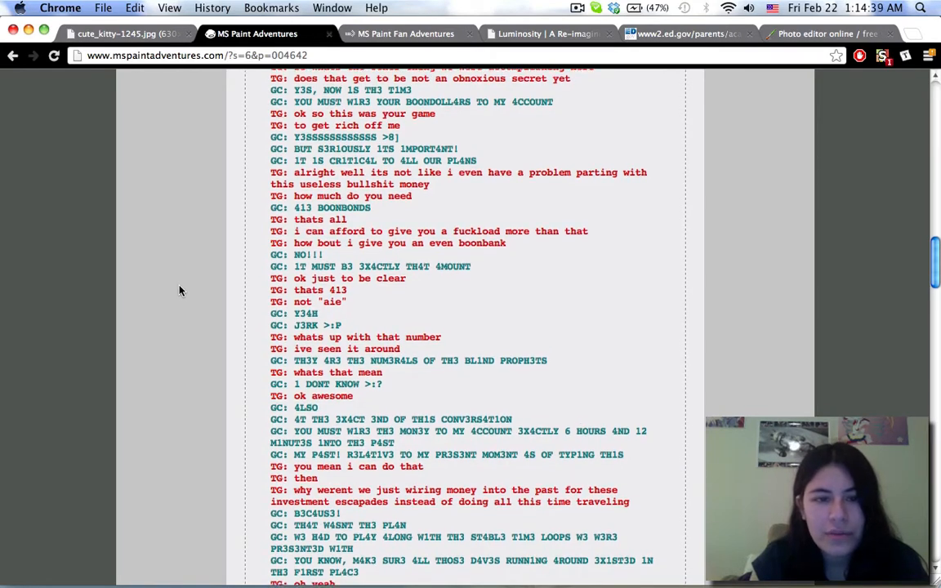
{"action": "scroll", "scroll_direction": "down", "scroll_amount": 3}
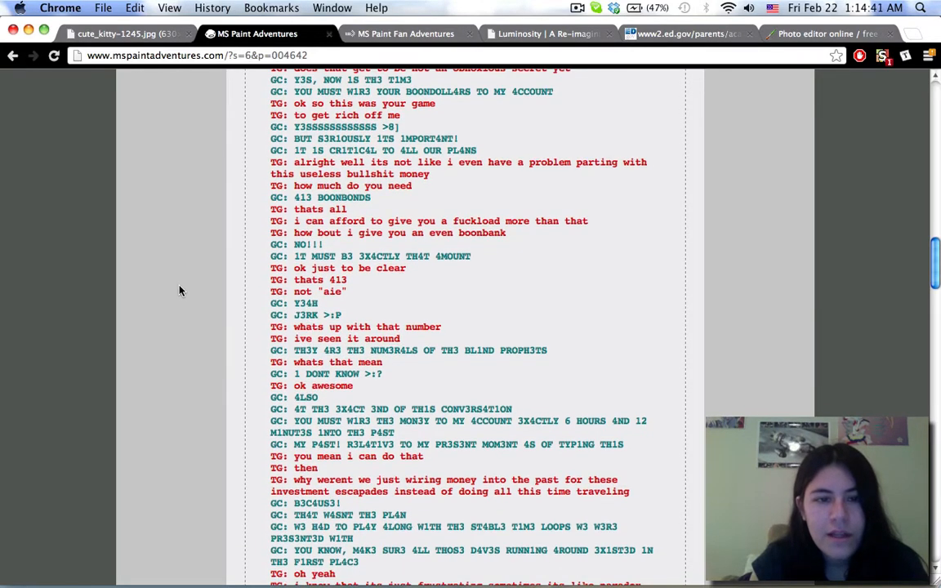
{"action": "scroll", "scroll_direction": "down", "scroll_amount": 3}
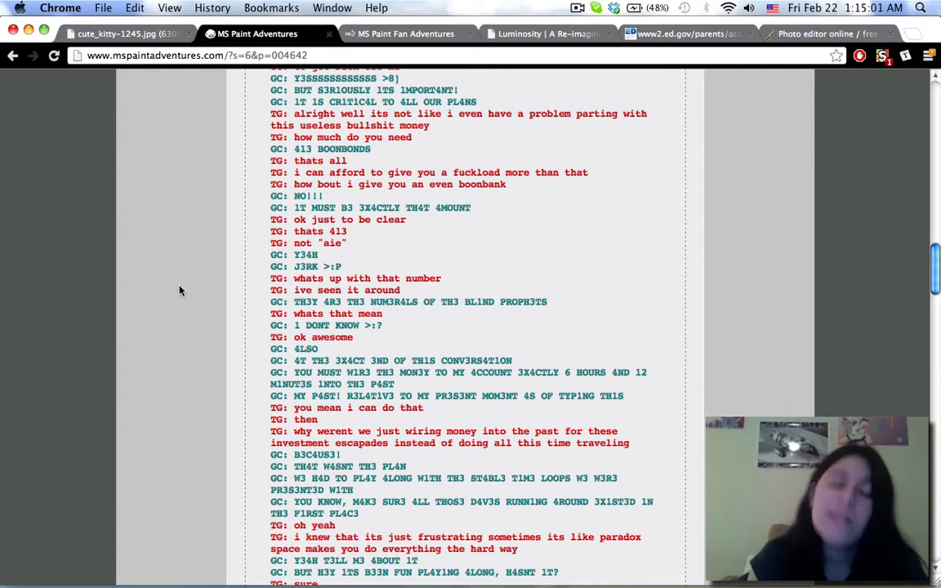
- Finish reading the pesterlog down to the 'Dave: Be the troll girl.' link
{"action": "scroll", "scroll_direction": "down", "scroll_amount": 3}
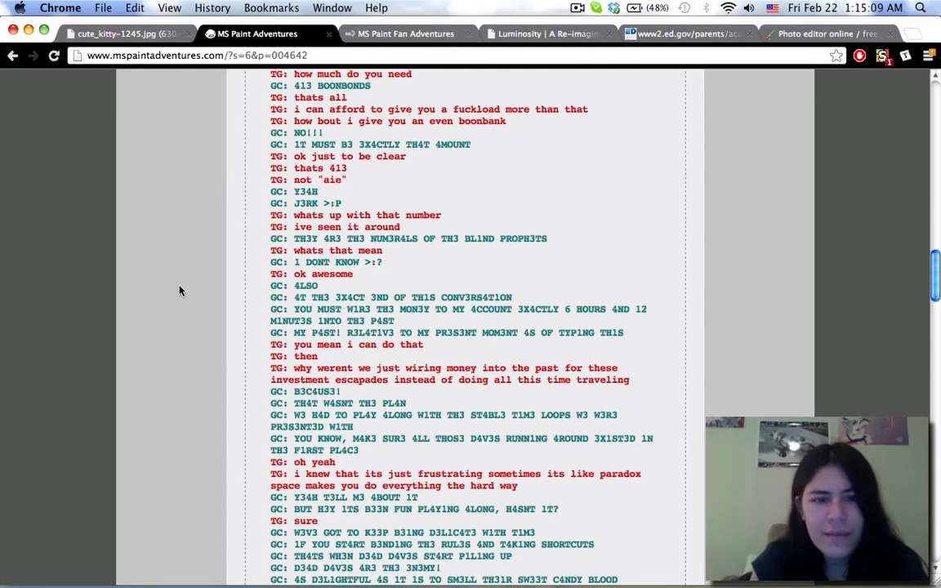
{"action": "scroll", "scroll_direction": "down", "scroll_amount": 3}
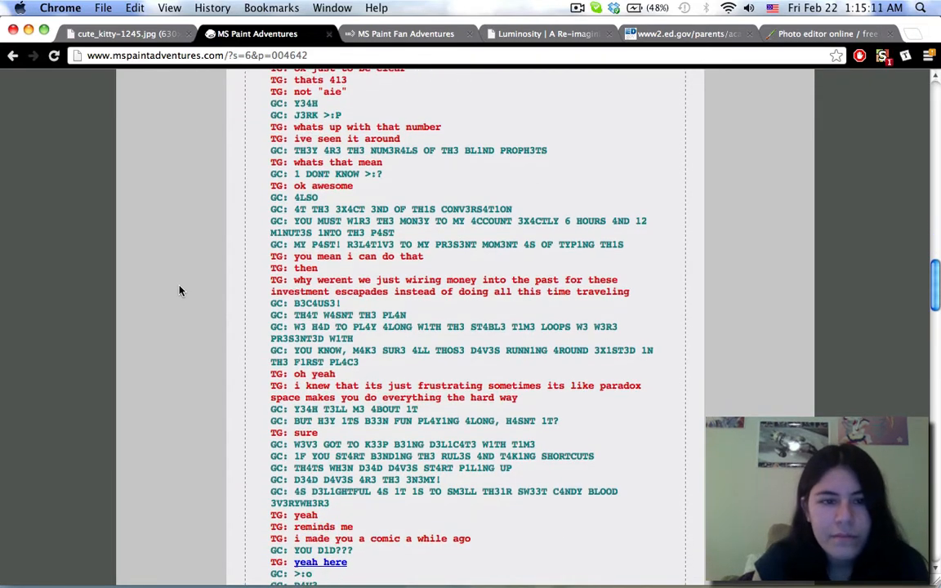
{"action": "scroll", "scroll_direction": "down", "scroll_amount": 3}
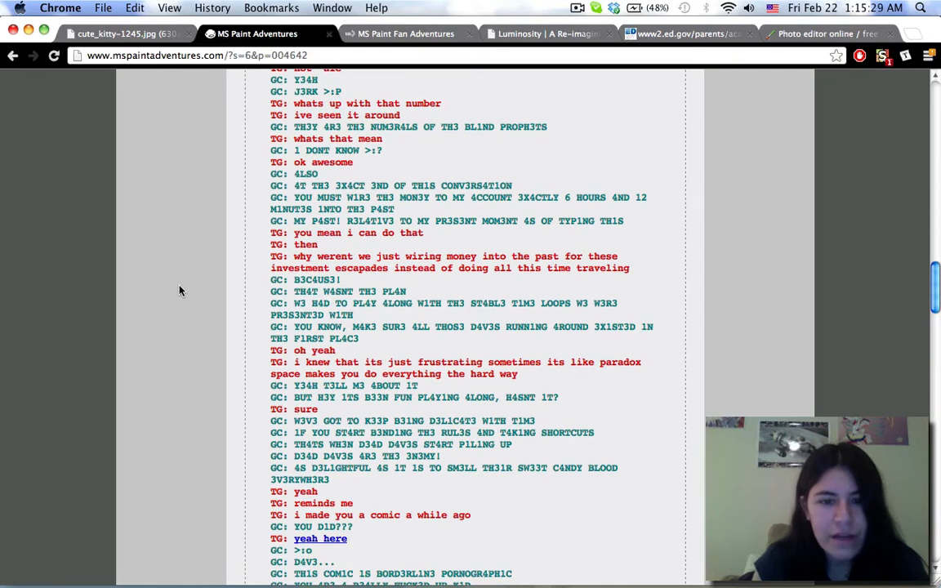
{"action": "scroll", "scroll_direction": "down", "scroll_amount": 3}
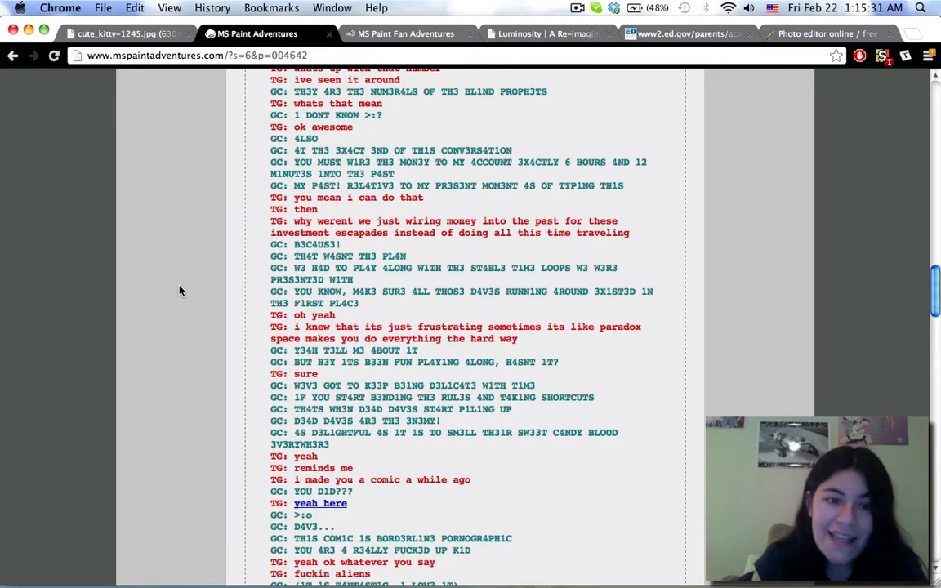
{"action": "scroll", "scroll_direction": "down", "scroll_amount": 3}
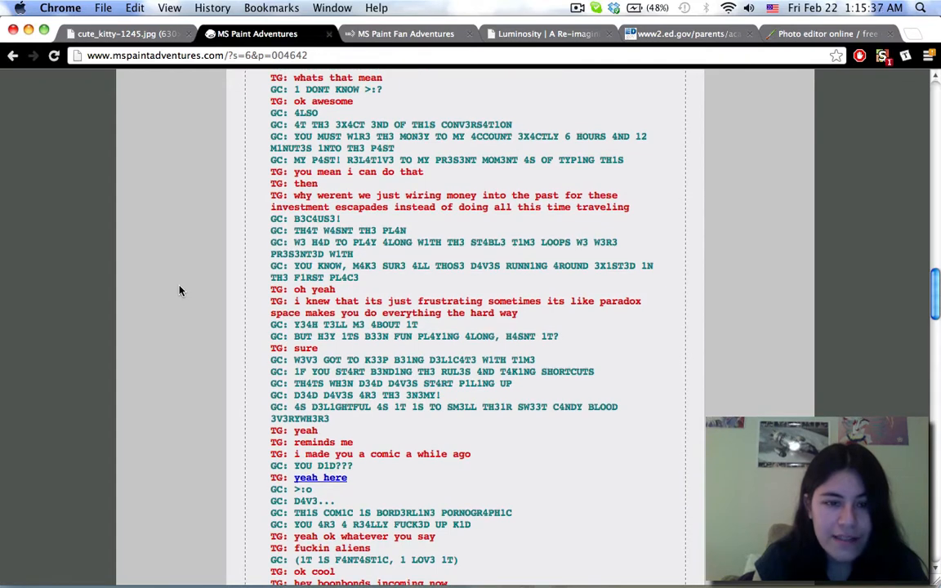
{"action": "scroll", "scroll_direction": "down", "scroll_amount": 3}
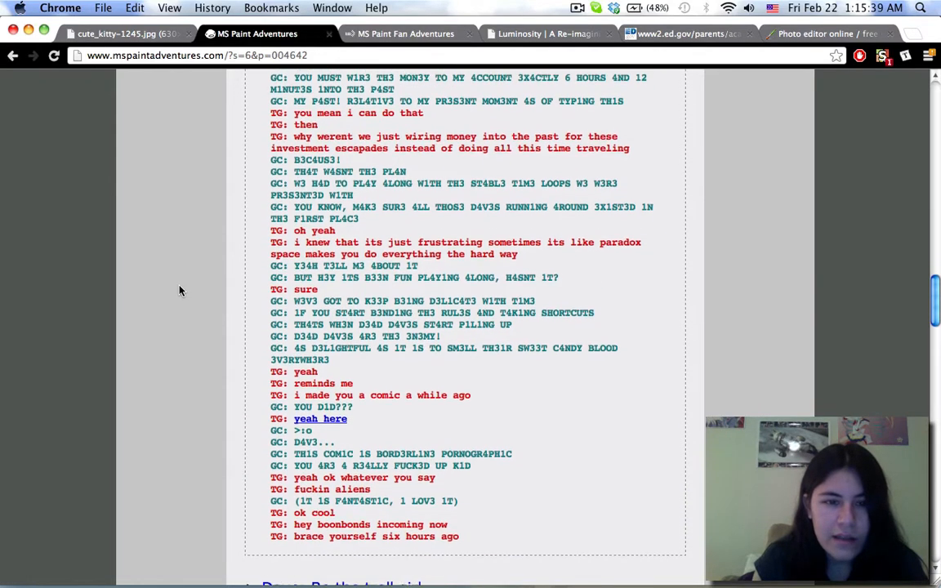
{"action": "scroll", "scroll_direction": "down", "scroll_amount": 3}
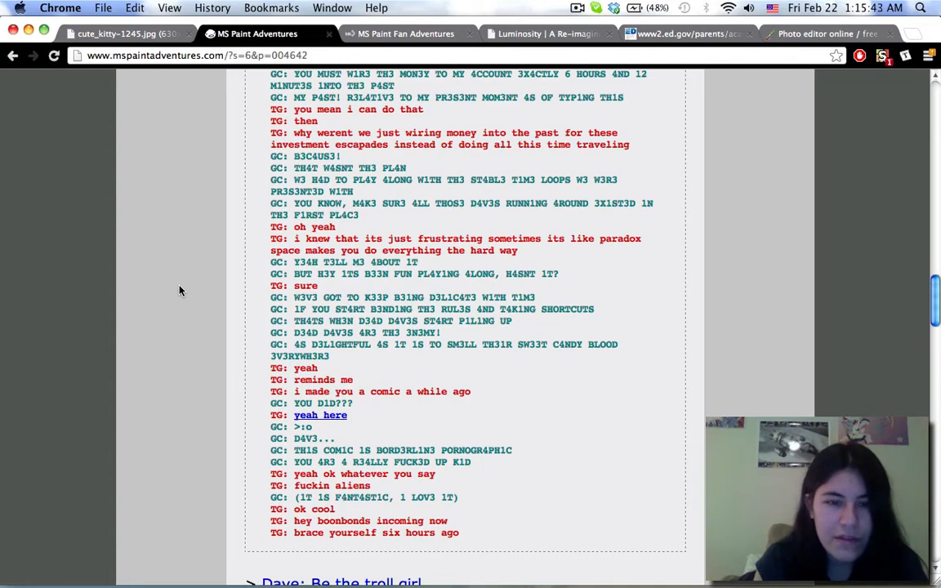
{"action": "scroll", "scroll_direction": "down", "scroll_amount": 3}
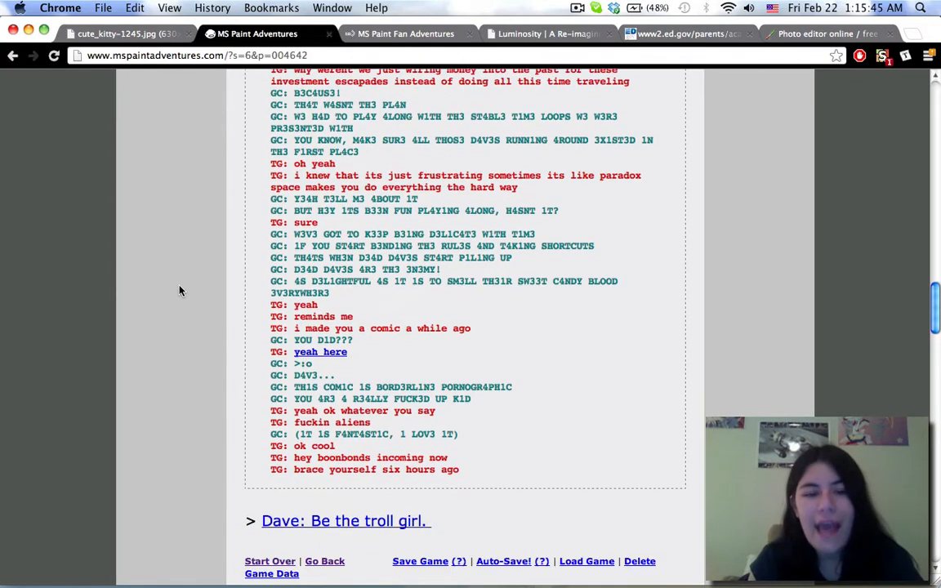
{"action": "scroll", "scroll_direction": "down", "scroll_amount": 3}
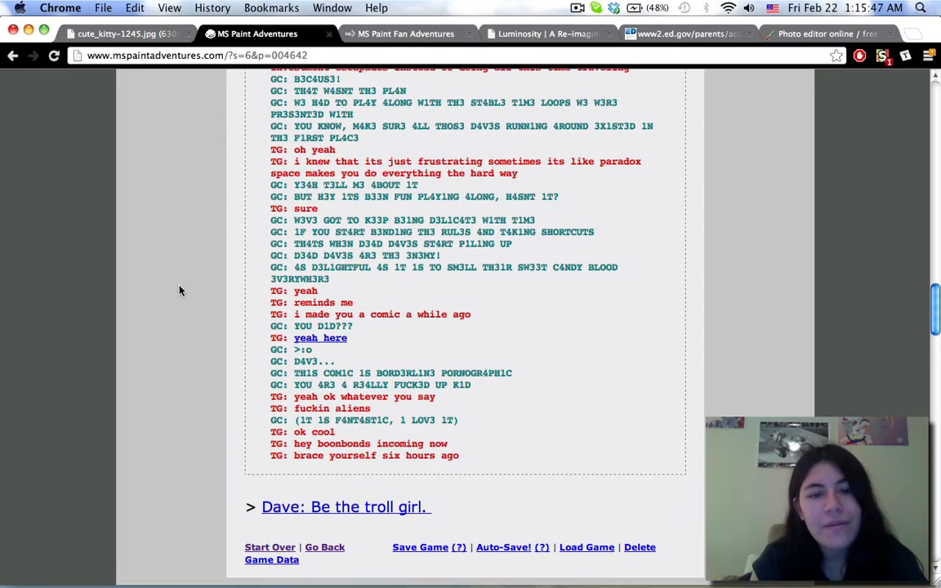
{"action": "scroll", "scroll_direction": "down", "scroll_amount": 3}
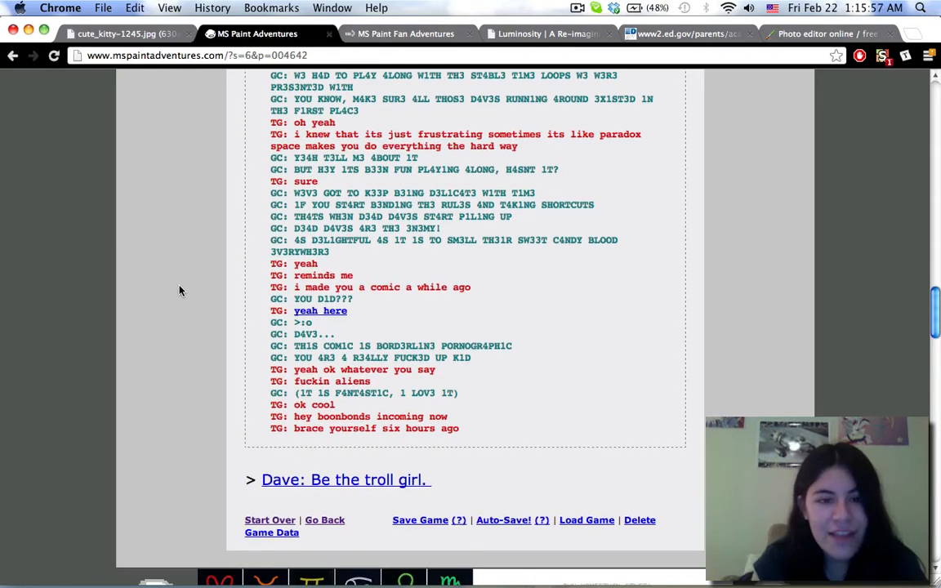
{"action": "scroll", "scroll_direction": "down", "scroll_amount": 3}
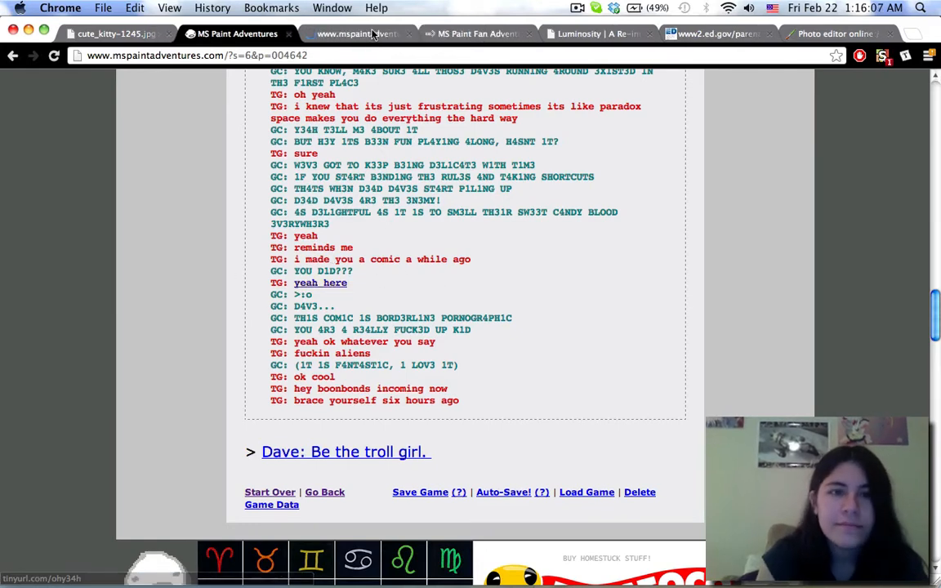
- View Terezi's linked ohy34h.jpg comic about Dave and read it to the bottom
{"action": "left_click", "coordinate": [320, 282]}
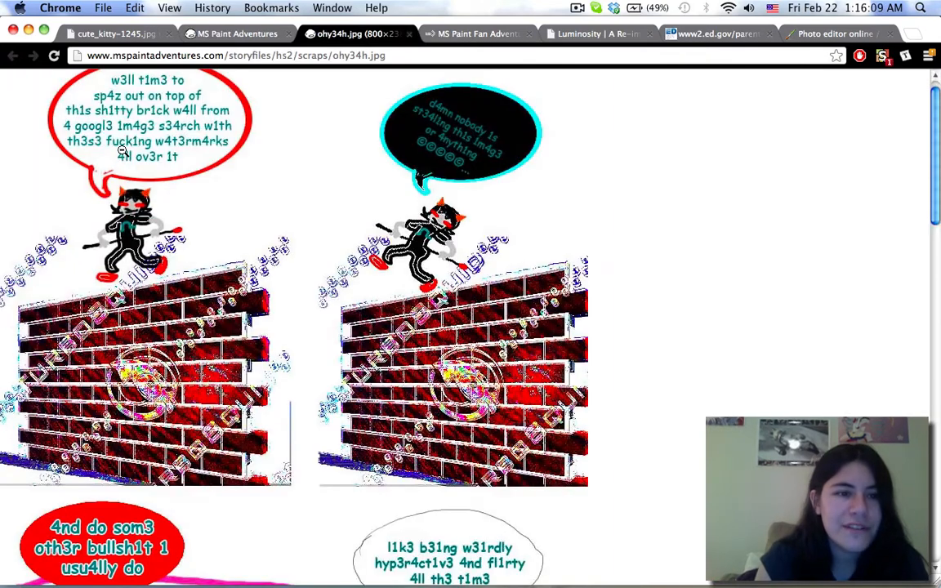
{"action": "scroll", "scroll_direction": "down", "scroll_amount": 3}
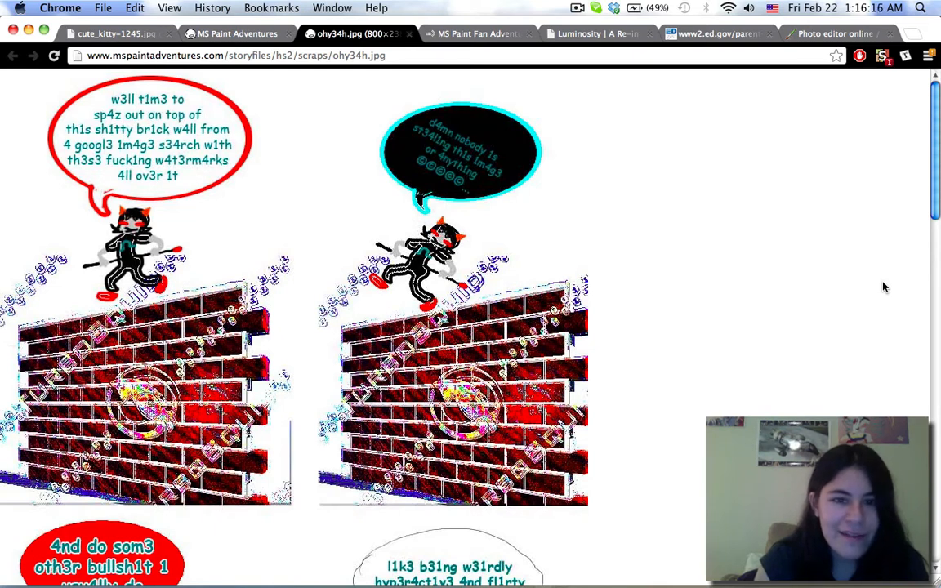
{"action": "scroll", "scroll_direction": "down", "scroll_amount": 3}
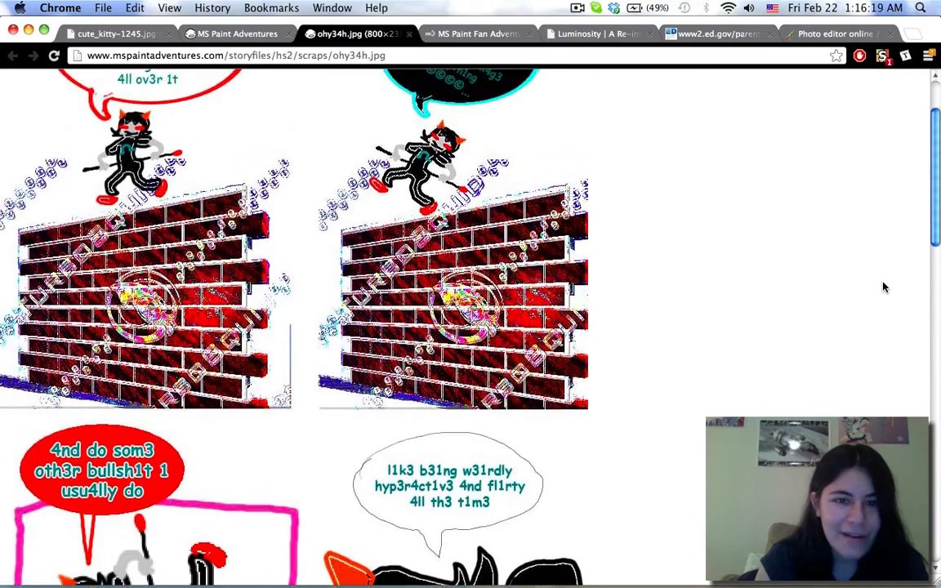
{"action": "scroll", "scroll_direction": "down", "scroll_amount": 3}
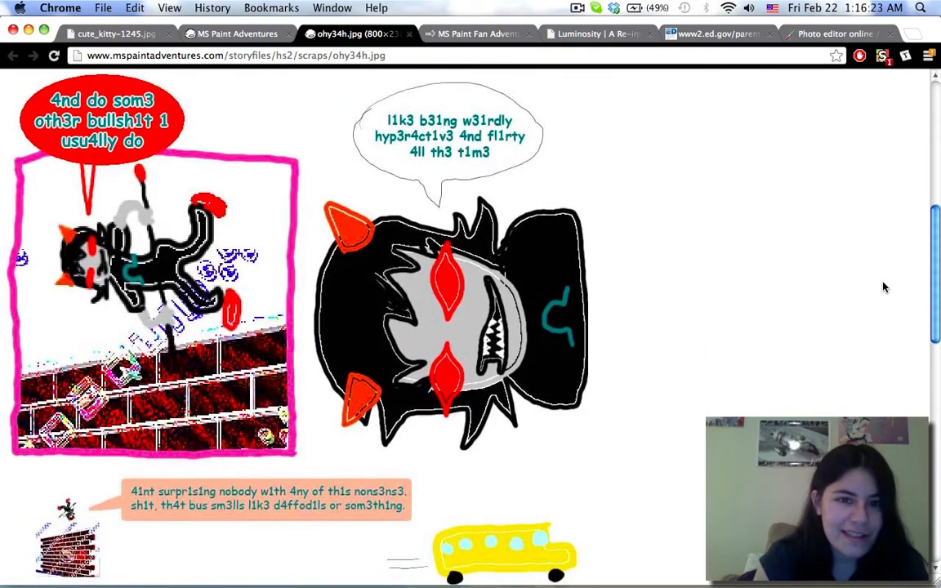
{"action": "scroll", "scroll_direction": "down", "scroll_amount": 3}
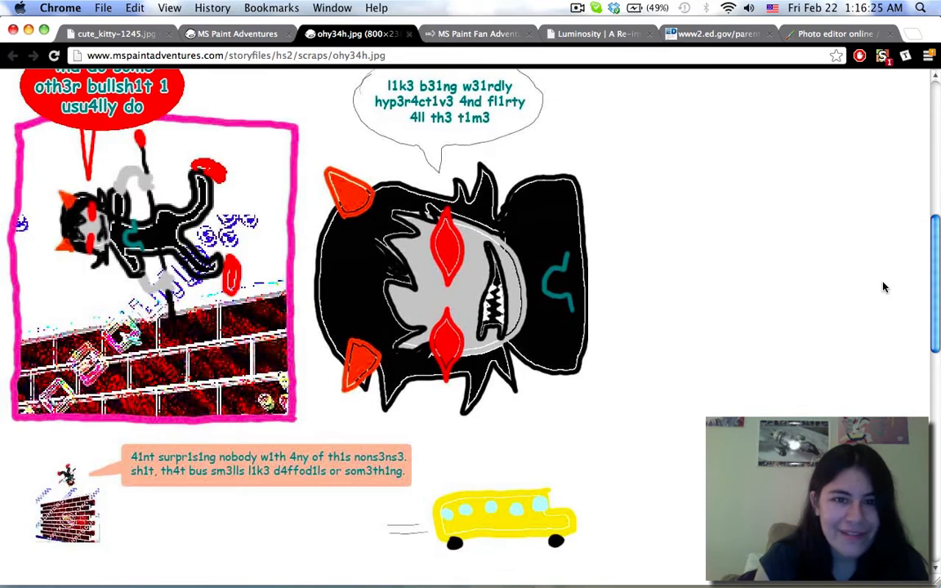
{"action": "scroll", "scroll_direction": "down", "scroll_amount": 3}
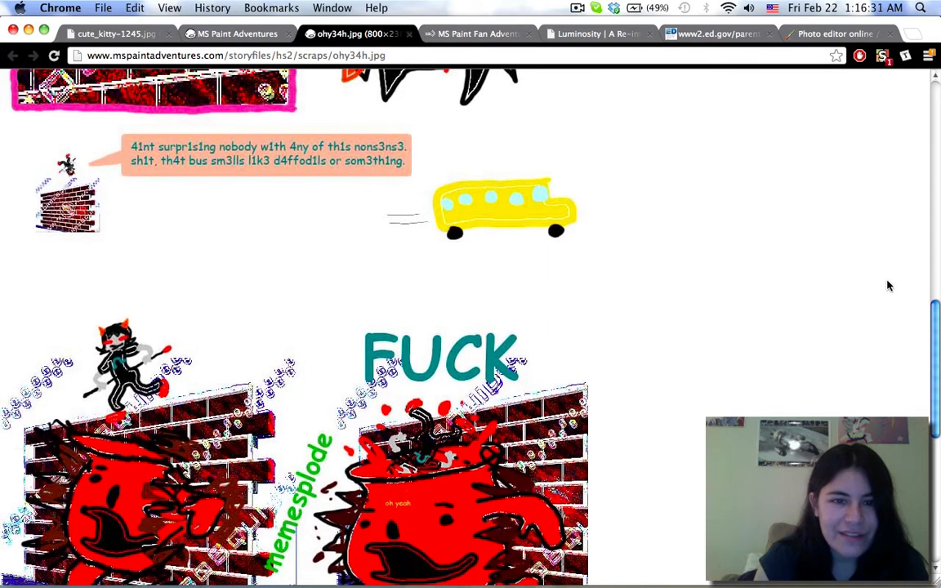
{"action": "scroll", "scroll_direction": "down", "scroll_amount": 3}
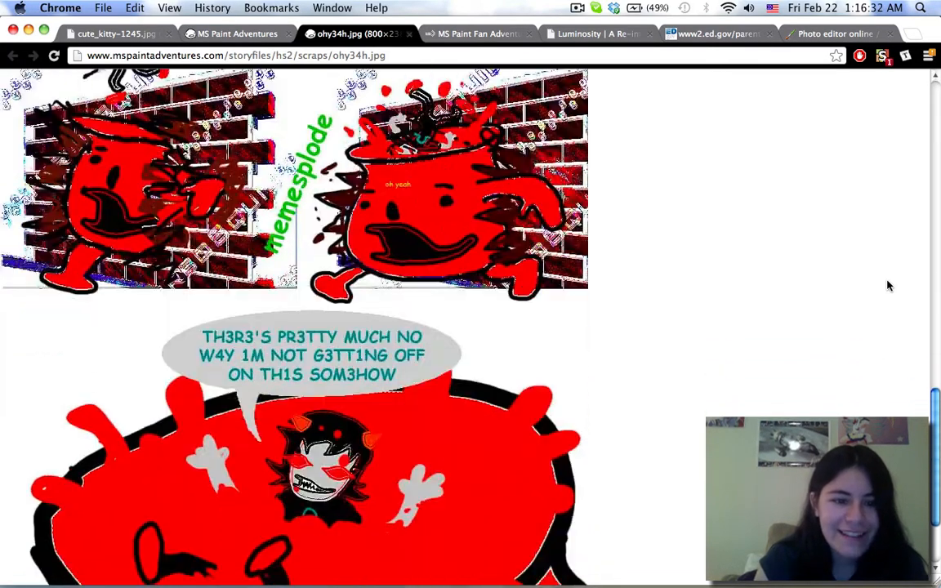
{"action": "scroll", "scroll_direction": "down", "scroll_amount": 3}
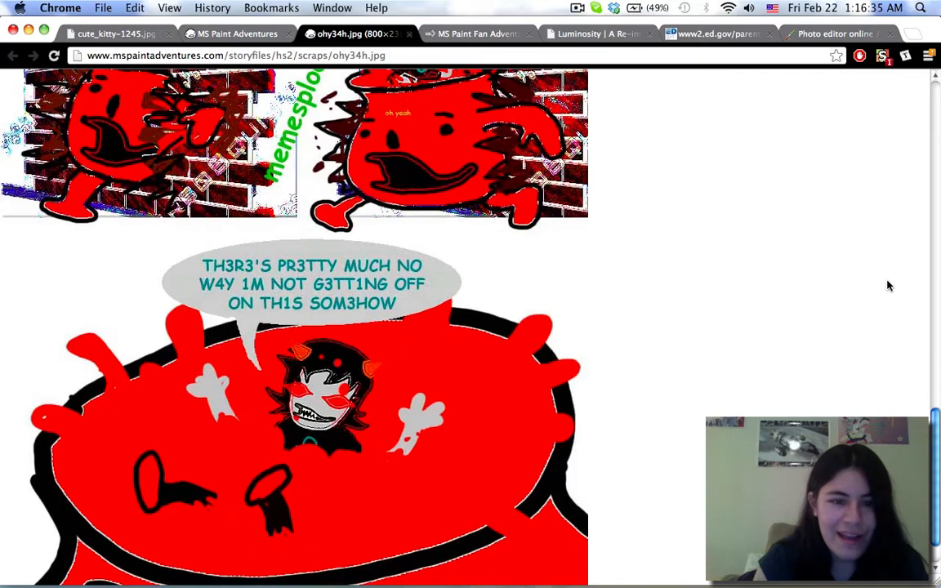
{"action": "scroll", "scroll_direction": "down", "scroll_amount": 3}
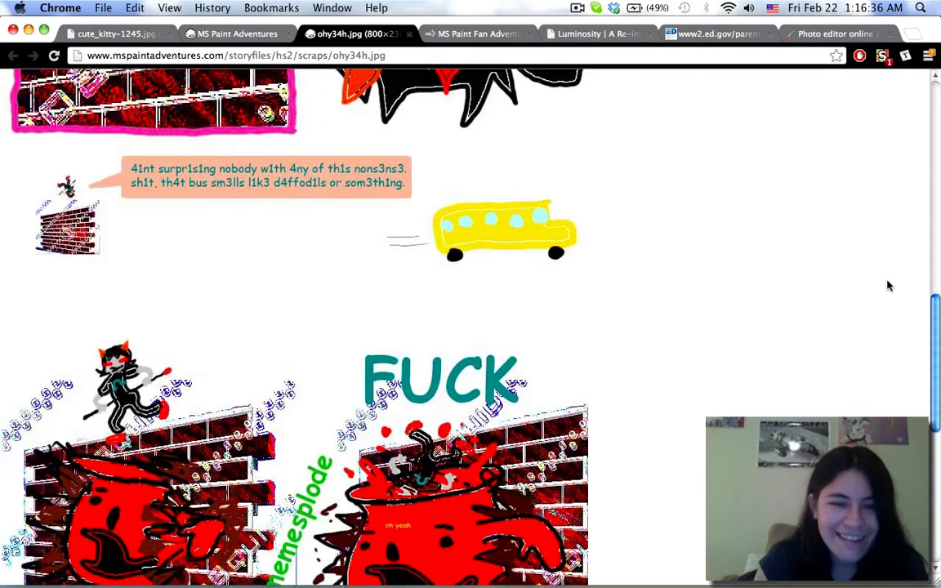
{"action": "scroll", "scroll_direction": "down", "scroll_amount": 3}
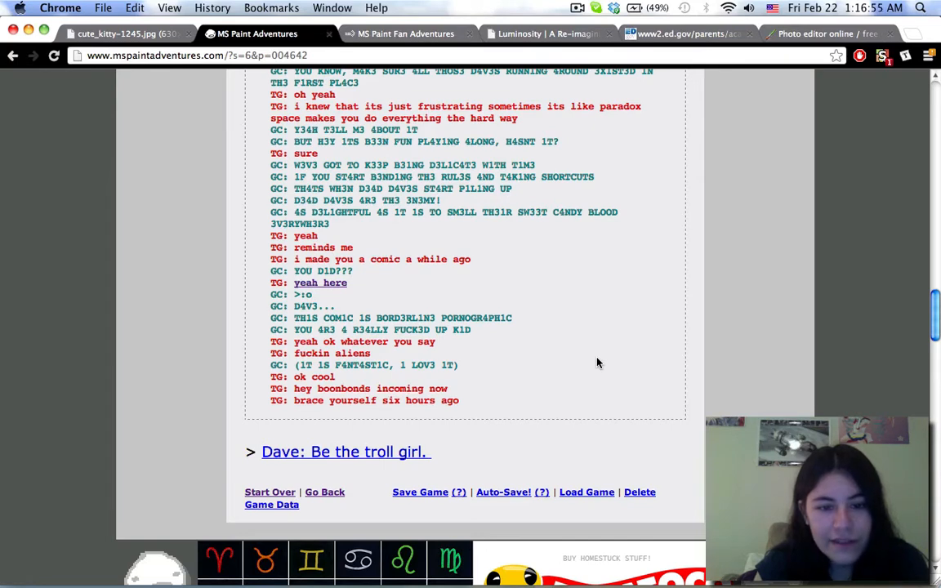
- Continue to the 'Dave: Be the troll girl.' page showing Terezi in the dark room
{"action": "scroll", "scroll_direction": "down", "scroll_amount": 3}
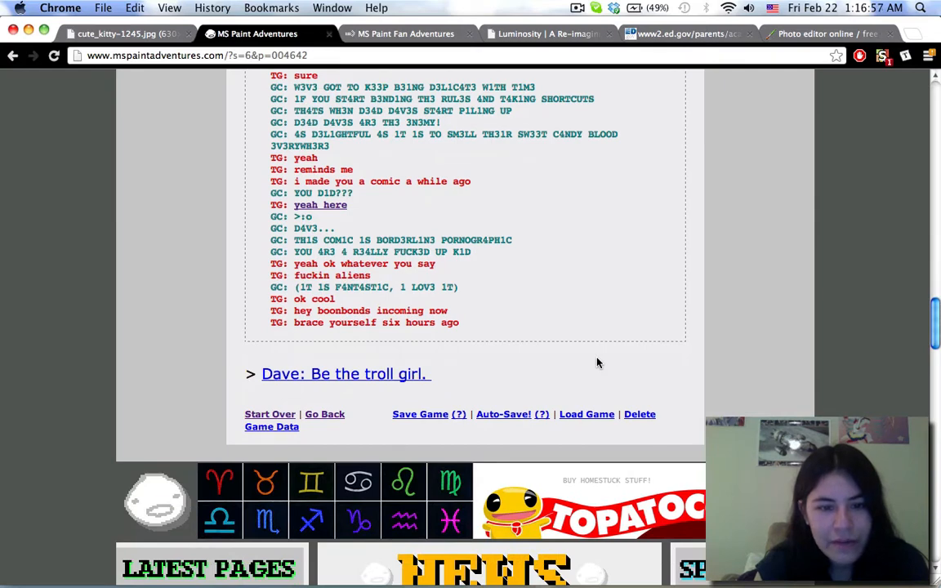
{"action": "scroll", "scroll_direction": "down", "scroll_amount": 3}
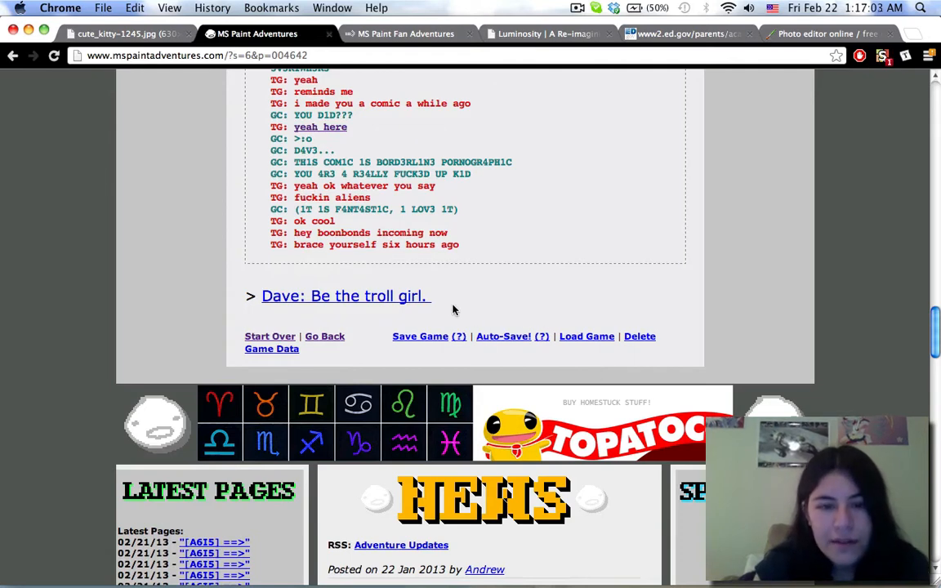
{"action": "mouse_move", "coordinate": [362, 305]}
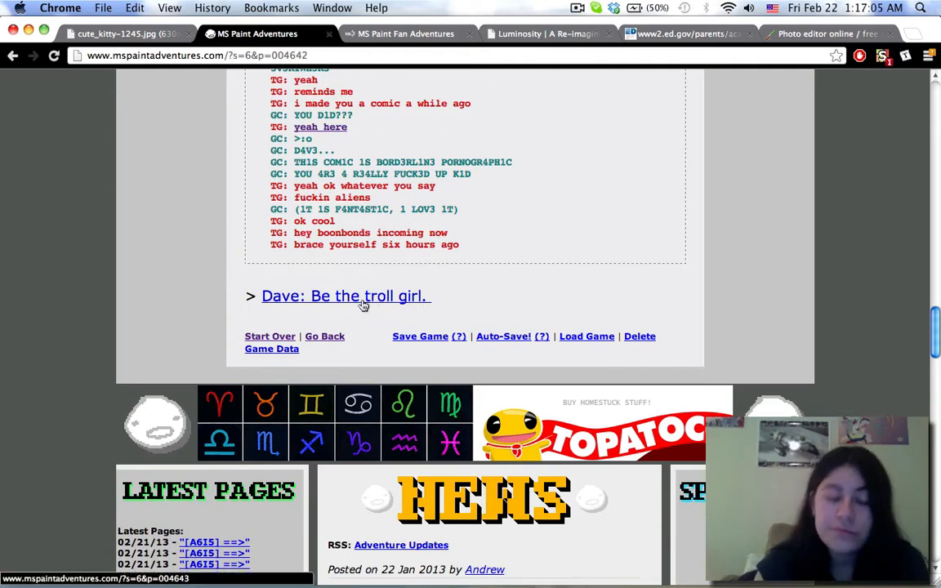
{"action": "left_click", "coordinate": [343, 296]}
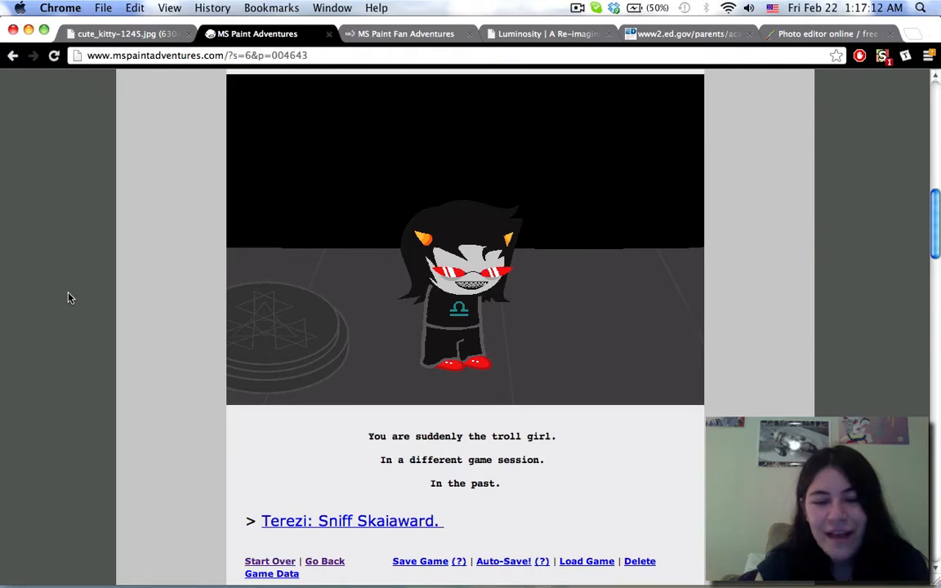
- Read 'Terezi: Sniff Skaiaward.' and continue to 'Terezi: Deploy smelloscope.'
{"action": "left_click", "coordinate": [351, 520]}
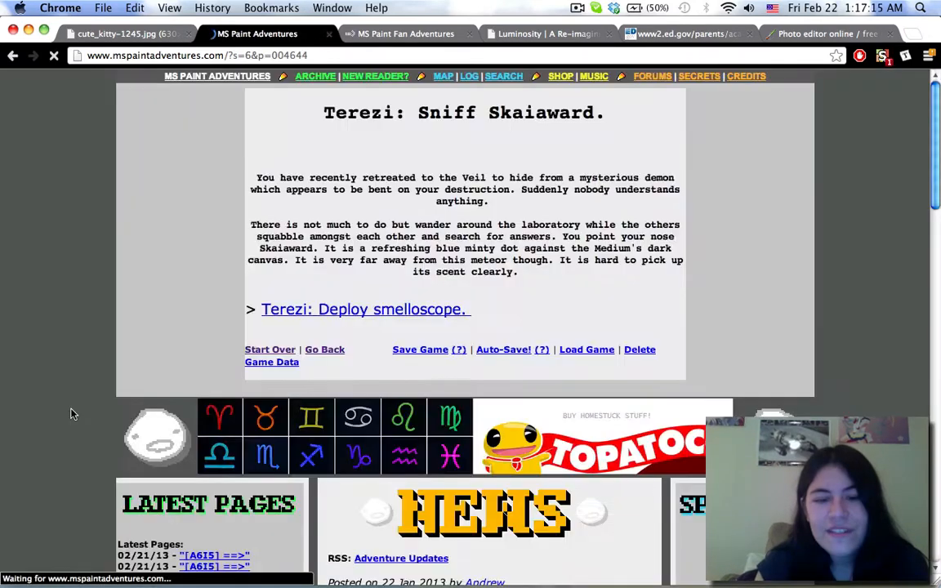
{"action": "left_click", "coordinate": [364, 308]}
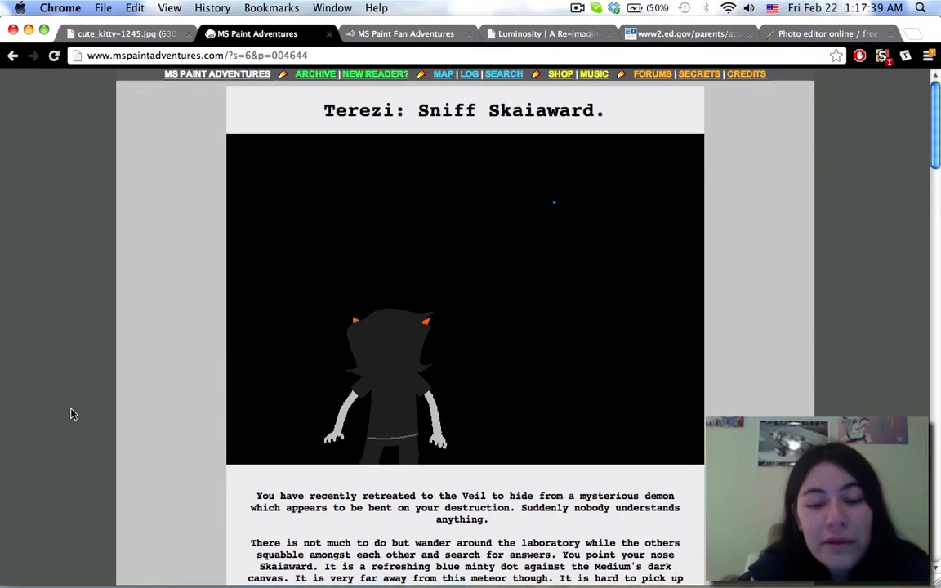
{"action": "scroll", "scroll_direction": "down", "scroll_amount": 3}
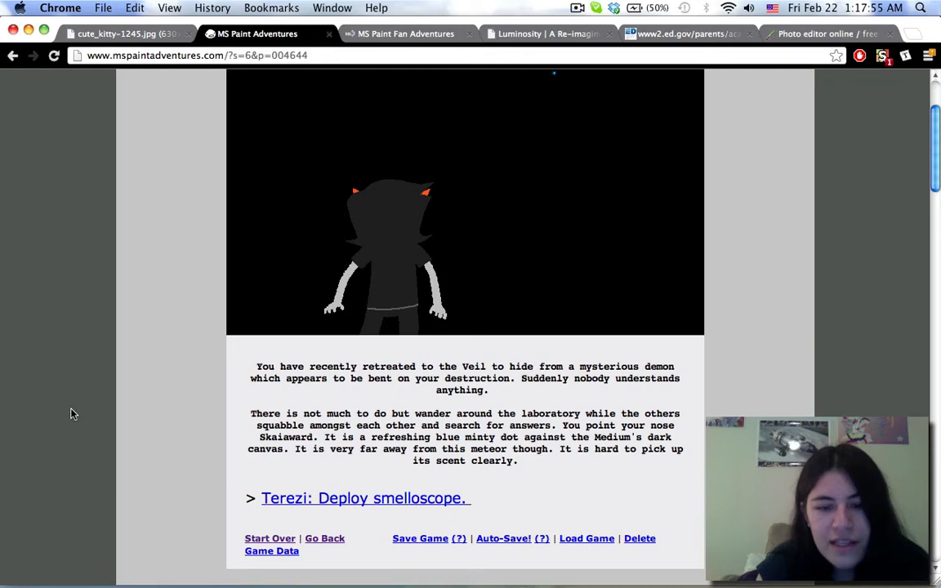
{"action": "scroll", "scroll_direction": "down", "scroll_amount": 3}
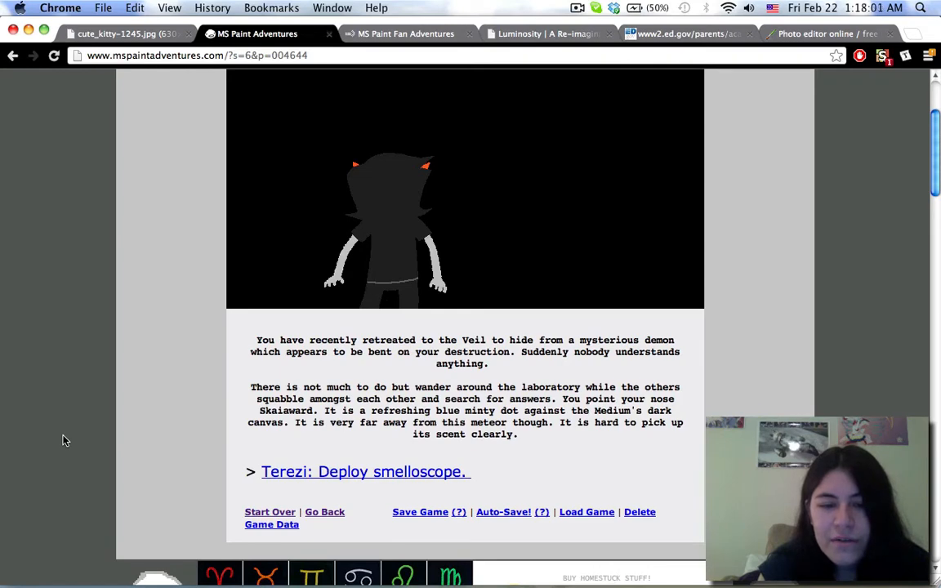
{"action": "mouse_move", "coordinate": [343, 504]}
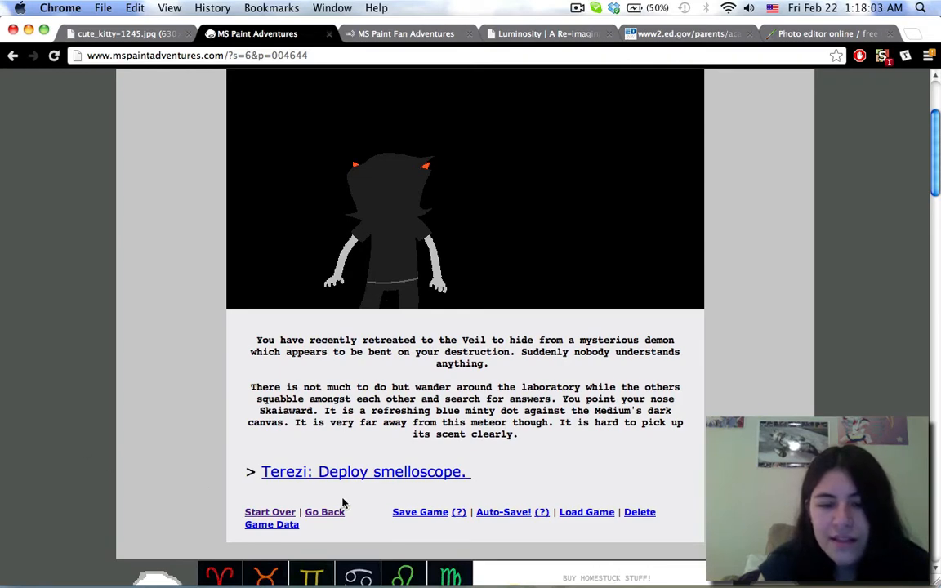
{"action": "left_click", "coordinate": [365, 470]}
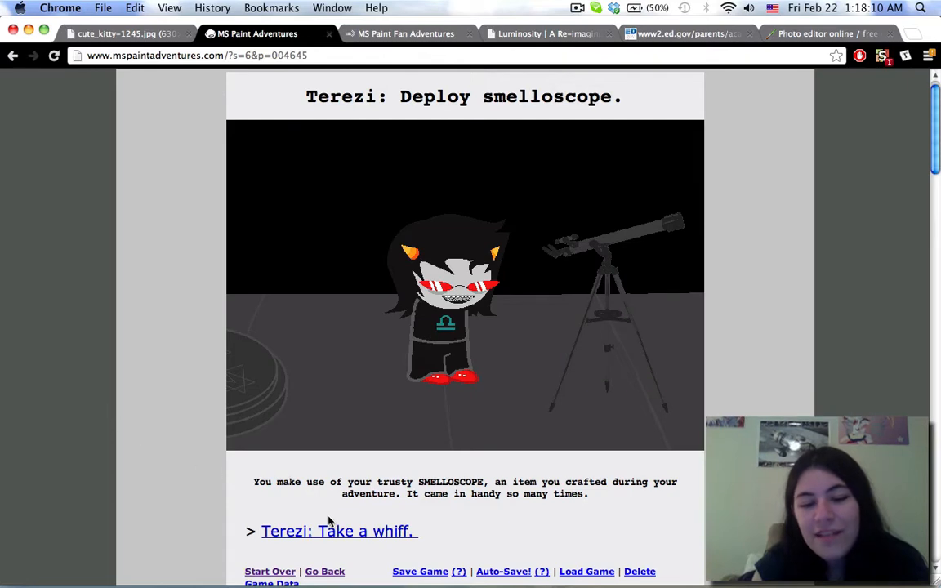
- Read 'Terezi: Take a whiff.' and the 'OH NO!' page, reaching the stellar smellsplosion panel
{"action": "left_click", "coordinate": [337, 531]}
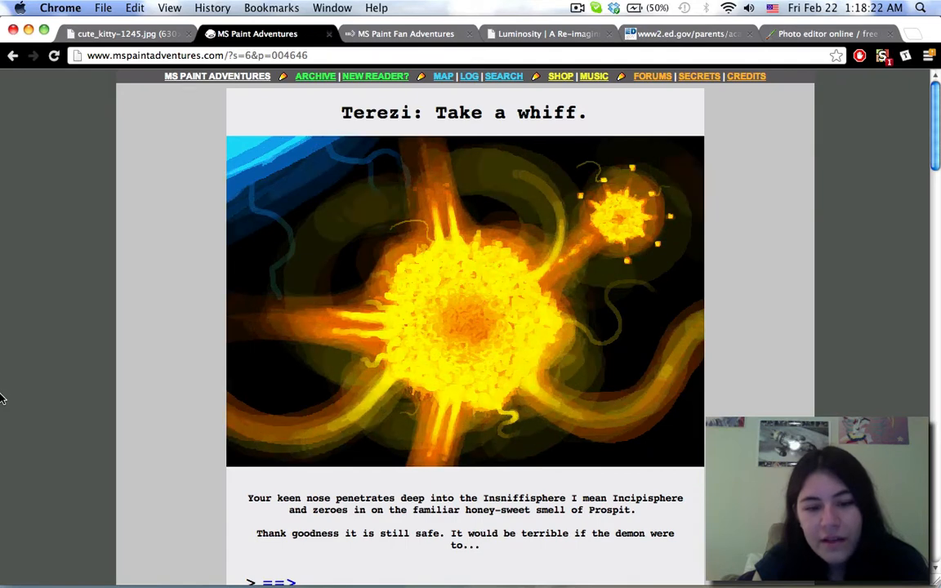
{"action": "scroll", "scroll_direction": "down", "scroll_amount": 3}
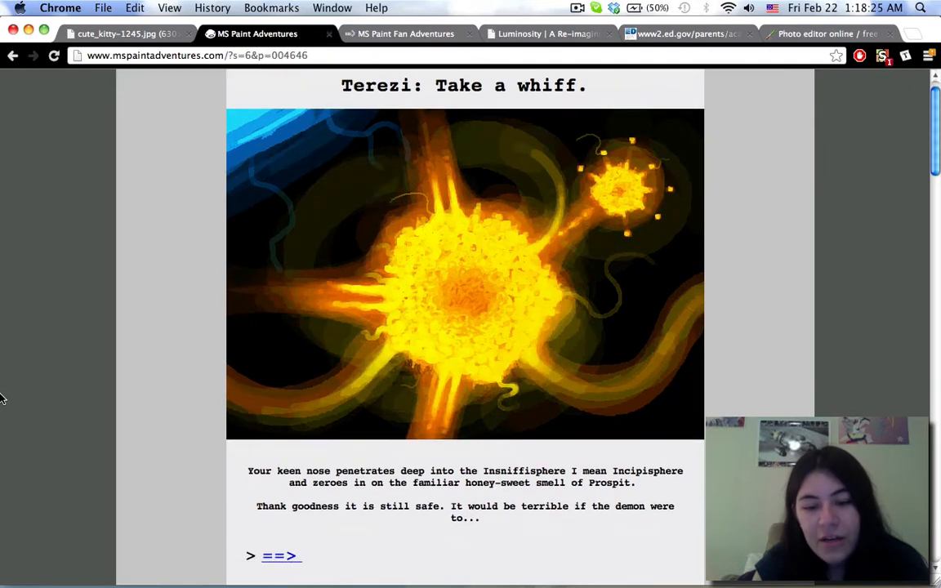
{"action": "scroll", "scroll_direction": "down", "scroll_amount": 3}
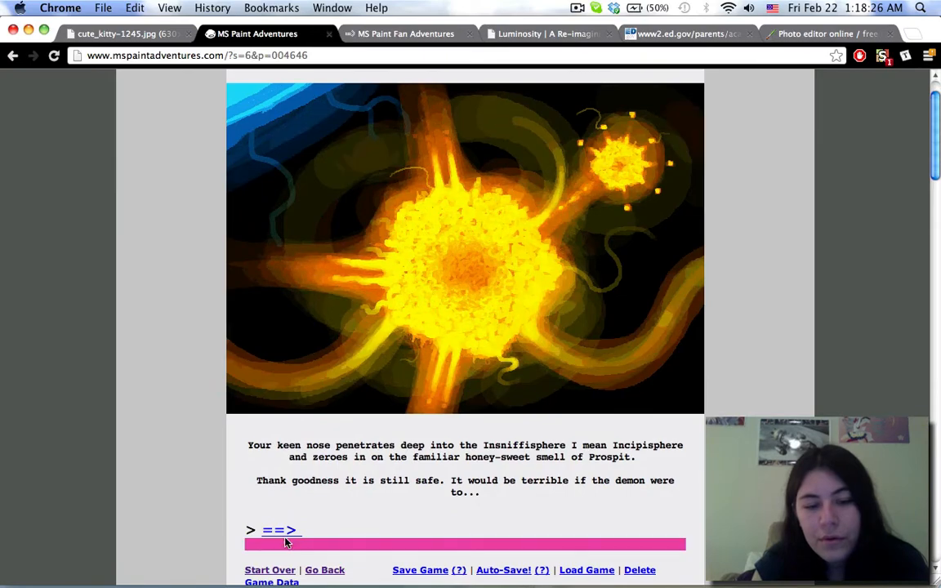
{"action": "left_click", "coordinate": [281, 530]}
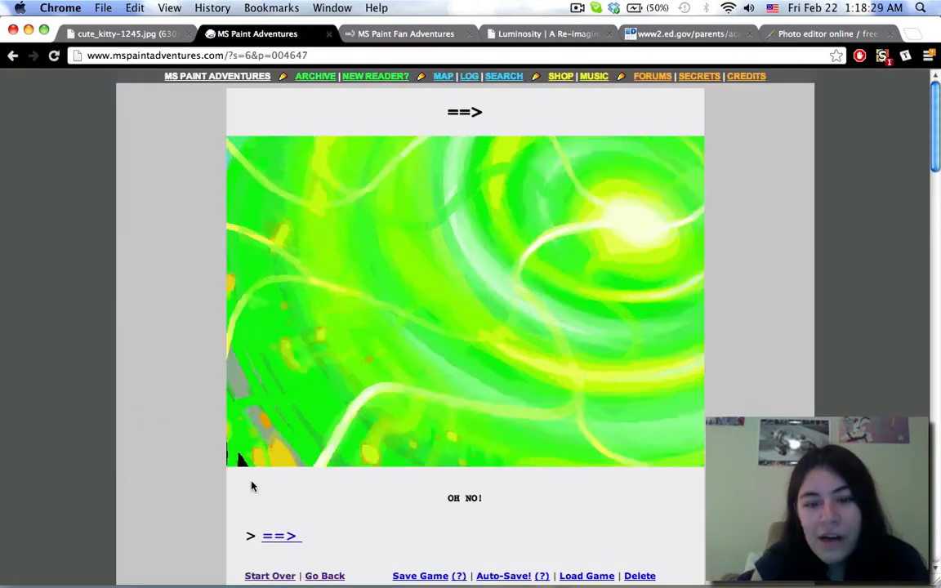
{"action": "left_click", "coordinate": [278, 537]}
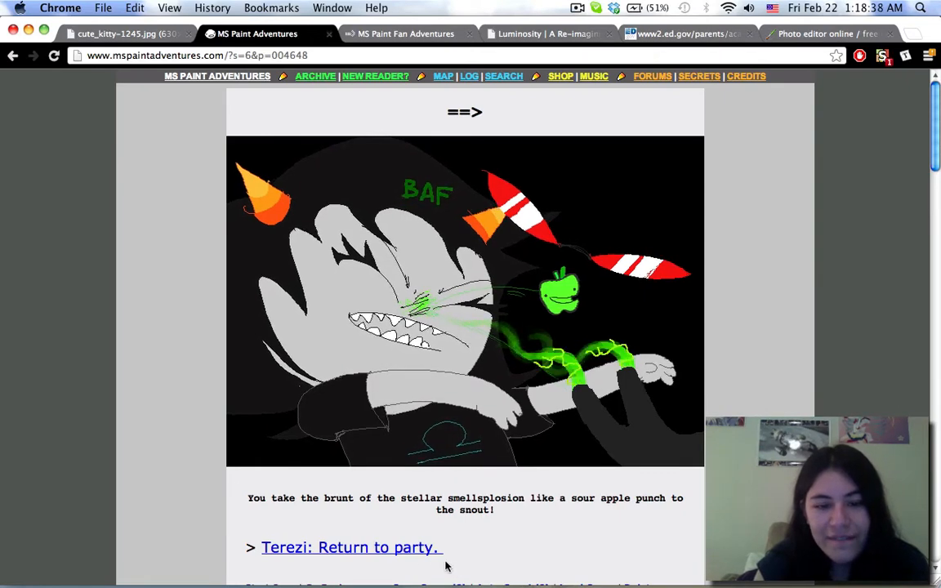
- Read 'Terezi: Return to party.' and the following party page
{"action": "left_click", "coordinate": [350, 547]}
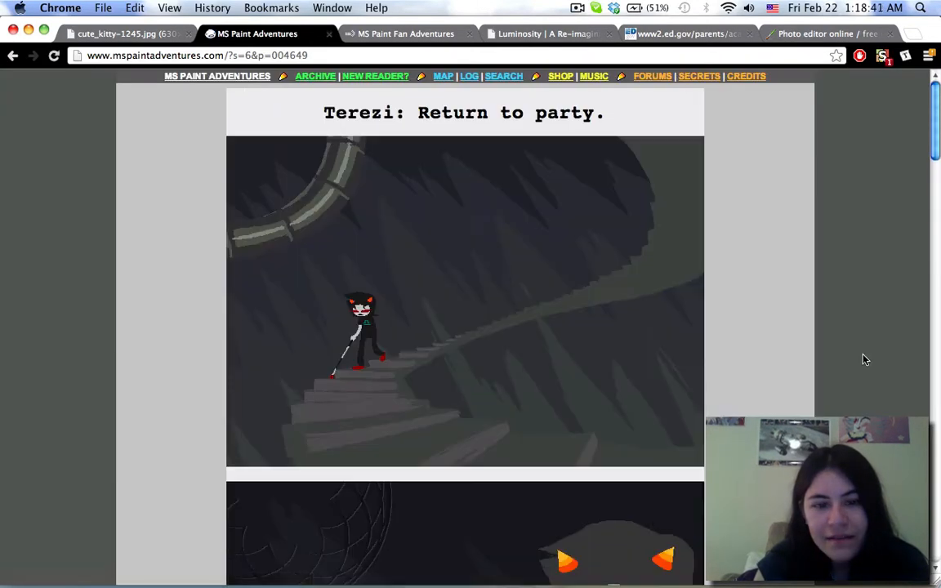
{"action": "scroll", "scroll_direction": "down", "scroll_amount": 3}
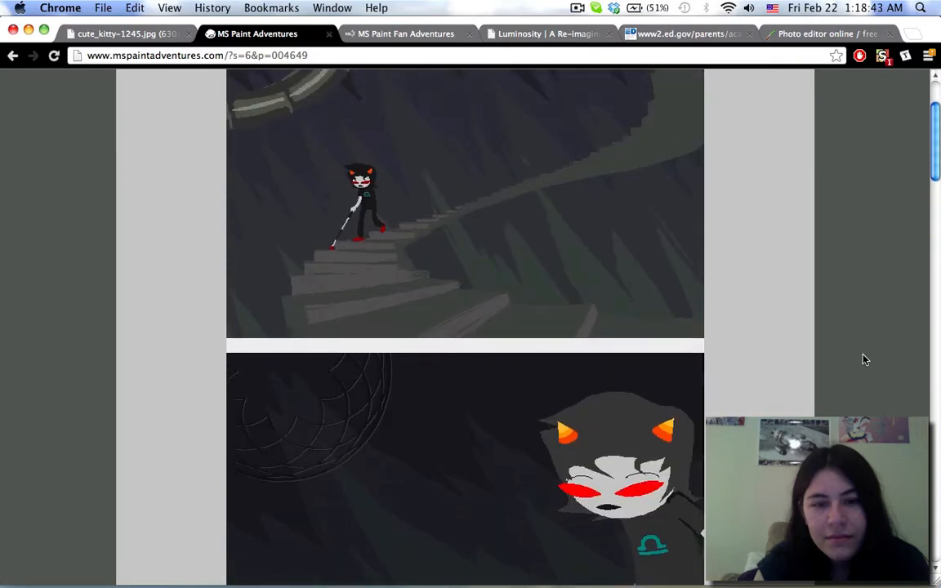
{"action": "scroll", "scroll_direction": "down", "scroll_amount": 3}
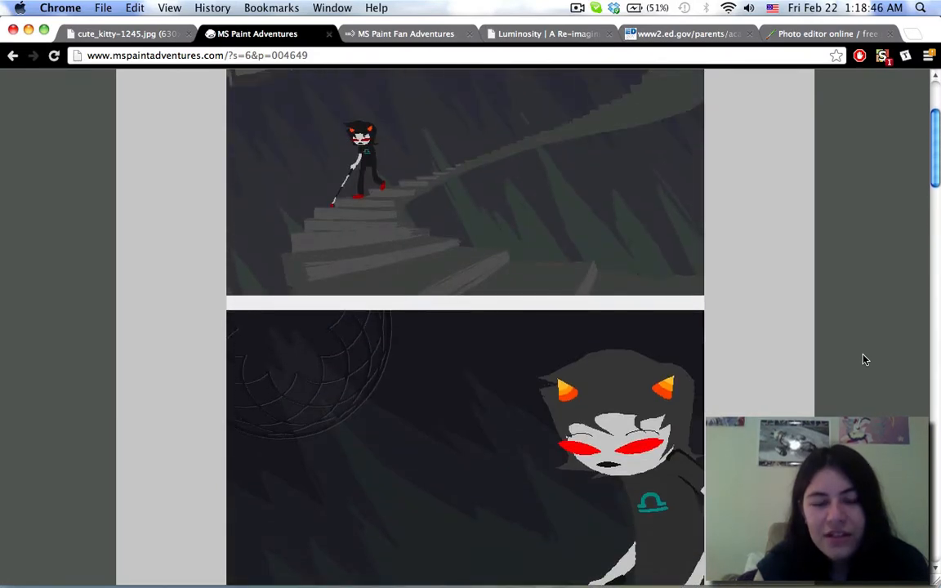
{"action": "scroll", "scroll_direction": "down", "scroll_amount": 3}
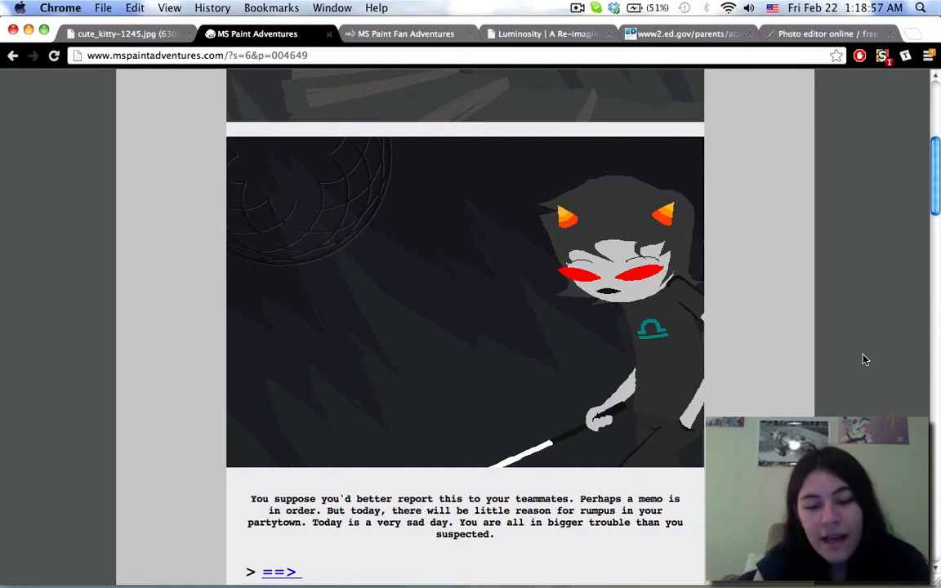
{"action": "scroll", "scroll_direction": "down", "scroll_amount": 3}
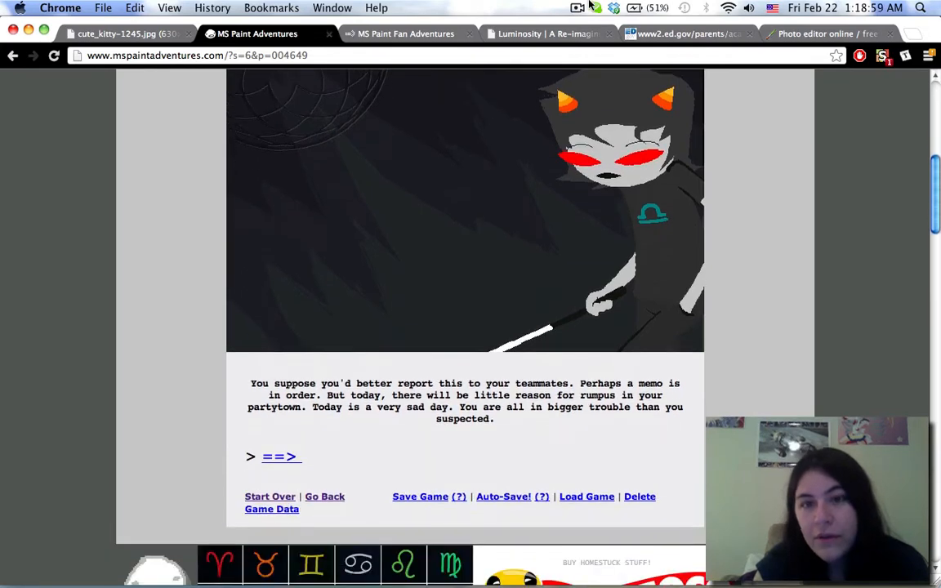
{"action": "mouse_move", "coordinate": [285, 424]}
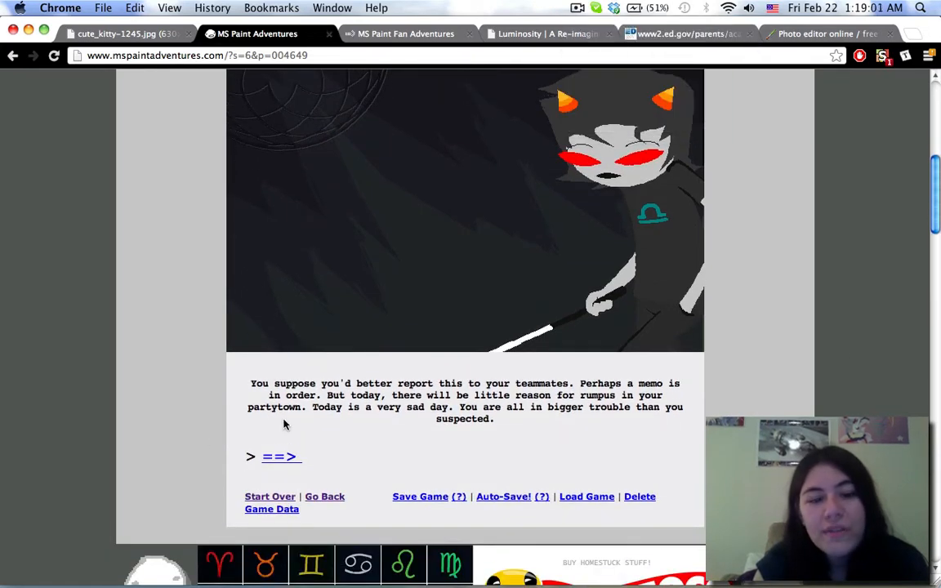
{"action": "left_click", "coordinate": [281, 457]}
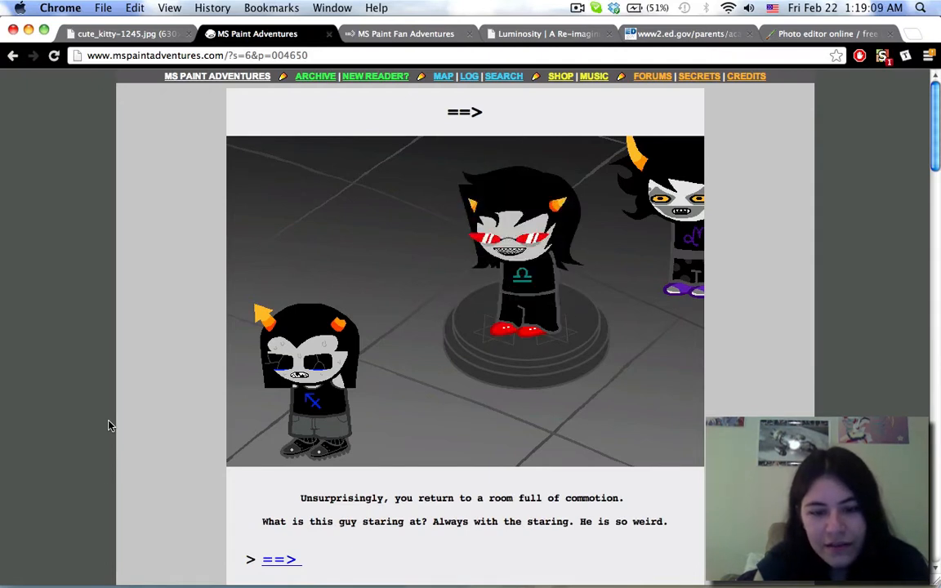
{"action": "scroll", "scroll_direction": "down", "scroll_amount": 3}
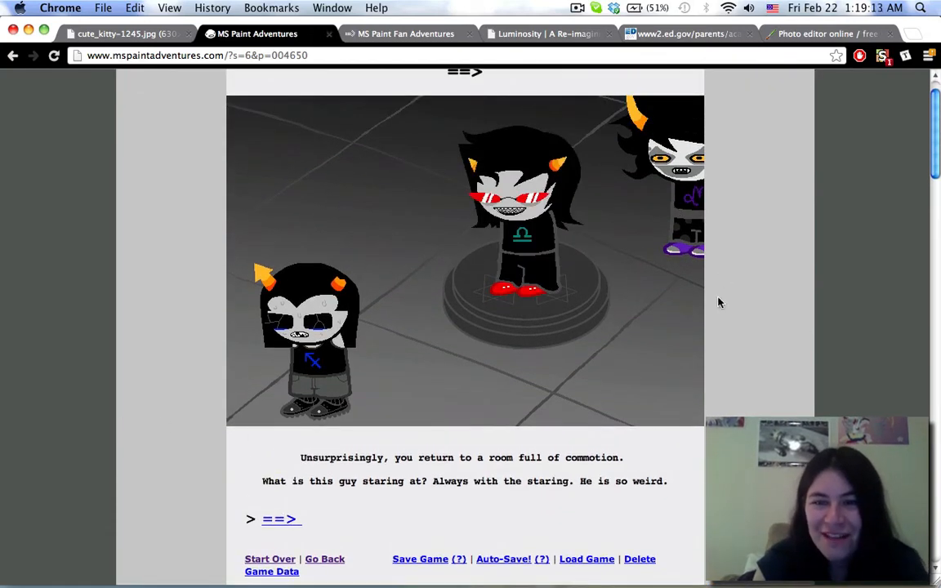
{"action": "scroll", "scroll_direction": "down", "scroll_amount": 3}
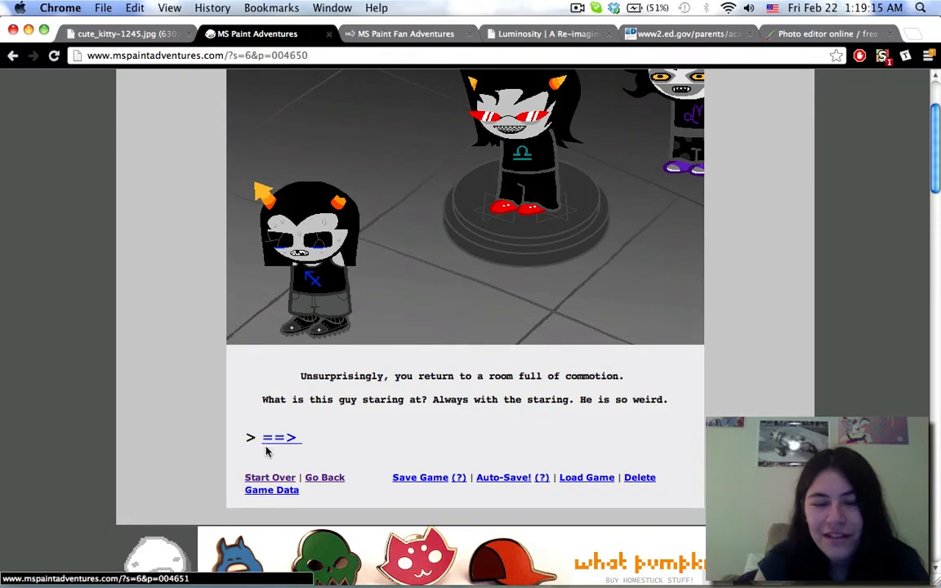
- Advance to the passed-out bold leader page and read down to the partytown subscribers link
{"action": "left_click", "coordinate": [281, 438]}
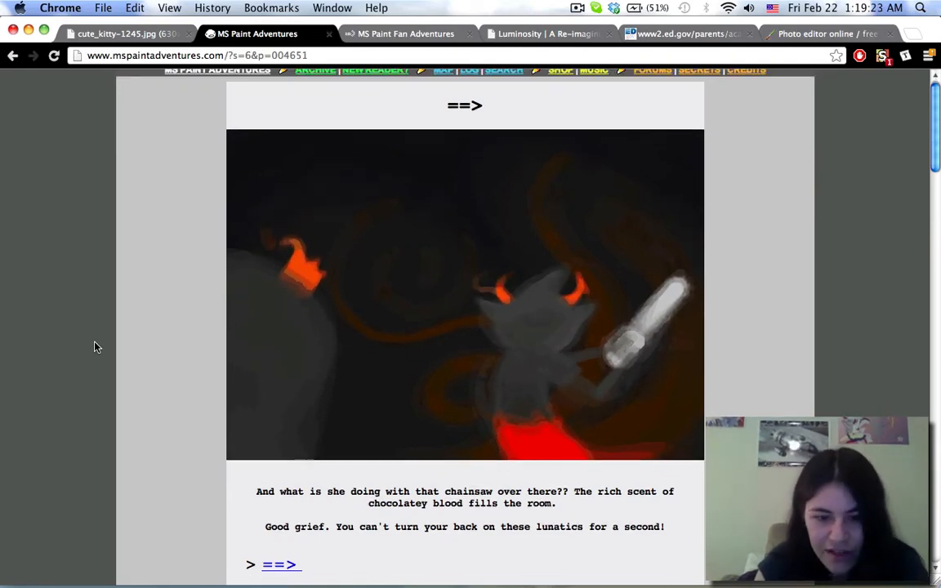
{"action": "left_click", "coordinate": [281, 565]}
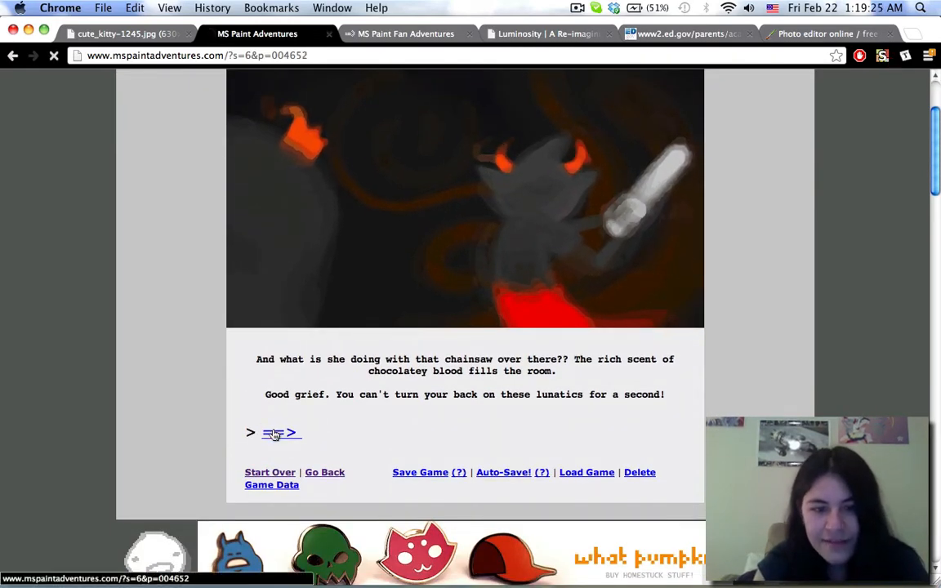
{"action": "left_click", "coordinate": [281, 433]}
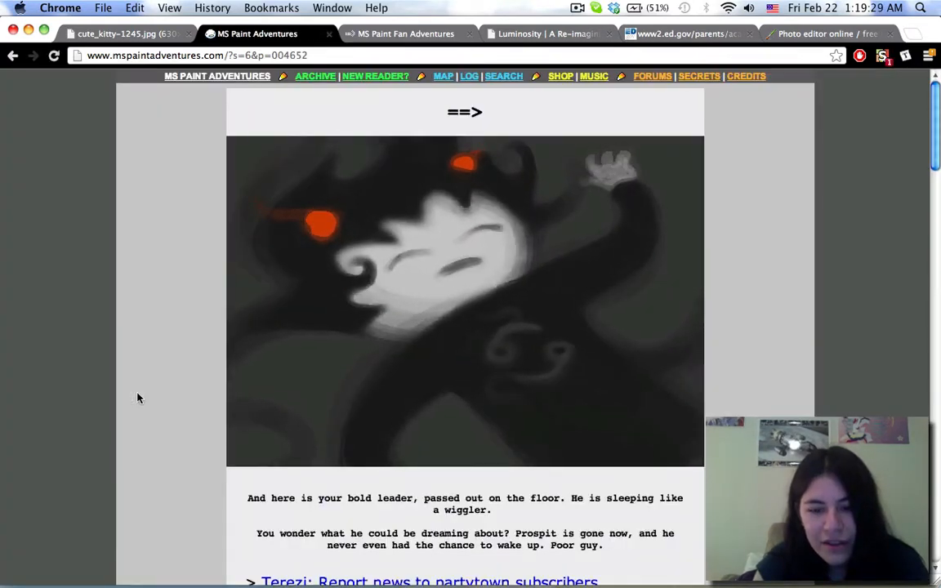
{"action": "scroll", "scroll_direction": "down", "scroll_amount": 3}
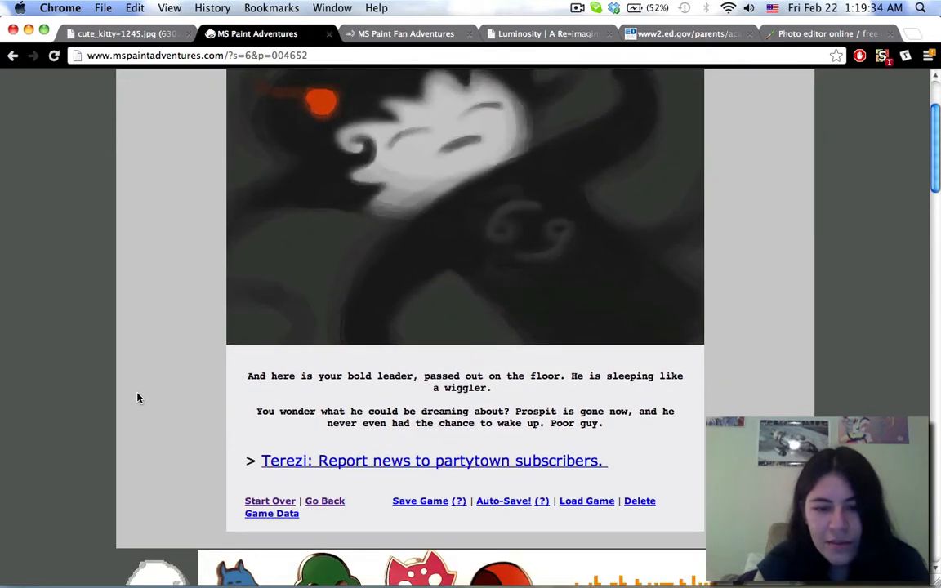
{"action": "scroll", "scroll_direction": "down", "scroll_amount": 3}
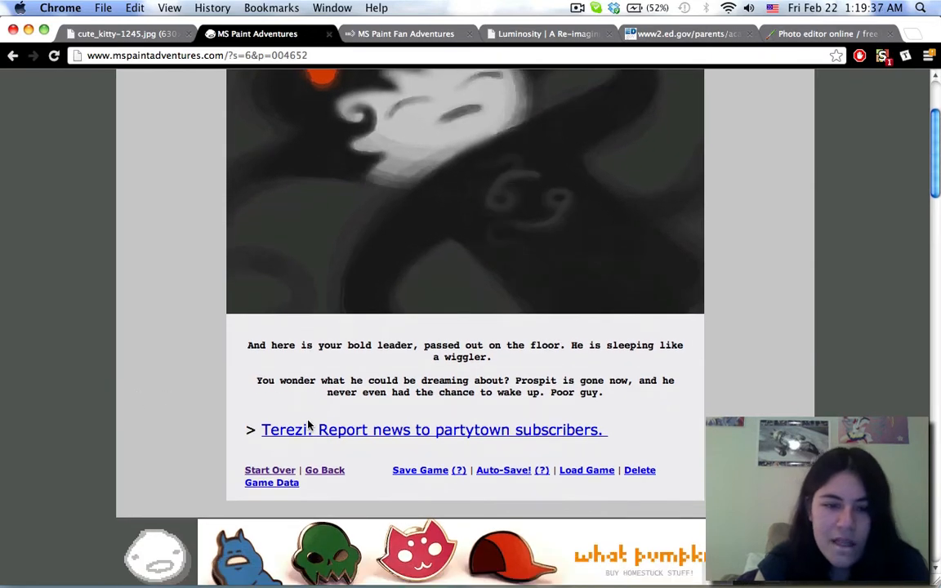
- Read the 'Report news to partytown subscribers.' page and continue to 'Terezi: Open memo.'
{"action": "left_click", "coordinate": [433, 429]}
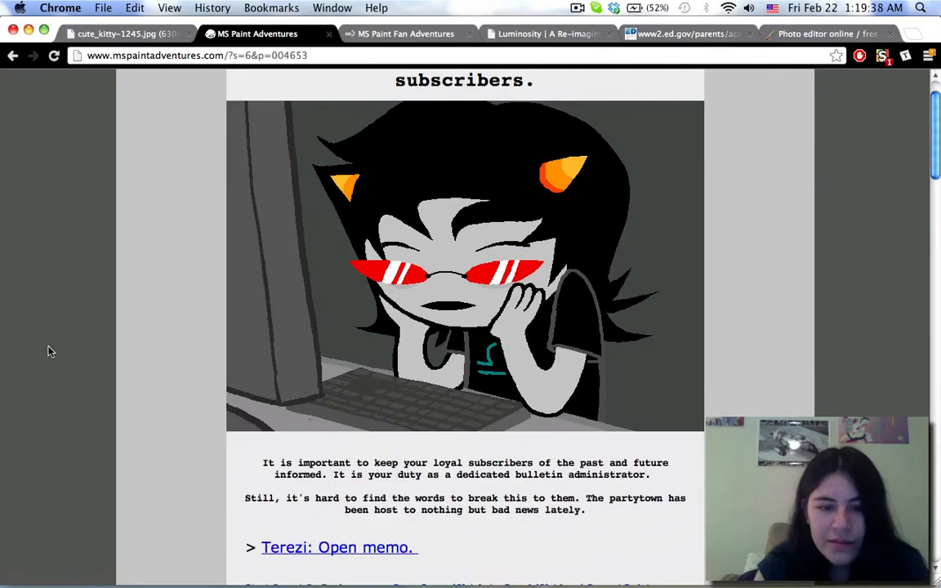
{"action": "scroll", "scroll_direction": "down", "scroll_amount": 3}
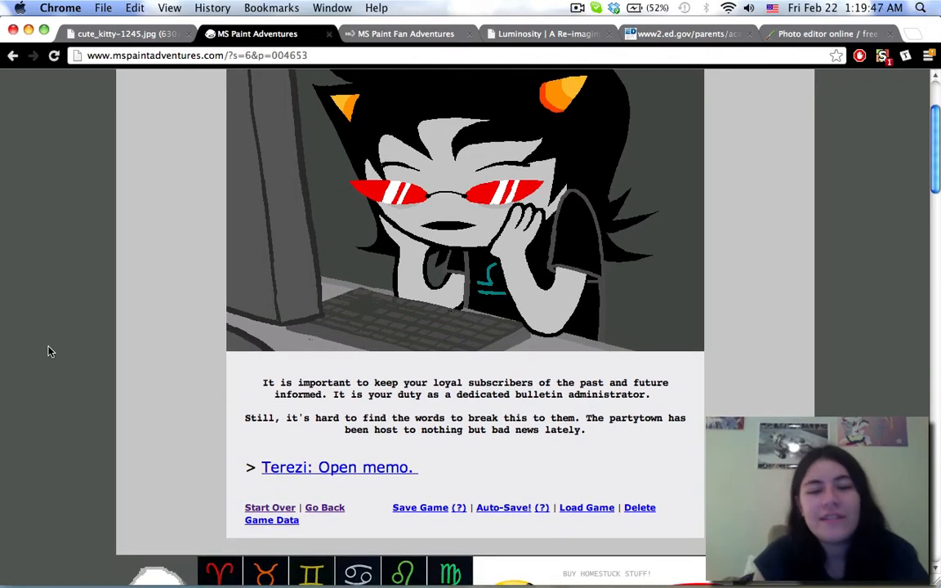
{"action": "scroll", "scroll_direction": "down", "scroll_amount": 3}
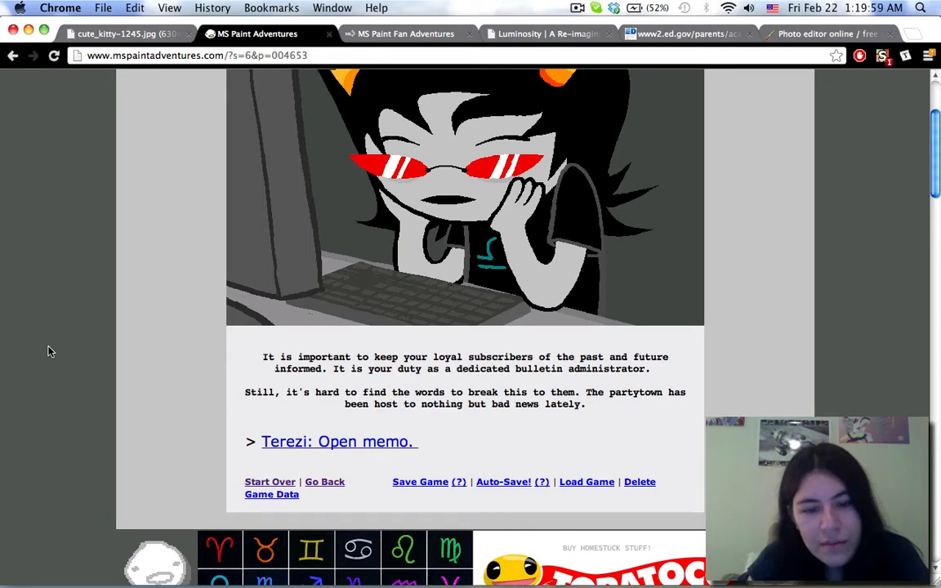
{"action": "left_click", "coordinate": [338, 441]}
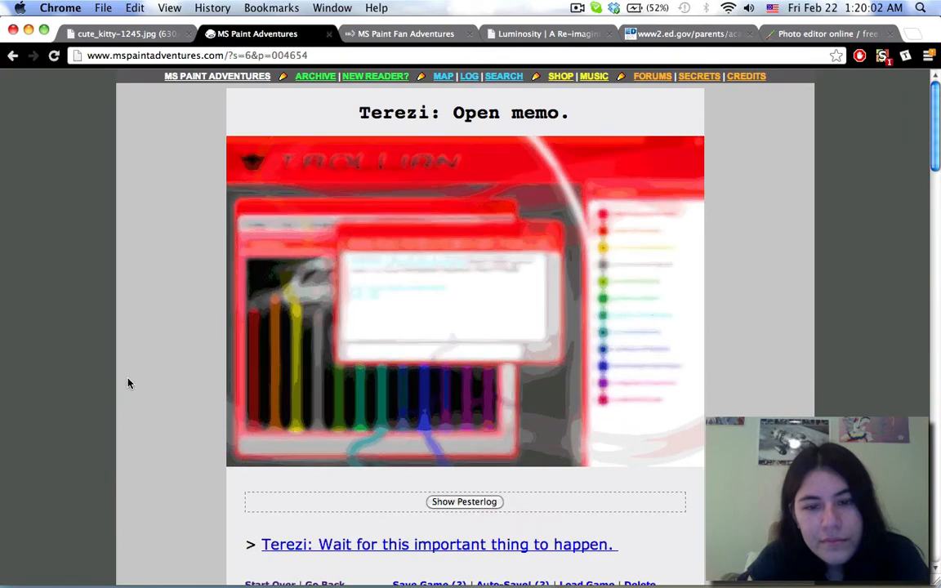
- Expand the 'Terezi: Open memo.' pesterlog and read down past Aradia's departure into Nepeta's lines
{"action": "left_click", "coordinate": [464, 502]}
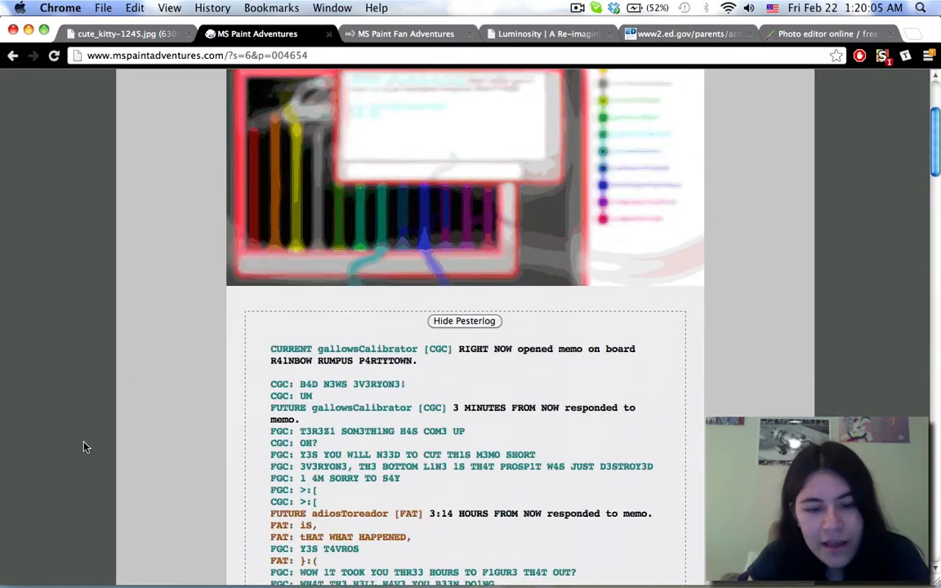
{"action": "scroll", "scroll_direction": "down", "scroll_amount": 3}
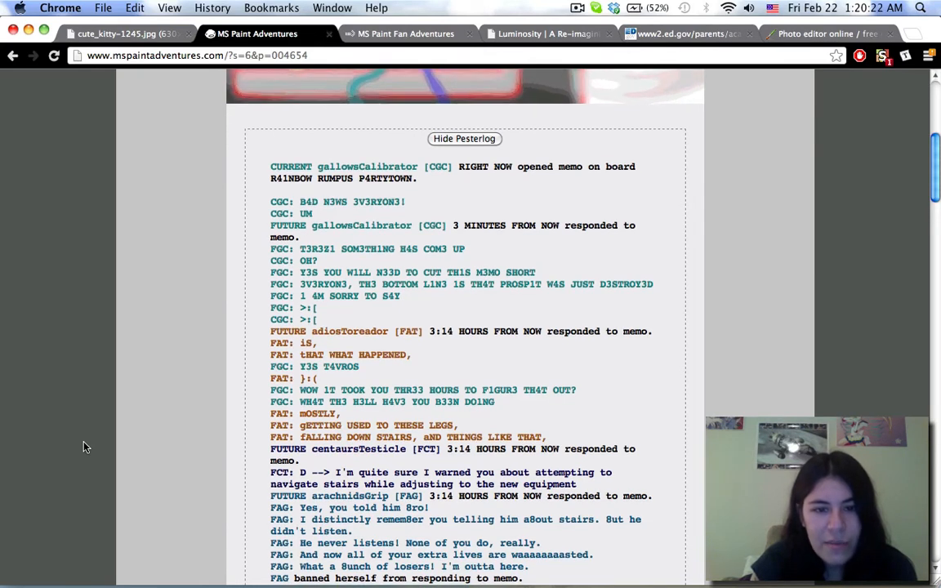
{"action": "scroll", "scroll_direction": "down", "scroll_amount": 3}
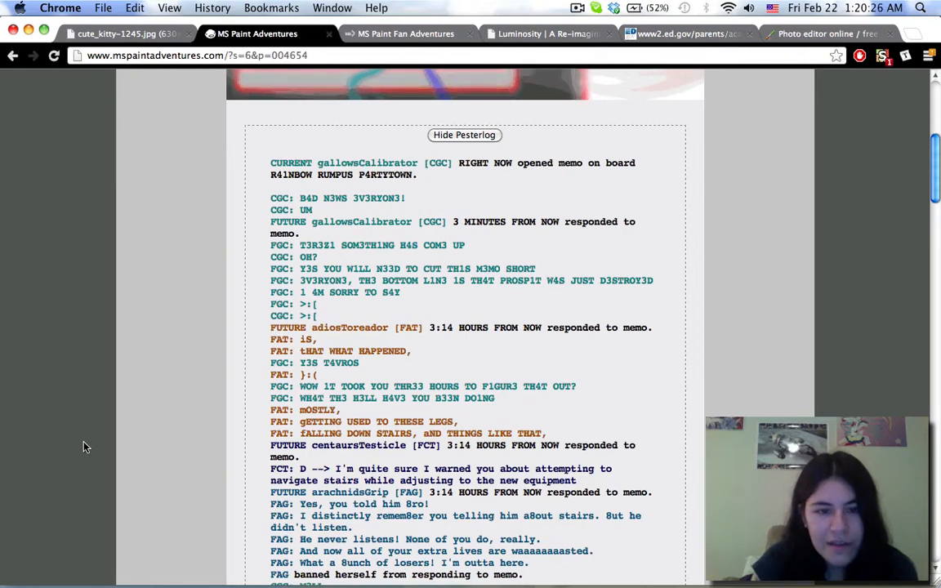
{"action": "scroll", "scroll_direction": "down", "scroll_amount": 3}
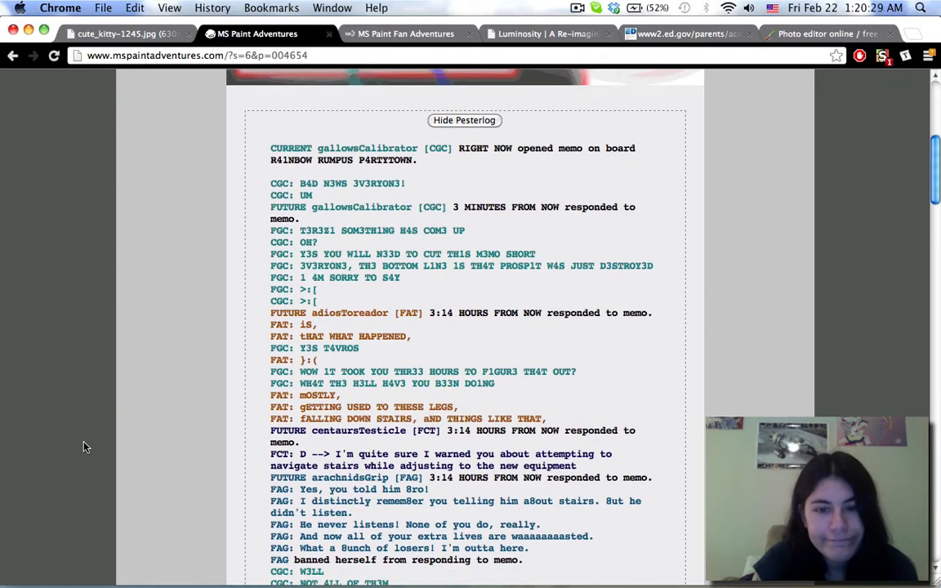
{"action": "scroll", "scroll_direction": "down", "scroll_amount": 3}
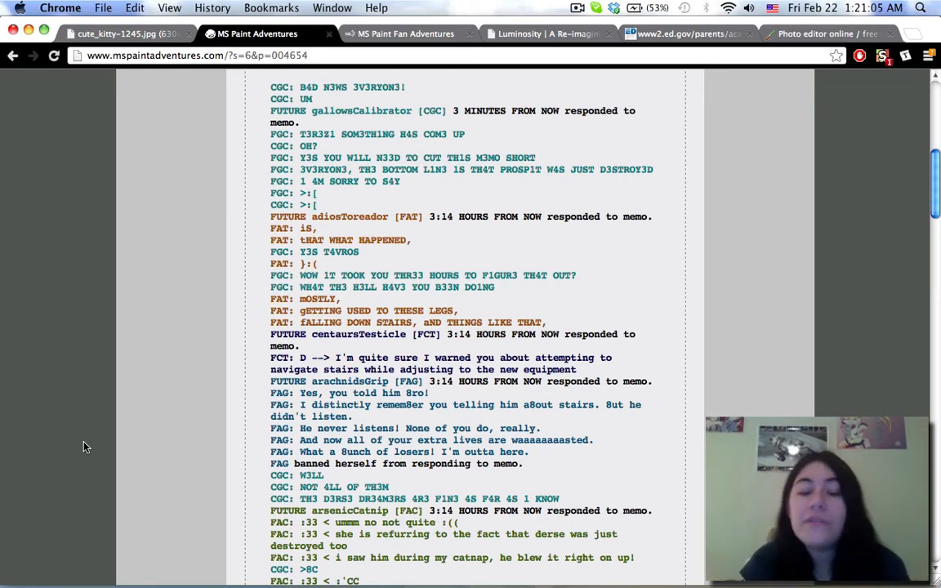
{"action": "scroll", "scroll_direction": "down", "scroll_amount": 3}
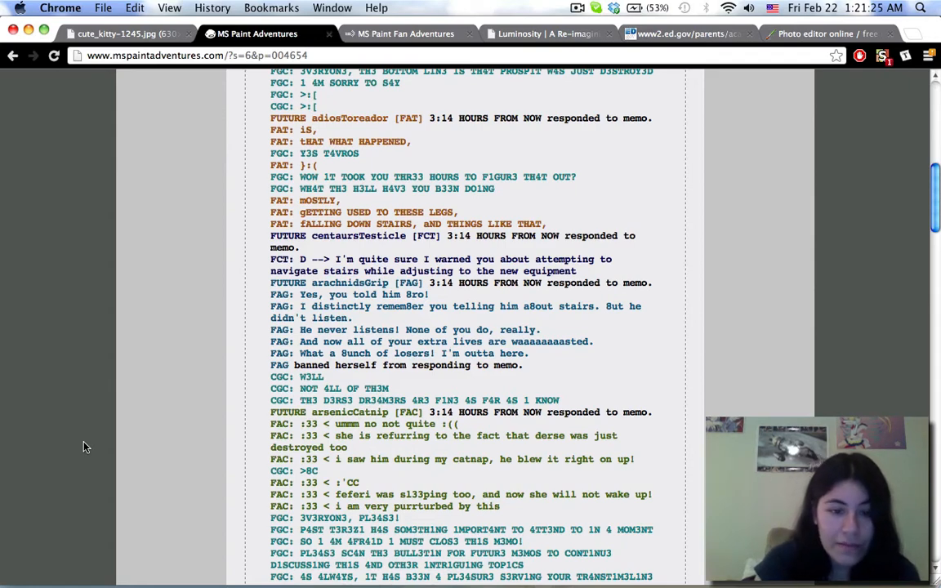
{"action": "scroll", "scroll_direction": "down", "scroll_amount": 3}
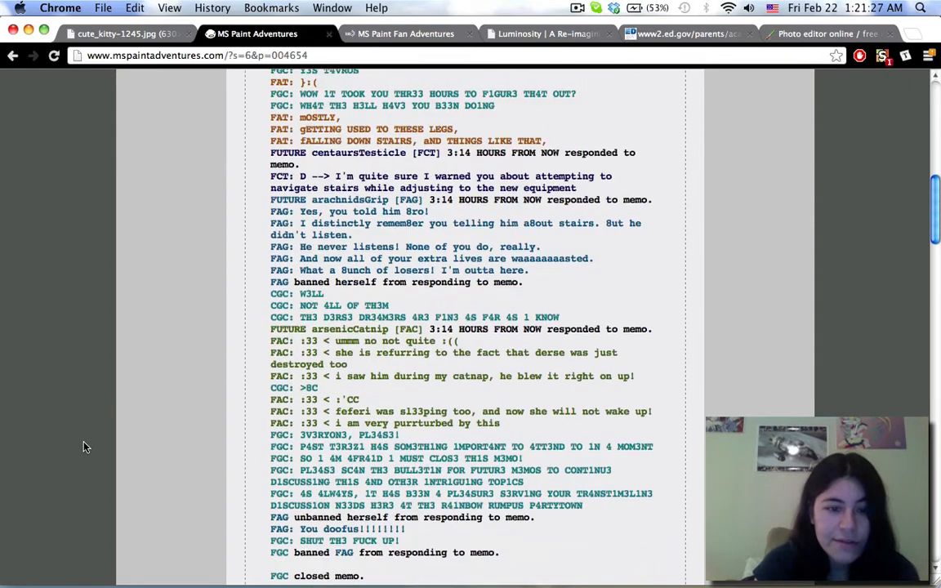
{"action": "scroll", "scroll_direction": "down", "scroll_amount": 3}
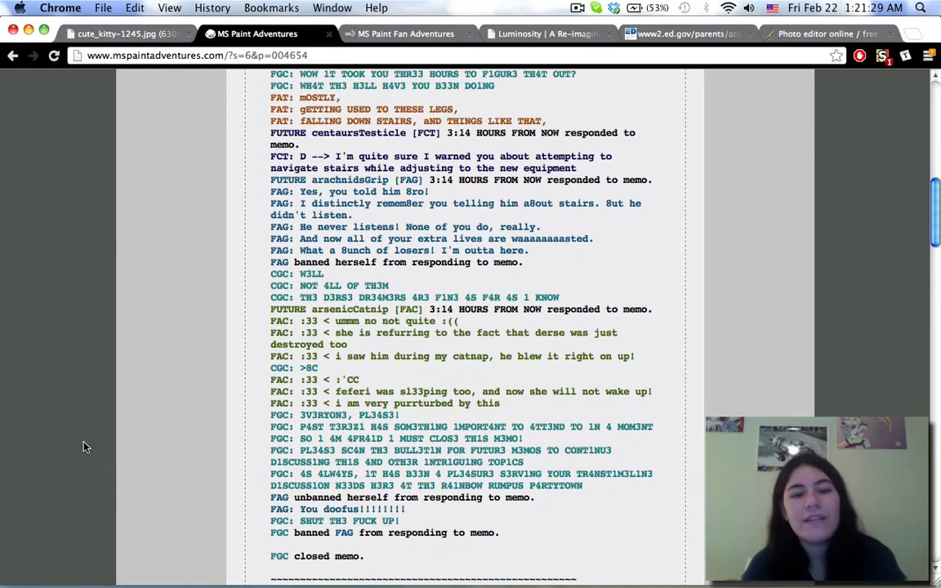
{"action": "scroll", "scroll_direction": "down", "scroll_amount": 3}
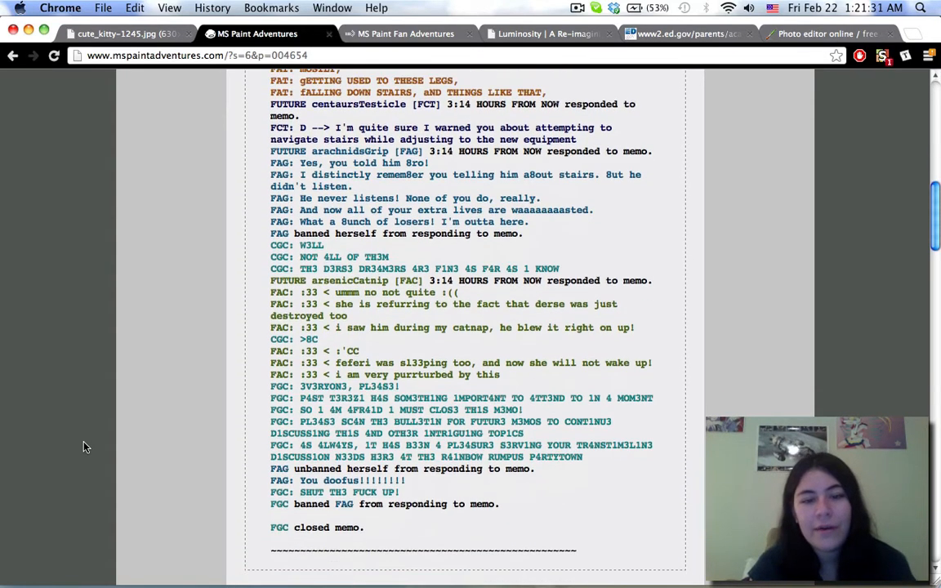
{"action": "scroll", "scroll_direction": "down", "scroll_amount": 3}
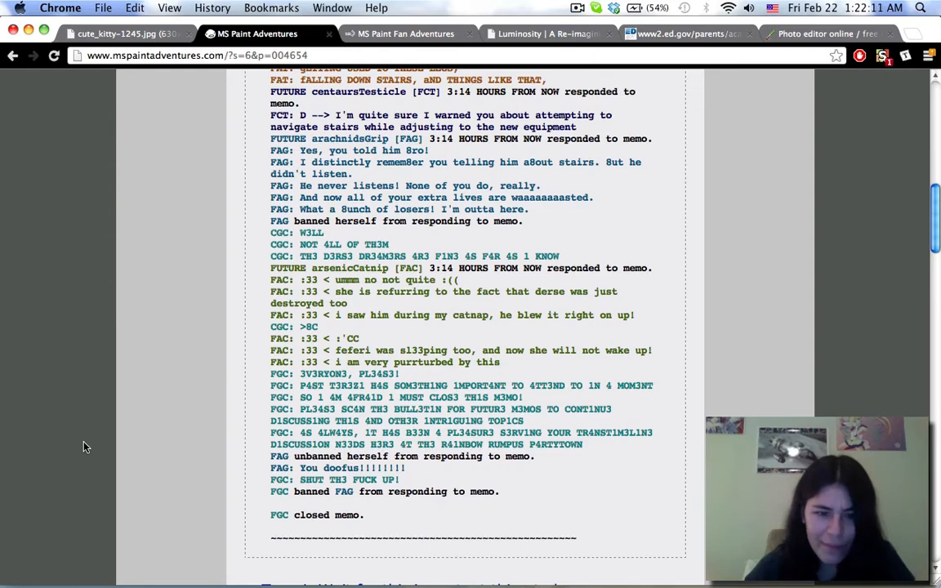
{"action": "scroll", "scroll_direction": "down", "scroll_amount": 3}
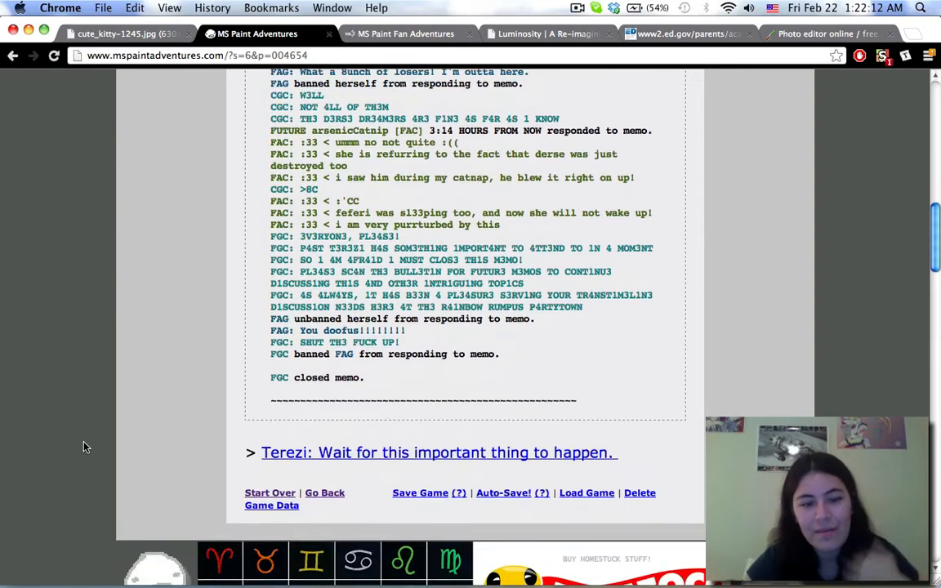
{"action": "scroll", "scroll_direction": "down", "scroll_amount": 3}
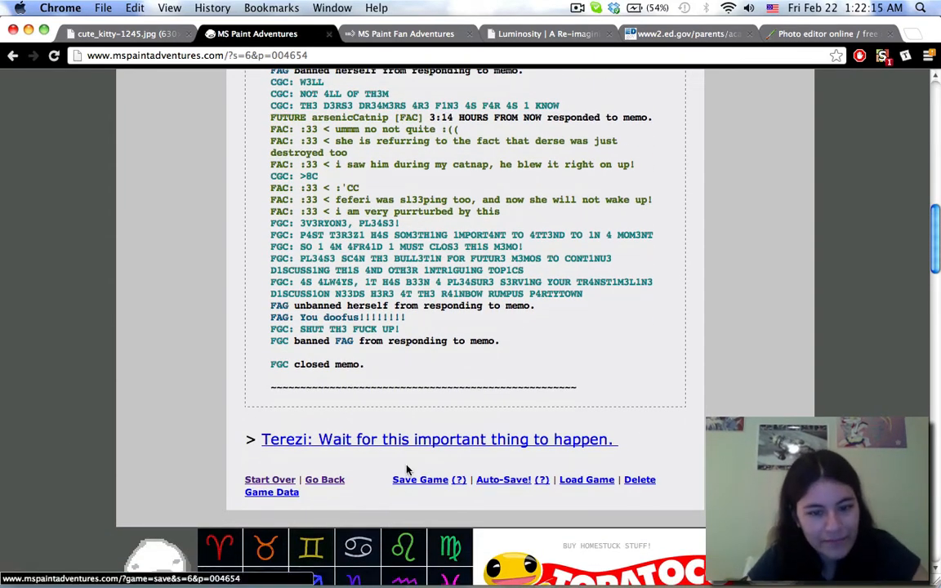
- Read 'Terezi: Wait for this important thing to happen.' then 'Accept transfer.' with its 413 boonbucks panel
{"action": "left_click", "coordinate": [438, 440]}
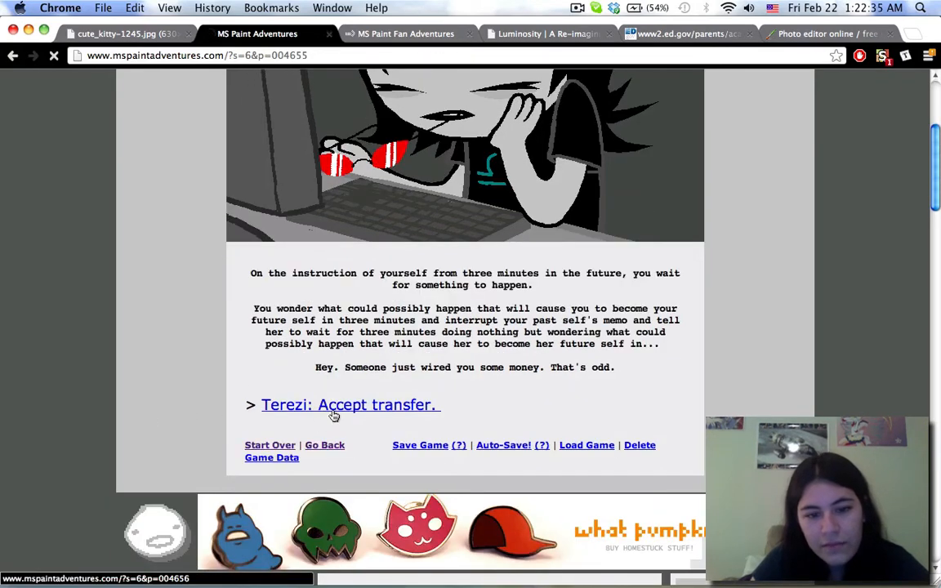
{"action": "left_click", "coordinate": [350, 405]}
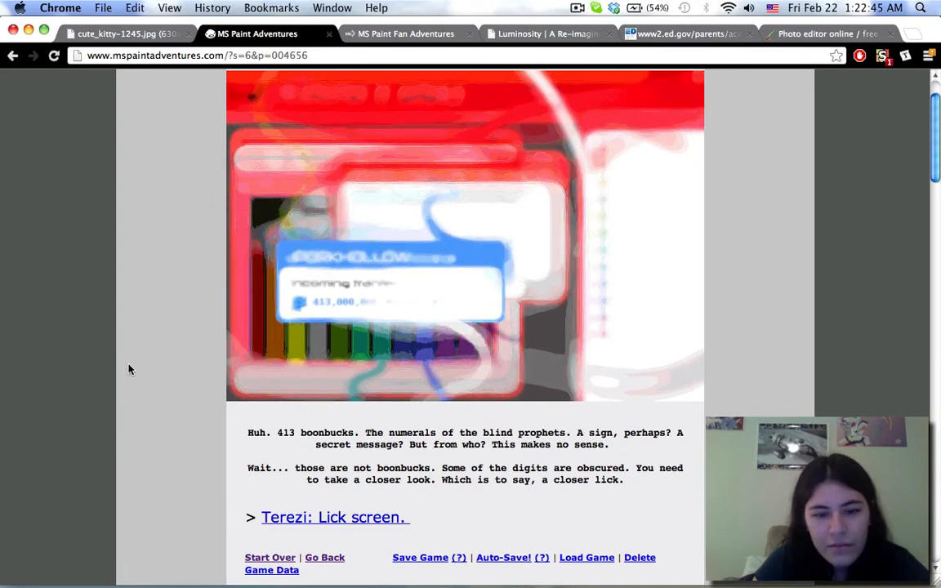
{"action": "scroll", "scroll_direction": "down", "scroll_amount": 3}
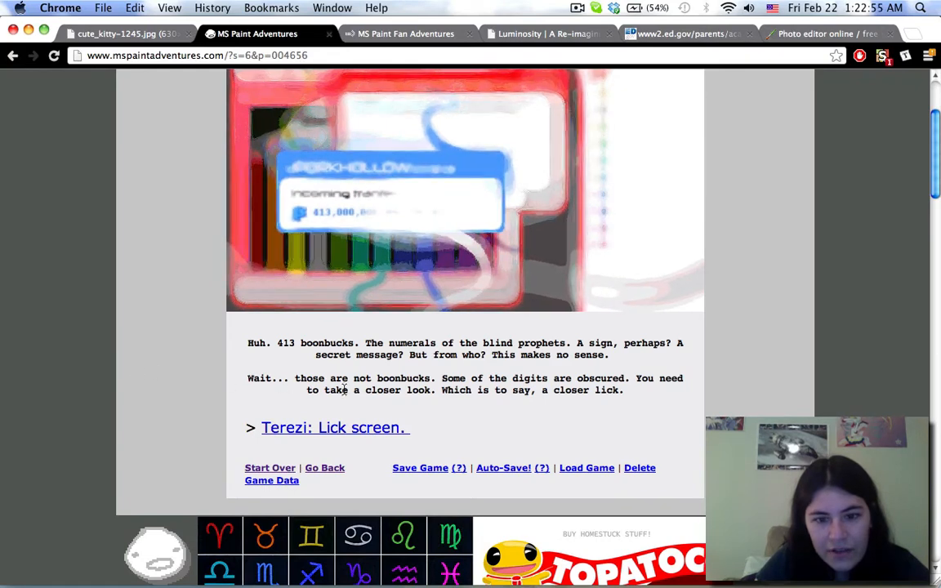
- Read 'Terezi: Lick screen.' and the next page, then reach 'Confer with network administrator.' with its log expanded
{"action": "left_click", "coordinate": [333, 428]}
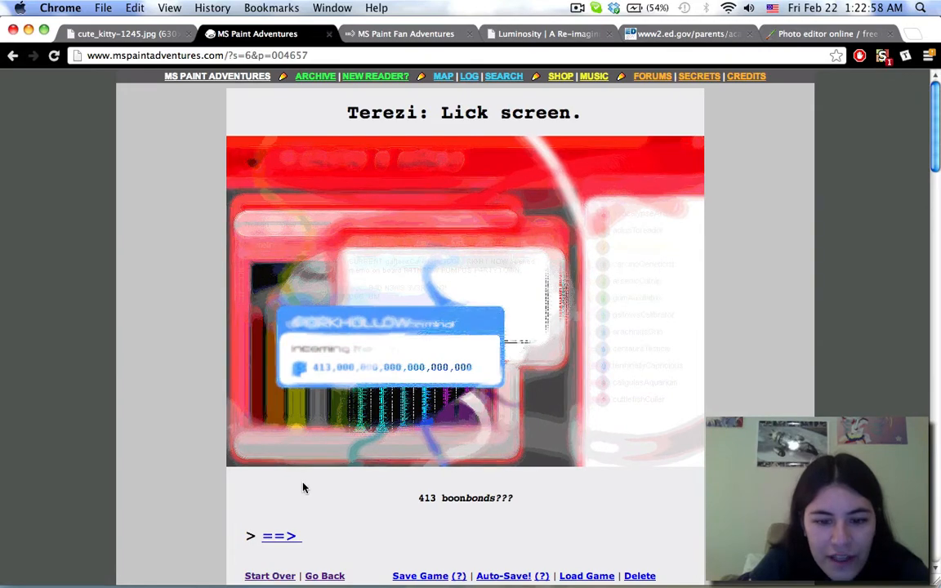
{"action": "scroll", "scroll_direction": "down", "scroll_amount": 3}
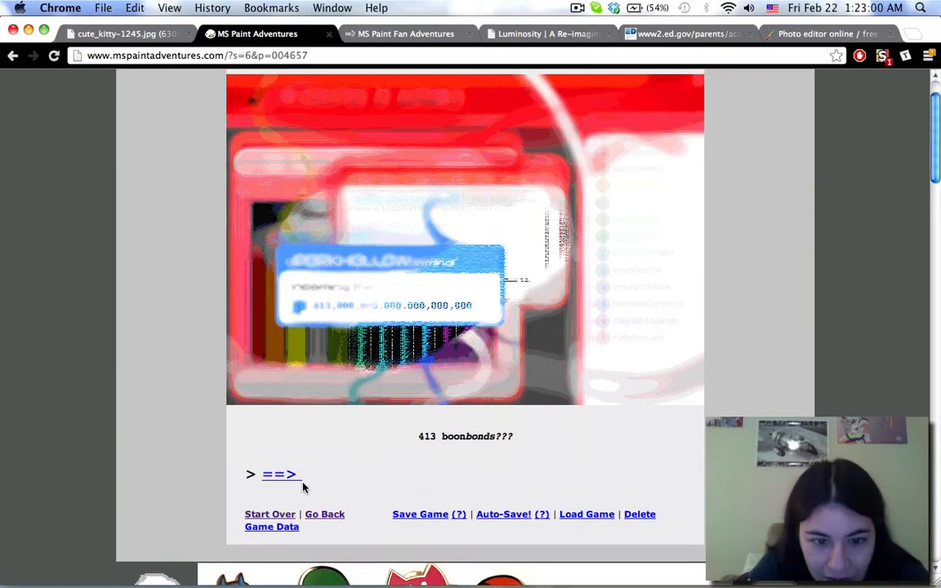
{"action": "left_click", "coordinate": [281, 474]}
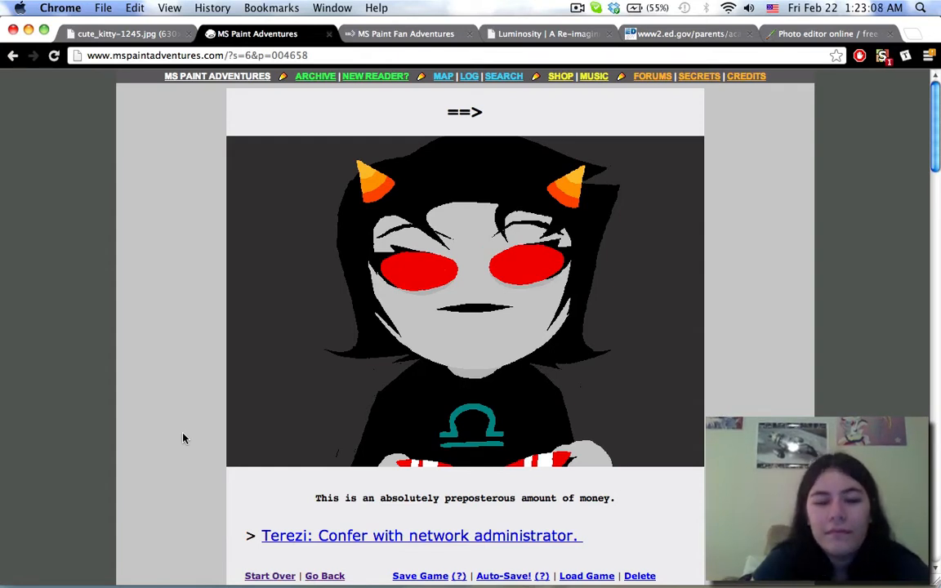
{"action": "left_click", "coordinate": [422, 536]}
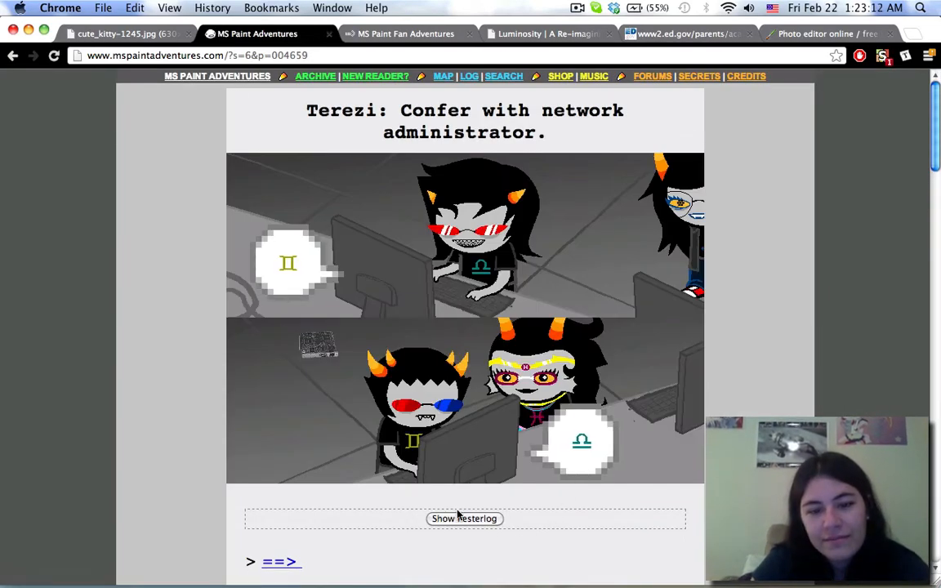
{"action": "left_click", "coordinate": [464, 518]}
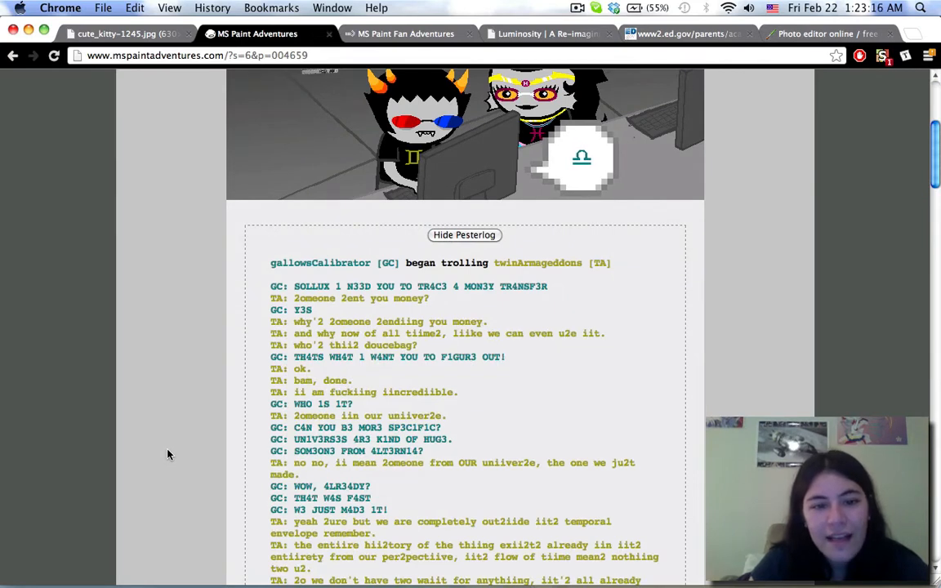
- Read down through the first half of the Terezi–Sollux pesterlog on page 004659
{"action": "scroll", "scroll_direction": "down", "scroll_amount": 3}
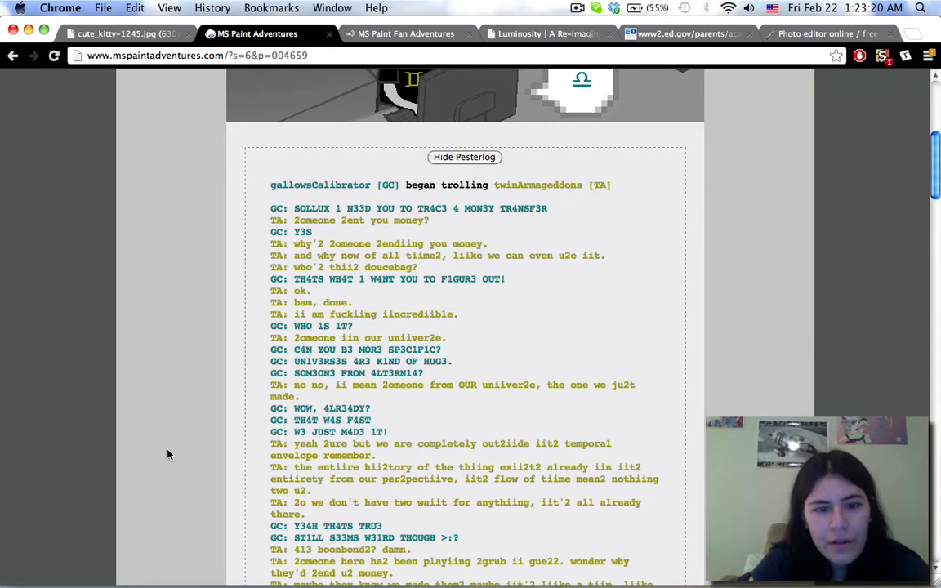
{"action": "scroll", "scroll_direction": "down", "scroll_amount": 3}
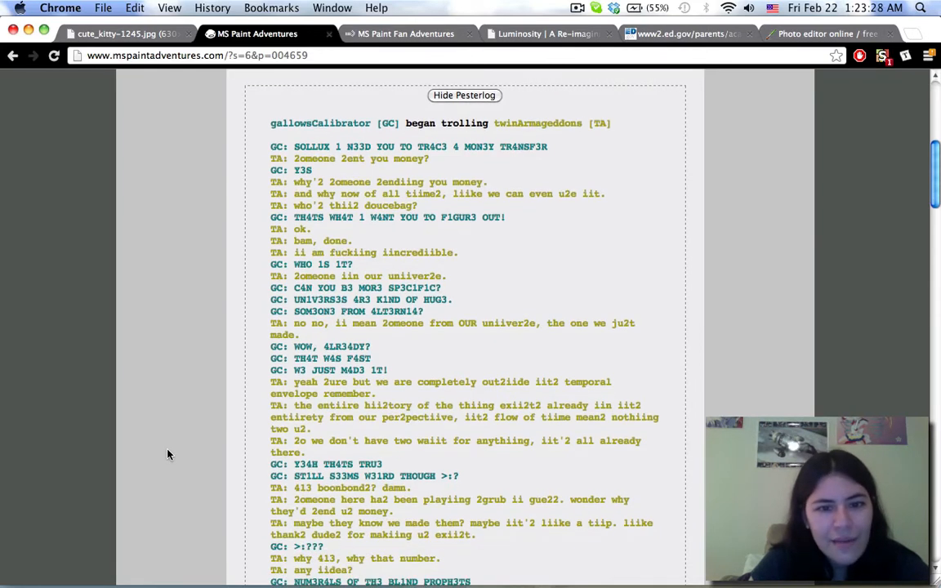
{"action": "scroll", "scroll_direction": "down", "scroll_amount": 3}
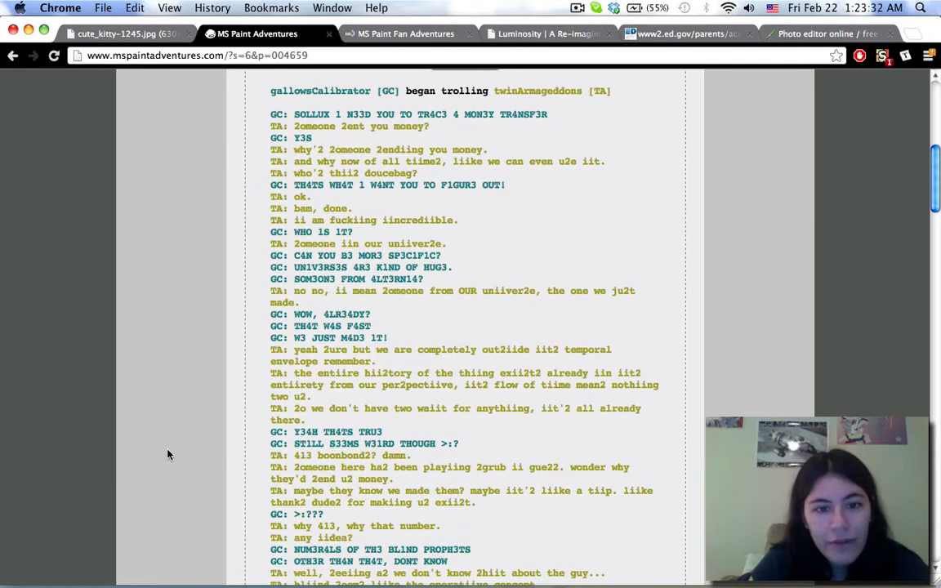
{"action": "scroll", "scroll_direction": "down", "scroll_amount": 3}
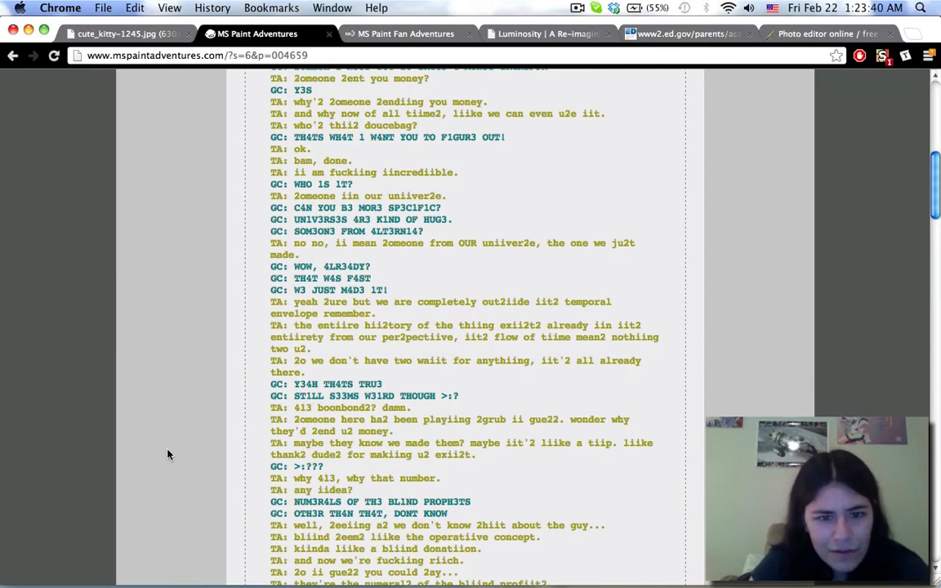
{"action": "scroll", "scroll_direction": "down", "scroll_amount": 3}
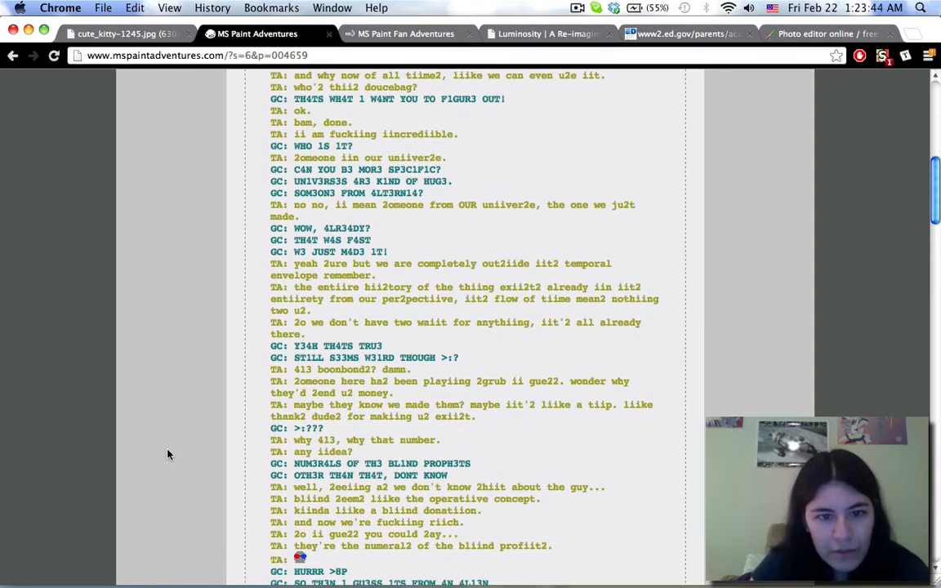
{"action": "scroll", "scroll_direction": "down", "scroll_amount": 3}
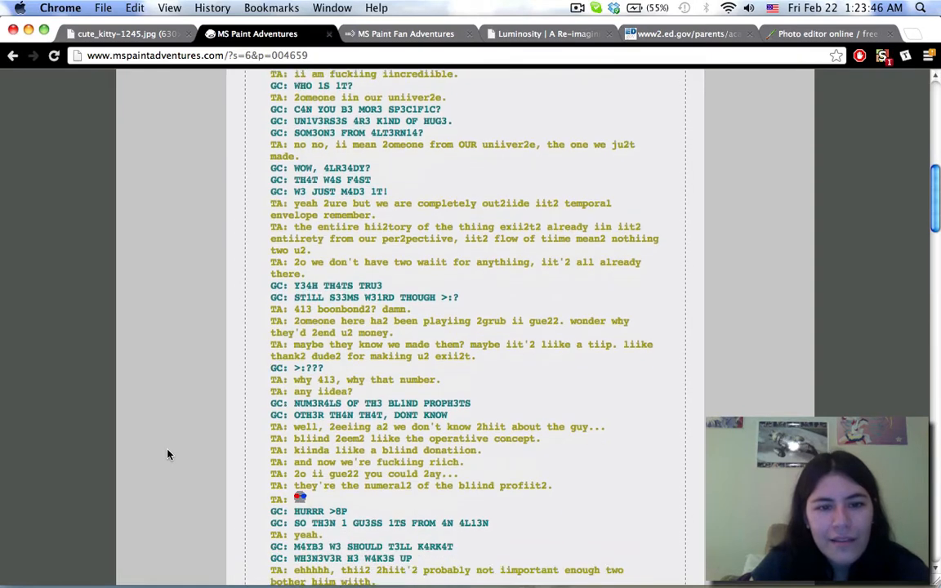
{"action": "scroll", "scroll_direction": "down", "scroll_amount": 3}
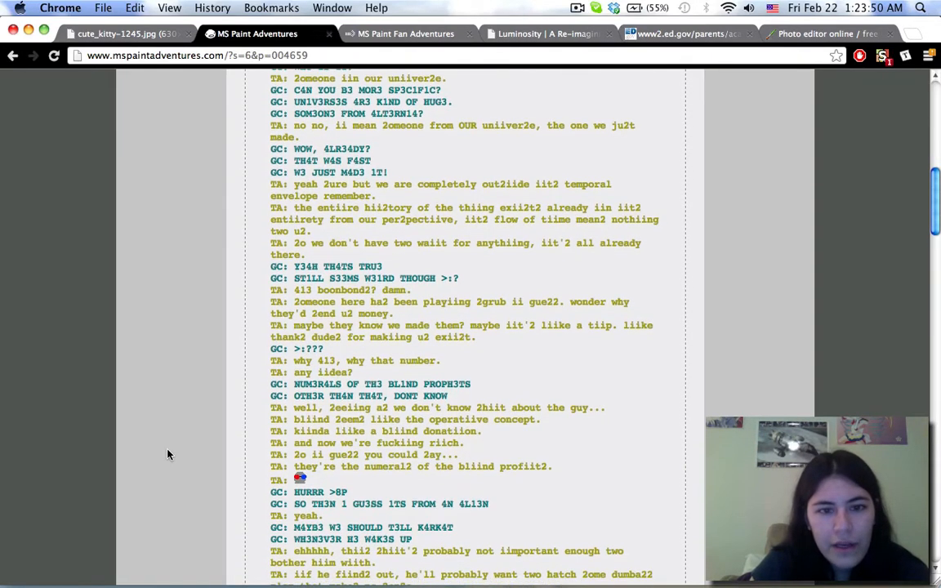
{"action": "scroll", "scroll_direction": "down", "scroll_amount": 3}
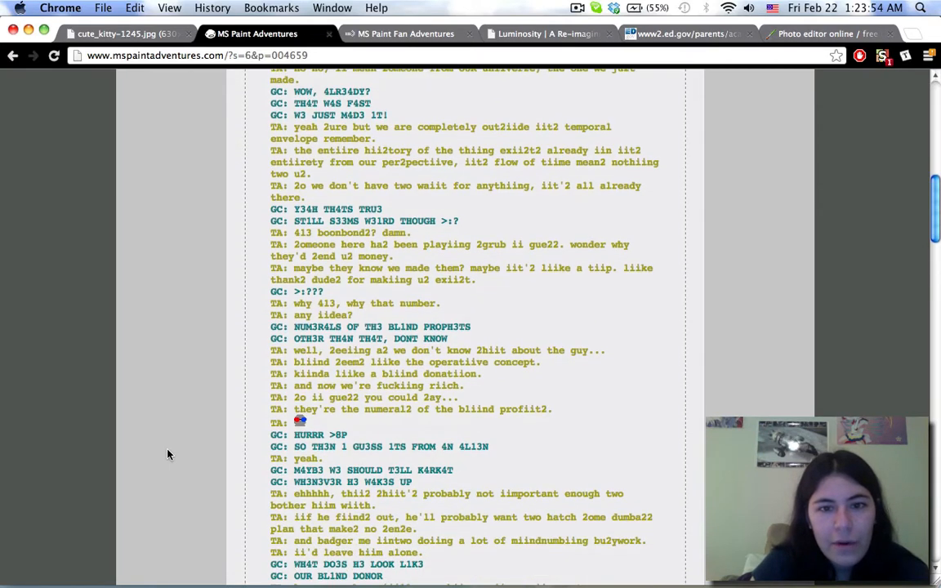
{"action": "scroll", "scroll_direction": "down", "scroll_amount": 3}
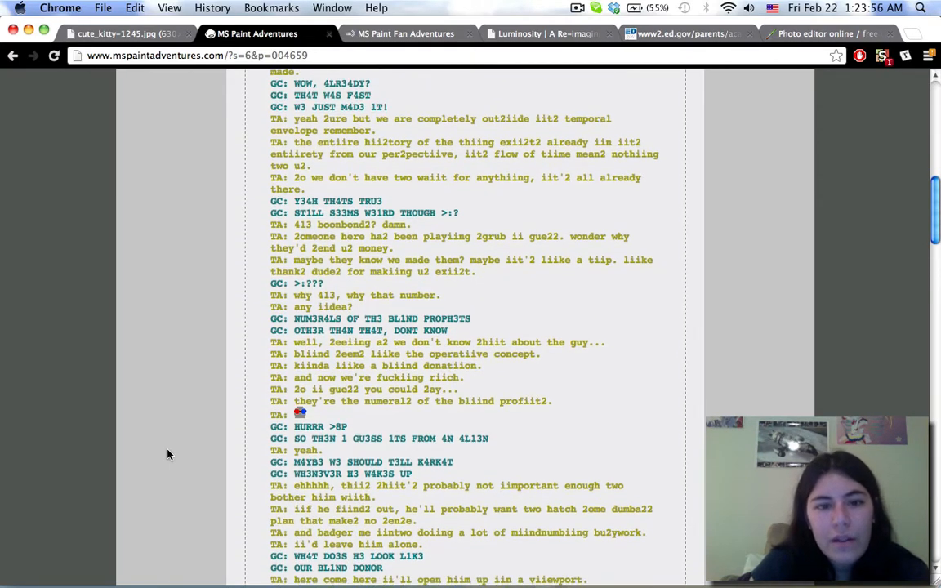
{"action": "scroll", "scroll_direction": "down", "scroll_amount": 3}
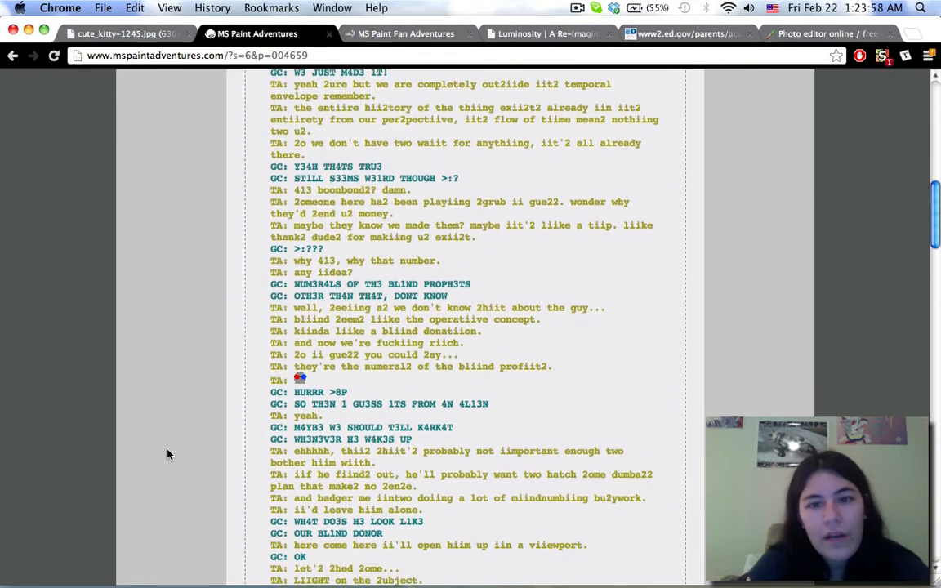
{"action": "scroll", "scroll_direction": "down", "scroll_amount": 3}
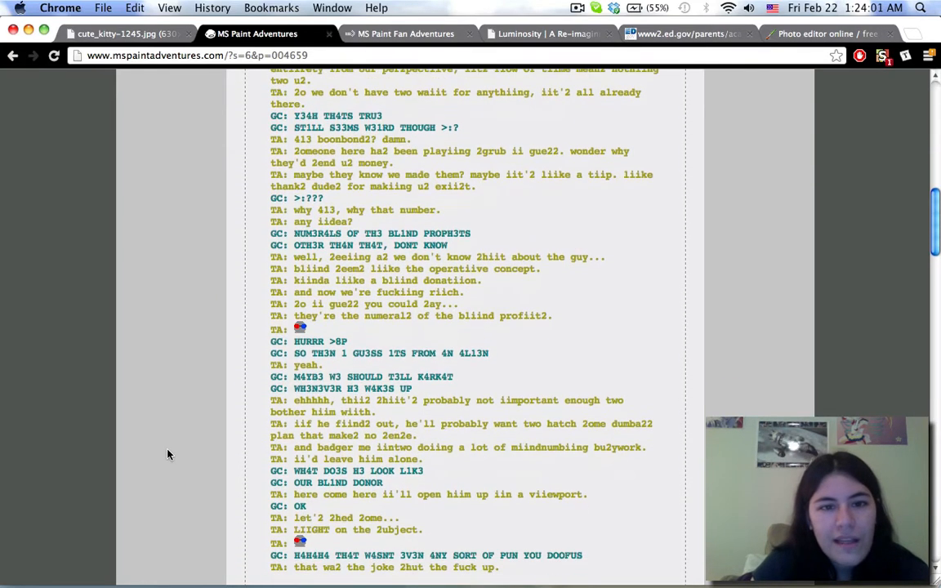
{"action": "scroll", "scroll_direction": "down", "scroll_amount": 3}
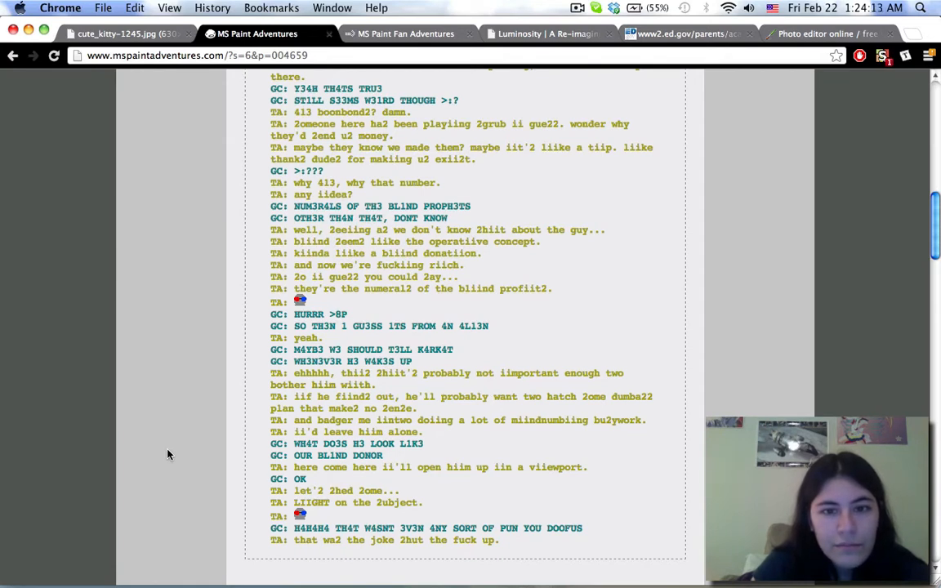
- Finish the Terezi–Sollux pesterlog to its end, reaching the ==> link
{"action": "scroll", "scroll_direction": "down", "scroll_amount": 3}
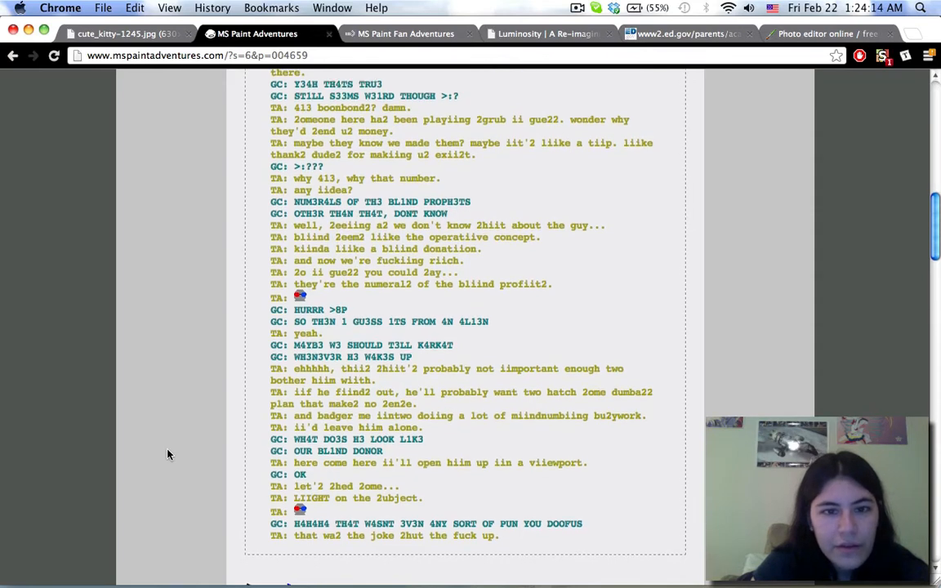
{"action": "scroll", "scroll_direction": "down", "scroll_amount": 3}
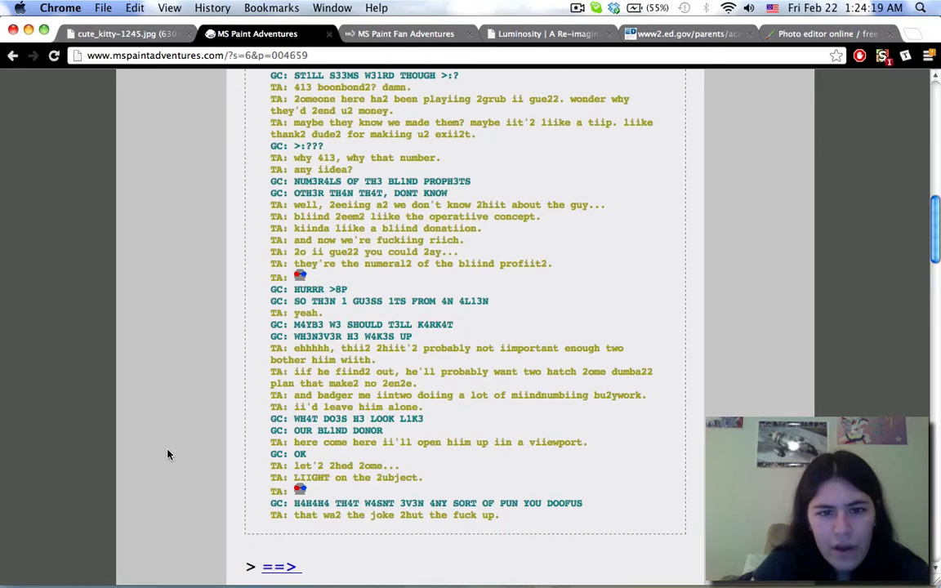
{"action": "scroll", "scroll_direction": "down", "scroll_amount": 3}
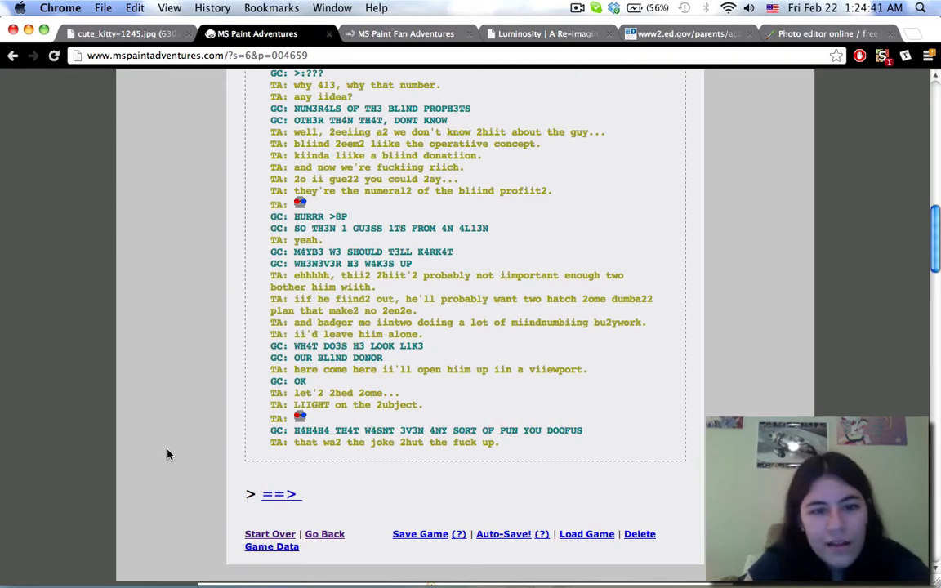
{"action": "scroll", "scroll_direction": "down", "scroll_amount": 3}
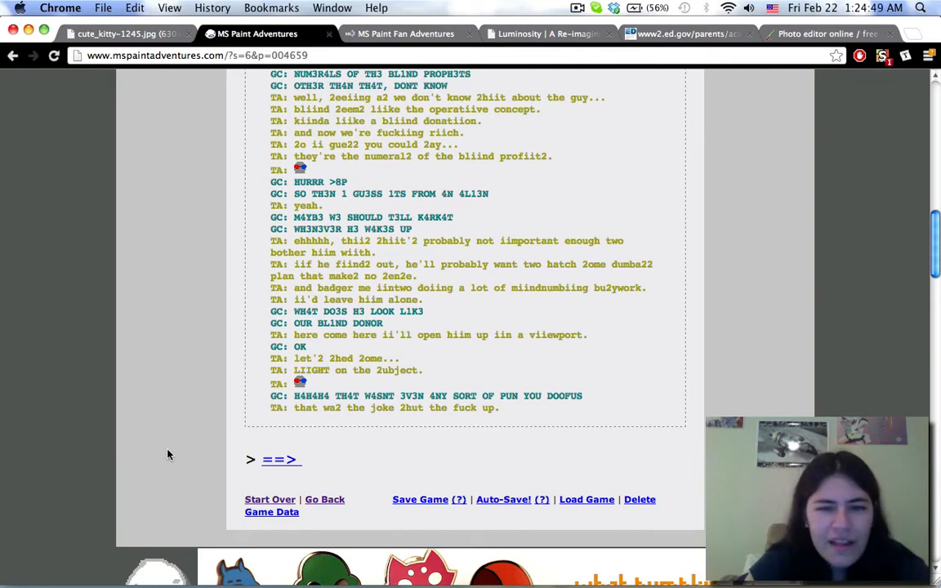
{"action": "scroll", "scroll_direction": "down", "scroll_amount": 3}
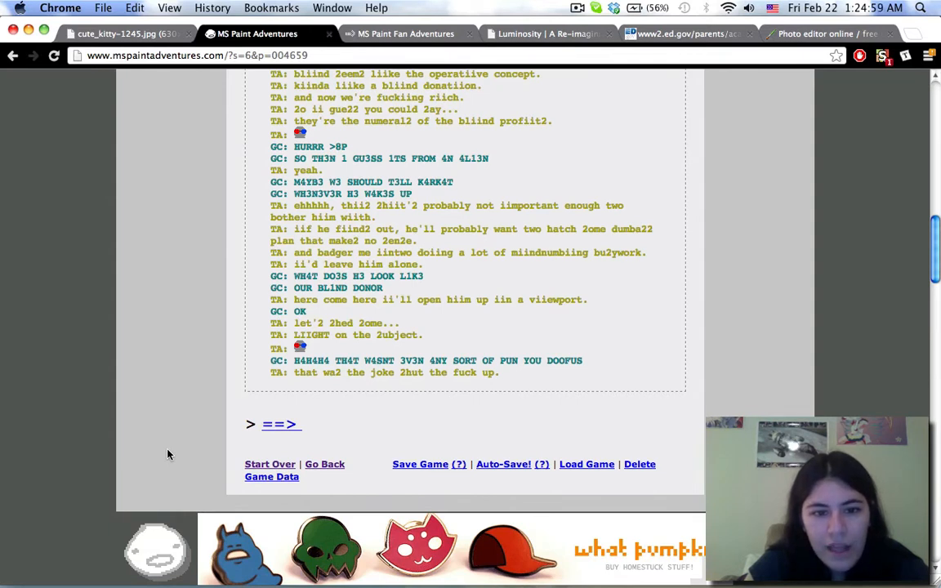
{"action": "scroll", "scroll_direction": "down", "scroll_amount": 3}
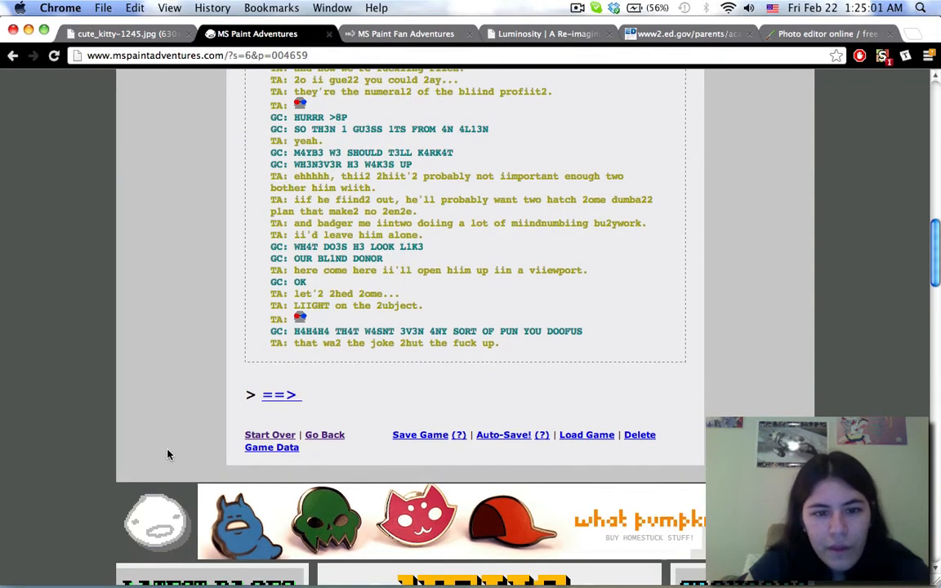
{"action": "scroll", "scroll_direction": "down", "scroll_amount": 3}
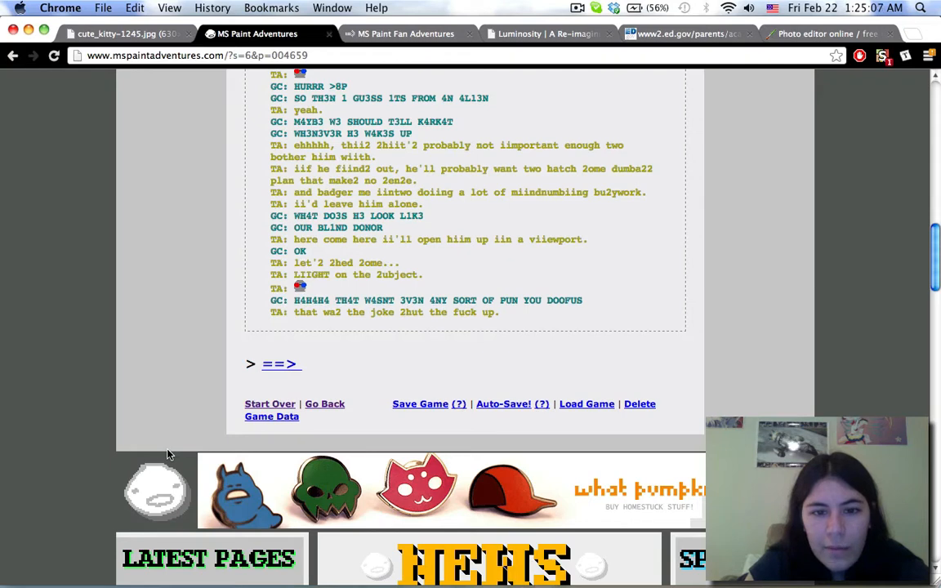
{"action": "scroll", "scroll_direction": "up", "scroll_amount": 3}
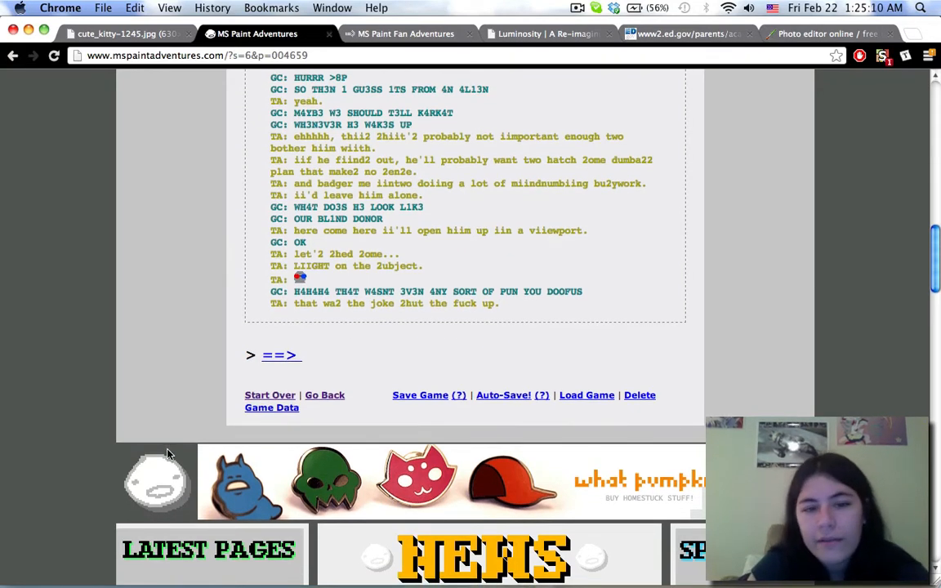
{"action": "scroll", "scroll_direction": "down", "scroll_amount": 3}
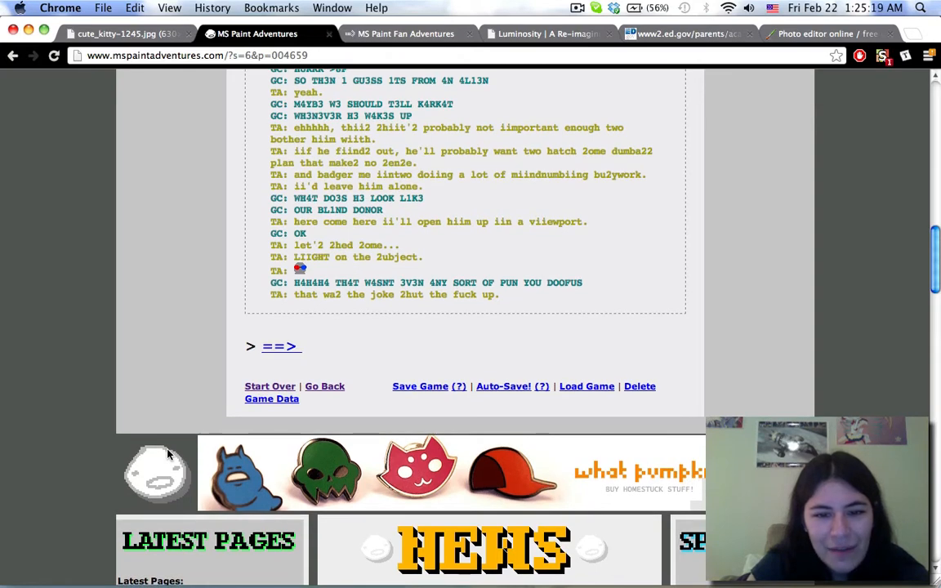
{"action": "scroll", "scroll_direction": "down", "scroll_amount": 3}
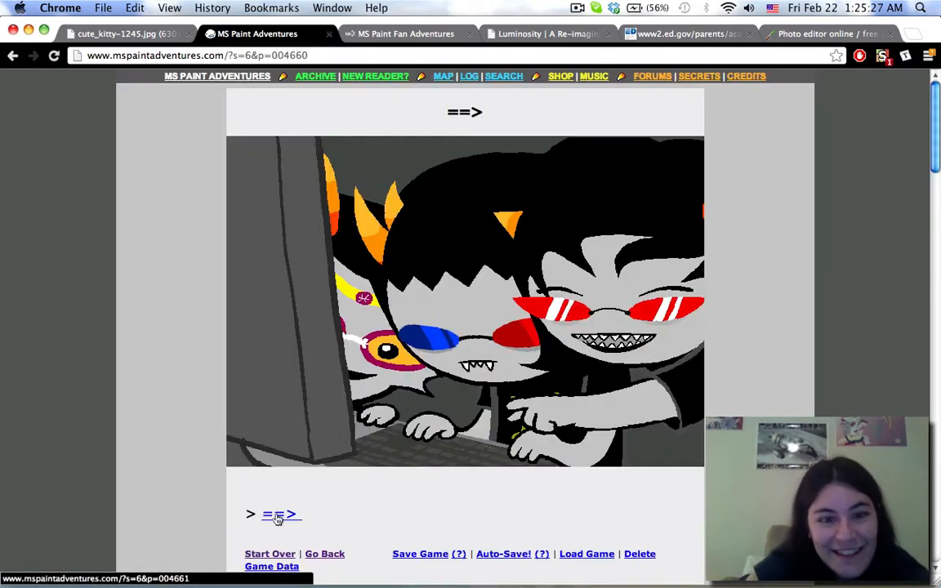
- Advance past the Trollian viewport page to 'Who'th thith douthchebag?' on page 004662
{"action": "left_click", "coordinate": [281, 513]}
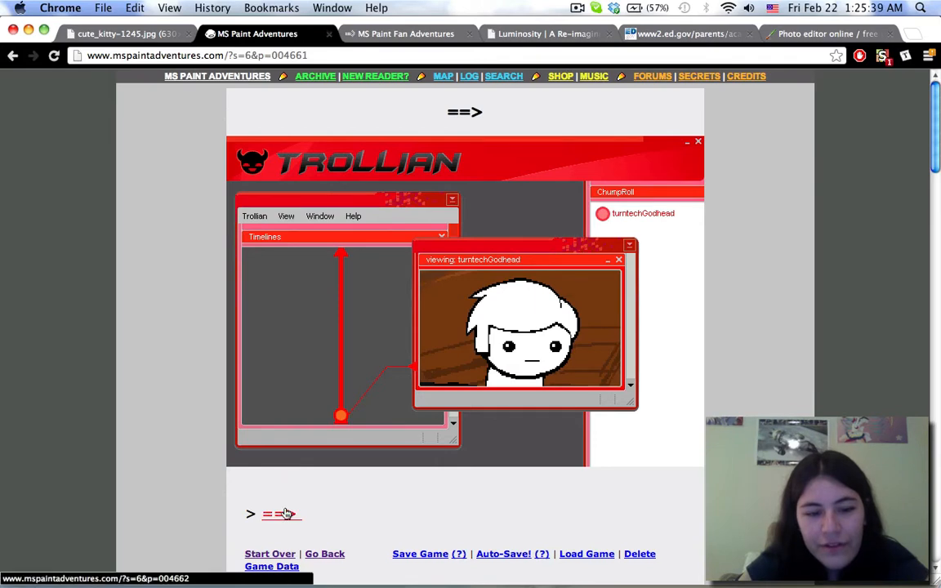
{"action": "left_click", "coordinate": [281, 513]}
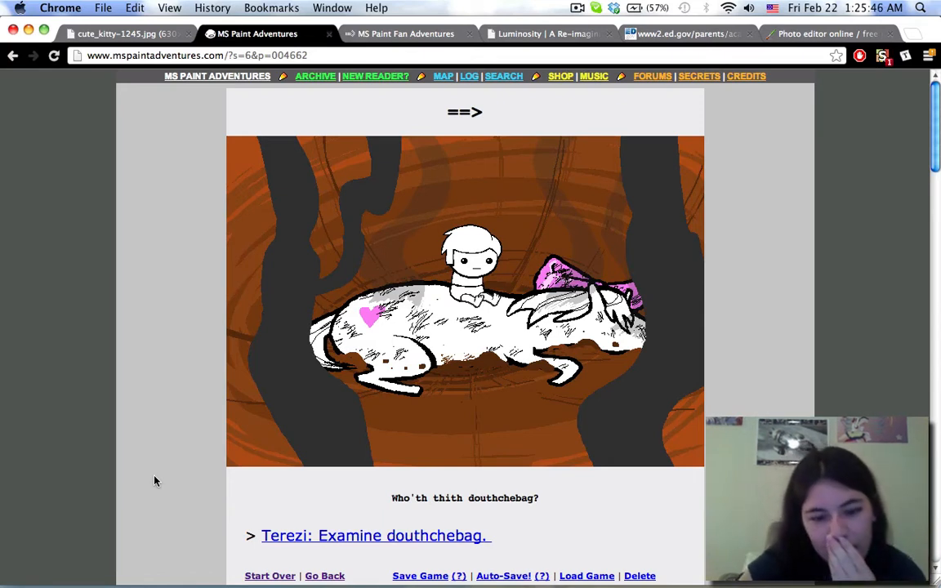
{"action": "mouse_move", "coordinate": [391, 500]}
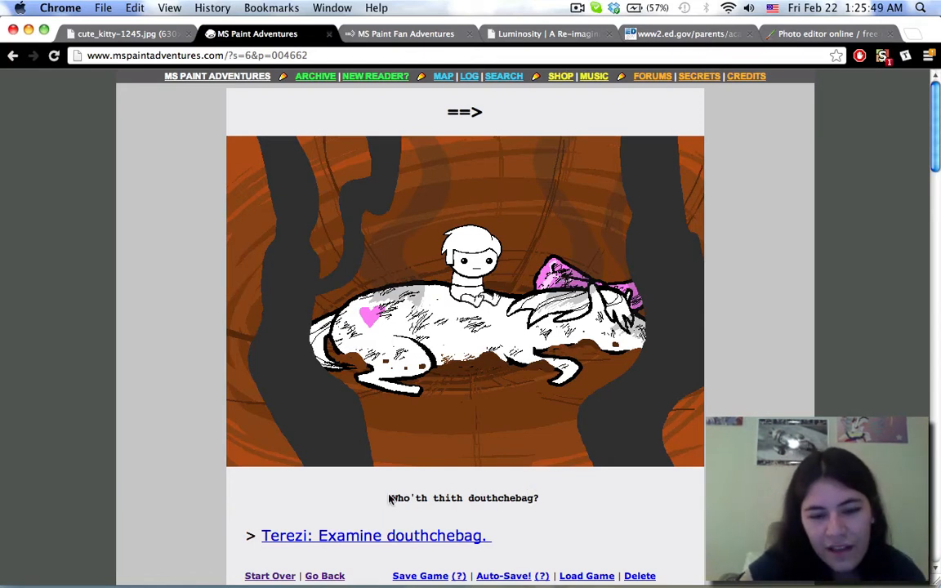
{"action": "mouse_move", "coordinate": [559, 510]}
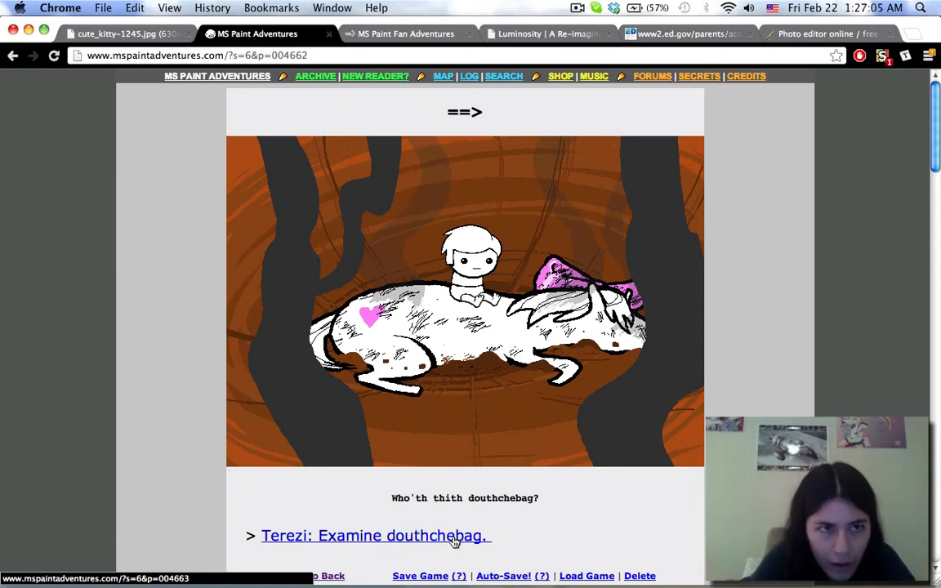
- Read 'Terezi: Examine douthchebag.' and the slain-lusus panel, then reach 'Terezi: Observe coolkid.'
{"action": "left_click", "coordinate": [372, 536]}
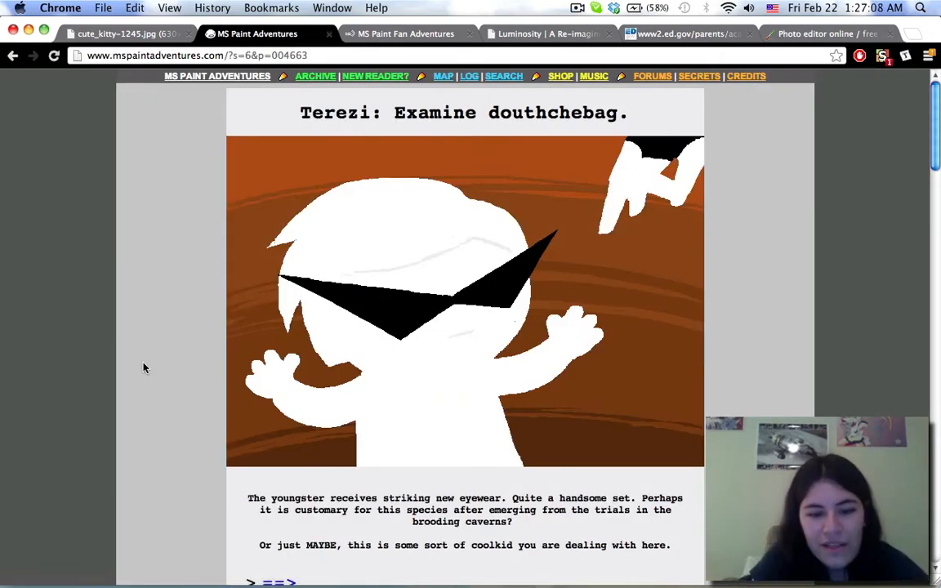
{"action": "scroll", "scroll_direction": "down", "scroll_amount": 3}
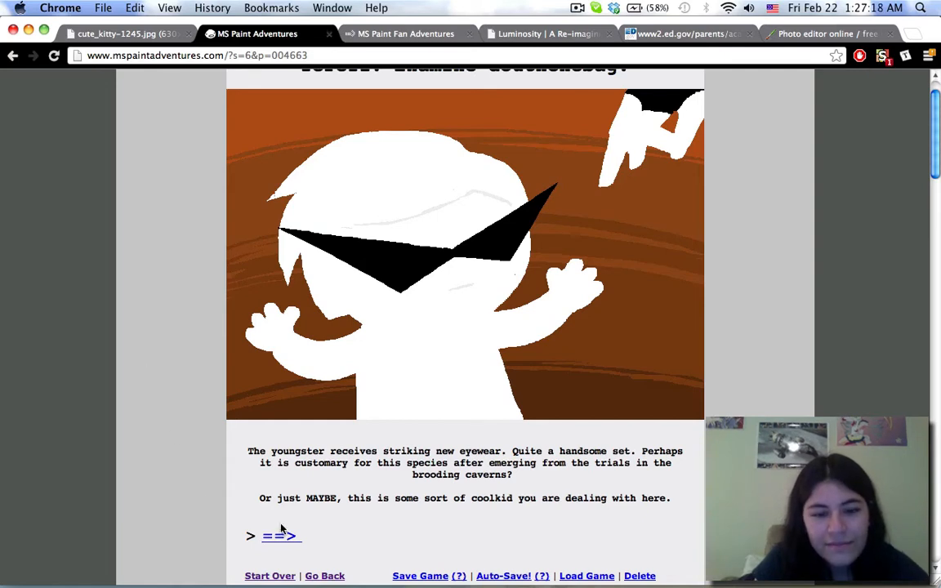
{"action": "left_click", "coordinate": [281, 536]}
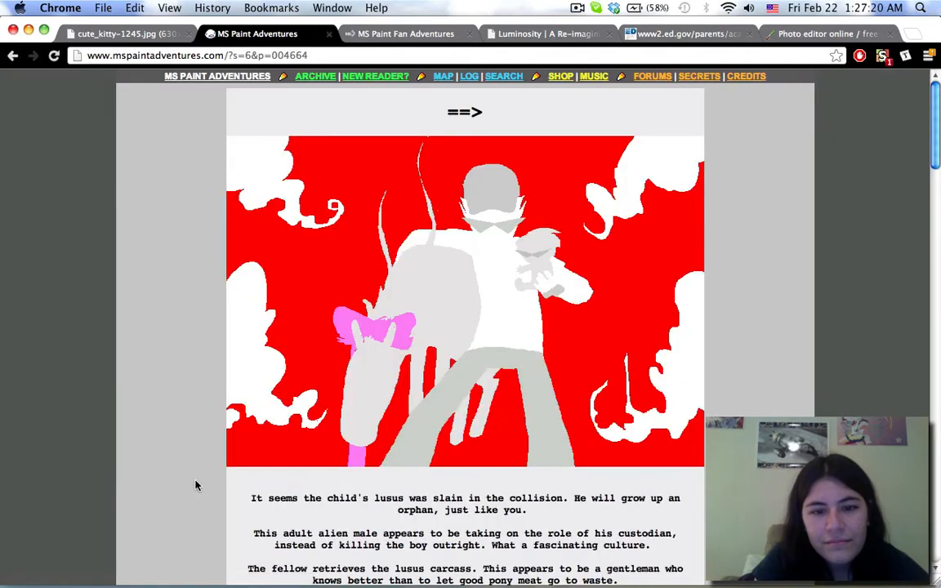
{"action": "scroll", "scroll_direction": "down", "scroll_amount": 3}
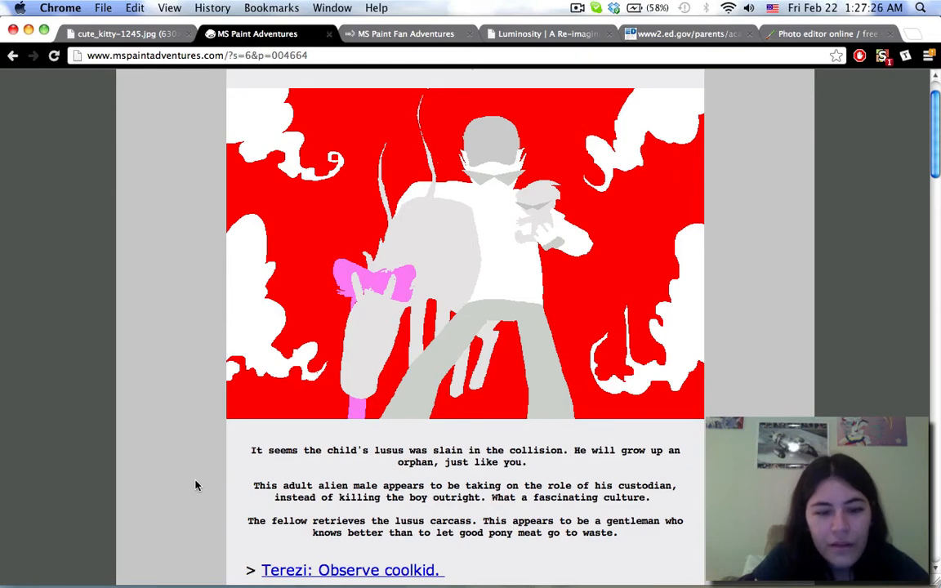
{"action": "scroll", "scroll_direction": "down", "scroll_amount": 3}
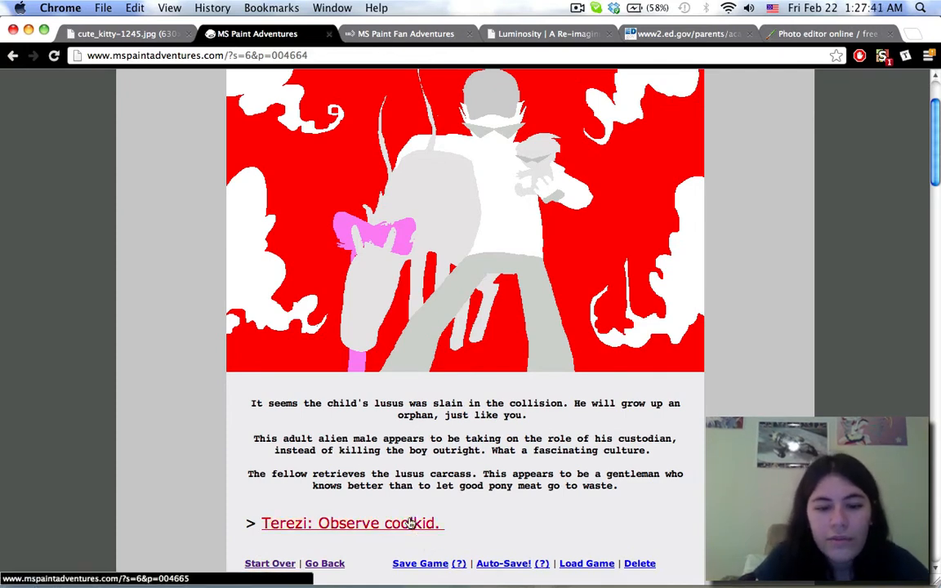
{"action": "left_click", "coordinate": [352, 523]}
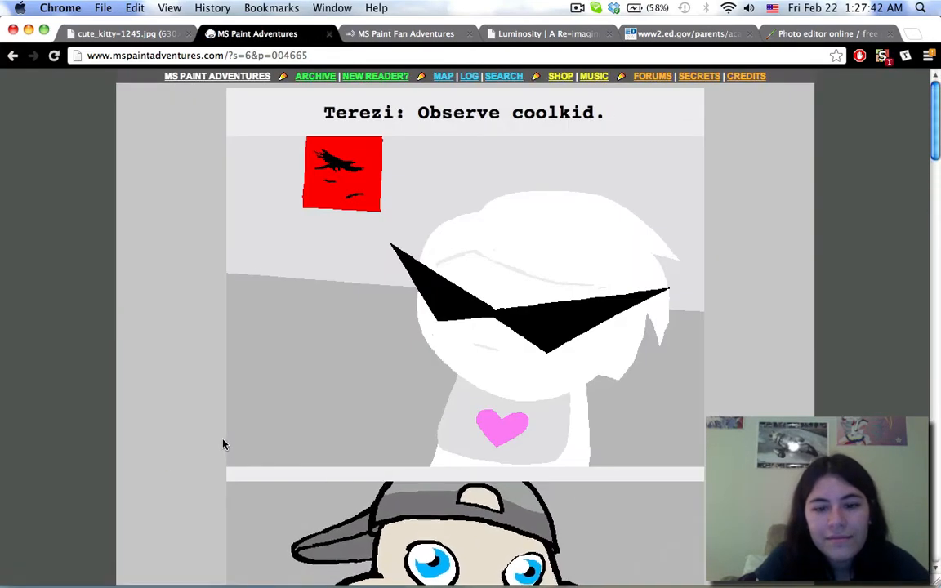
- Read the Observe coolkid page and advance through the next three coolkid pages
{"action": "scroll", "scroll_direction": "down", "scroll_amount": 3}
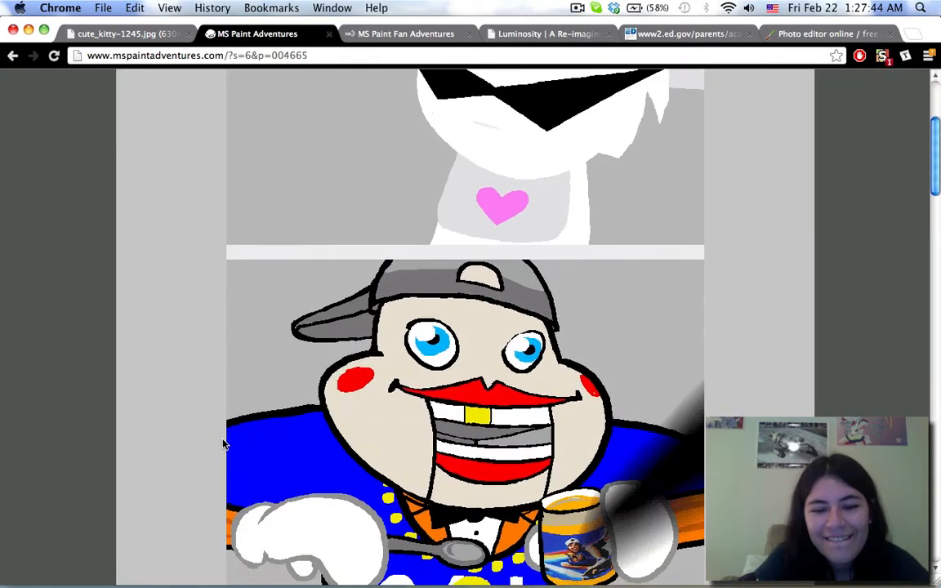
{"action": "scroll", "scroll_direction": "down", "scroll_amount": 3}
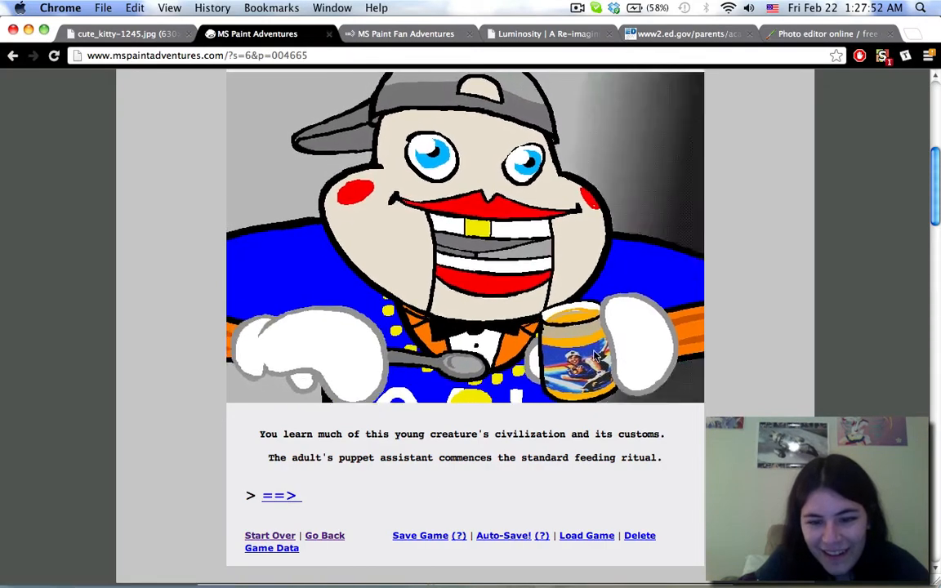
{"action": "left_click", "coordinate": [281, 497]}
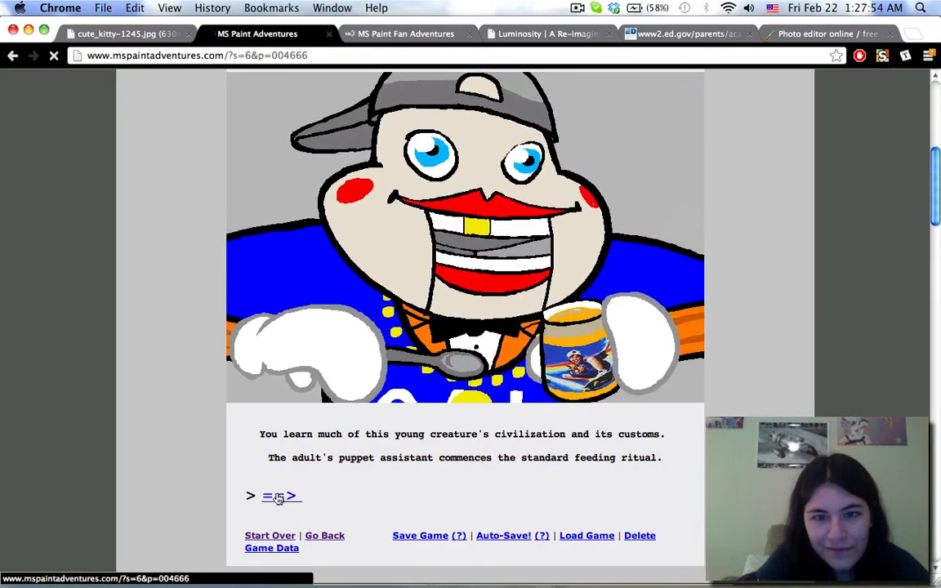
{"action": "left_click", "coordinate": [281, 497]}
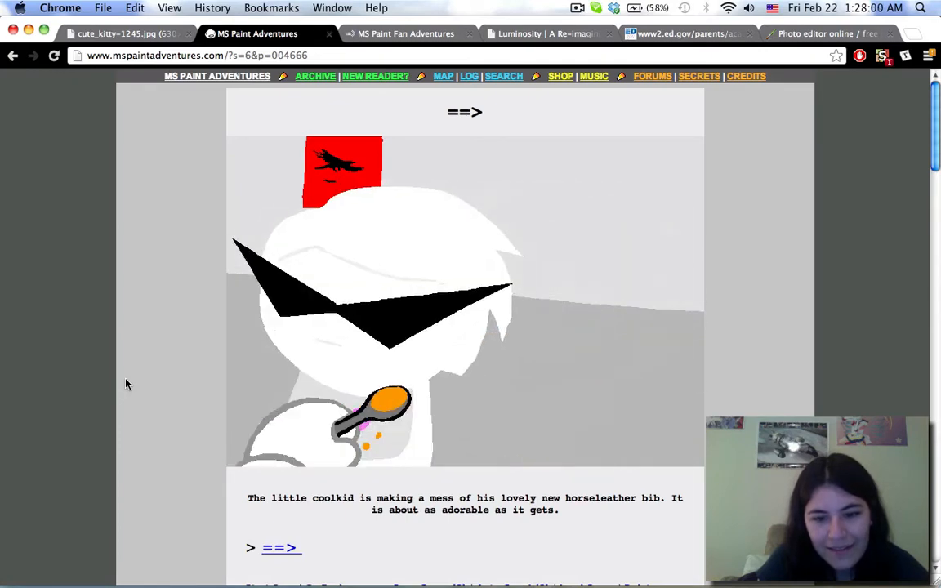
{"action": "left_click", "coordinate": [281, 548]}
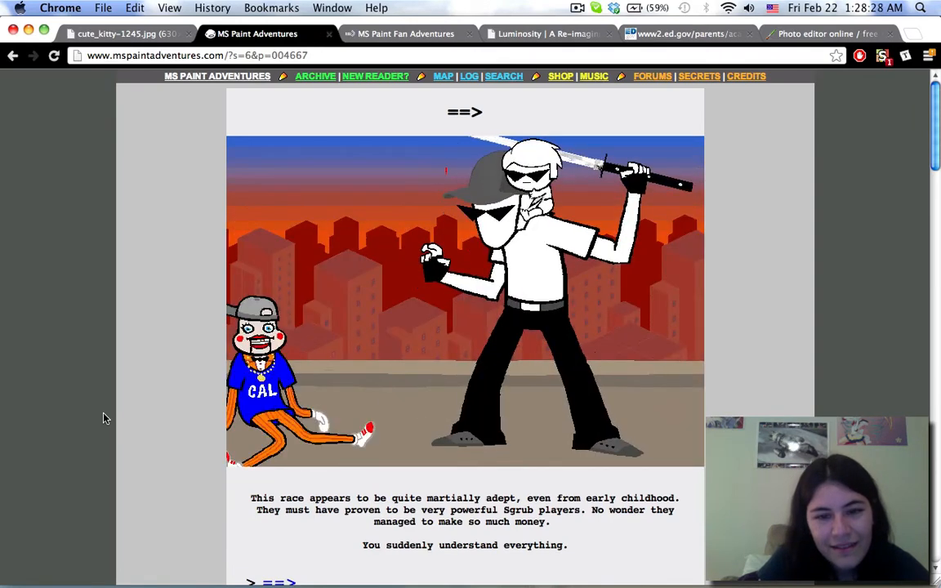
{"action": "scroll", "scroll_direction": "down", "scroll_amount": 3}
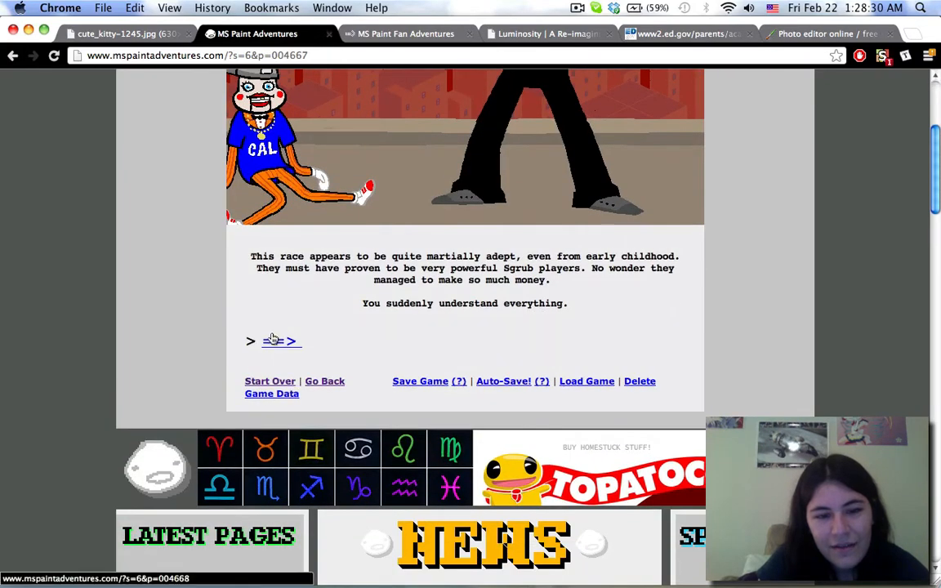
- Continue three pages further and follow 'Sollux: Enter name.' to the 'IIN2UFFERABLE PR_' result
{"action": "left_click", "coordinate": [275, 341]}
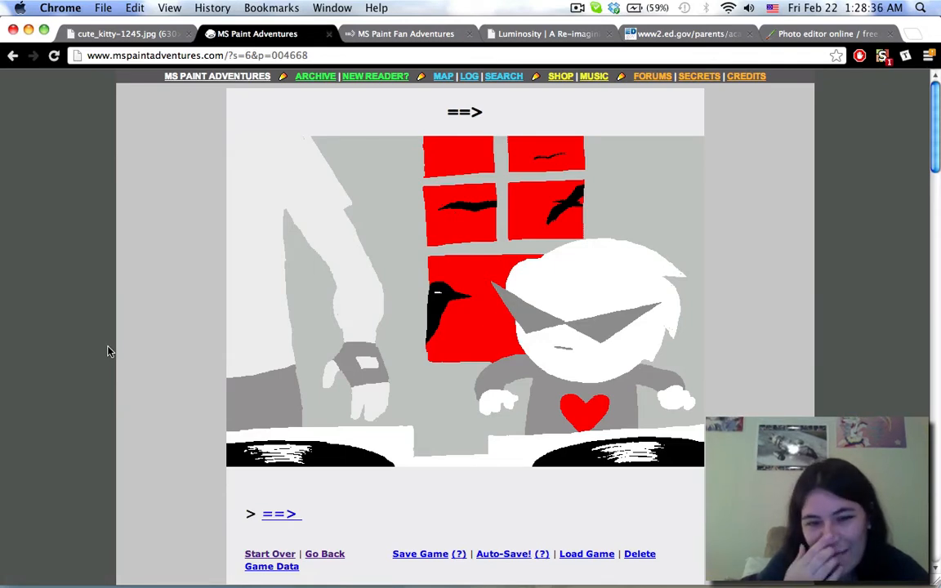
{"action": "left_click", "coordinate": [281, 514]}
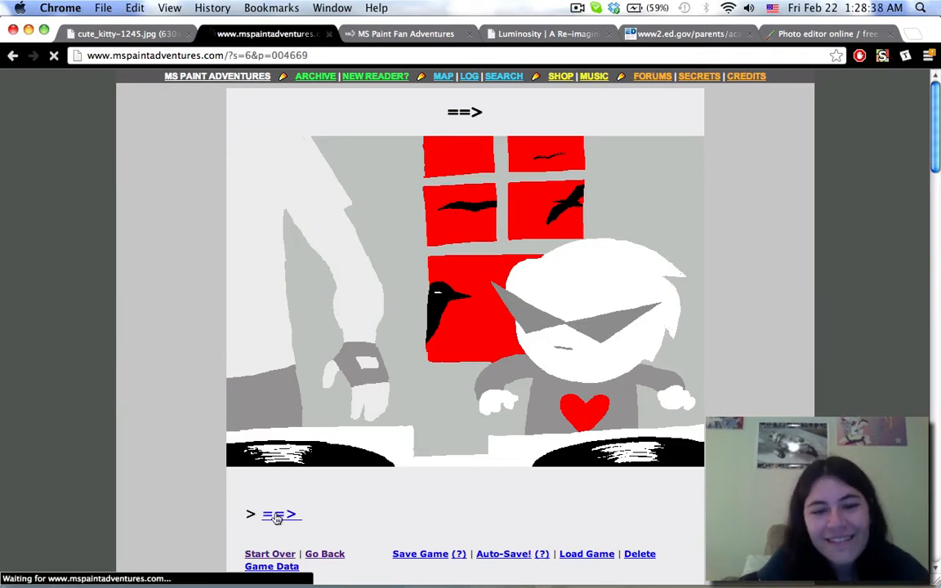
{"action": "left_click", "coordinate": [281, 515]}
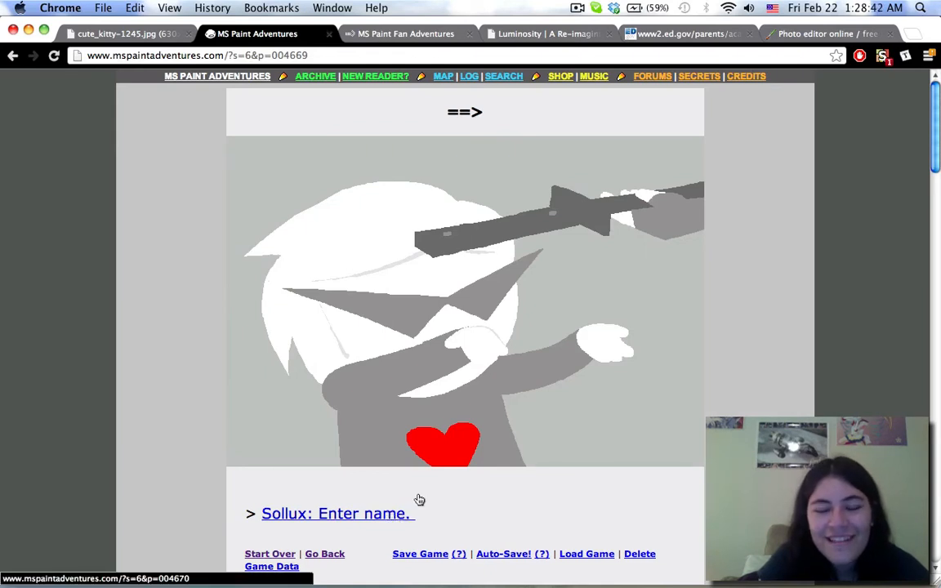
{"action": "mouse_move", "coordinate": [418, 500]}
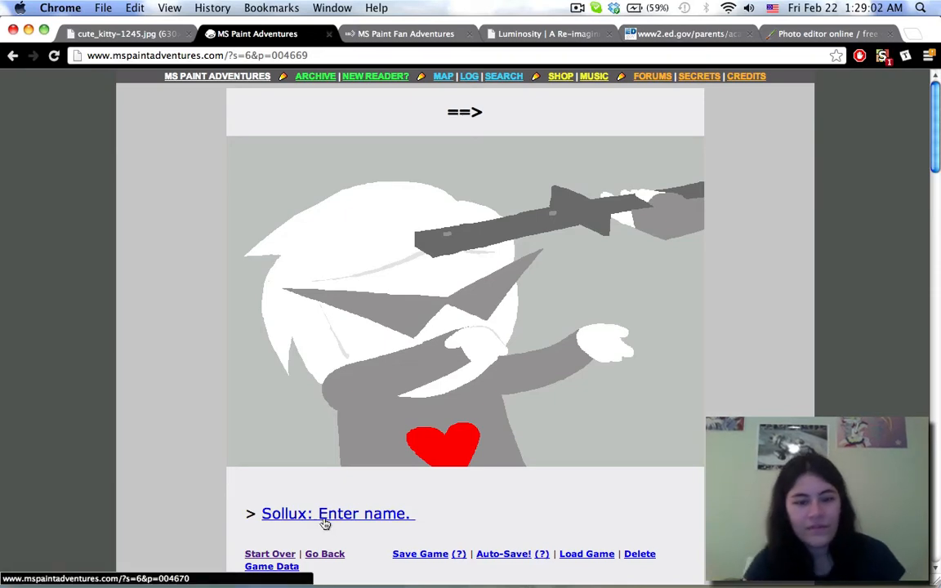
{"action": "left_click", "coordinate": [337, 514]}
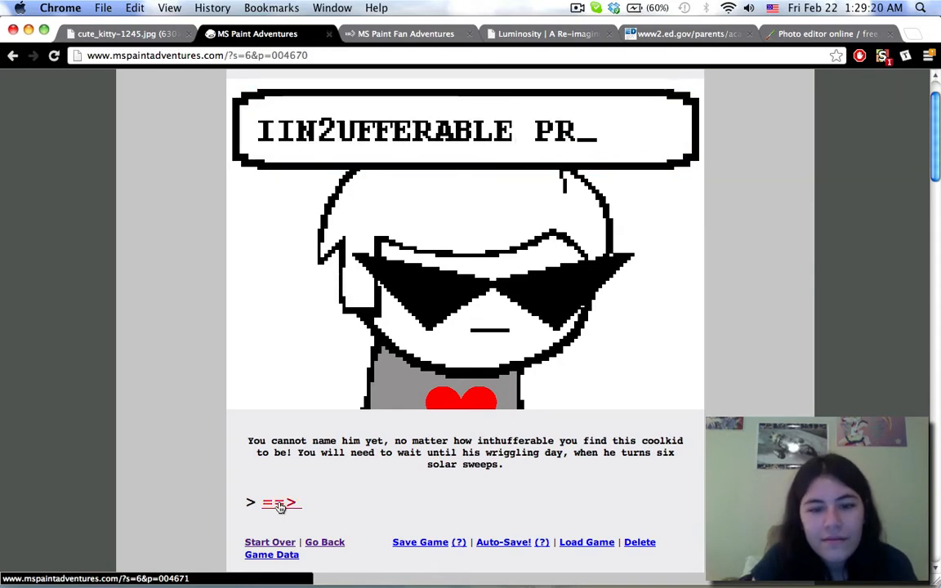
- Read the Mr. Appleberry Blast doodle page, then reach 'Terezi: Troll this awesome coolkid.'
{"action": "left_click", "coordinate": [281, 503]}
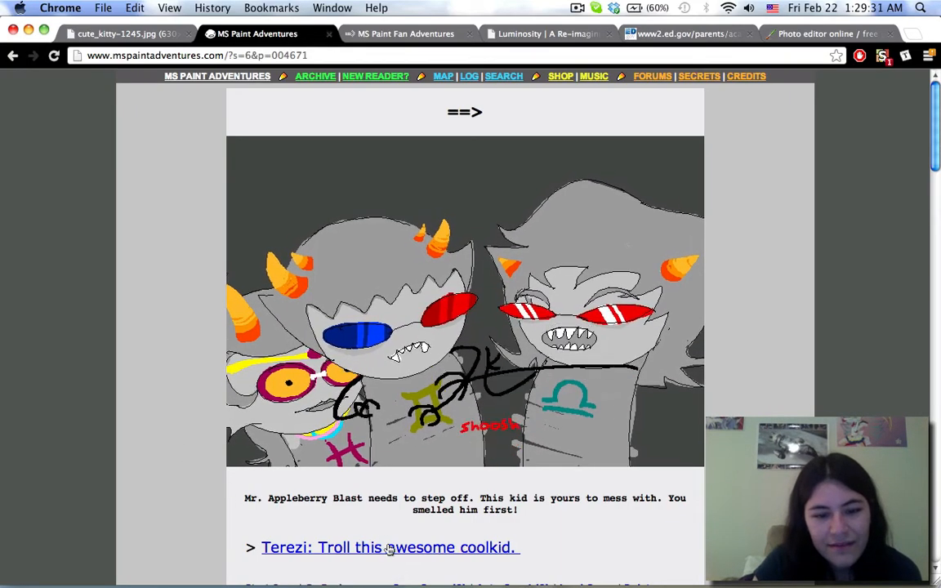
{"action": "left_click", "coordinate": [389, 547]}
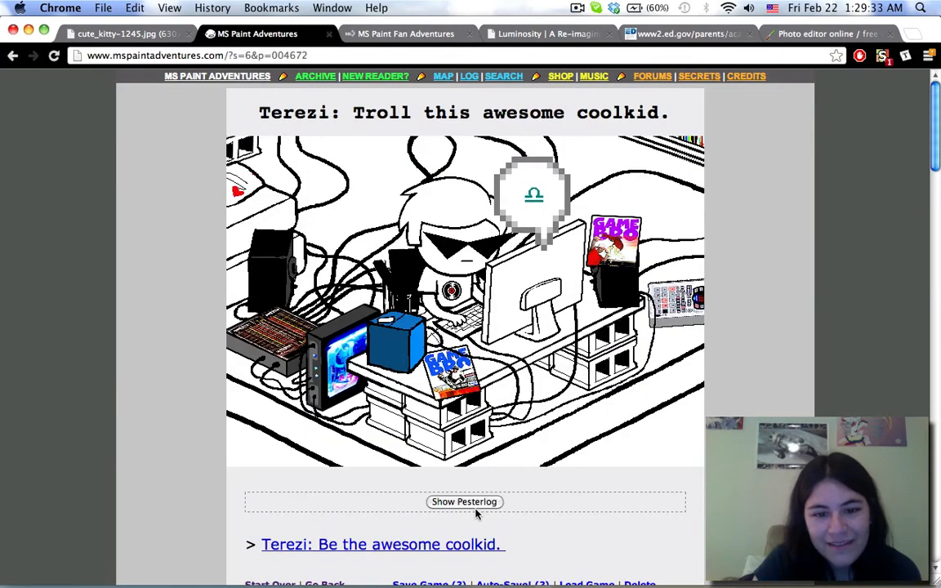
- Expand the gallowsCalibrator–turntechGodhead pesterlog and read down past the 'chemical lobotomy month' line
{"action": "left_click", "coordinate": [464, 502]}
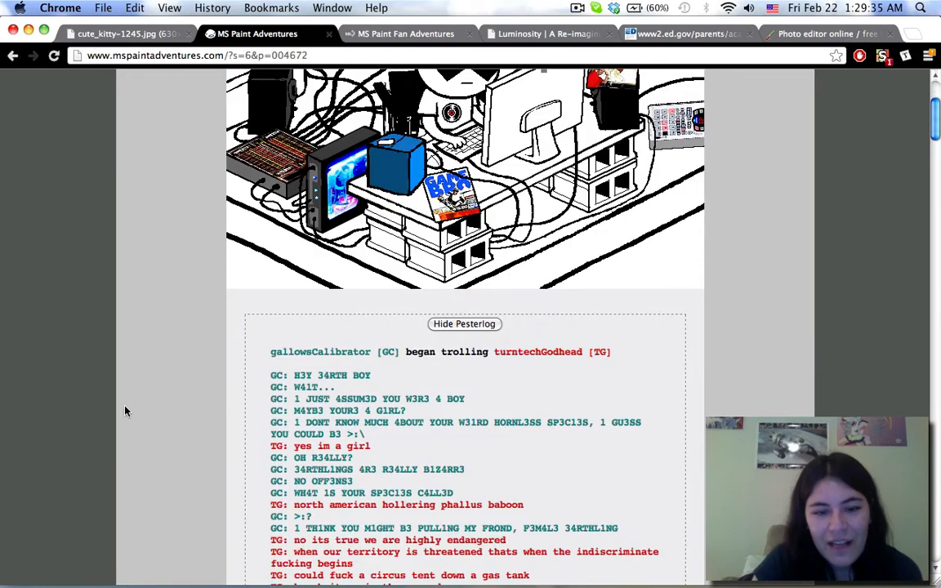
{"action": "scroll", "scroll_direction": "down", "scroll_amount": 3}
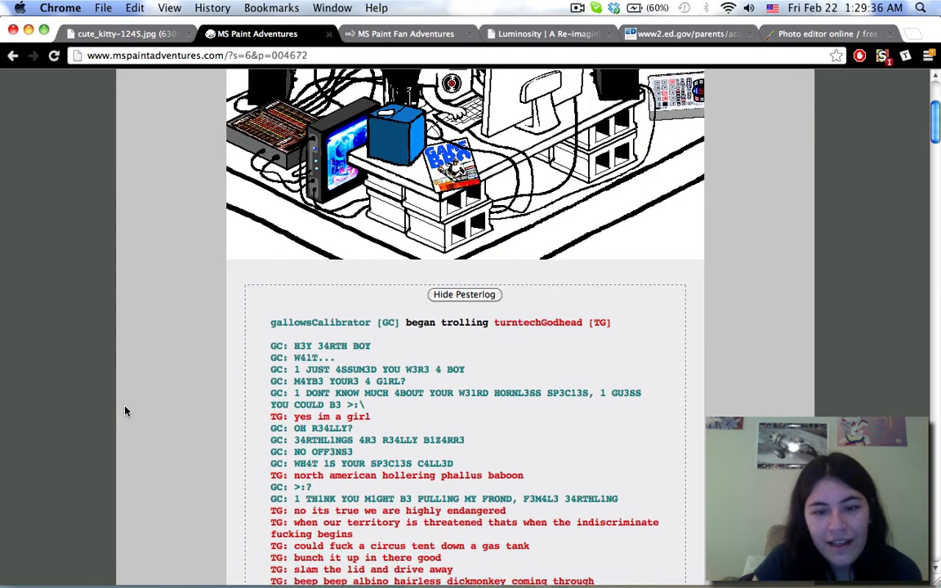
{"action": "scroll", "scroll_direction": "down", "scroll_amount": 3}
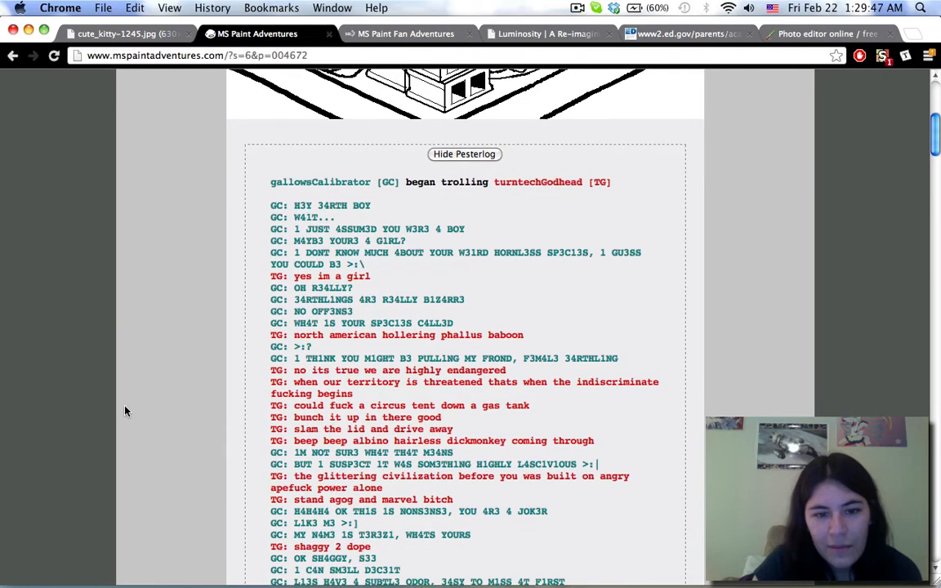
{"action": "scroll", "scroll_direction": "down", "scroll_amount": 3}
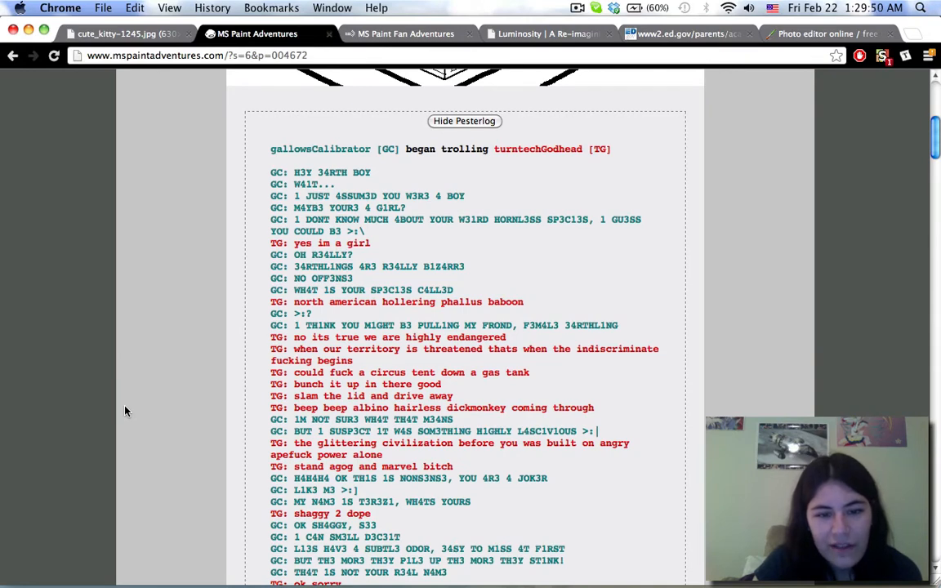
{"action": "scroll", "scroll_direction": "up", "scroll_amount": 3}
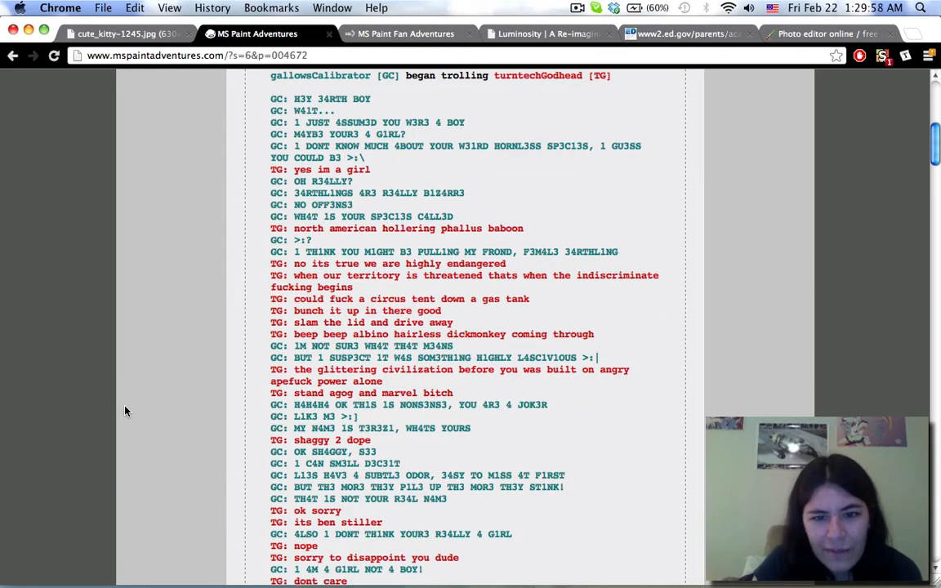
{"action": "scroll", "scroll_direction": "down", "scroll_amount": 3}
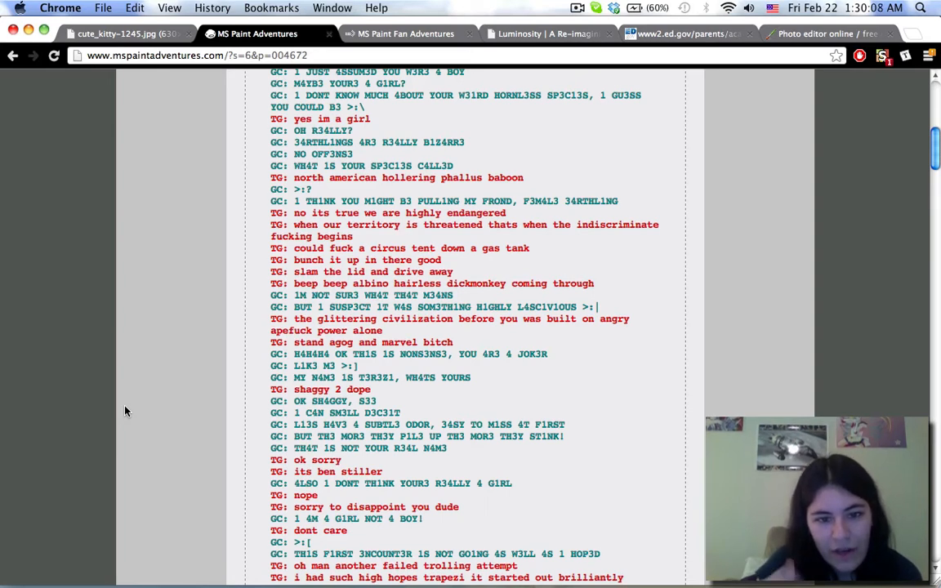
{"action": "scroll", "scroll_direction": "down", "scroll_amount": 3}
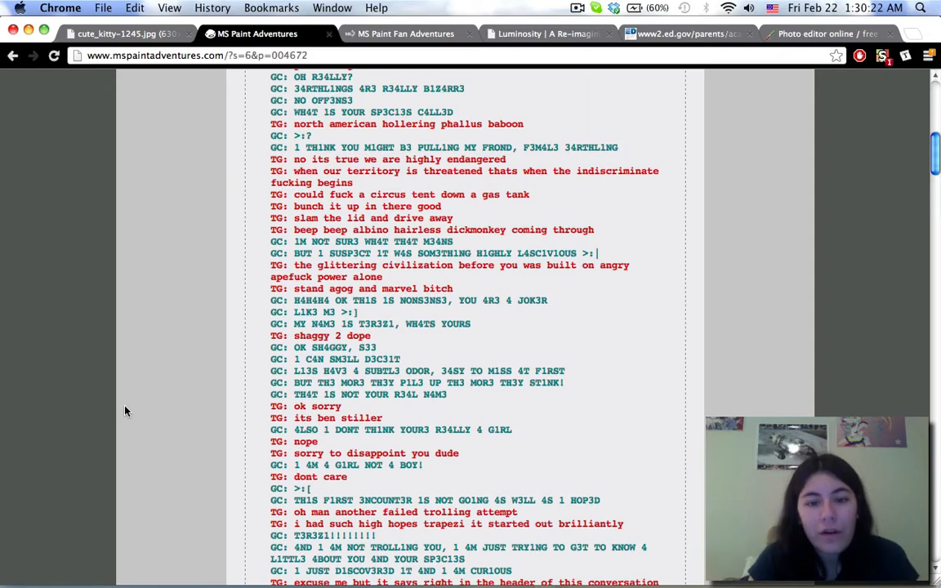
{"action": "scroll", "scroll_direction": "down", "scroll_amount": 3}
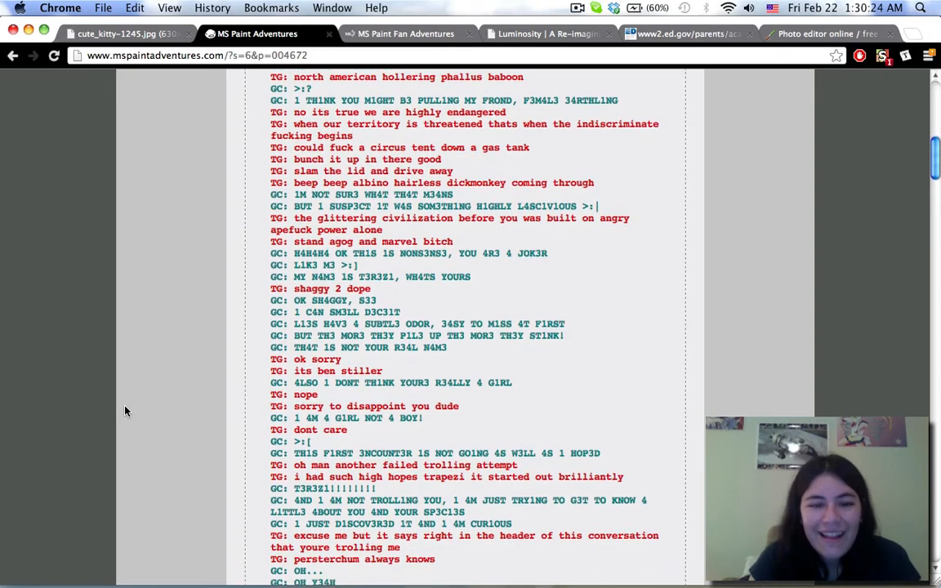
{"action": "scroll", "scroll_direction": "down", "scroll_amount": 3}
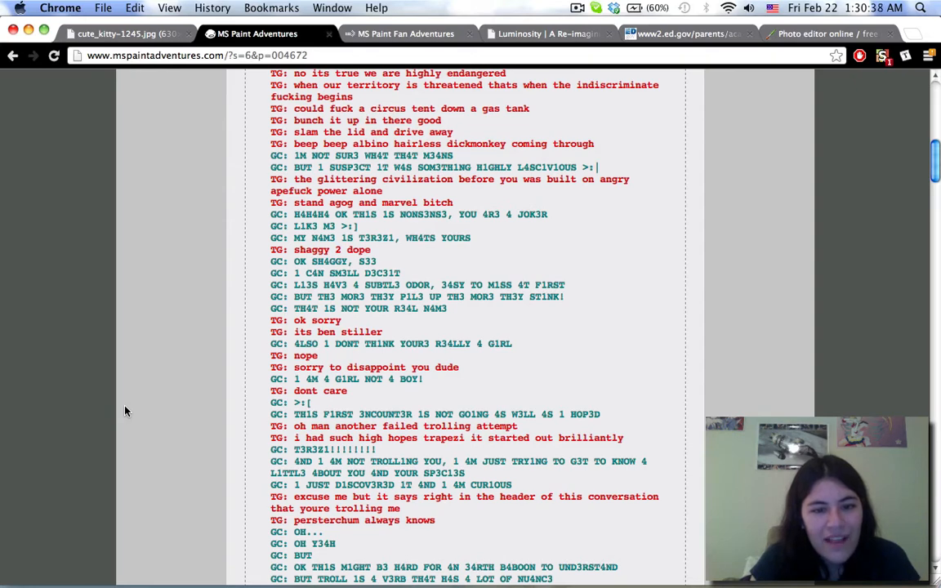
{"action": "scroll", "scroll_direction": "down", "scroll_amount": 3}
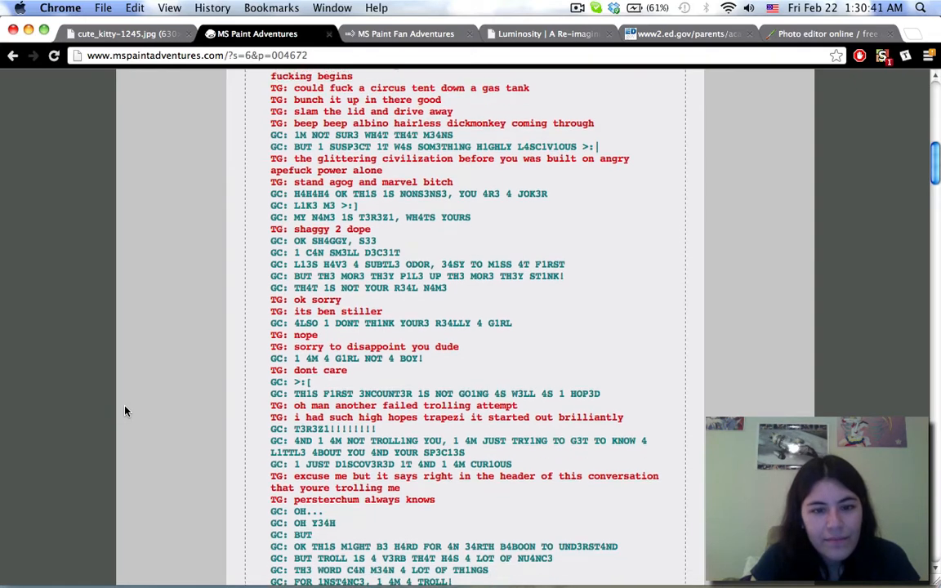
{"action": "scroll", "scroll_direction": "down", "scroll_amount": 3}
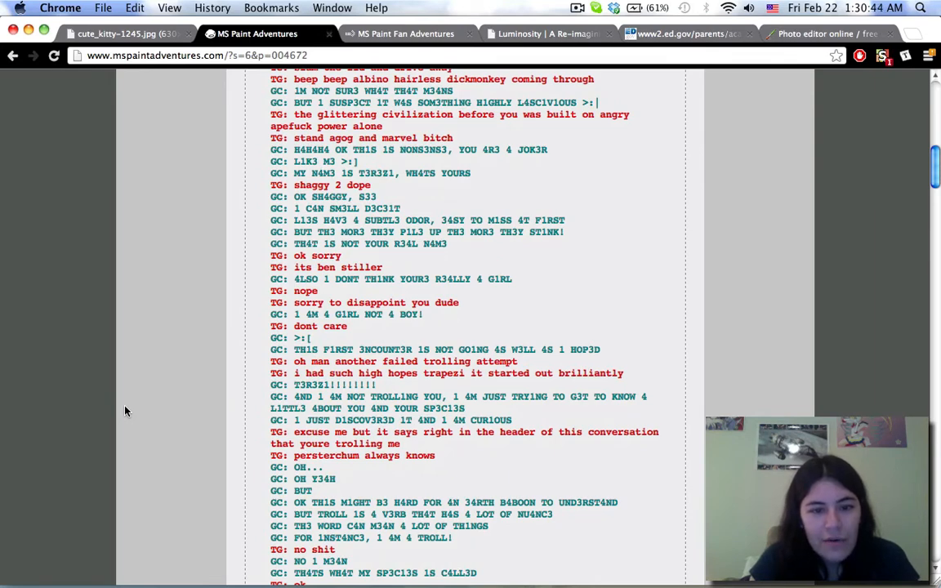
{"action": "scroll", "scroll_direction": "down", "scroll_amount": 3}
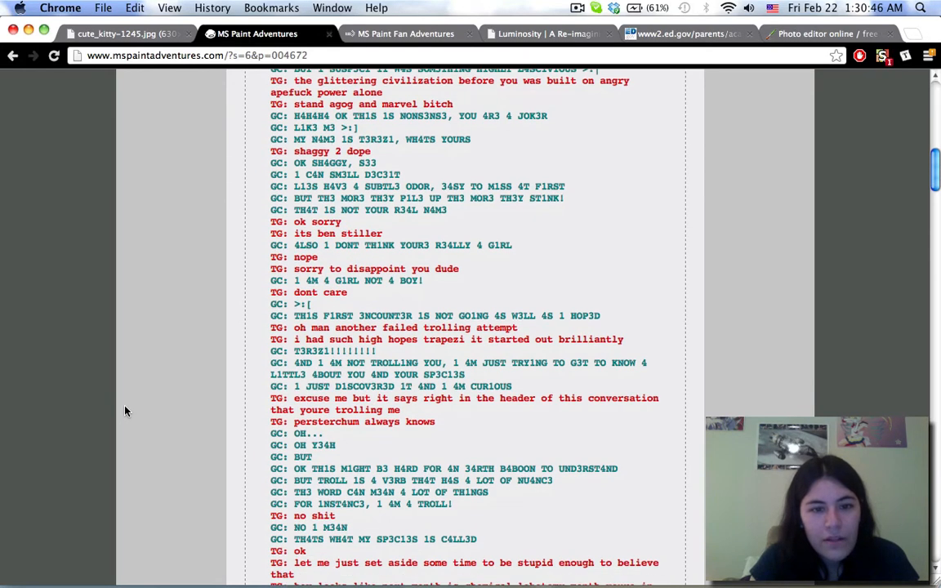
{"action": "scroll", "scroll_direction": "down", "scroll_amount": 3}
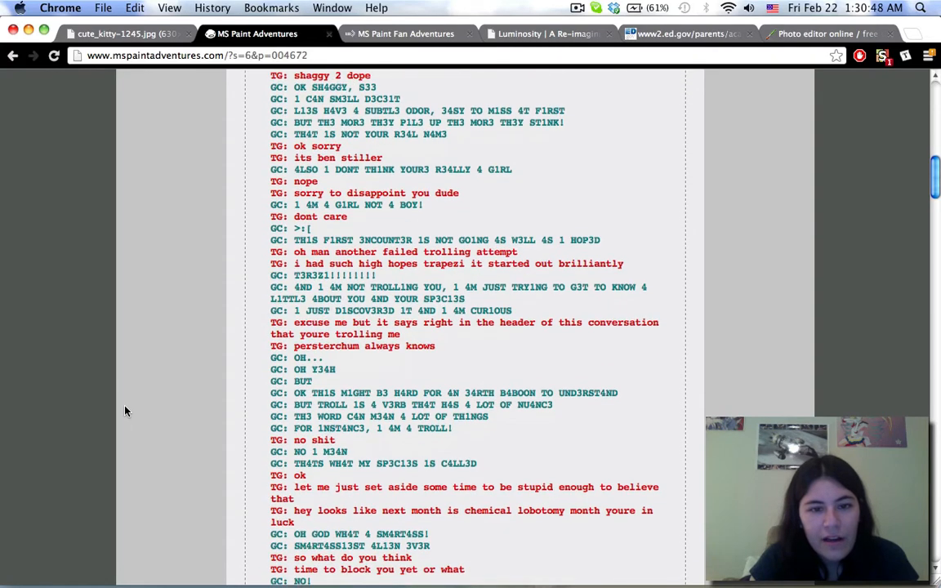
{"action": "scroll", "scroll_direction": "down", "scroll_amount": 3}
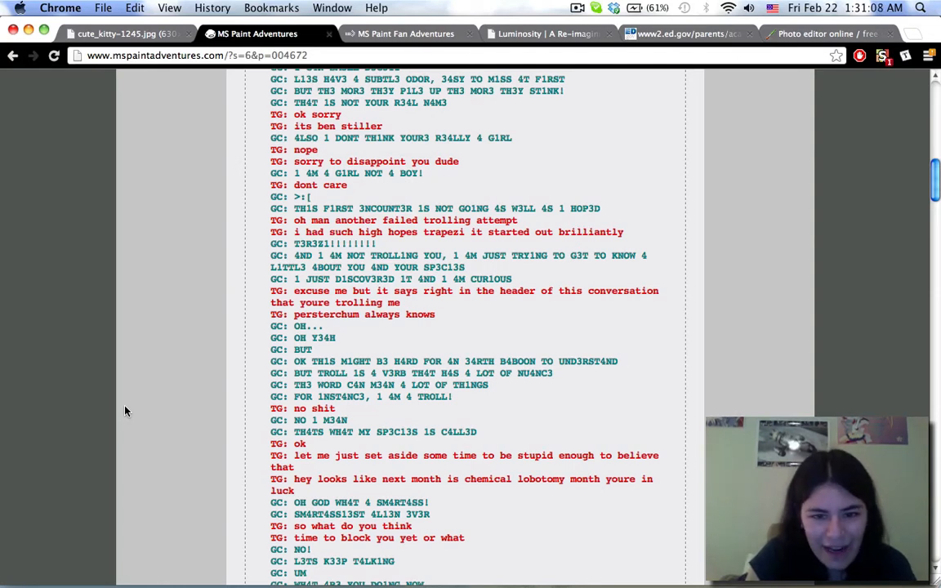
{"action": "scroll", "scroll_direction": "down", "scroll_amount": 3}
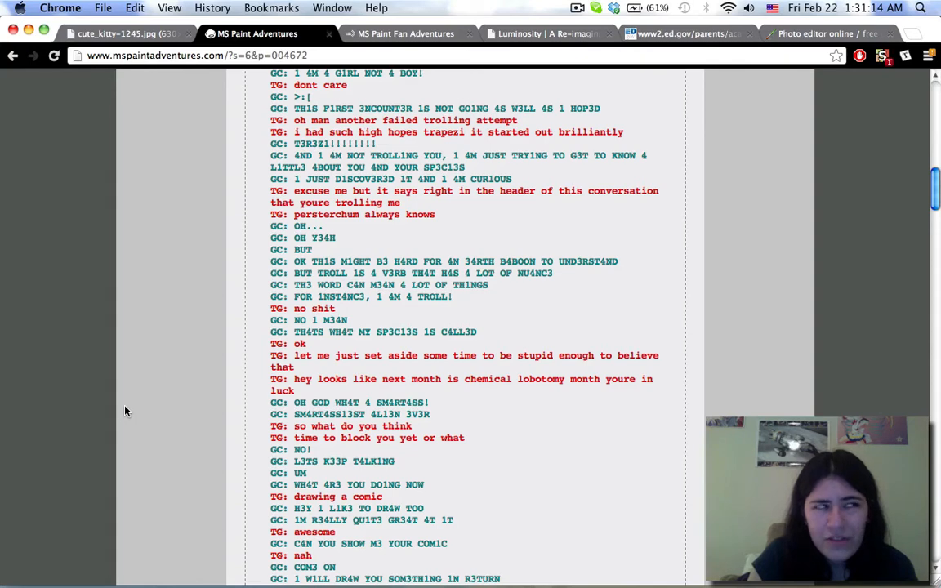
{"action": "scroll", "scroll_direction": "down", "scroll_amount": 3}
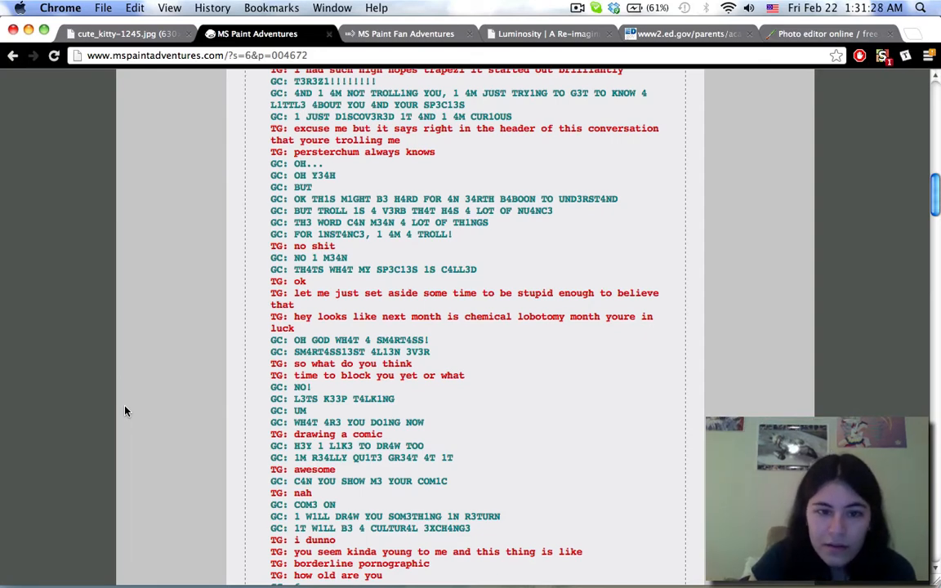
{"action": "scroll", "scroll_direction": "down", "scroll_amount": 3}
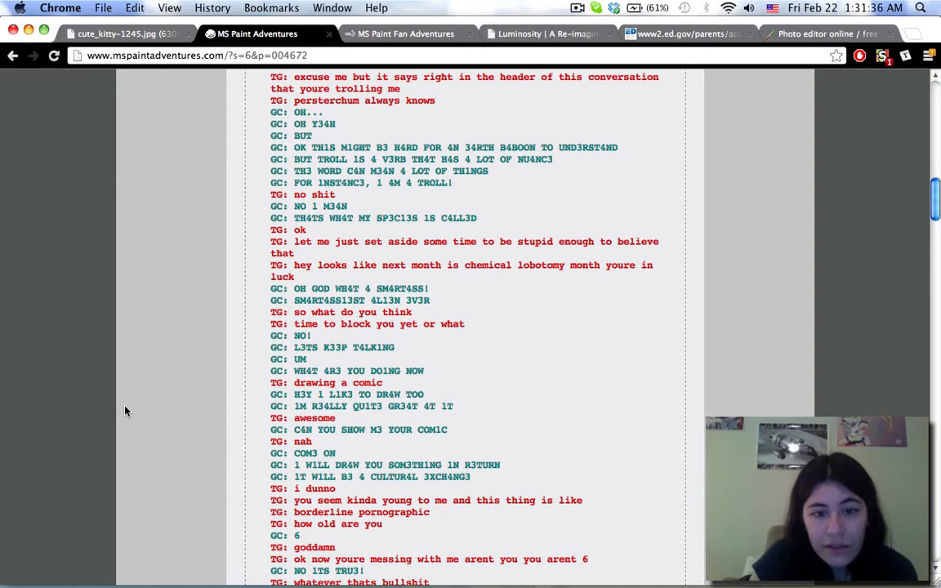
{"action": "scroll", "scroll_direction": "down", "scroll_amount": 3}
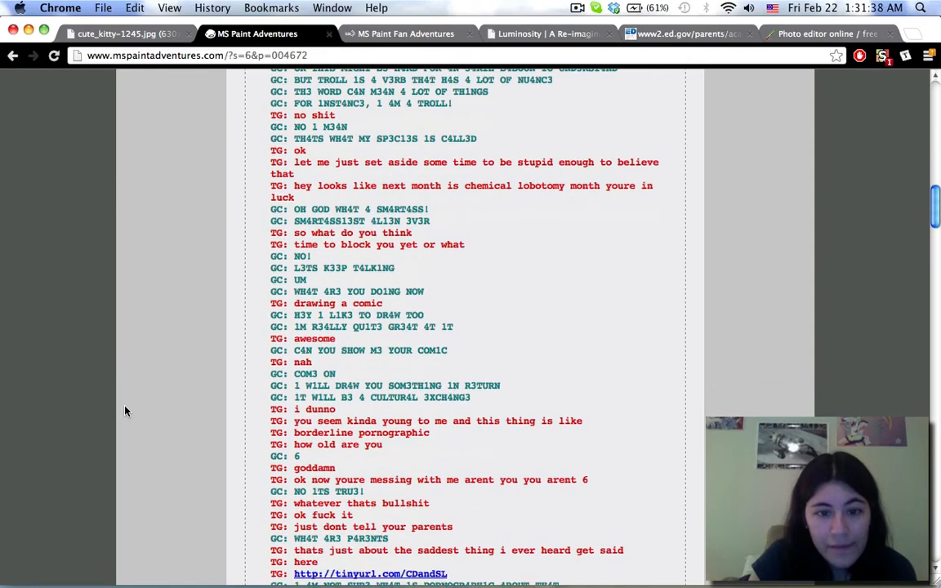
{"action": "scroll", "scroll_direction": "down", "scroll_amount": 3}
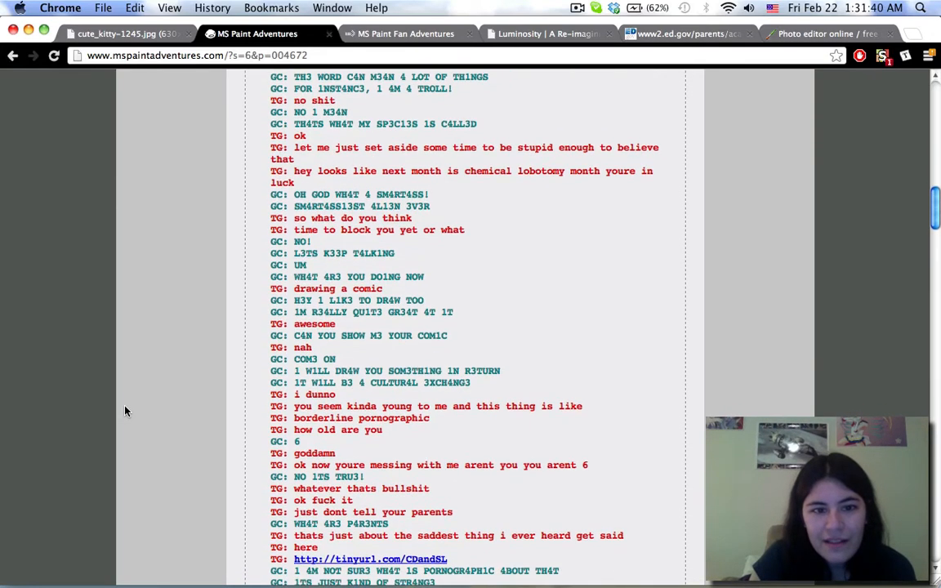
{"action": "scroll", "scroll_direction": "down", "scroll_amount": 3}
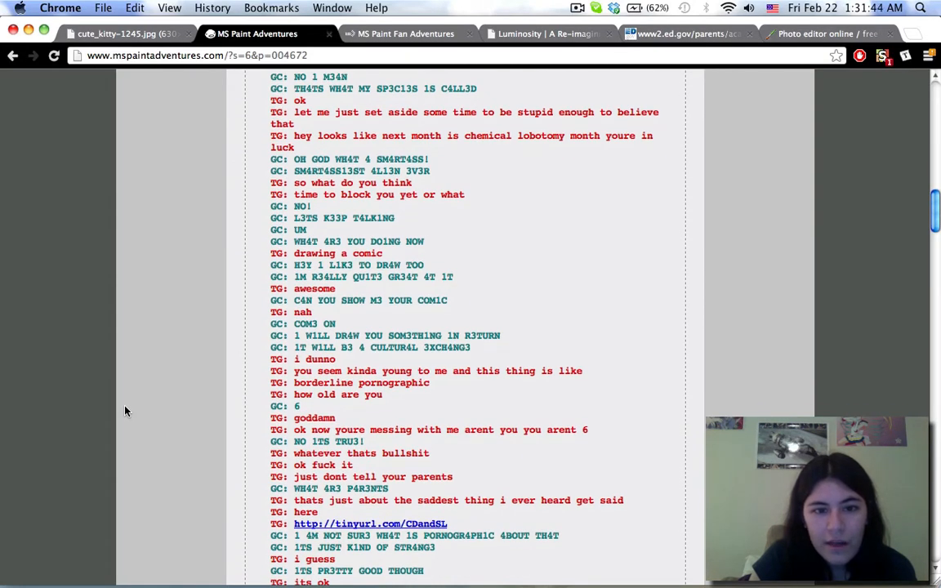
{"action": "scroll", "scroll_direction": "down", "scroll_amount": 3}
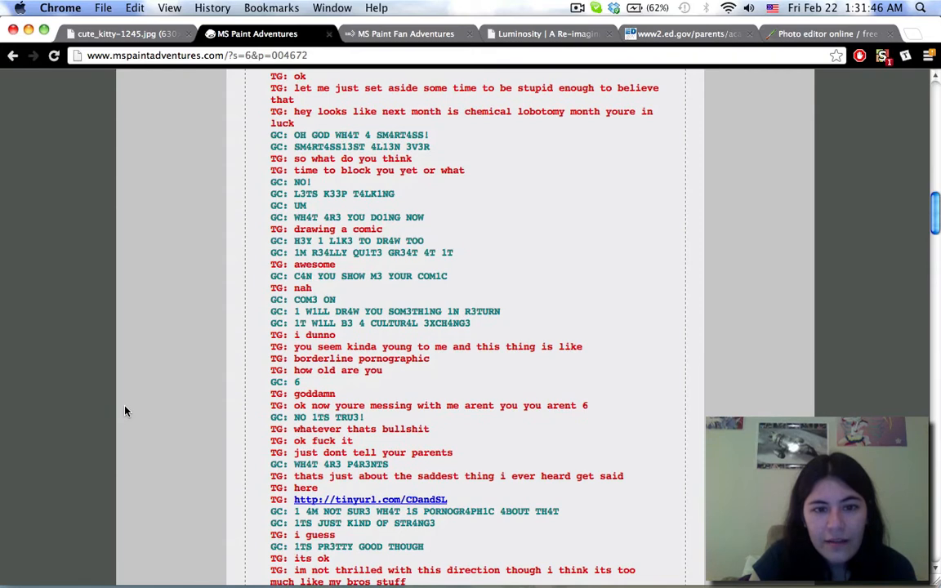
{"action": "scroll", "scroll_direction": "down", "scroll_amount": 3}
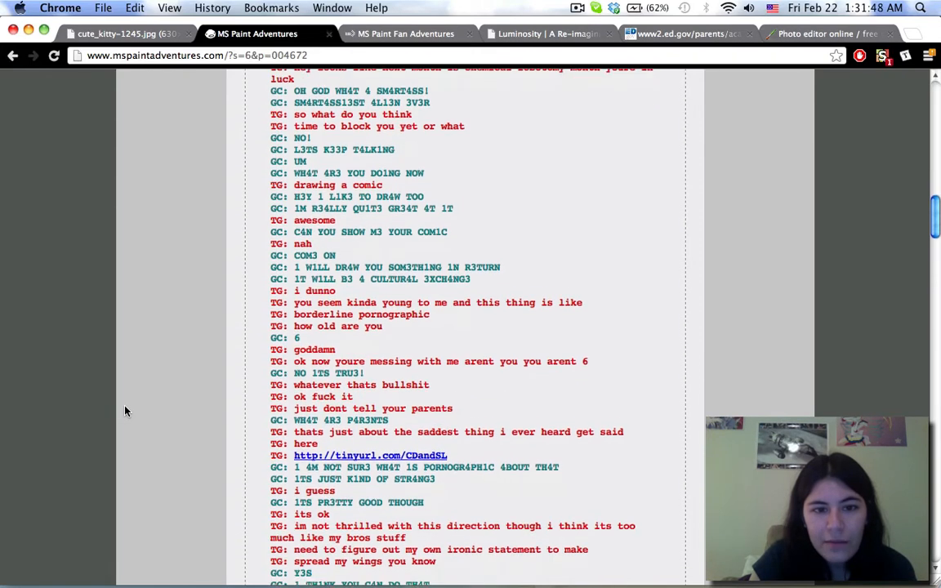
{"action": "scroll", "scroll_direction": "down", "scroll_amount": 3}
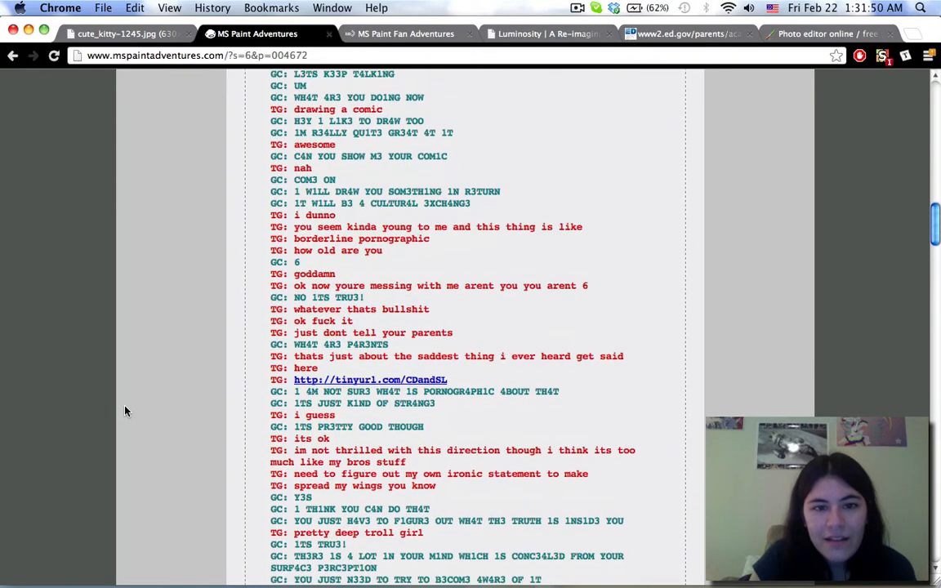
{"action": "scroll", "scroll_direction": "down", "scroll_amount": 3}
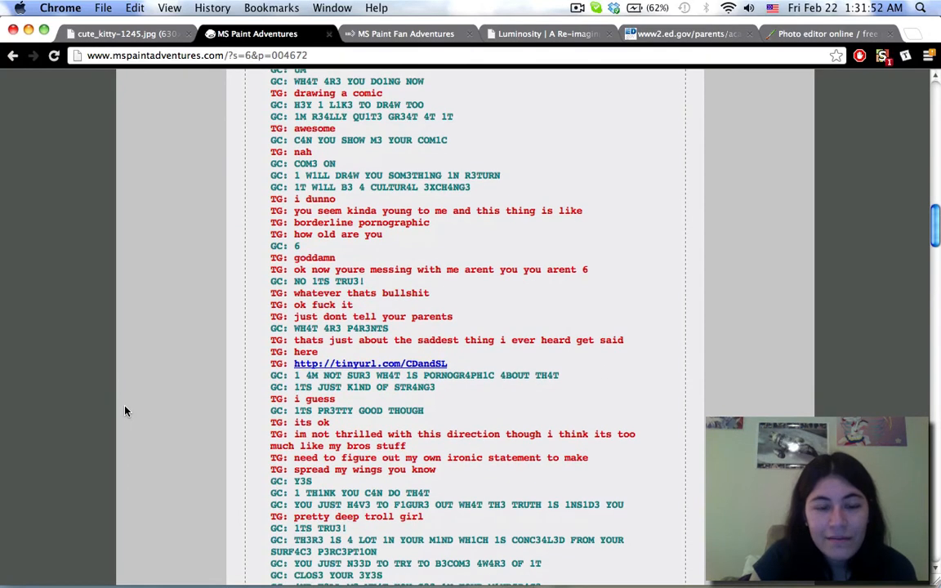
{"action": "scroll", "scroll_direction": "down", "scroll_amount": 3}
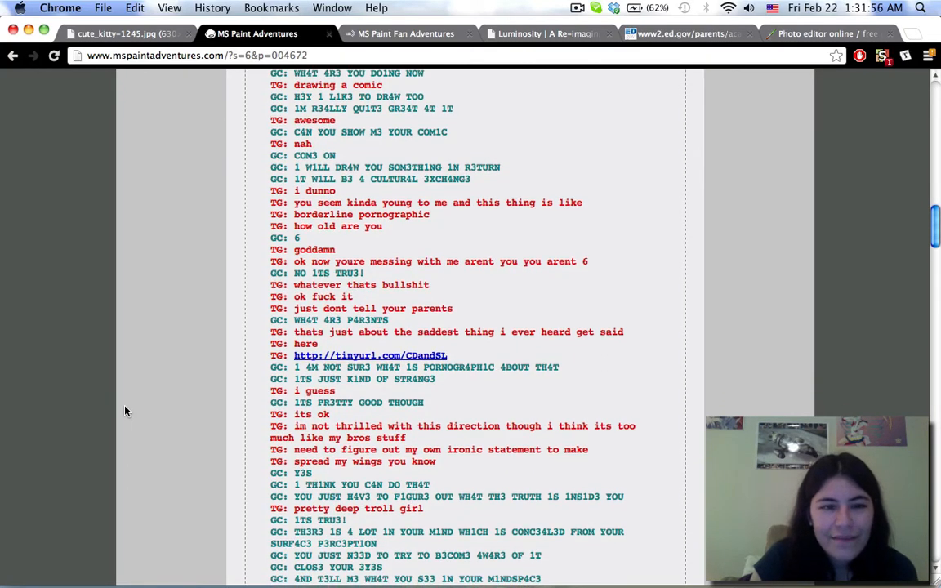
{"action": "scroll", "scroll_direction": "down", "scroll_amount": 3}
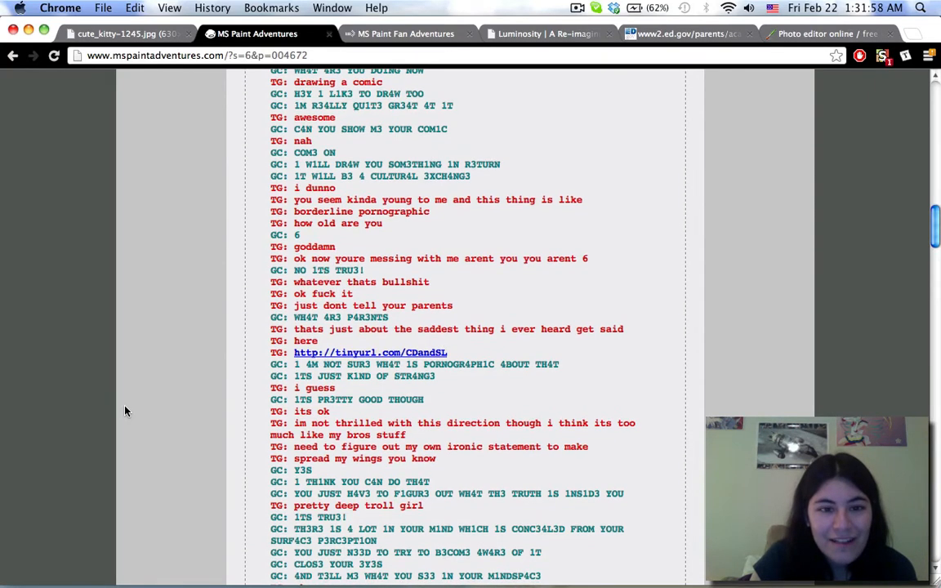
{"action": "scroll", "scroll_direction": "down", "scroll_amount": 3}
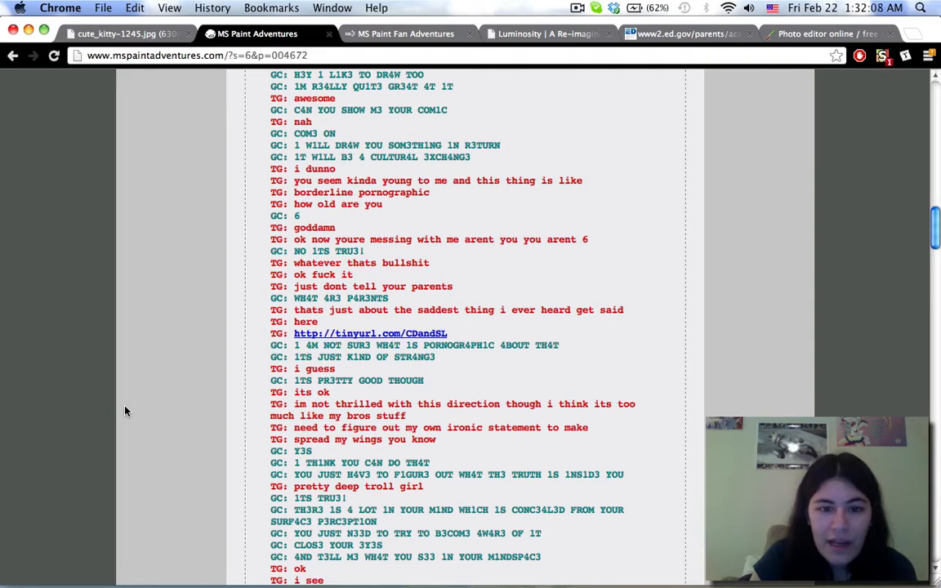
{"action": "scroll", "scroll_direction": "down", "scroll_amount": 3}
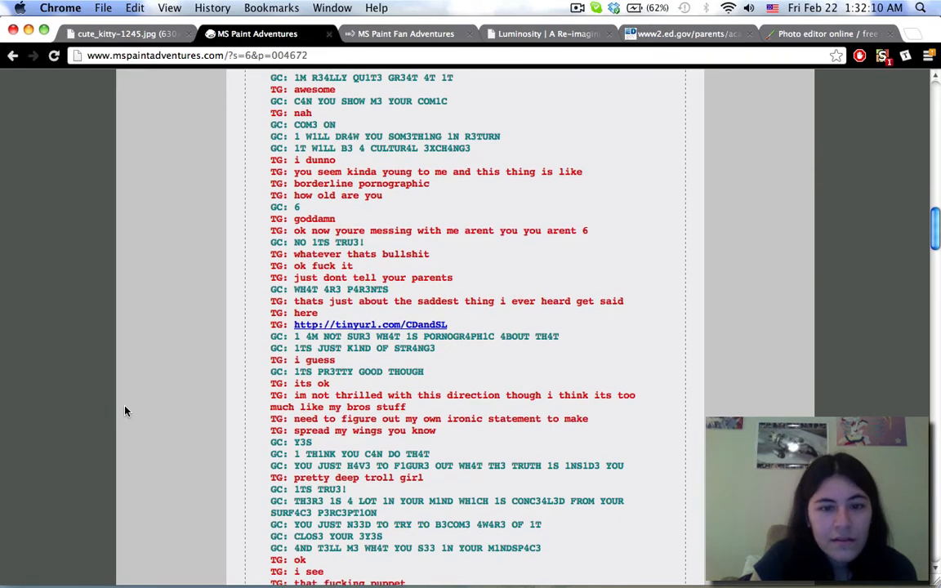
{"action": "scroll", "scroll_direction": "down", "scroll_amount": 3}
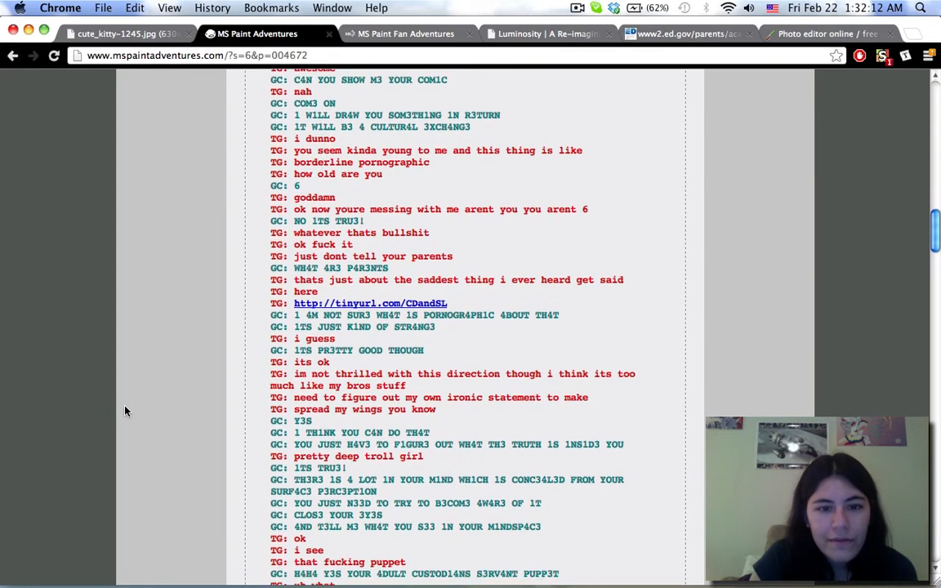
{"action": "scroll", "scroll_direction": "down", "scroll_amount": 3}
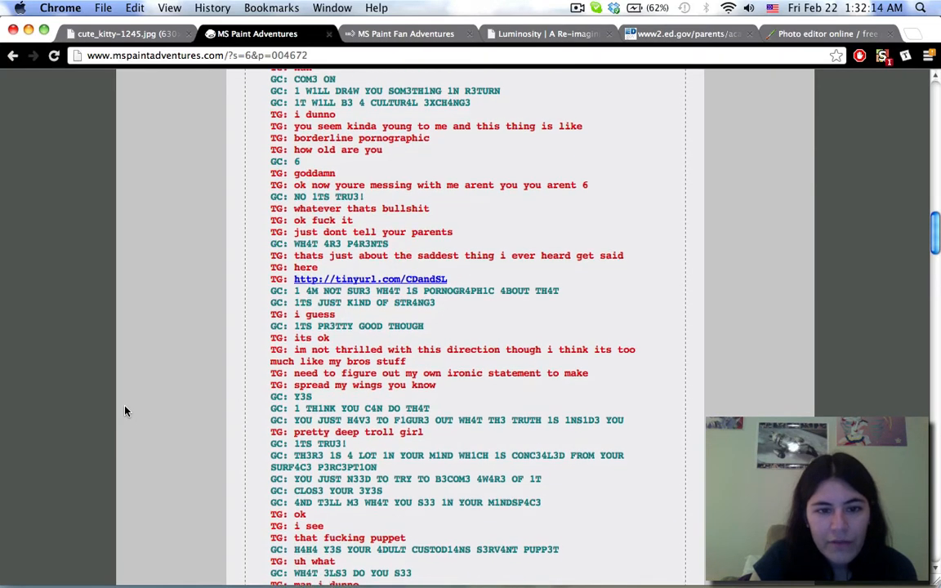
{"action": "scroll", "scroll_direction": "down", "scroll_amount": 3}
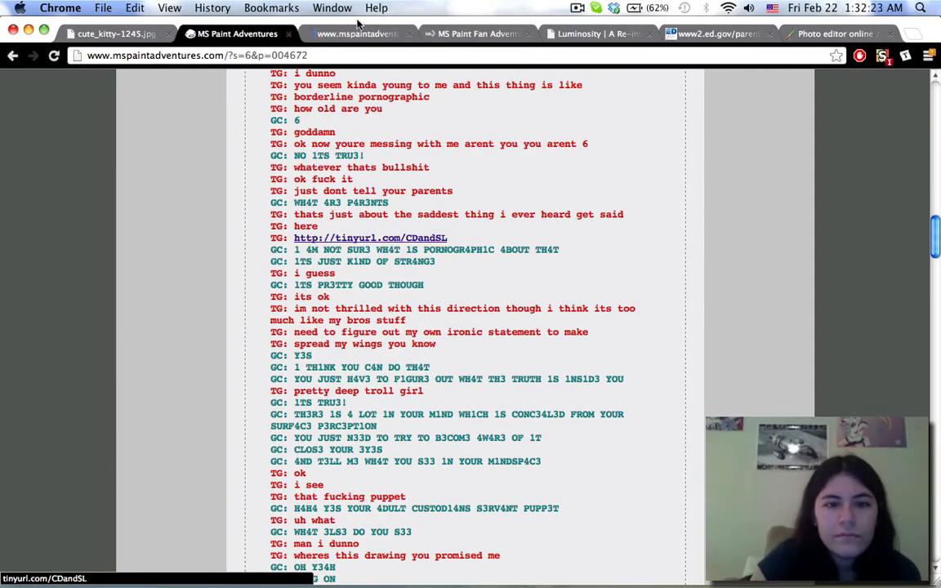
{"action": "left_click", "coordinate": [370, 238]}
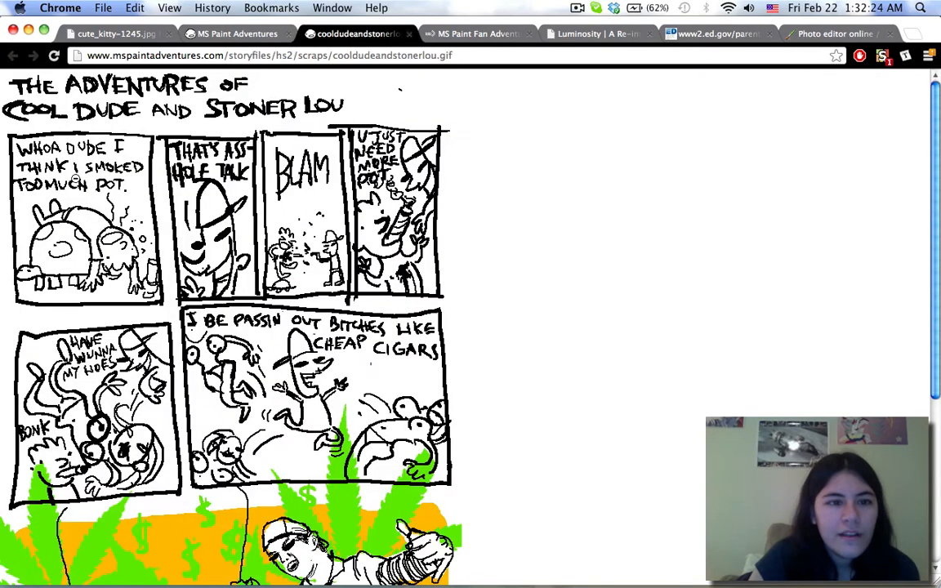
{"action": "mouse_move", "coordinate": [575, 171]}
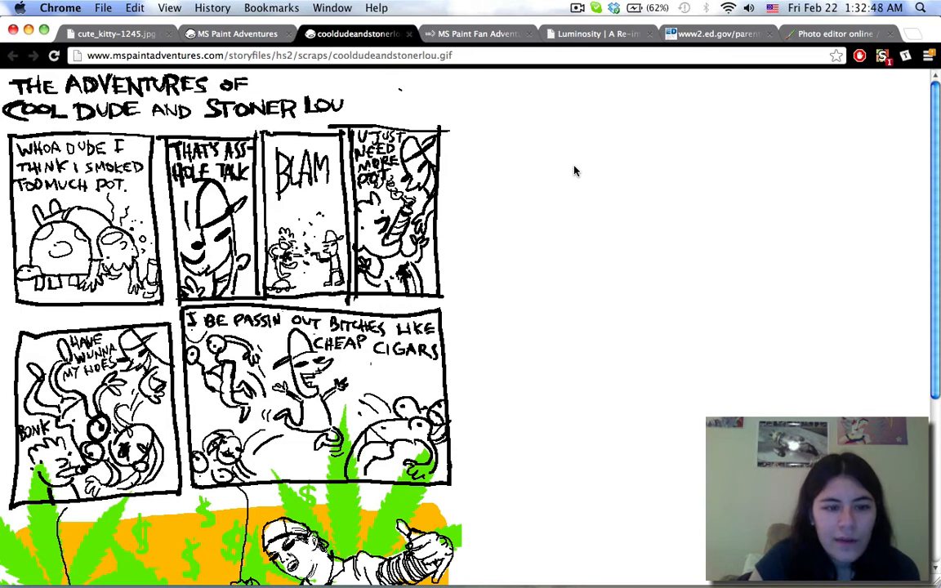
{"action": "scroll", "scroll_direction": "down", "scroll_amount": 3}
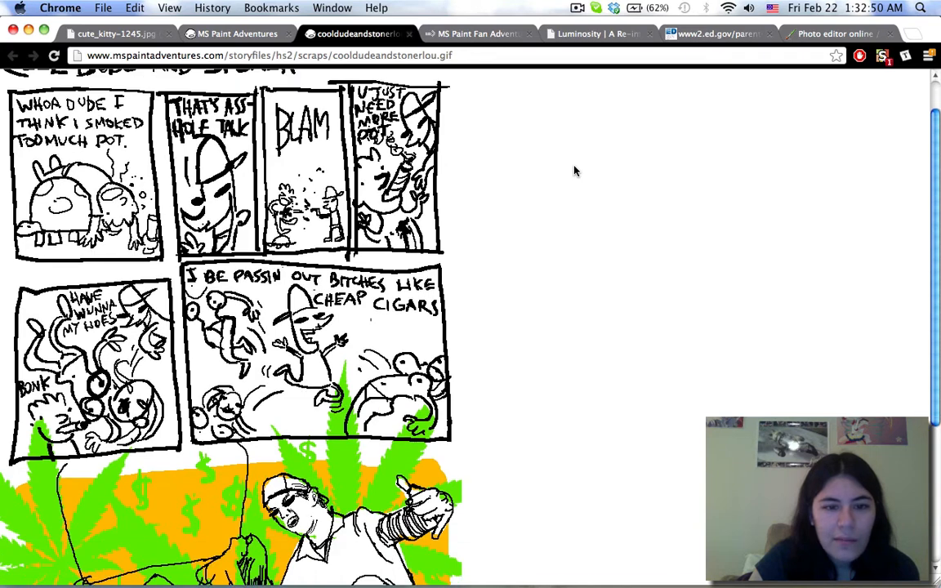
{"action": "scroll", "scroll_direction": "down", "scroll_amount": 3}
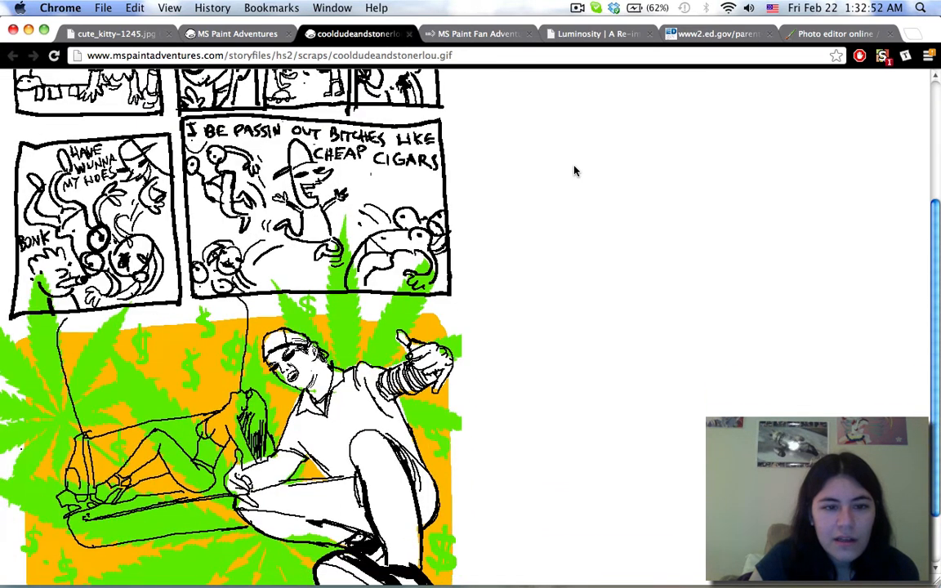
{"action": "scroll", "scroll_direction": "down", "scroll_amount": 3}
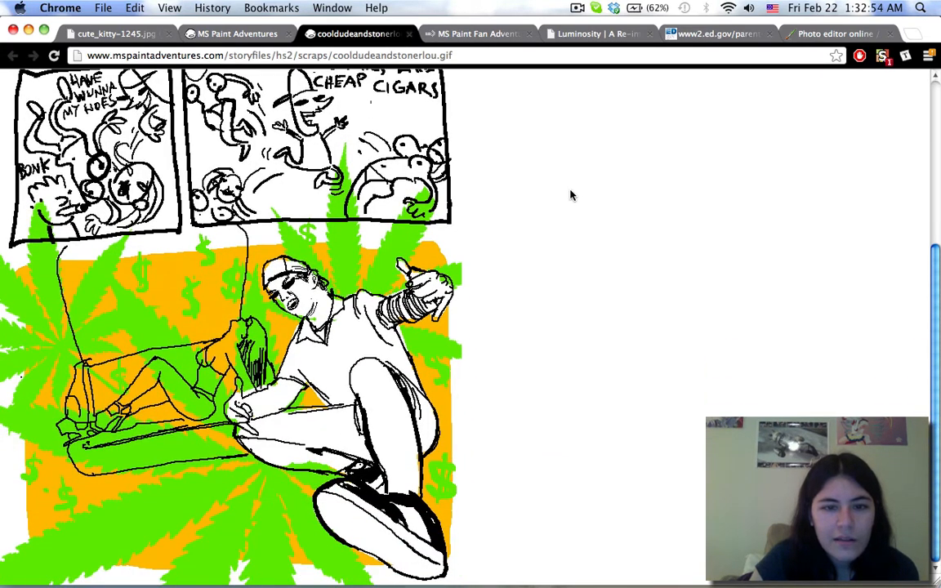
{"action": "mouse_move", "coordinate": [553, 386]}
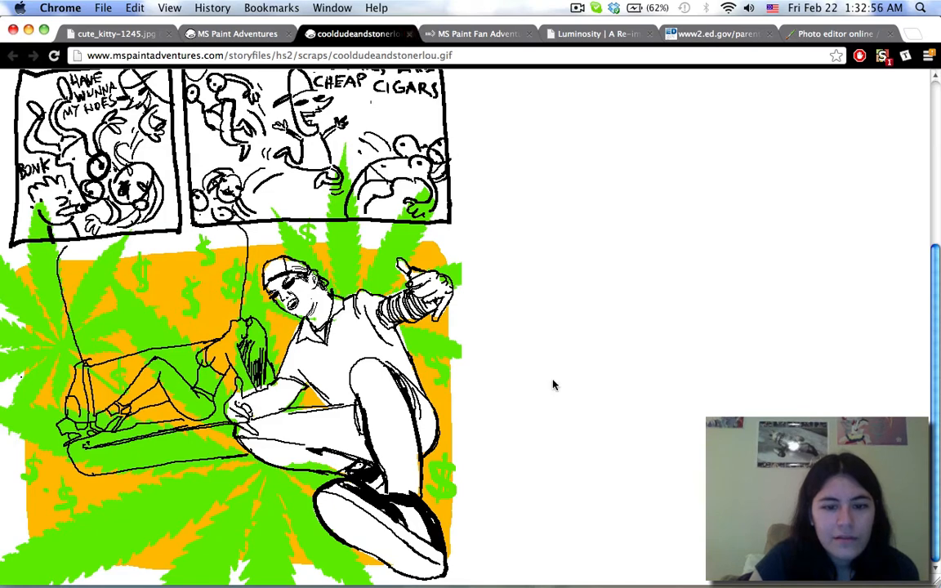
{"action": "left_click", "coordinate": [237, 33]}
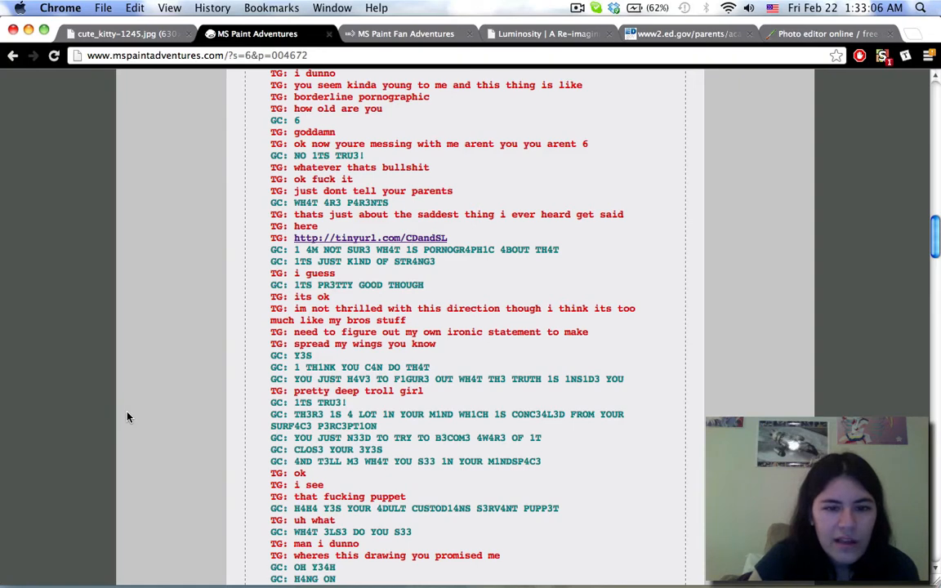
{"action": "scroll", "scroll_direction": "down", "scroll_amount": 3}
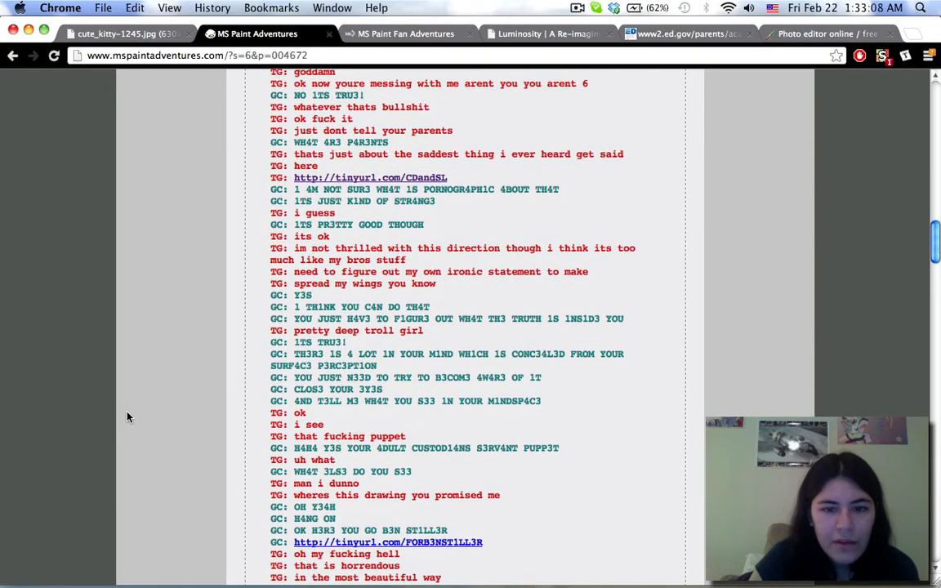
{"action": "scroll", "scroll_direction": "down", "scroll_amount": 3}
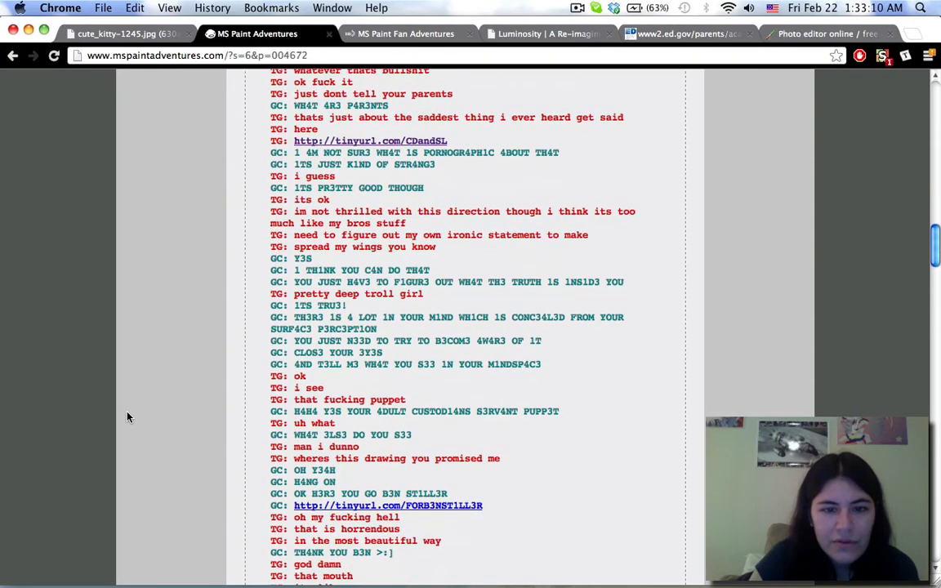
{"action": "scroll", "scroll_direction": "down", "scroll_amount": 3}
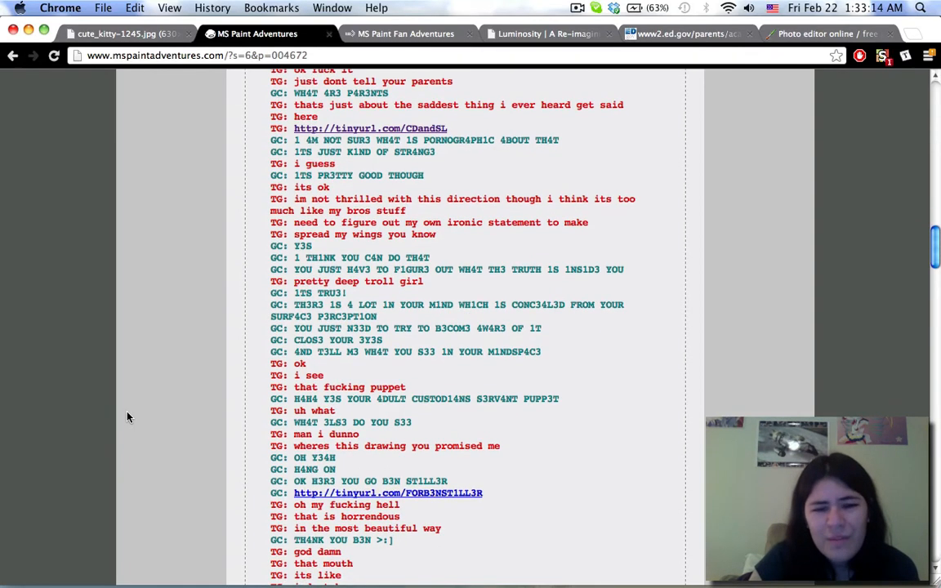
{"action": "scroll", "scroll_direction": "down", "scroll_amount": 3}
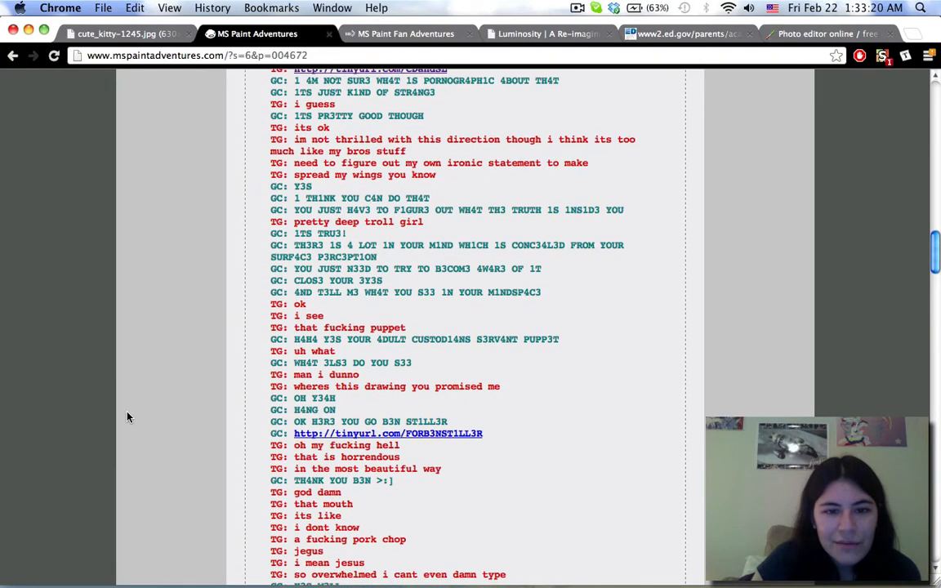
{"action": "scroll", "scroll_direction": "down", "scroll_amount": 3}
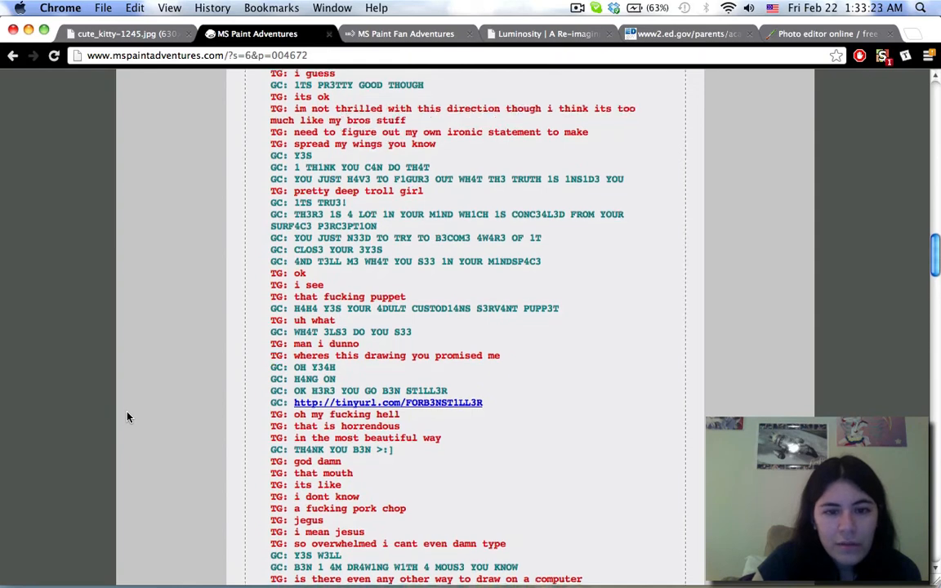
{"action": "scroll", "scroll_direction": "down", "scroll_amount": 3}
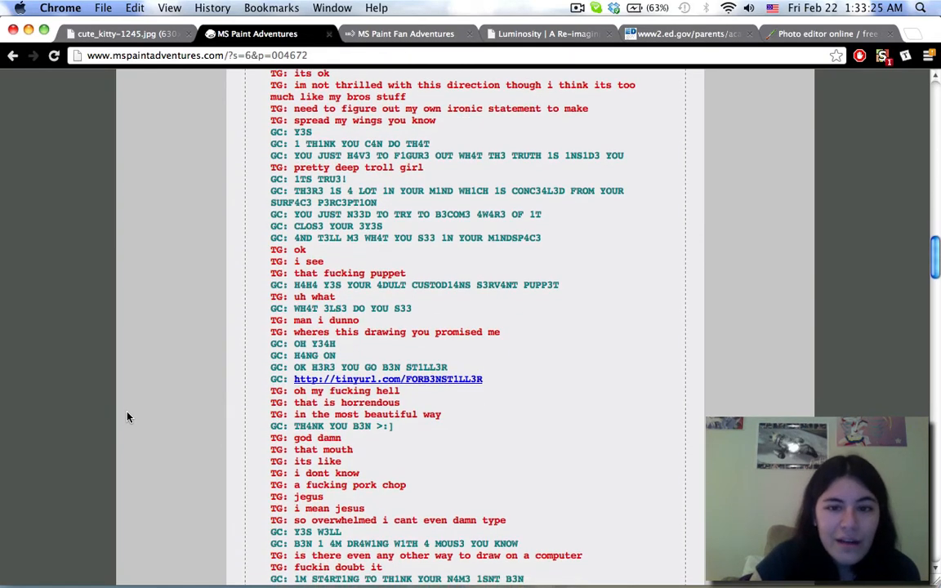
{"action": "scroll", "scroll_direction": "down", "scroll_amount": 3}
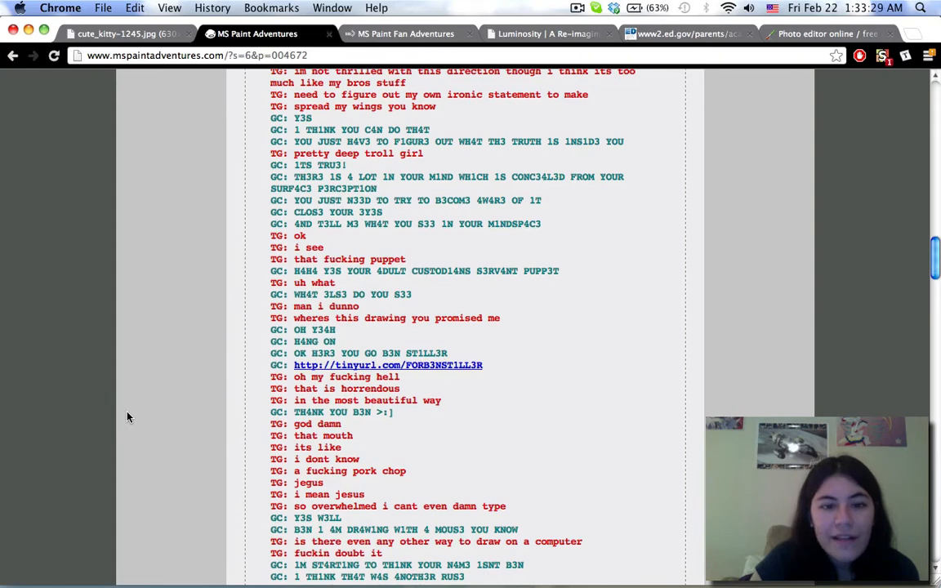
{"action": "scroll", "scroll_direction": "down", "scroll_amount": 3}
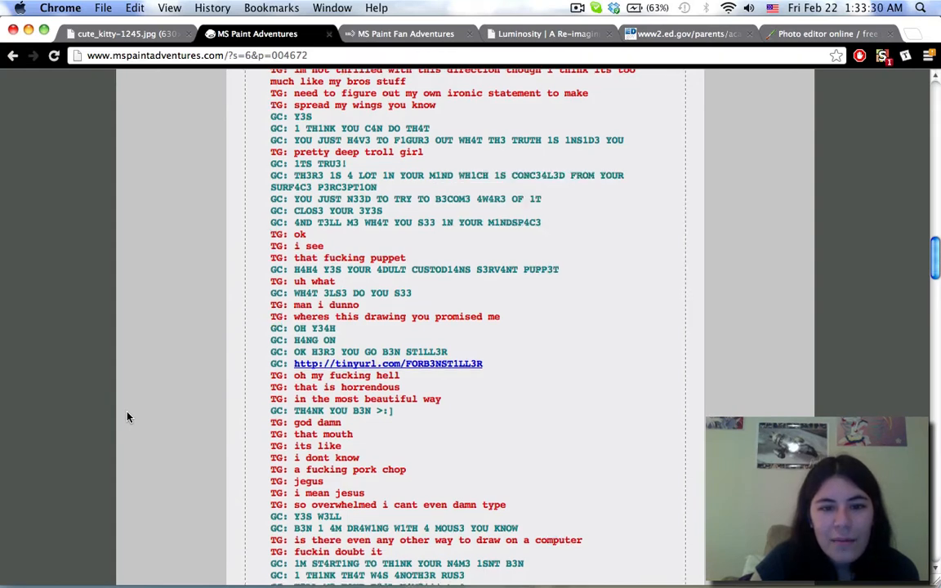
{"action": "scroll", "scroll_direction": "down", "scroll_amount": 3}
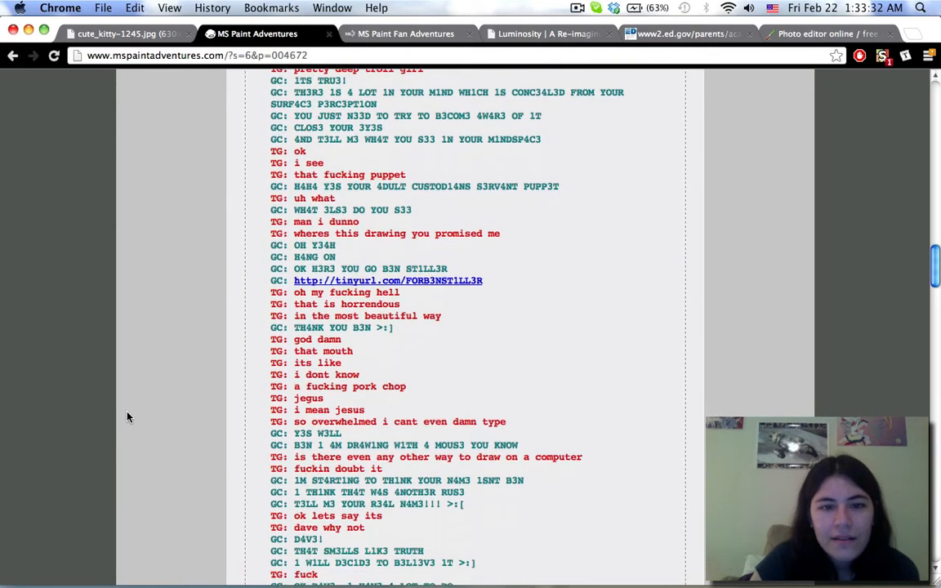
{"action": "scroll", "scroll_direction": "down", "scroll_amount": 3}
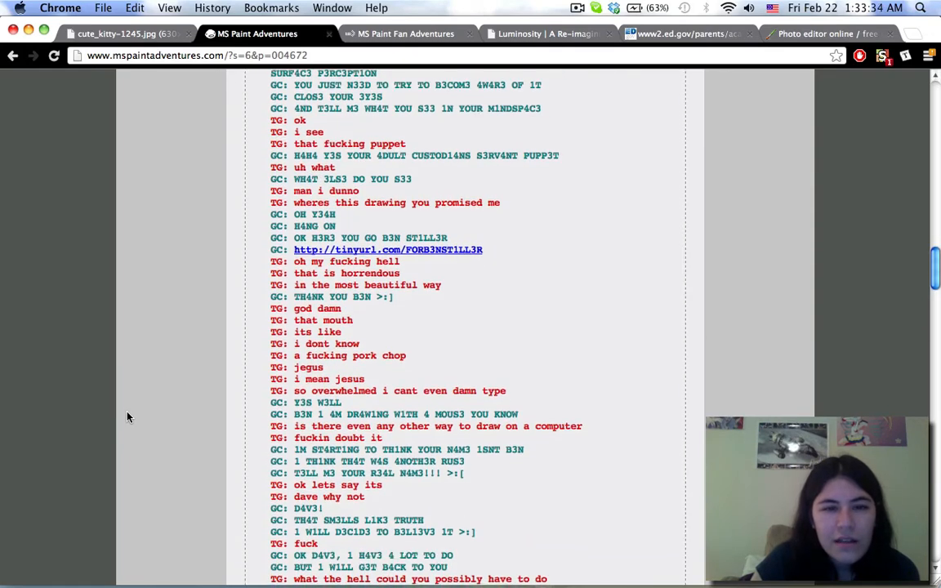
{"action": "scroll", "scroll_direction": "down", "scroll_amount": 3}
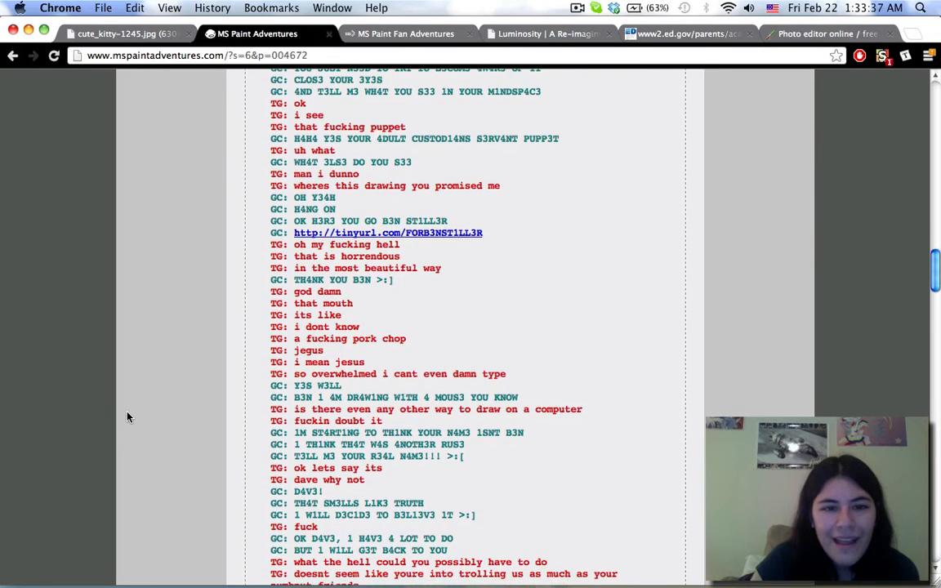
{"action": "scroll", "scroll_direction": "down", "scroll_amount": 3}
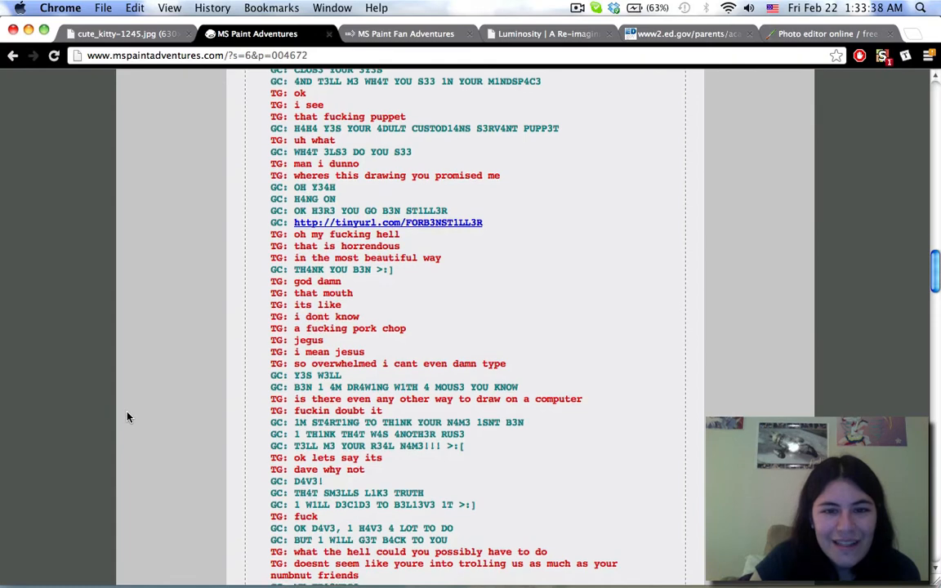
{"action": "scroll", "scroll_direction": "down", "scroll_amount": 3}
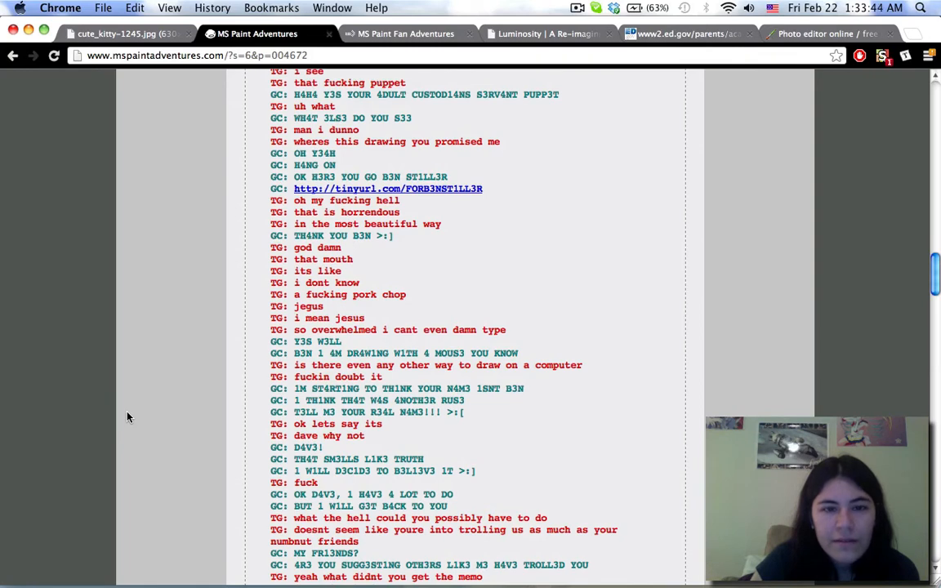
{"action": "scroll", "scroll_direction": "down", "scroll_amount": 3}
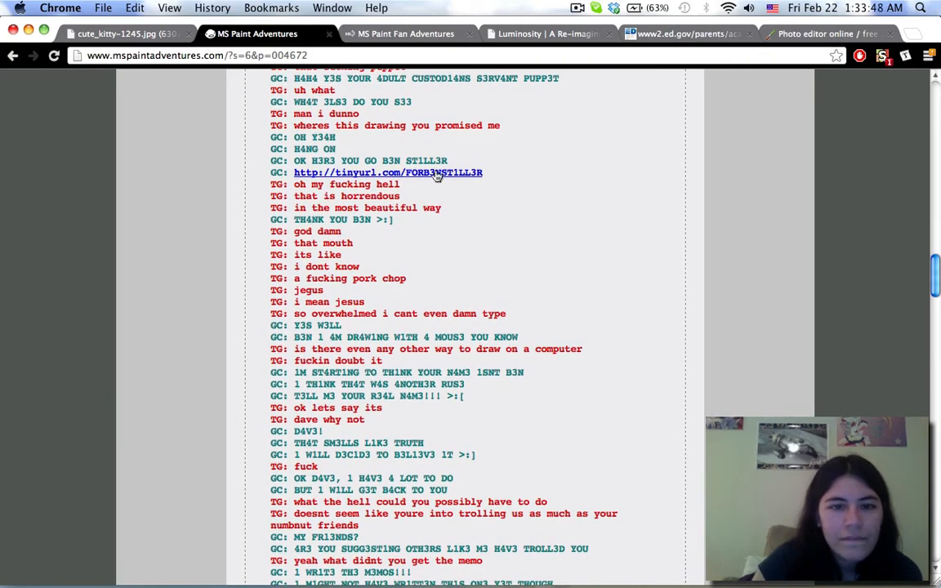
- Open Terezi's tinyurl.com/FORB3NST1LL3R drawing link in a new background tab
{"action": "left_click", "coordinate": [389, 173]}
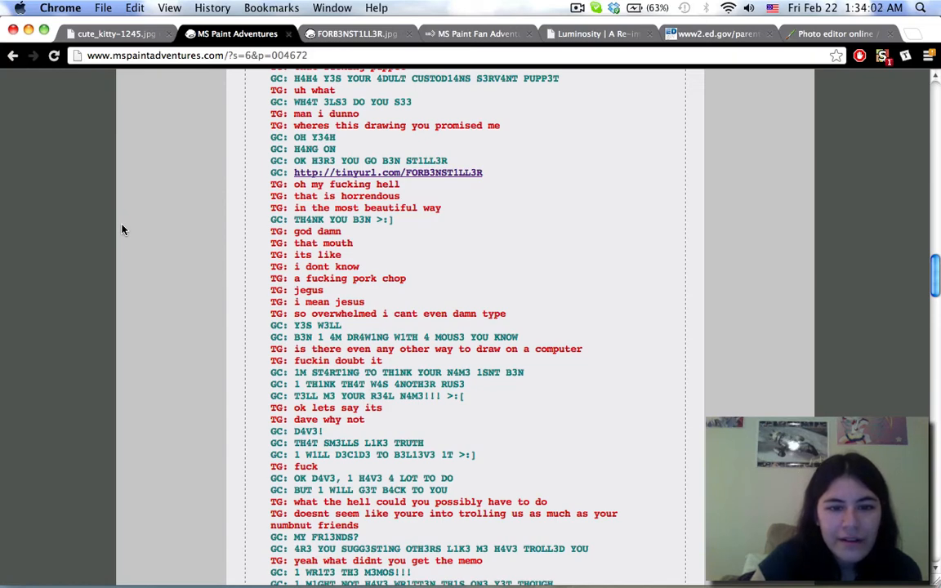
- Scroll through the later Dave–Terezi lines down to Dave's 'forgetting about you instantly' line
{"action": "scroll", "scroll_direction": "down", "scroll_amount": 3}
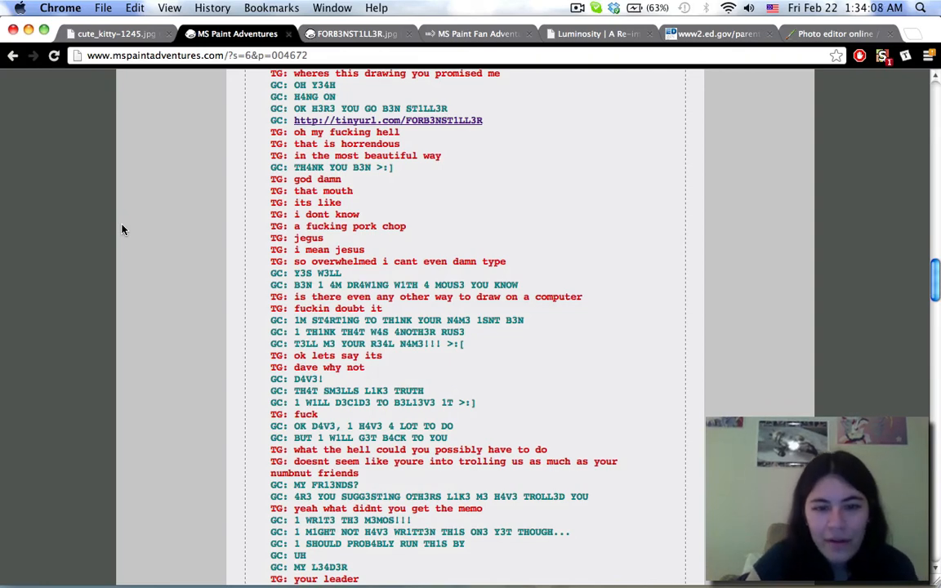
{"action": "scroll", "scroll_direction": "down", "scroll_amount": 3}
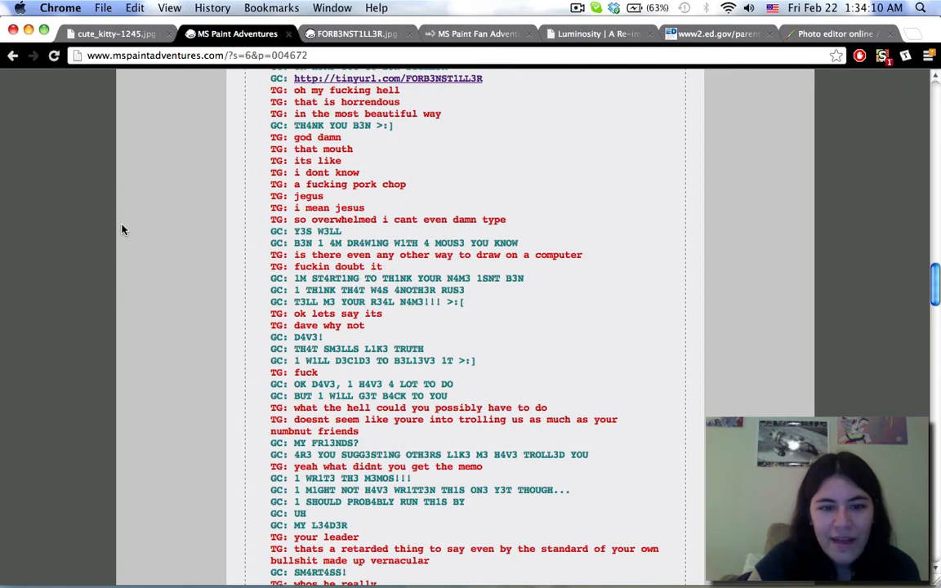
{"action": "scroll", "scroll_direction": "down", "scroll_amount": 3}
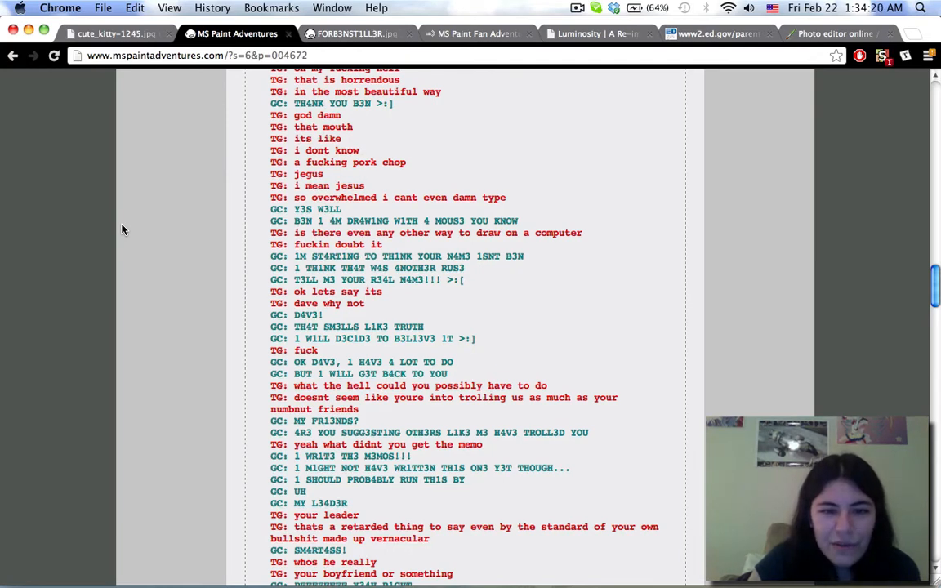
{"action": "scroll", "scroll_direction": "down", "scroll_amount": 3}
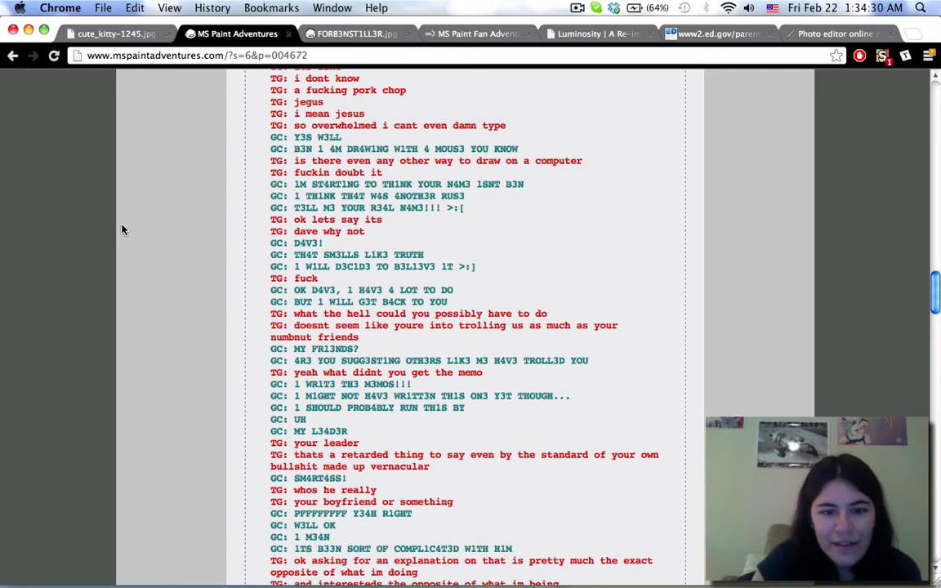
{"action": "scroll", "scroll_direction": "down", "scroll_amount": 3}
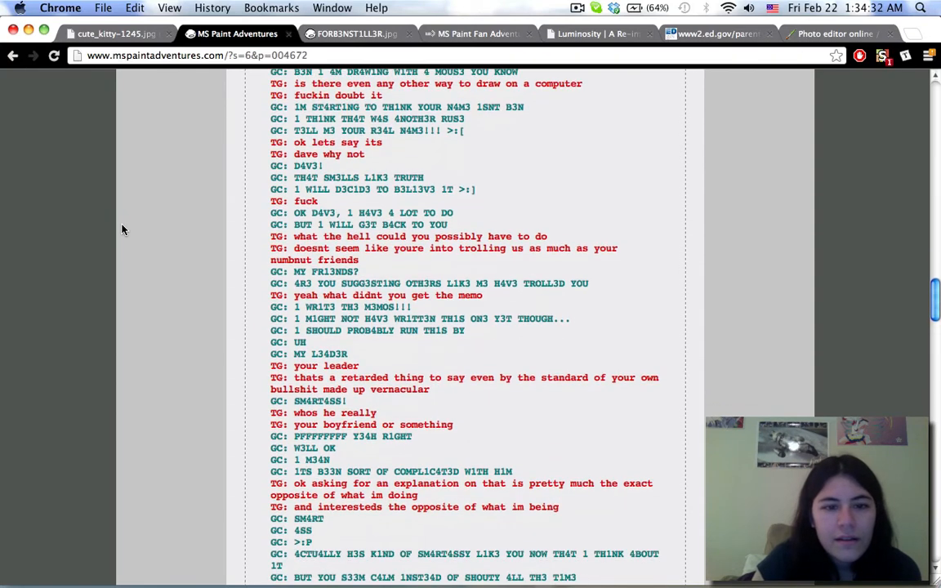
{"action": "scroll", "scroll_direction": "down", "scroll_amount": 3}
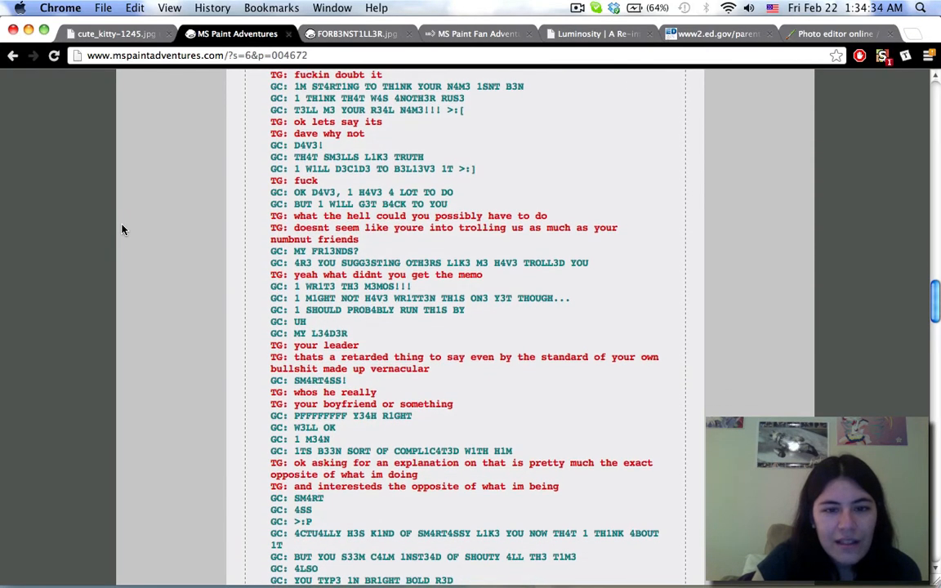
{"action": "scroll", "scroll_direction": "down", "scroll_amount": 3}
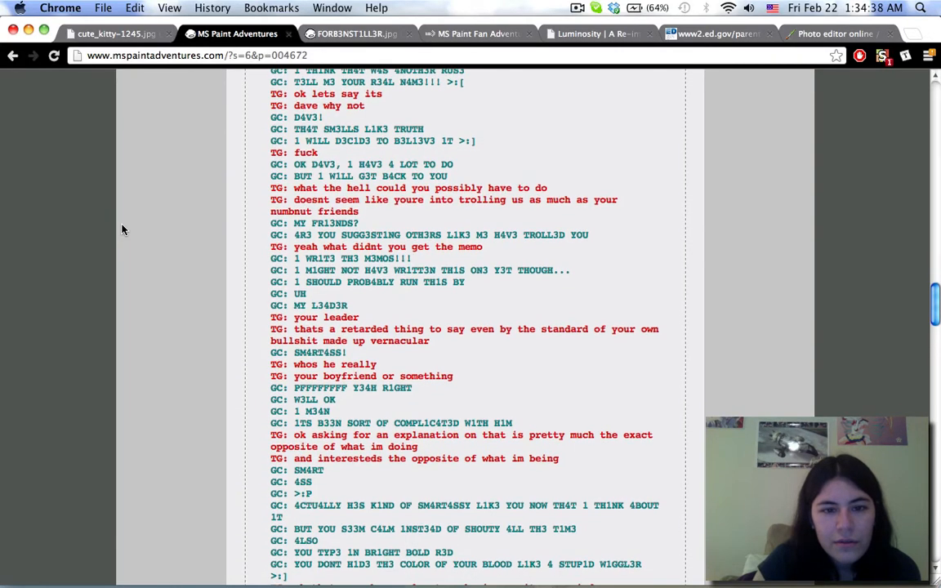
{"action": "scroll", "scroll_direction": "down", "scroll_amount": 3}
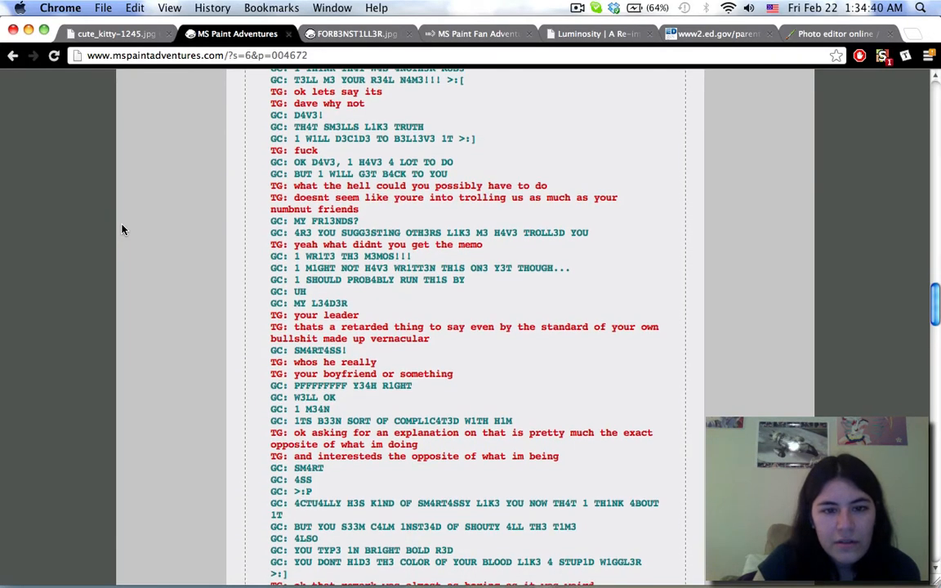
{"action": "scroll", "scroll_direction": "up", "scroll_amount": 3}
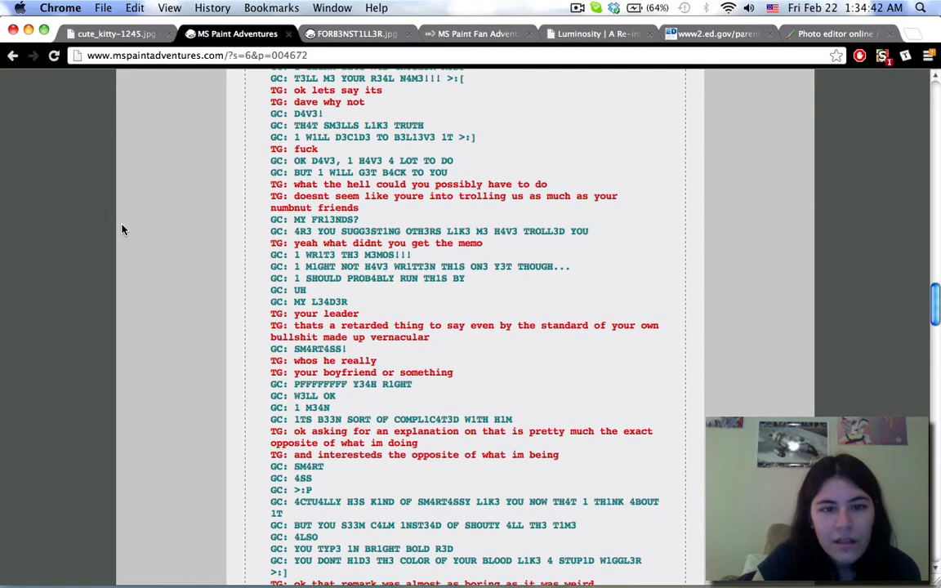
{"action": "scroll", "scroll_direction": "down", "scroll_amount": 3}
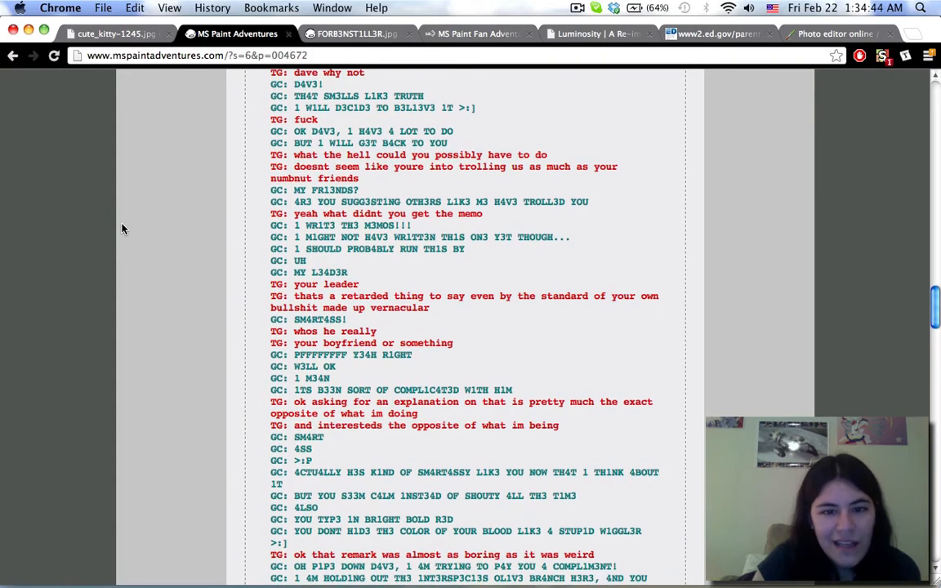
{"action": "scroll", "scroll_direction": "down", "scroll_amount": 3}
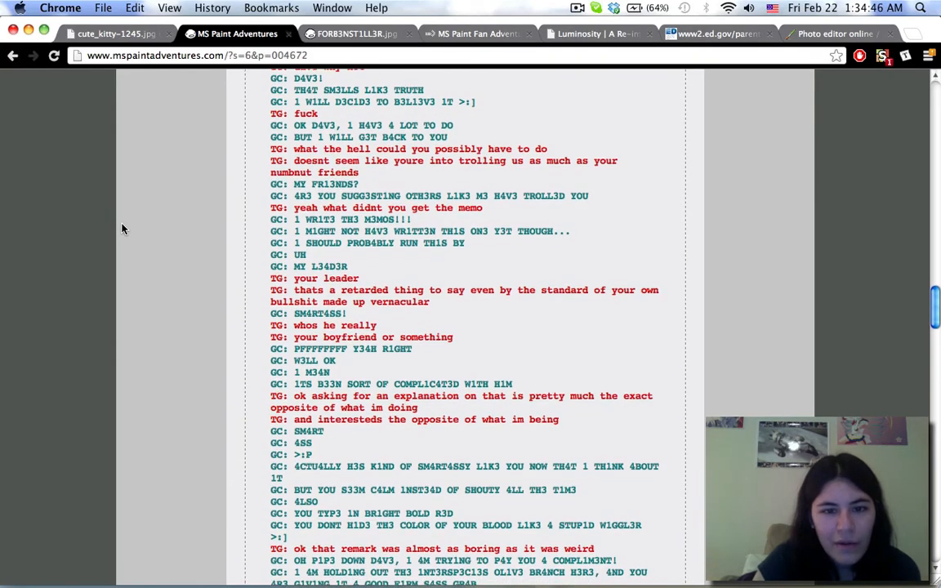
{"action": "scroll", "scroll_direction": "down", "scroll_amount": 3}
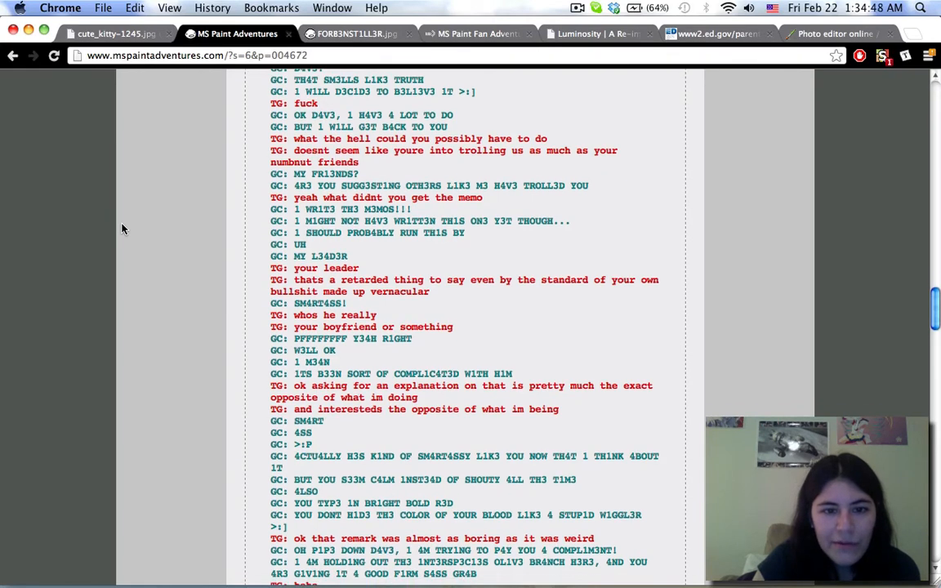
{"action": "scroll", "scroll_direction": "down", "scroll_amount": 3}
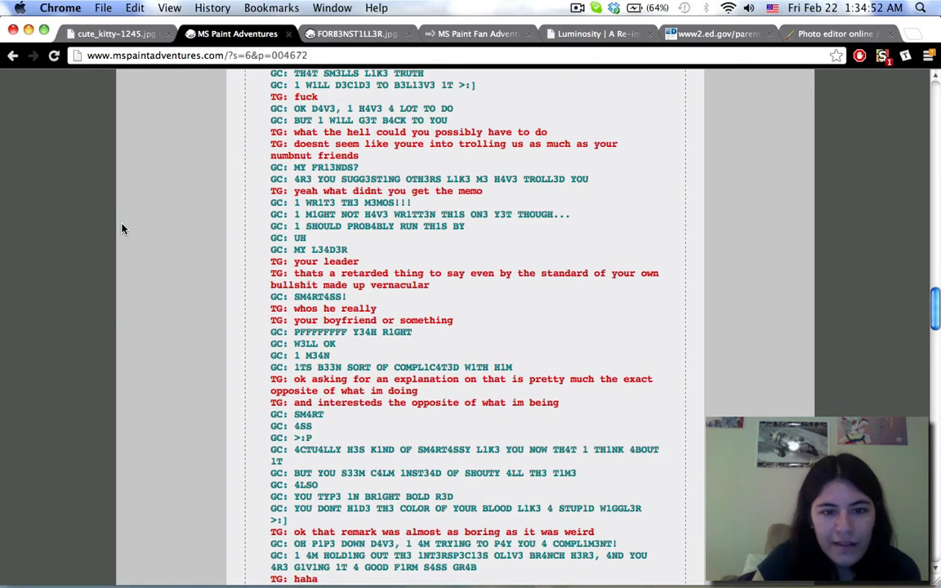
{"action": "scroll", "scroll_direction": "down", "scroll_amount": 3}
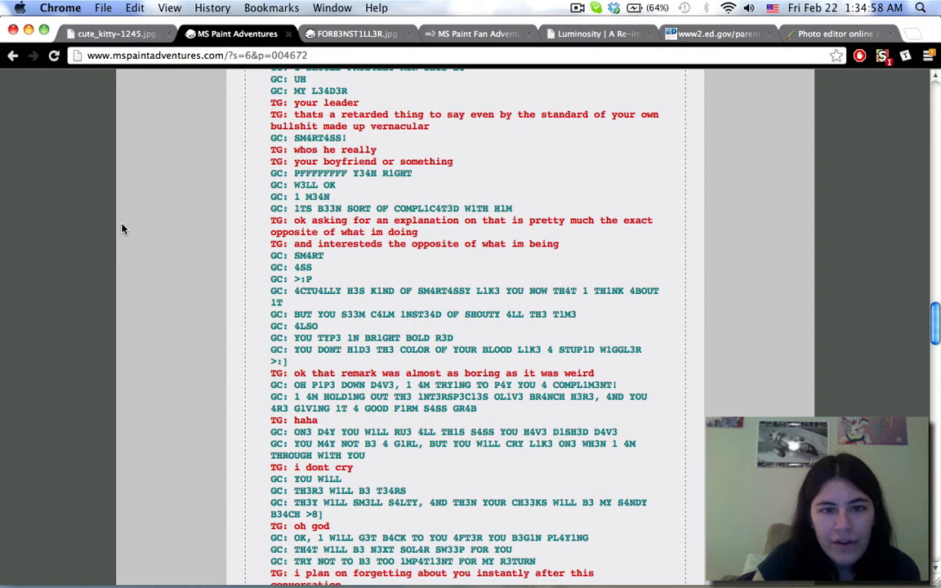
{"action": "scroll", "scroll_direction": "up", "scroll_amount": 3}
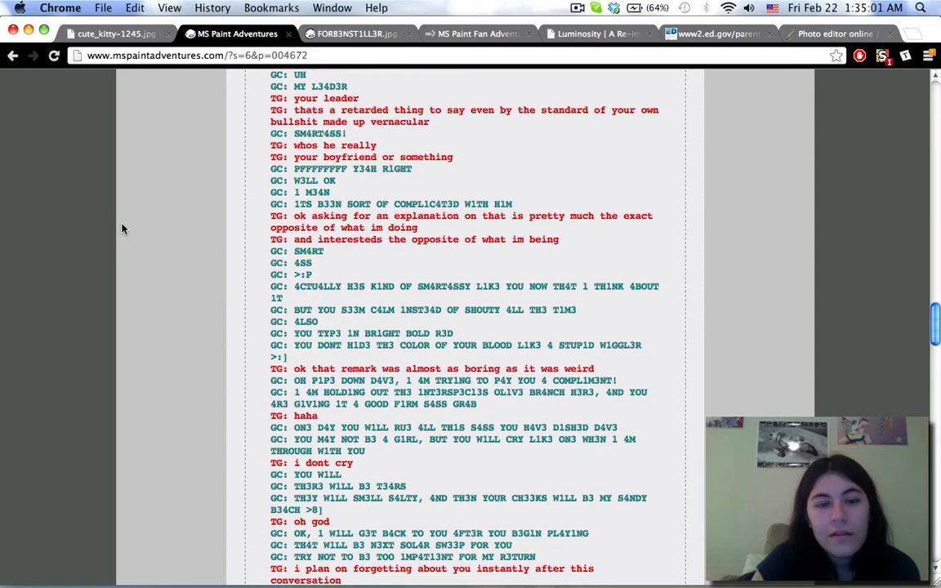
- Scroll to the log's end where gallowsCalibrator ceased trolling turntechGodhead
{"action": "scroll", "scroll_direction": "down", "scroll_amount": 3}
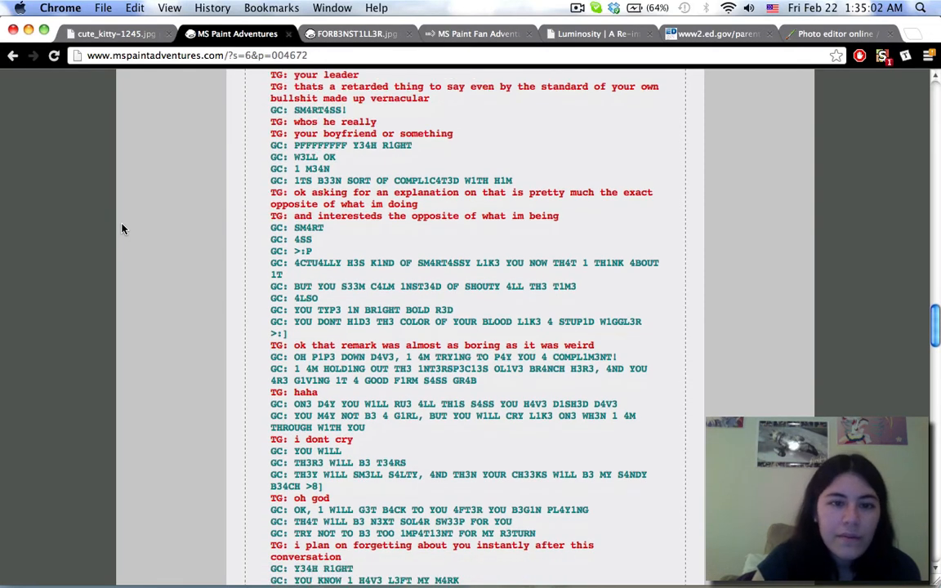
{"action": "scroll", "scroll_direction": "down", "scroll_amount": 3}
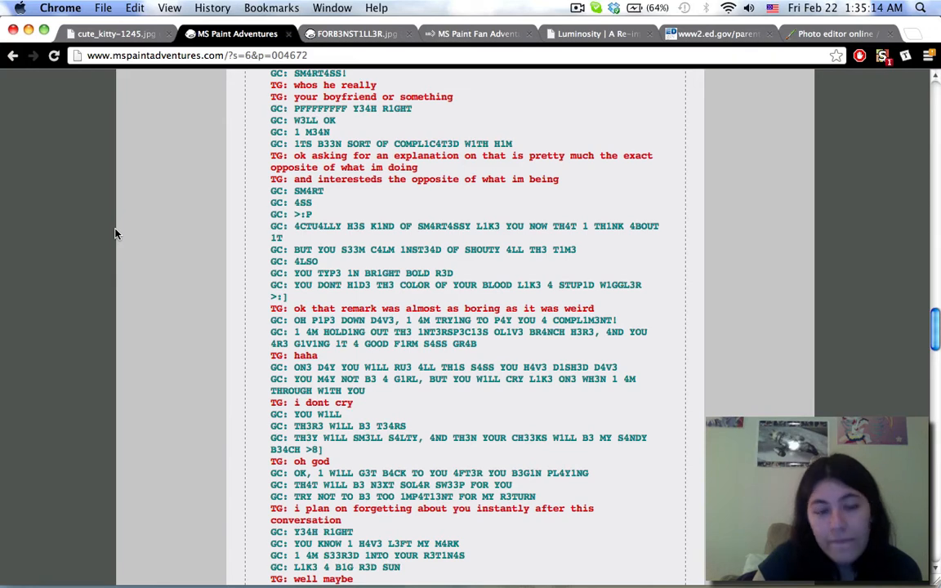
{"action": "scroll", "scroll_direction": "down", "scroll_amount": 3}
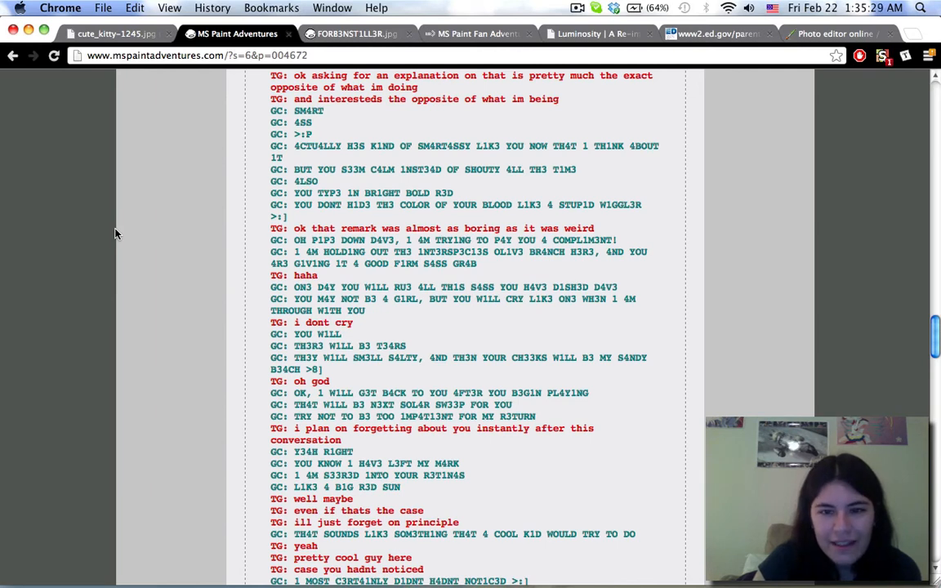
{"action": "scroll", "scroll_direction": "down", "scroll_amount": 3}
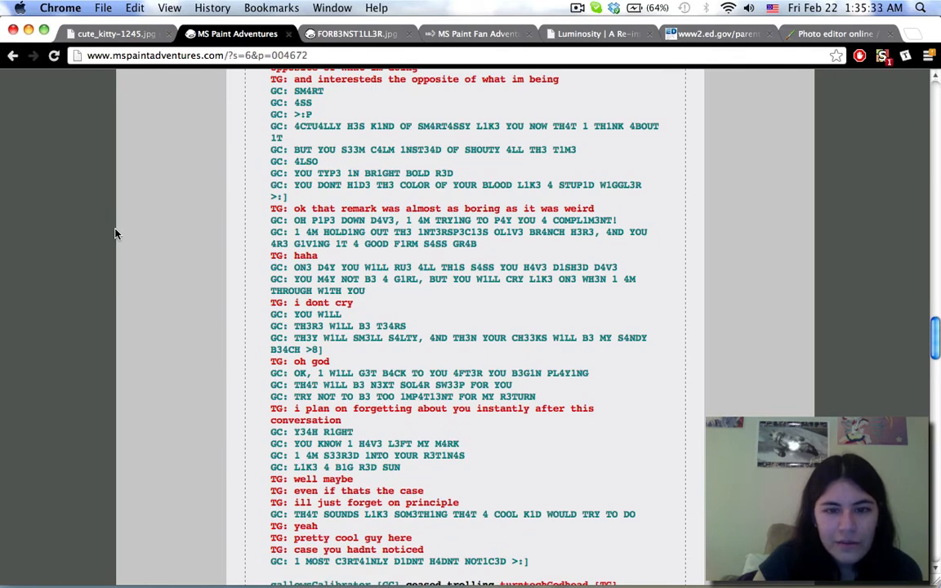
{"action": "scroll", "scroll_direction": "down", "scroll_amount": 3}
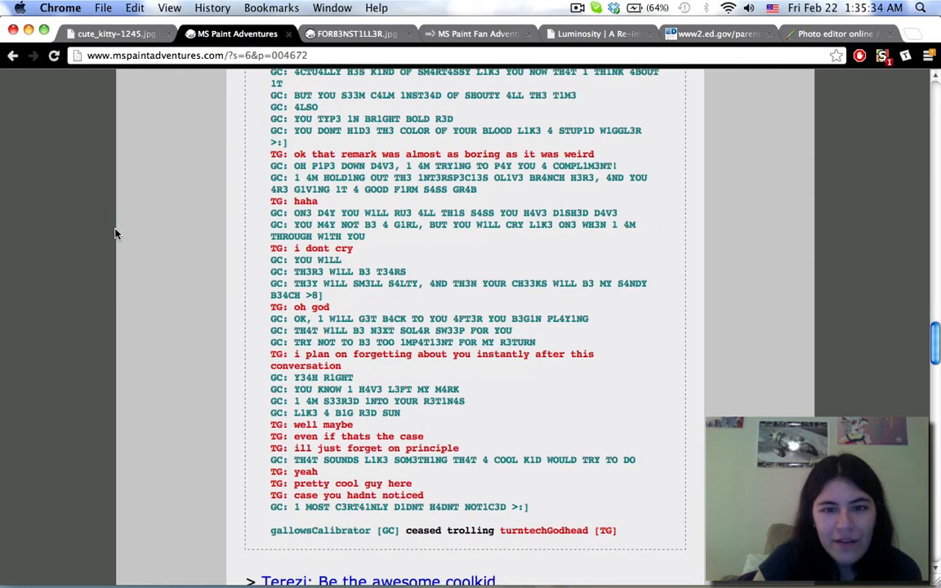
- Scroll past the finished log to the page footer with latest pages and news
{"action": "scroll", "scroll_direction": "down", "scroll_amount": 3}
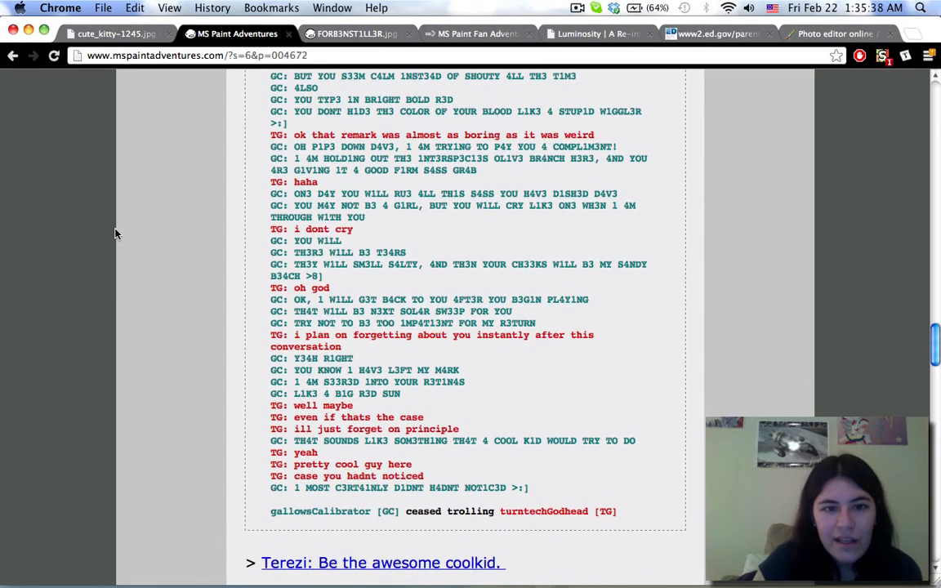
{"action": "scroll", "scroll_direction": "down", "scroll_amount": 3}
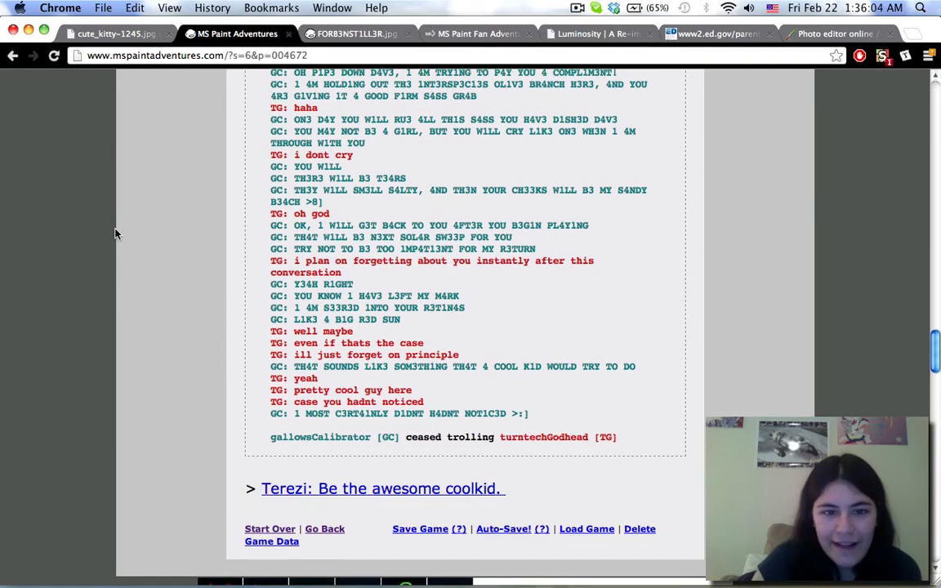
{"action": "scroll", "scroll_direction": "up", "scroll_amount": 3}
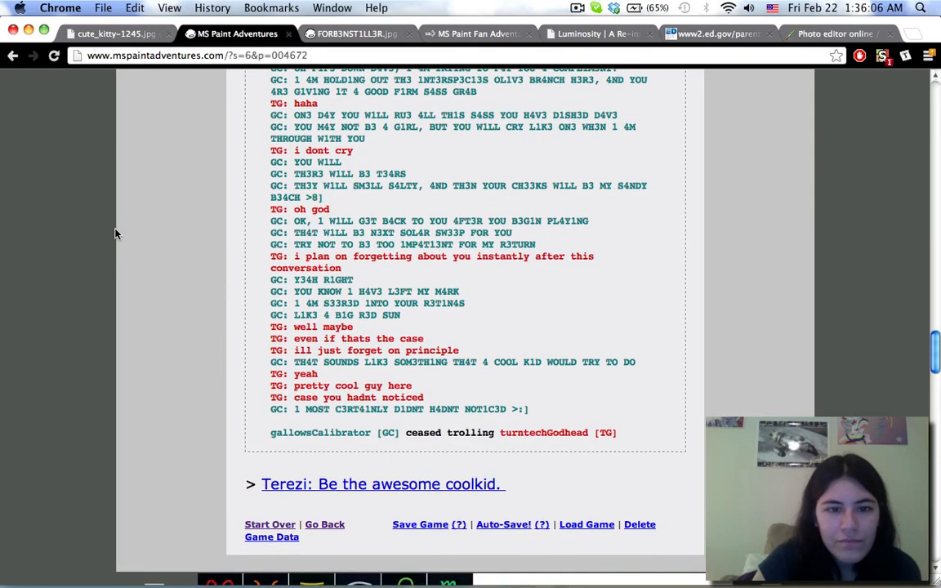
{"action": "scroll", "scroll_direction": "down", "scroll_amount": 3}
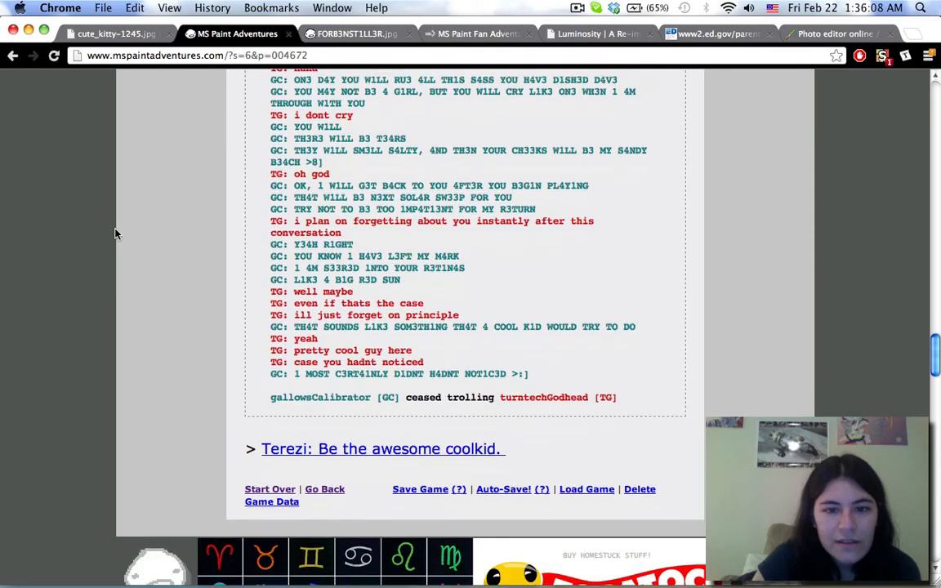
{"action": "scroll", "scroll_direction": "down", "scroll_amount": 3}
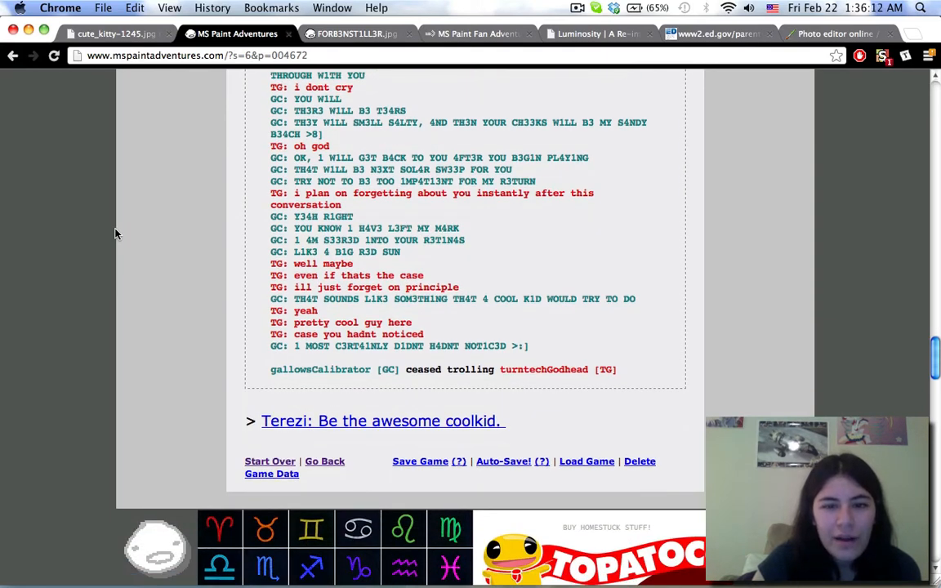
{"action": "scroll", "scroll_direction": "up", "scroll_amount": 3}
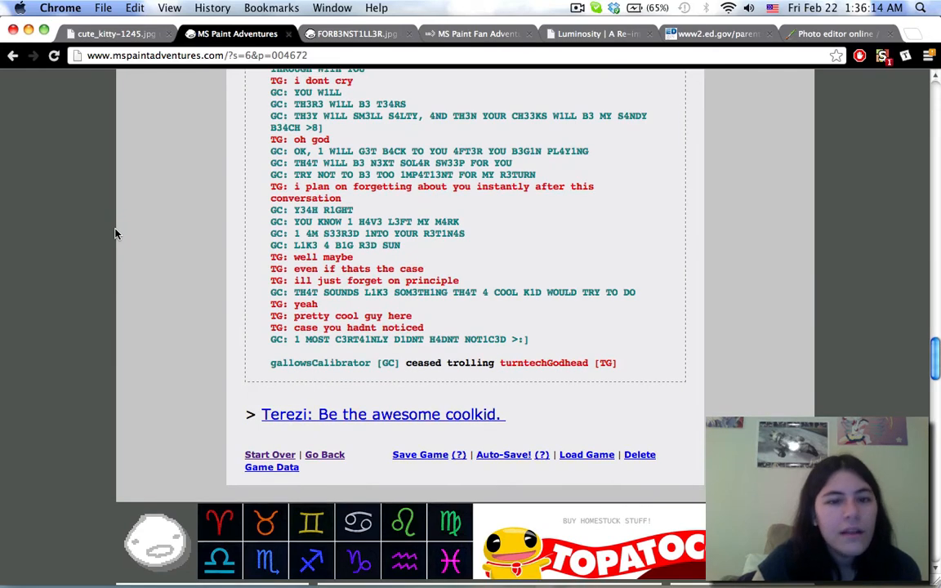
{"action": "scroll", "scroll_direction": "down", "scroll_amount": 3}
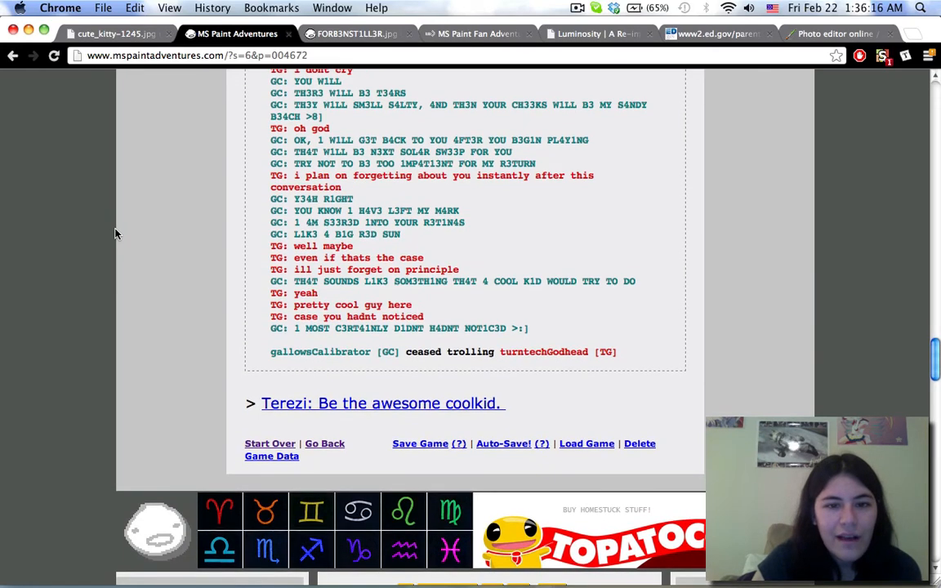
{"action": "scroll", "scroll_direction": "up", "scroll_amount": 3}
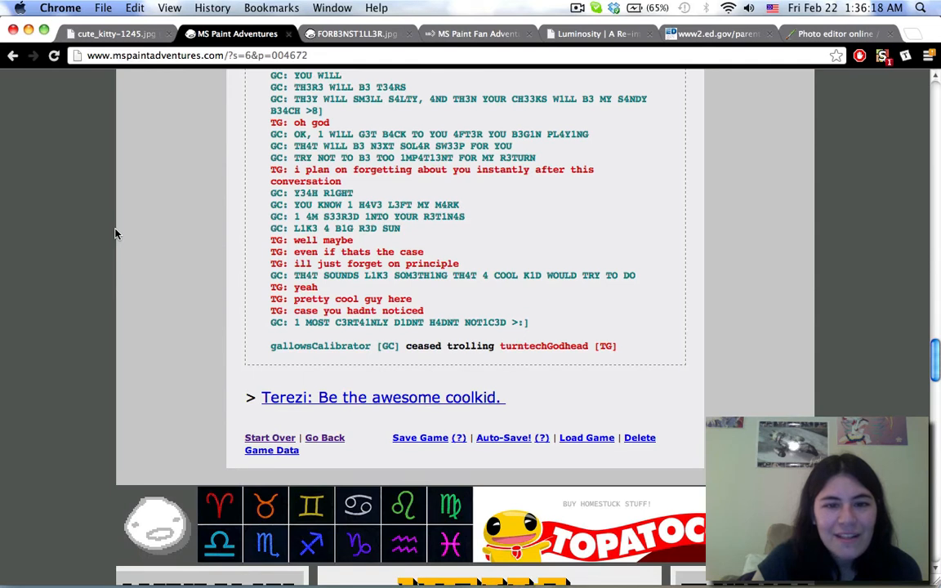
{"action": "mouse_move", "coordinate": [309, 26]}
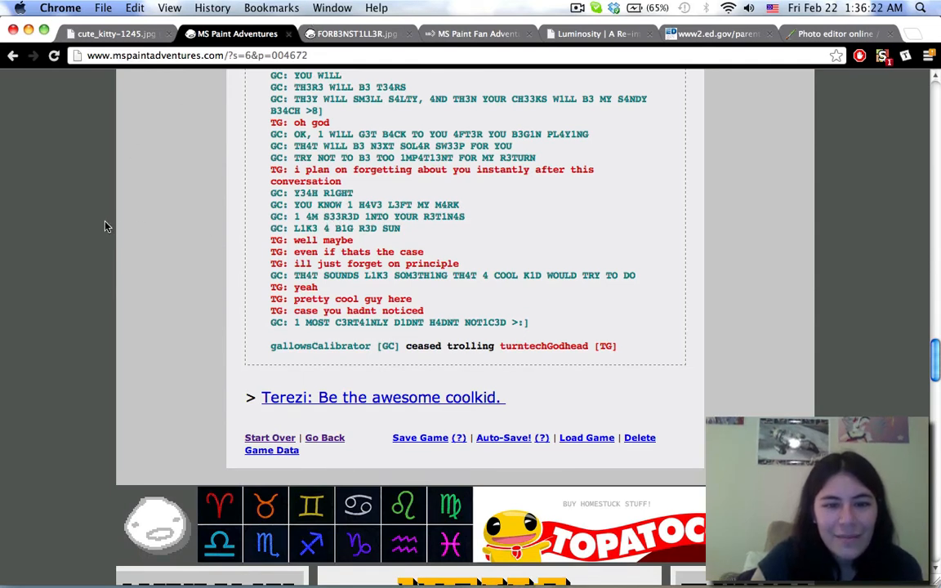
{"action": "mouse_move", "coordinate": [134, 229]}
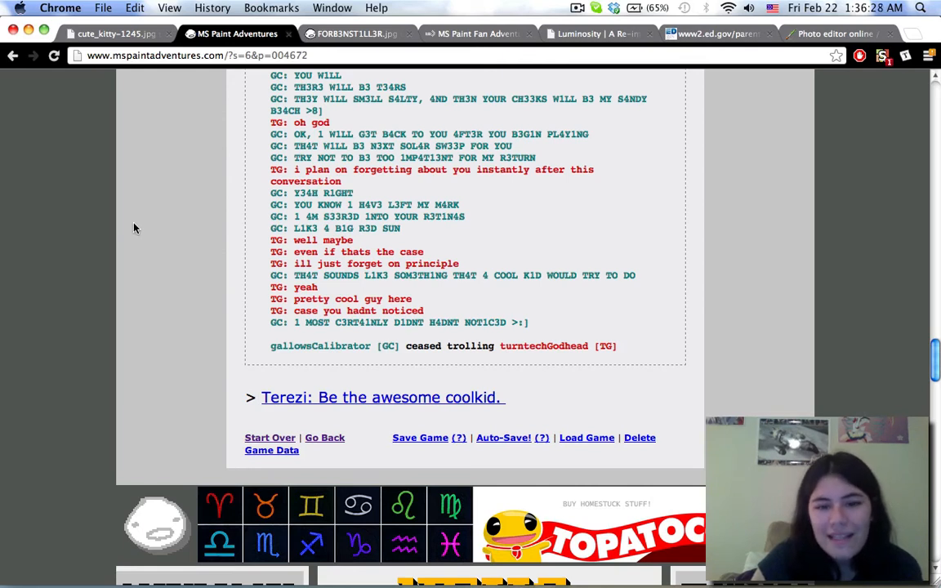
{"action": "scroll", "scroll_direction": "down", "scroll_amount": 3}
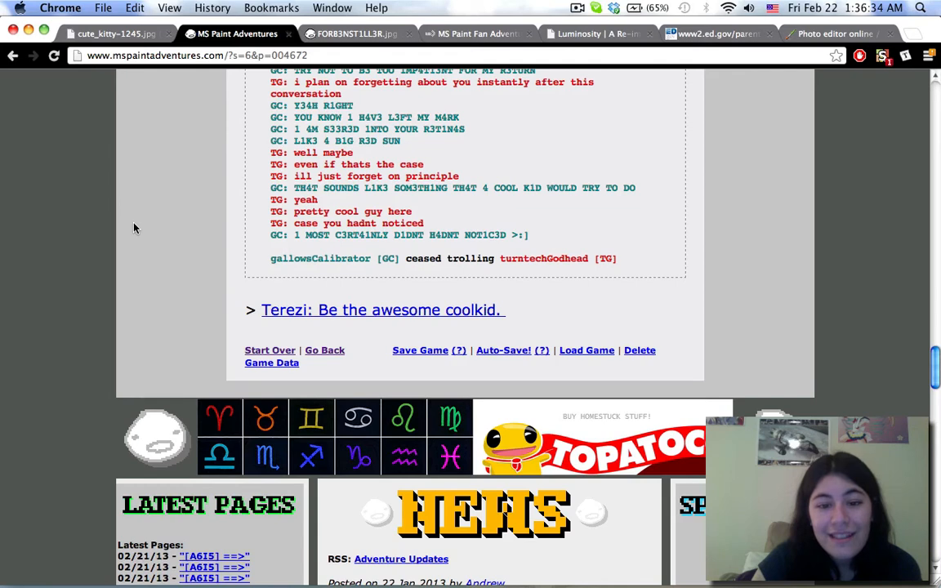
{"action": "scroll", "scroll_direction": "down", "scroll_amount": 3}
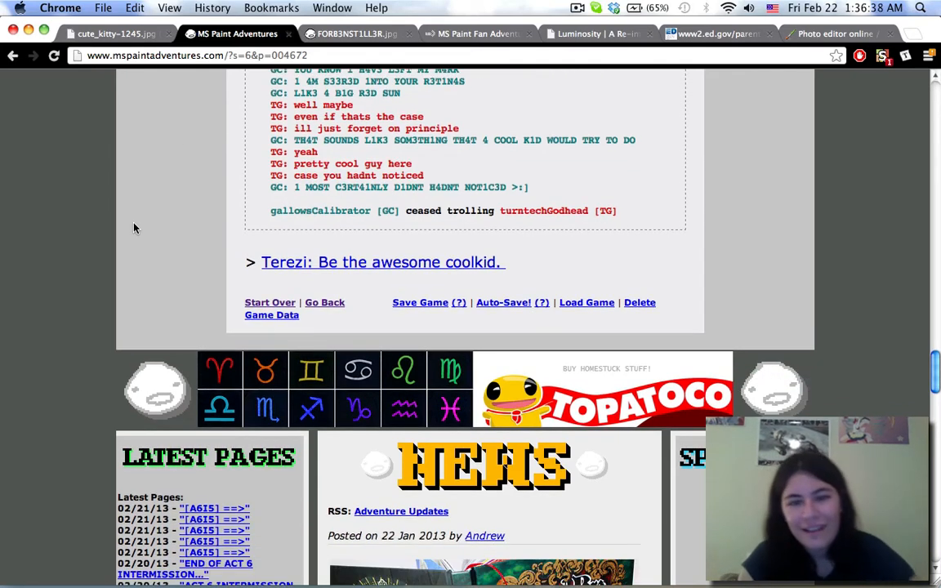
{"action": "mouse_move", "coordinate": [392, 285]}
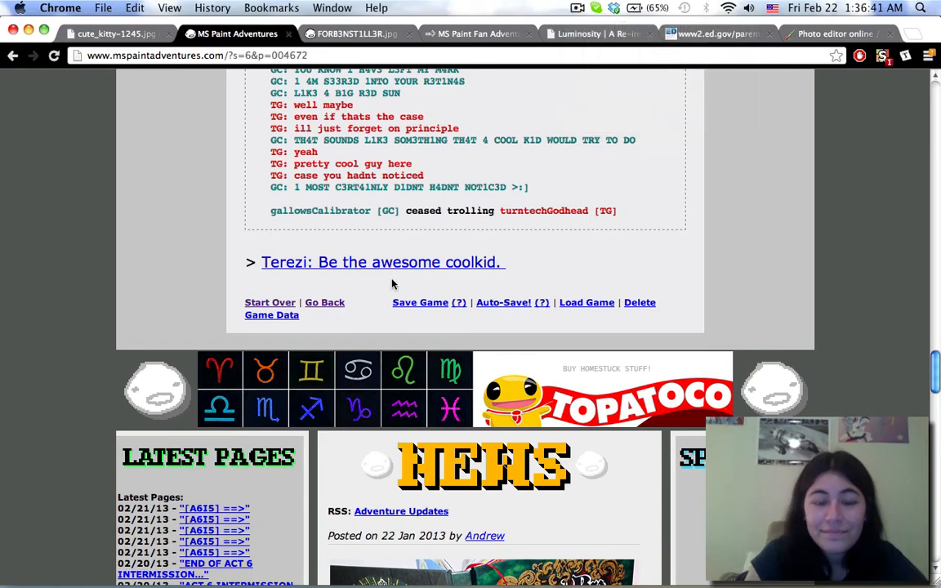
- Go on to the 'Terezi: Be the awesome coolkid.' page
{"action": "left_click", "coordinate": [382, 261]}
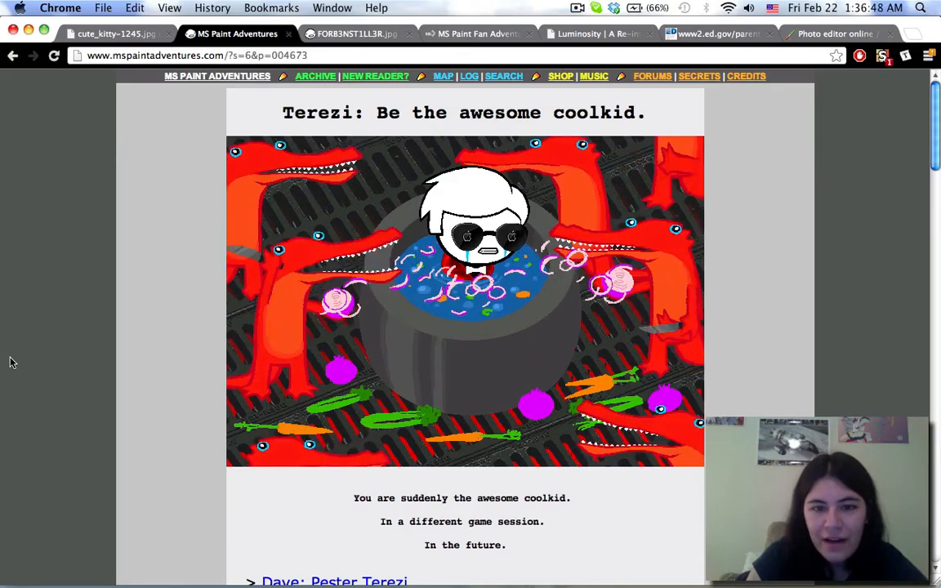
- Go on to the 'Dave: Pester Terezi.' page from the link below the panel
{"action": "scroll", "scroll_direction": "down", "scroll_amount": 3}
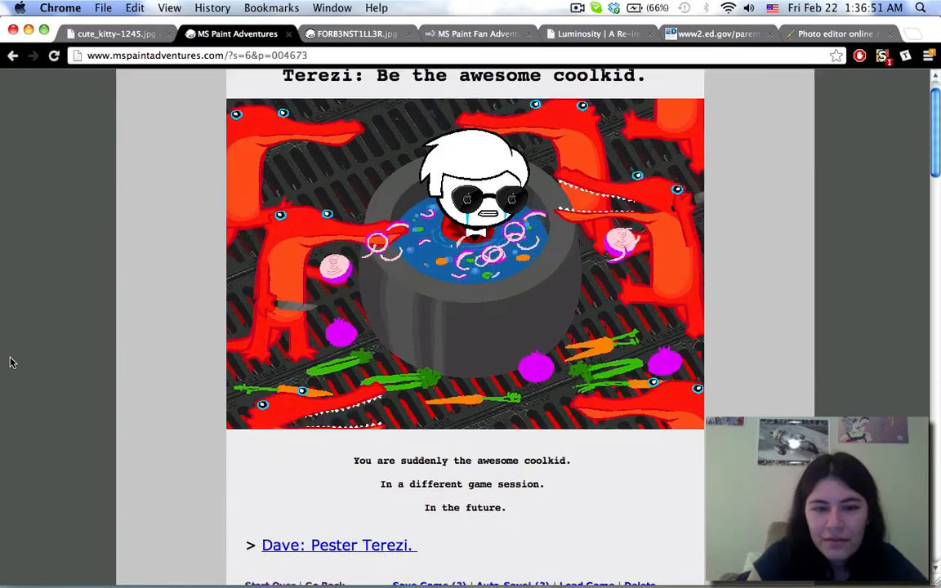
{"action": "scroll", "scroll_direction": "down", "scroll_amount": 3}
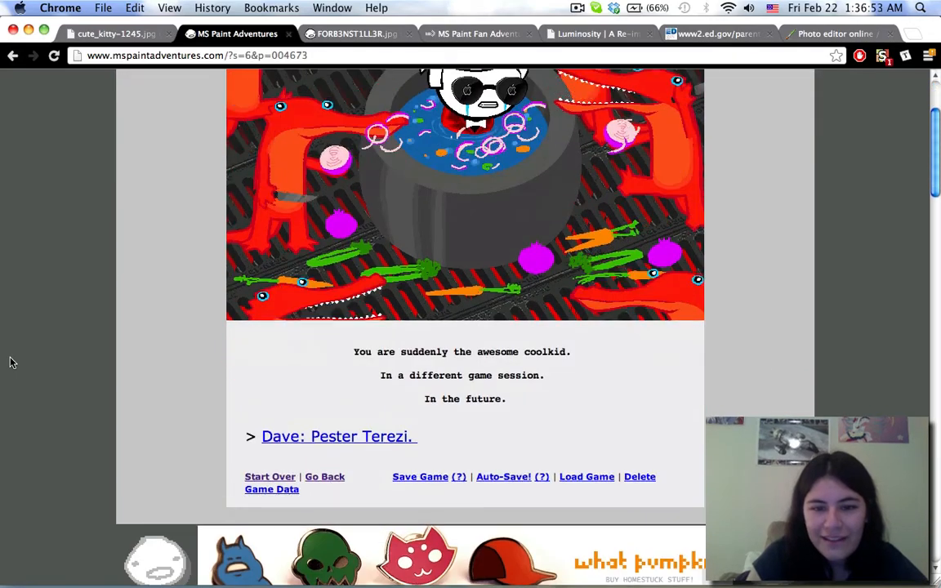
{"action": "left_click", "coordinate": [336, 436]}
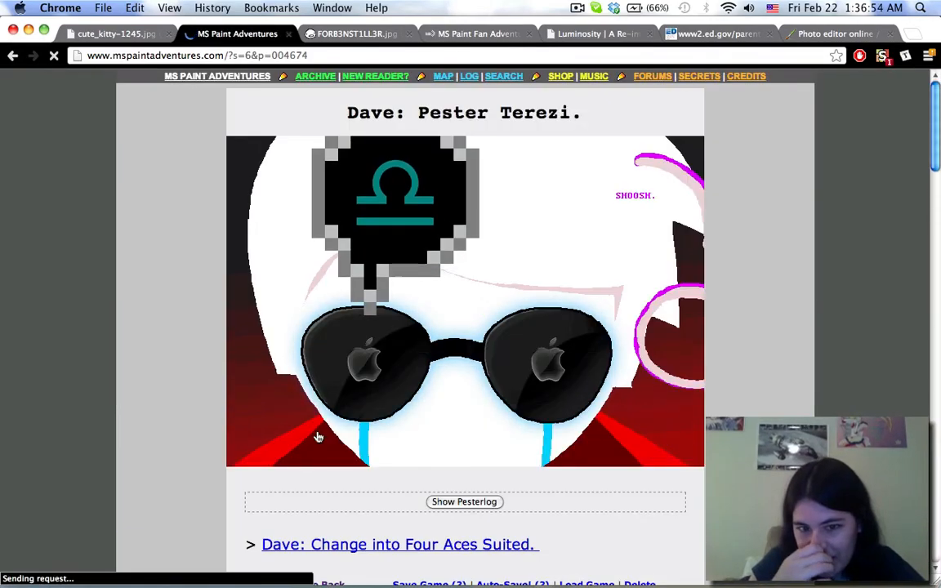
- Expand the pesterlog and read it past the 'bubbling pail of misery' line
{"action": "left_click", "coordinate": [464, 501]}
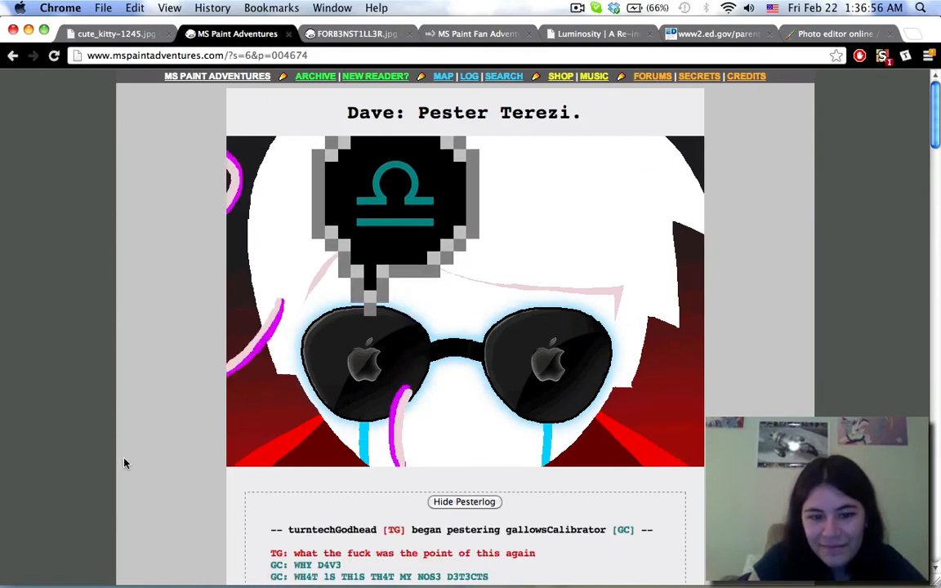
{"action": "scroll", "scroll_direction": "down", "scroll_amount": 3}
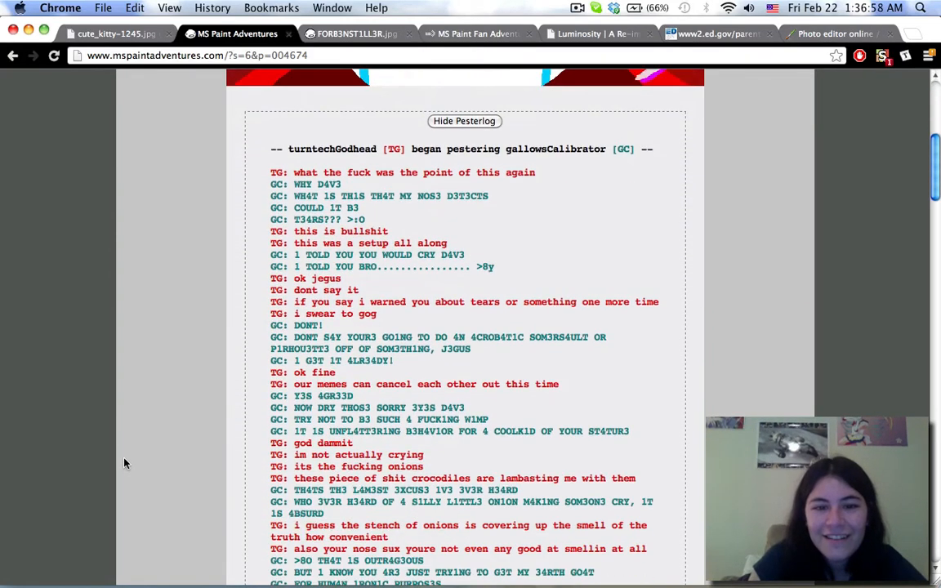
{"action": "scroll", "scroll_direction": "up", "scroll_amount": 3}
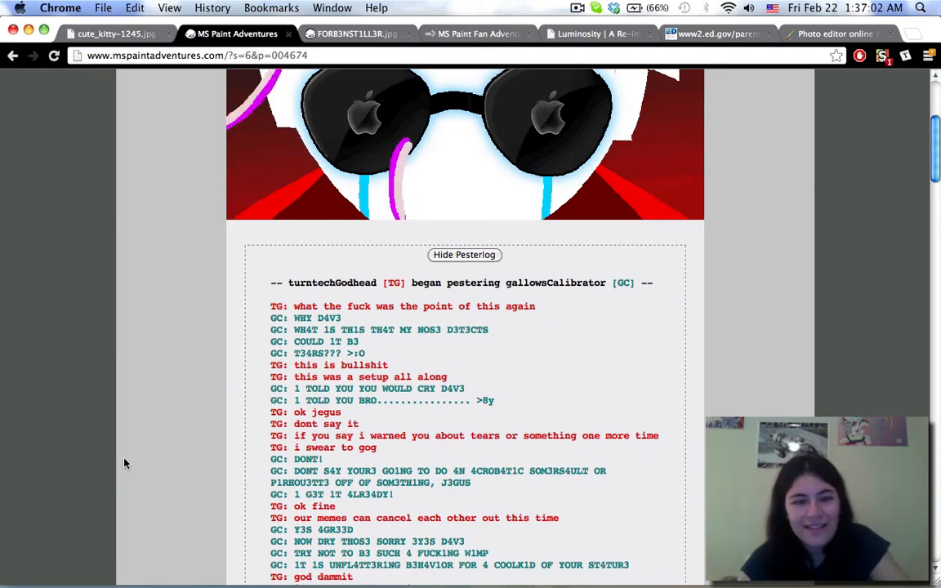
{"action": "scroll", "scroll_direction": "down", "scroll_amount": 3}
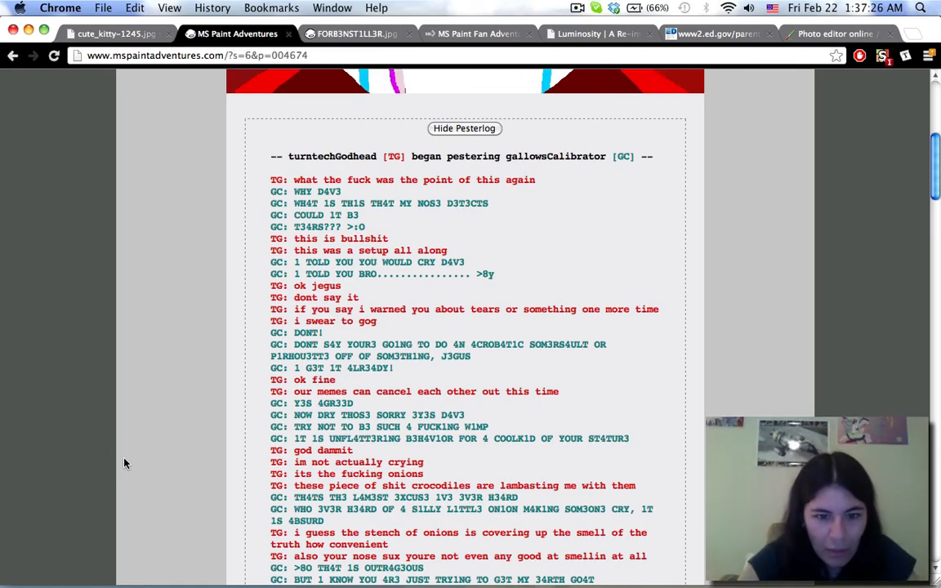
{"action": "scroll", "scroll_direction": "down", "scroll_amount": 3}
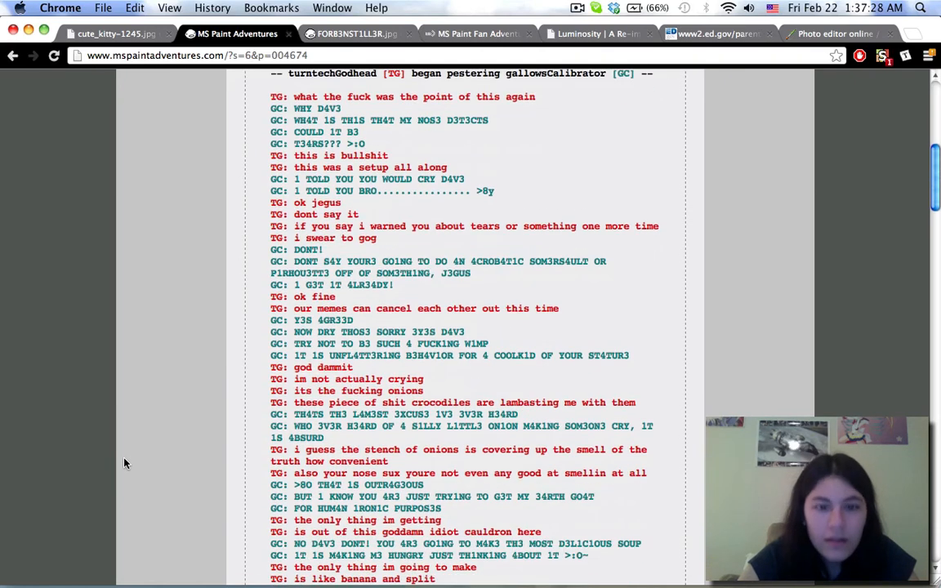
{"action": "scroll", "scroll_direction": "down", "scroll_amount": 3}
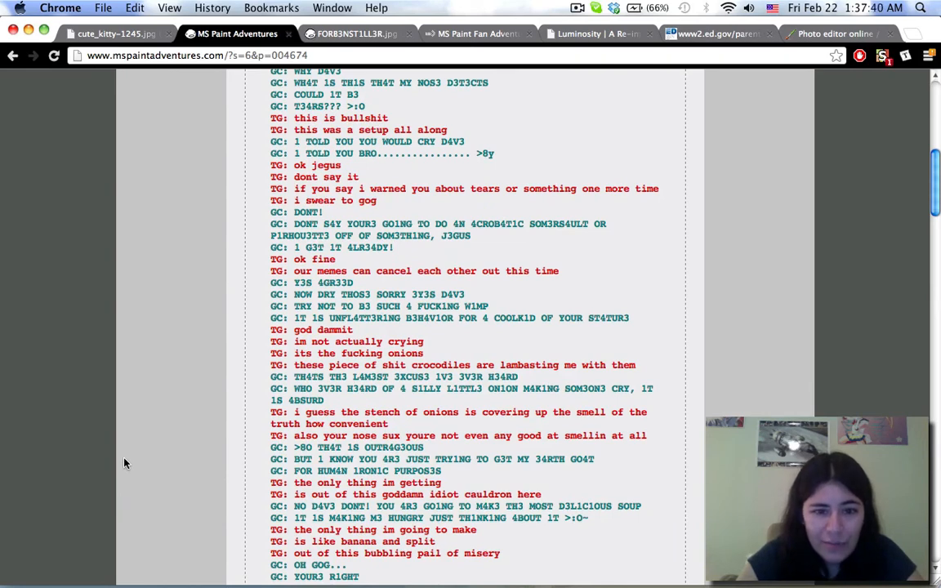
{"action": "scroll", "scroll_direction": "down", "scroll_amount": 3}
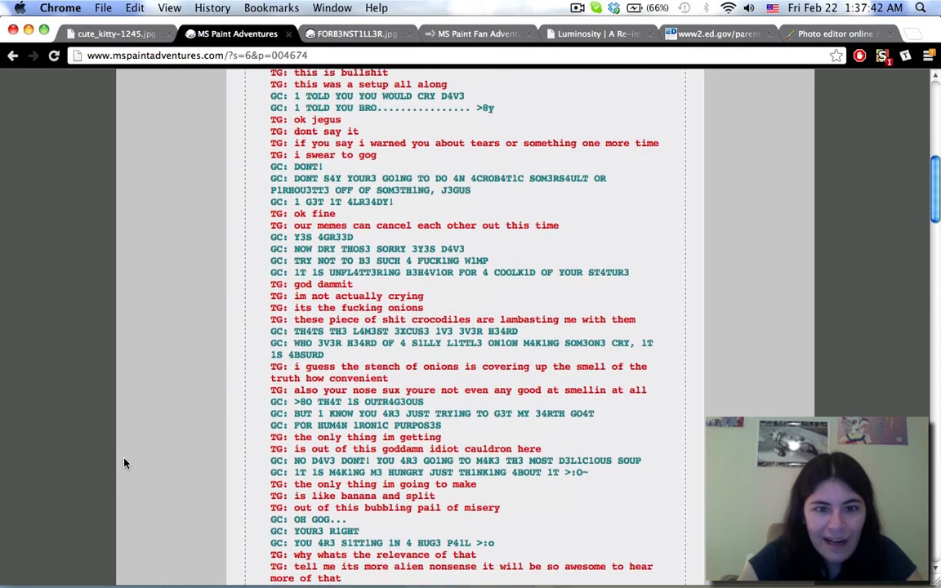
{"action": "scroll", "scroll_direction": "down", "scroll_amount": 3}
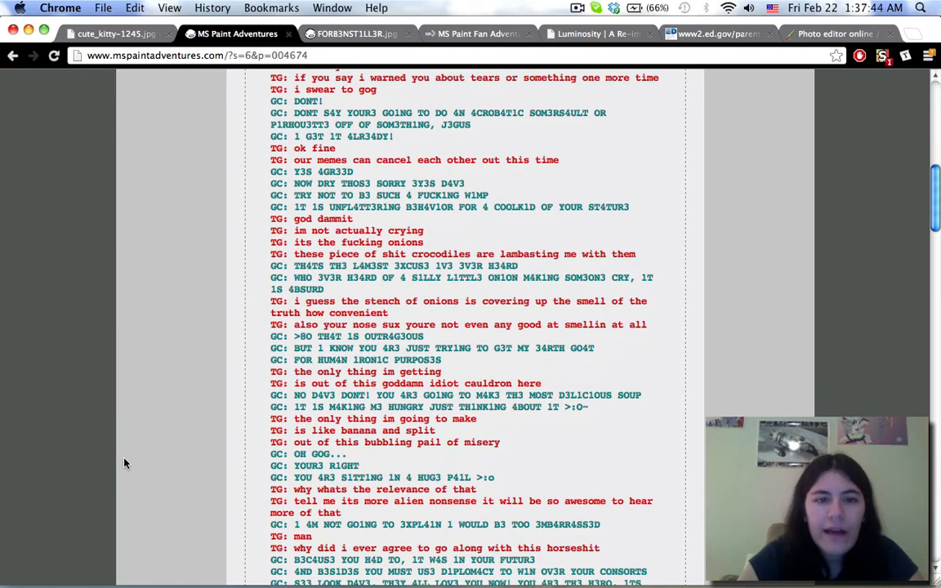
{"action": "scroll", "scroll_direction": "down", "scroll_amount": 3}
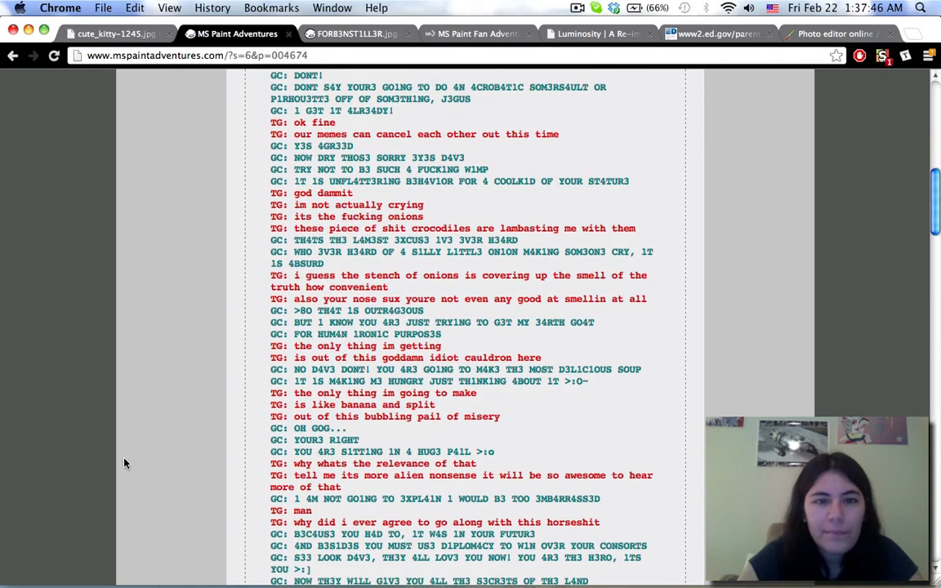
{"action": "scroll", "scroll_direction": "down", "scroll_amount": 3}
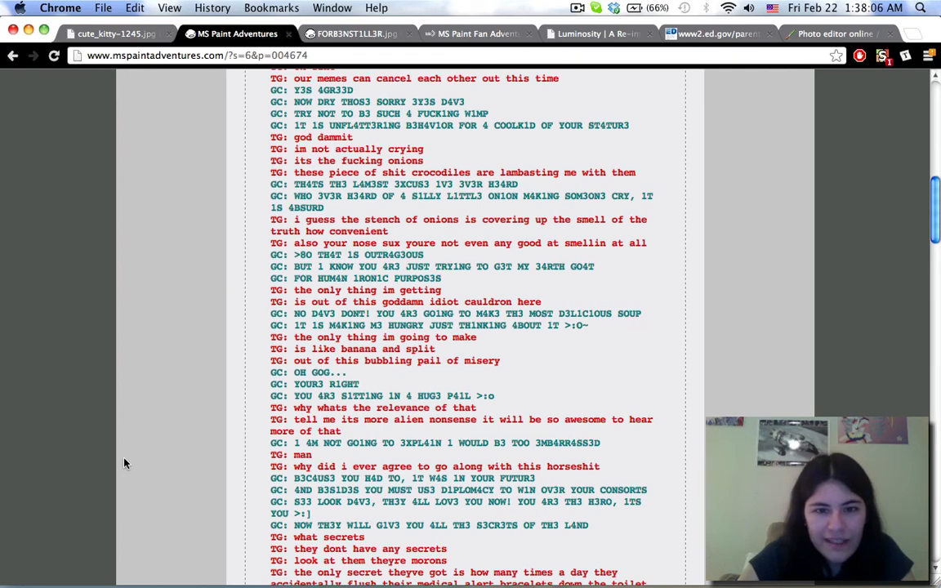
{"action": "scroll", "scroll_direction": "down", "scroll_amount": 3}
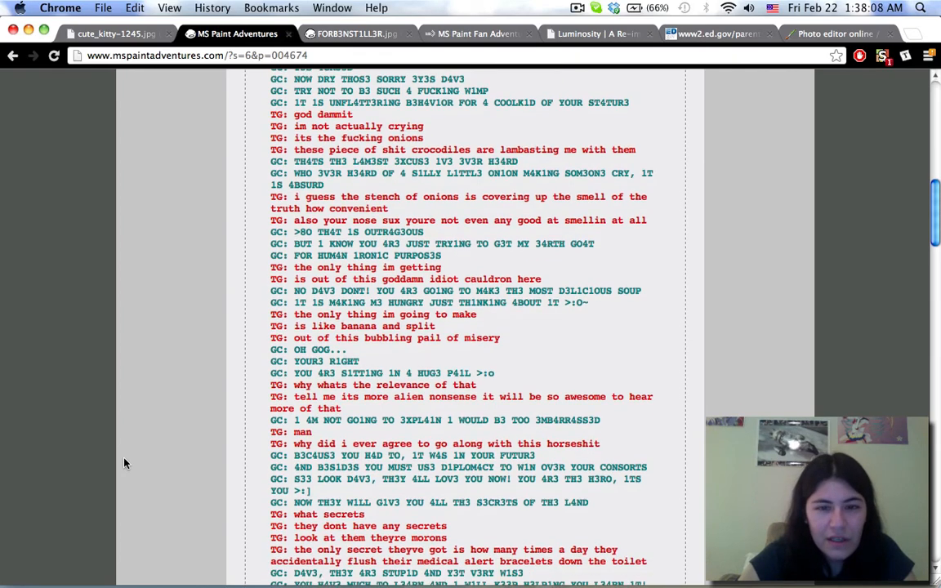
{"action": "scroll", "scroll_direction": "down", "scroll_amount": 3}
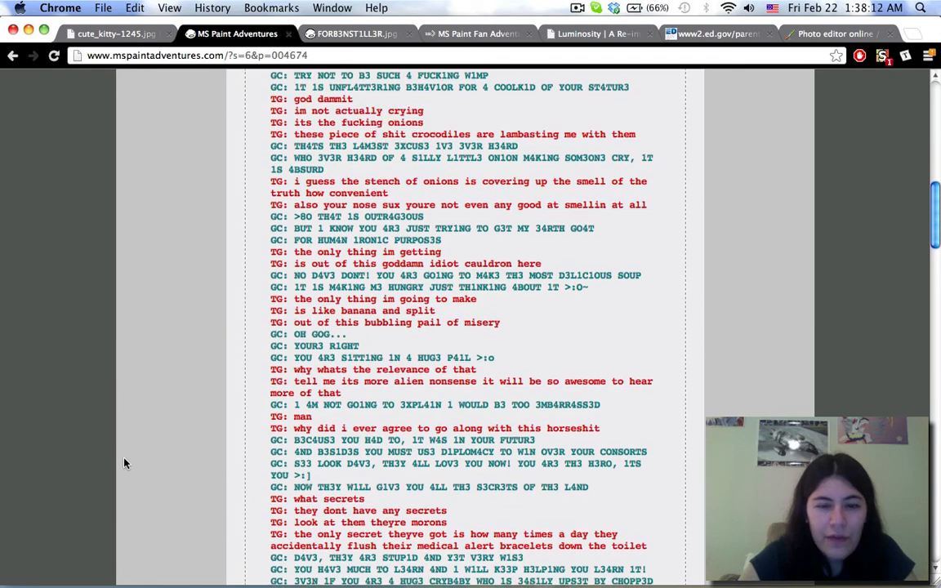
{"action": "scroll", "scroll_direction": "down", "scroll_amount": 3}
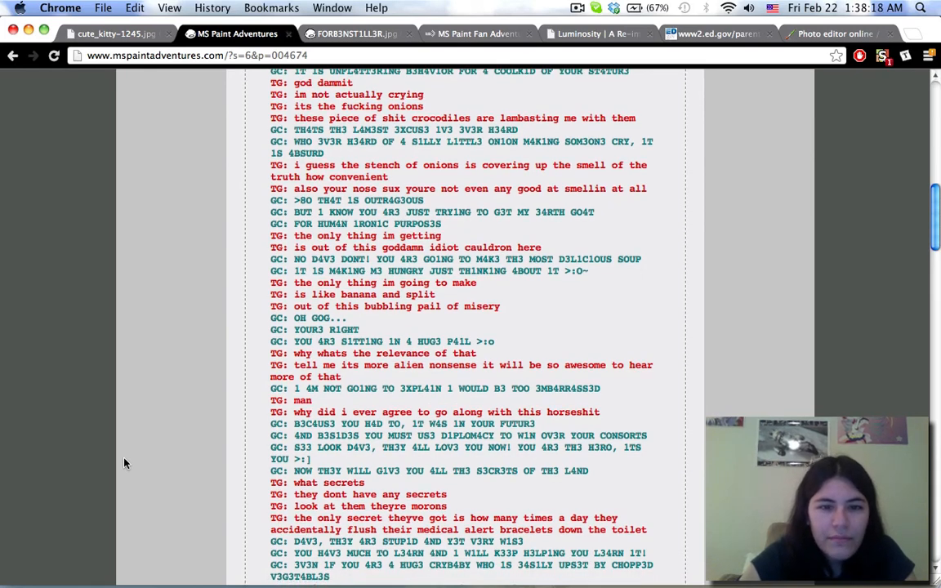
{"action": "scroll", "scroll_direction": "down", "scroll_amount": 3}
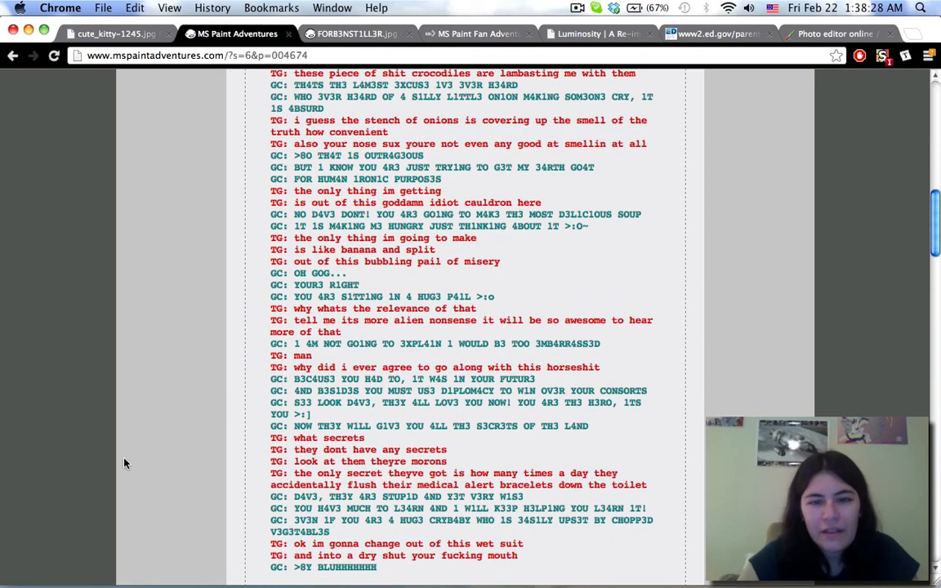
{"action": "scroll", "scroll_direction": "down", "scroll_amount": 3}
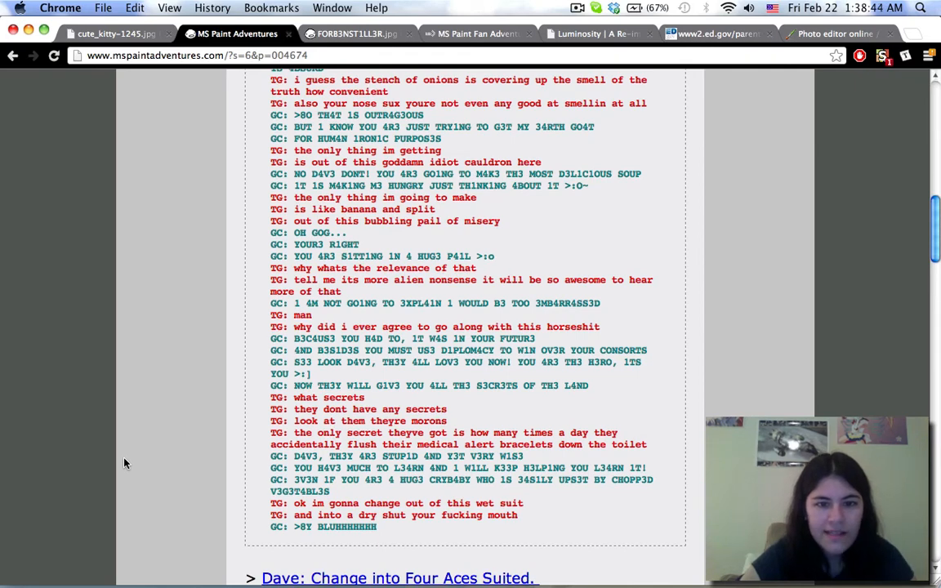
- Scroll through the rest of the log toward the 'Dave: Change into Four Aces Suited.' link
{"action": "scroll", "scroll_direction": "down", "scroll_amount": 3}
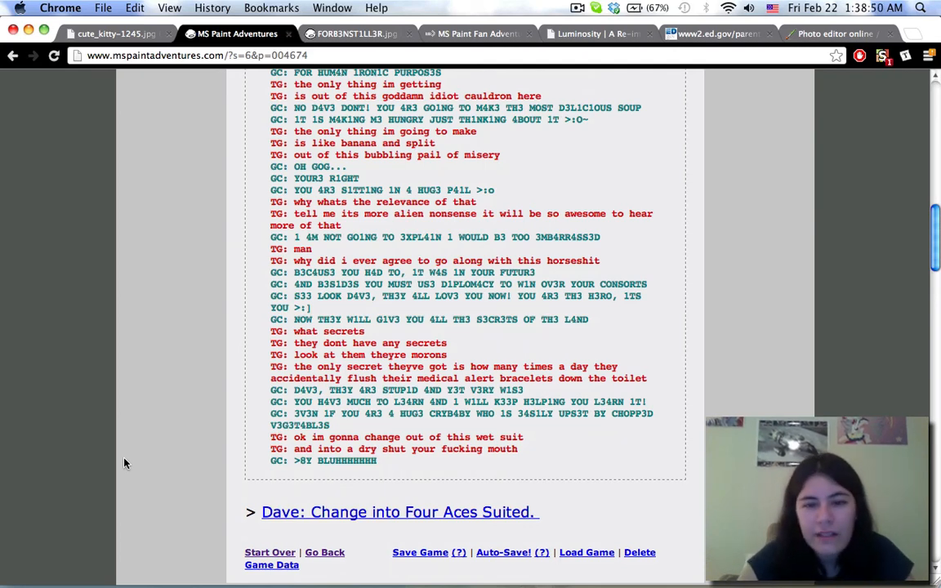
{"action": "scroll", "scroll_direction": "down", "scroll_amount": 3}
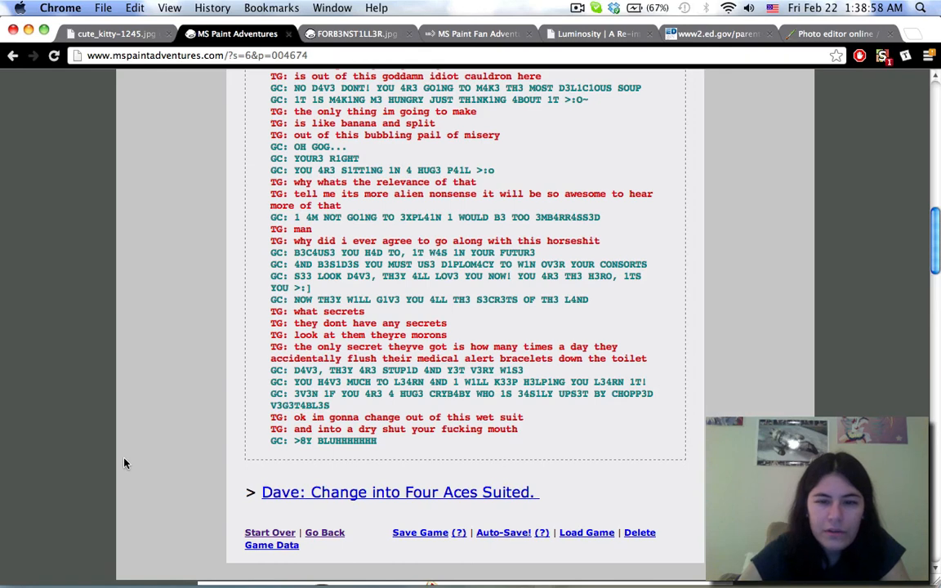
{"action": "scroll", "scroll_direction": "down", "scroll_amount": 3}
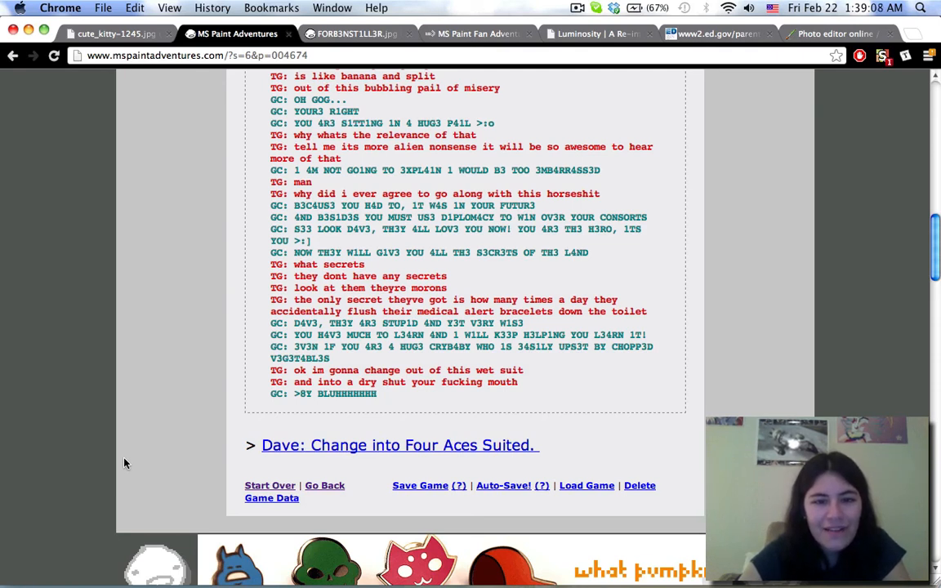
{"action": "scroll", "scroll_direction": "down", "scroll_amount": 3}
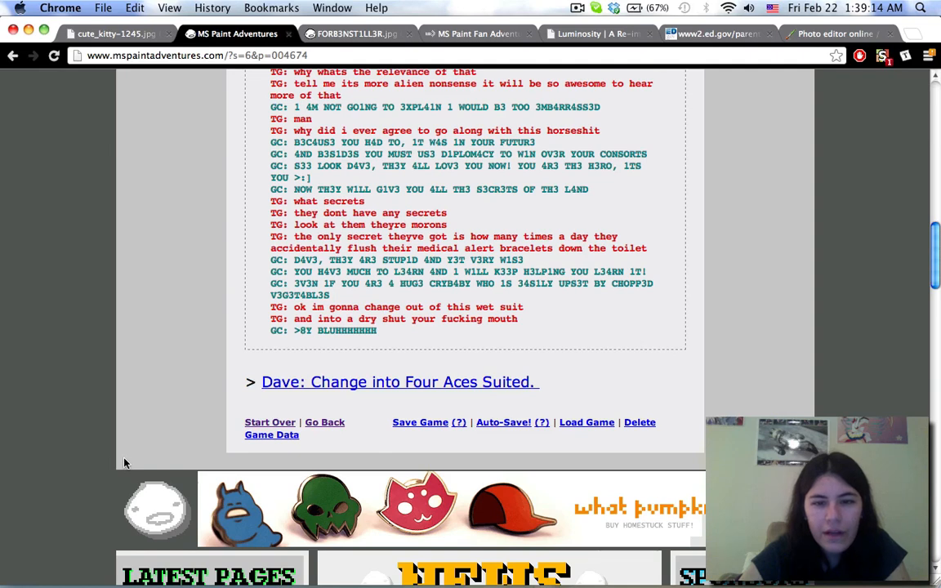
{"action": "scroll", "scroll_direction": "up", "scroll_amount": 3}
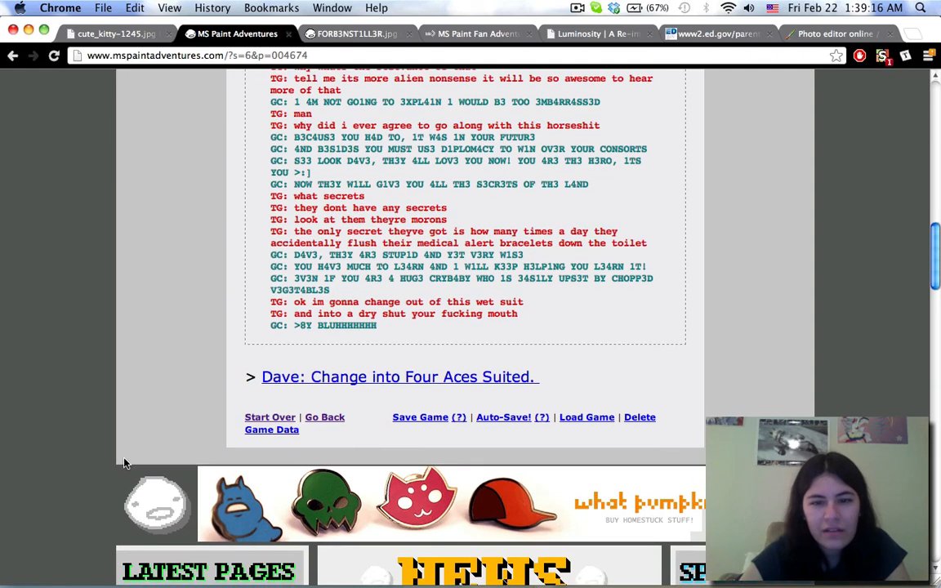
{"action": "scroll", "scroll_direction": "down", "scroll_amount": 3}
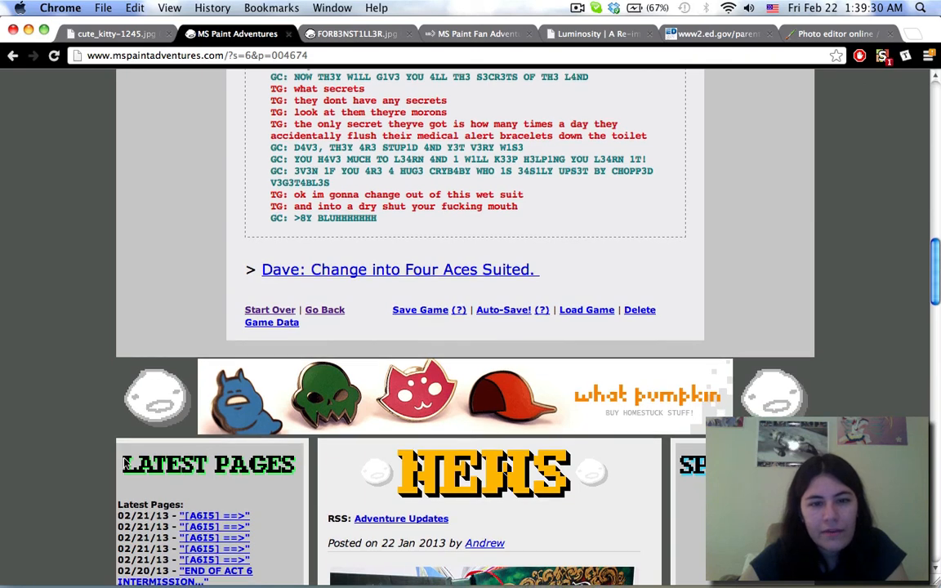
{"action": "scroll", "scroll_direction": "down", "scroll_amount": 3}
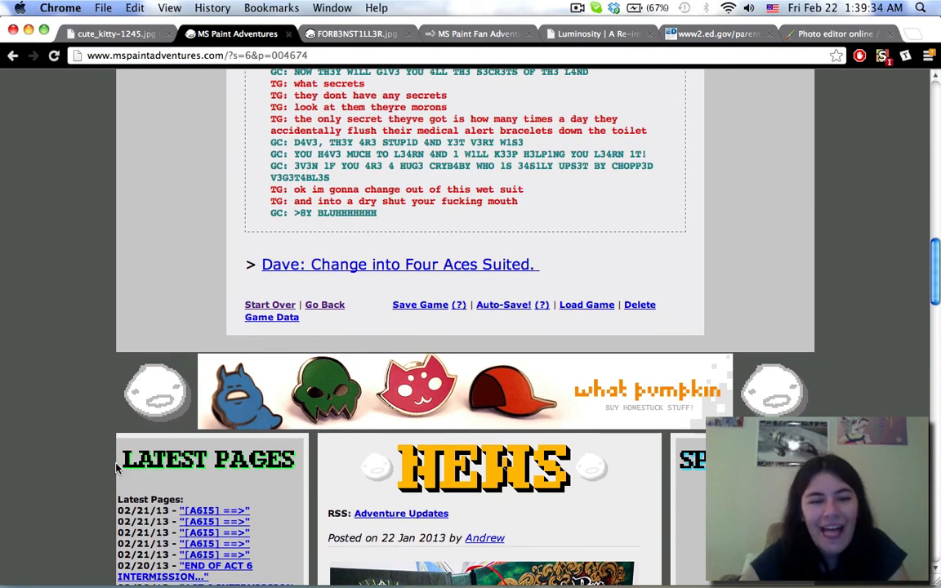
{"action": "scroll", "scroll_direction": "up", "scroll_amount": 3}
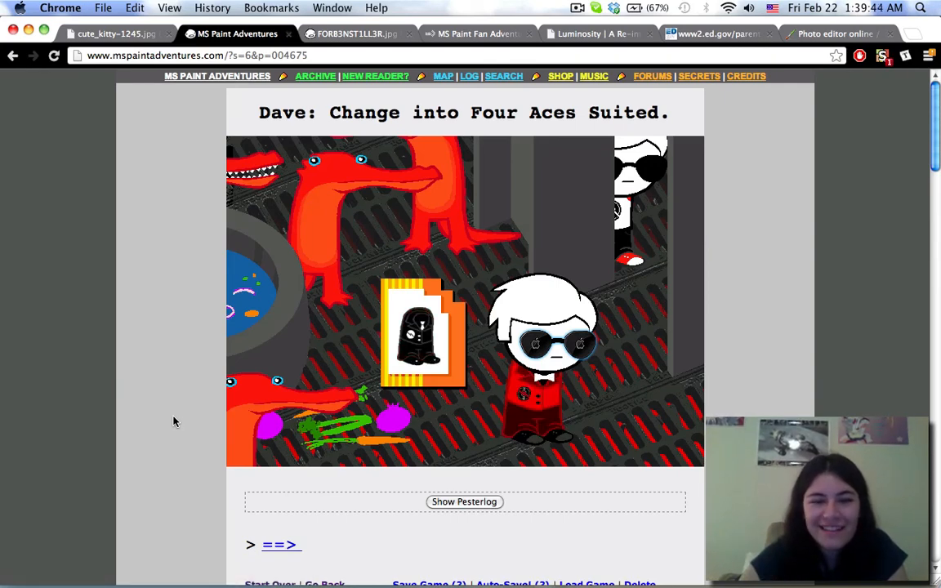
{"action": "left_click", "coordinate": [465, 502]}
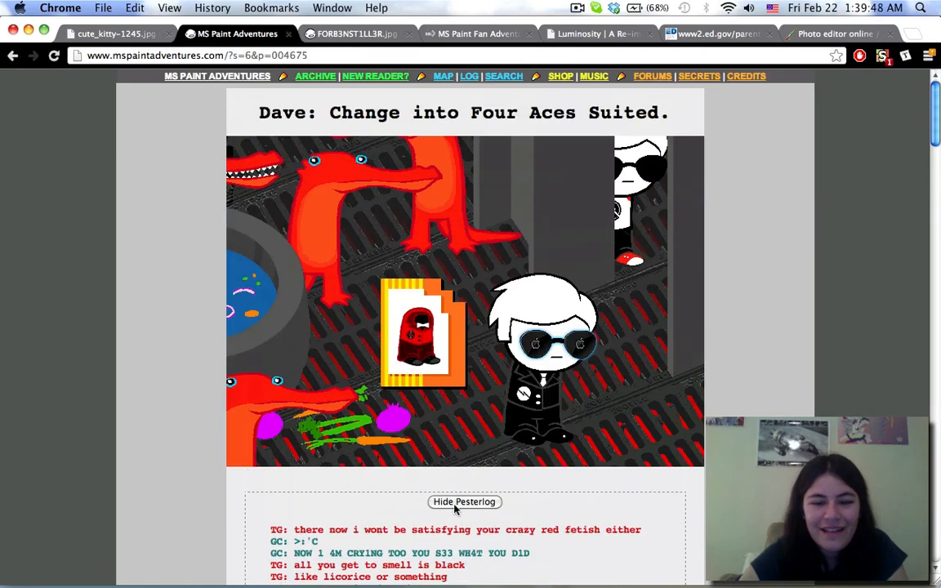
{"action": "left_click", "coordinate": [464, 501]}
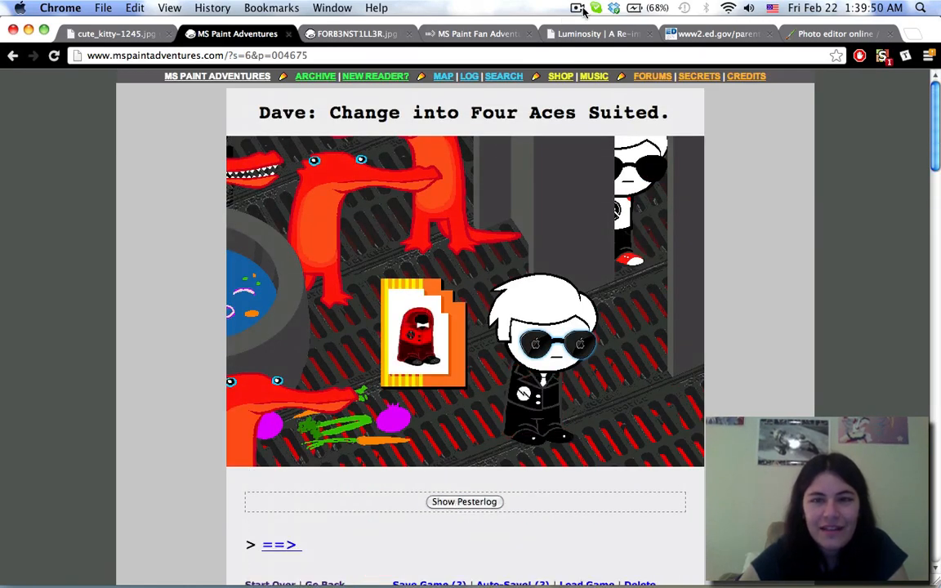